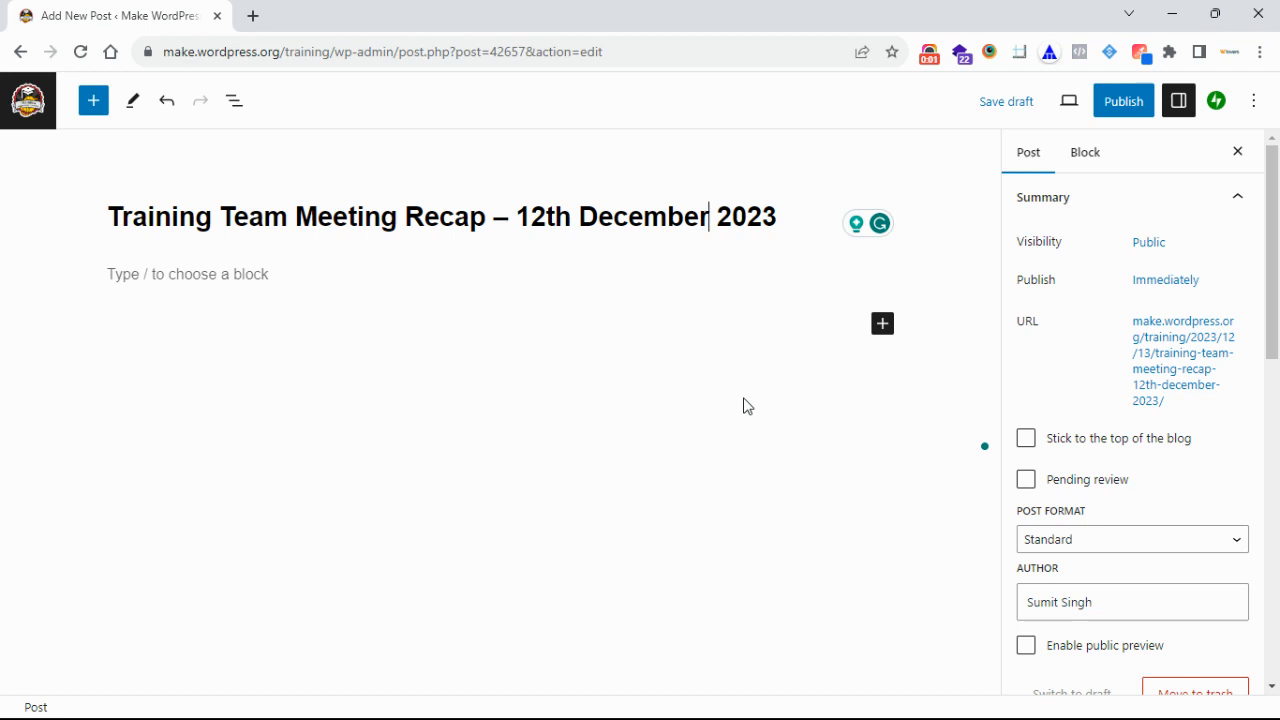
mouse_move(520, 295)
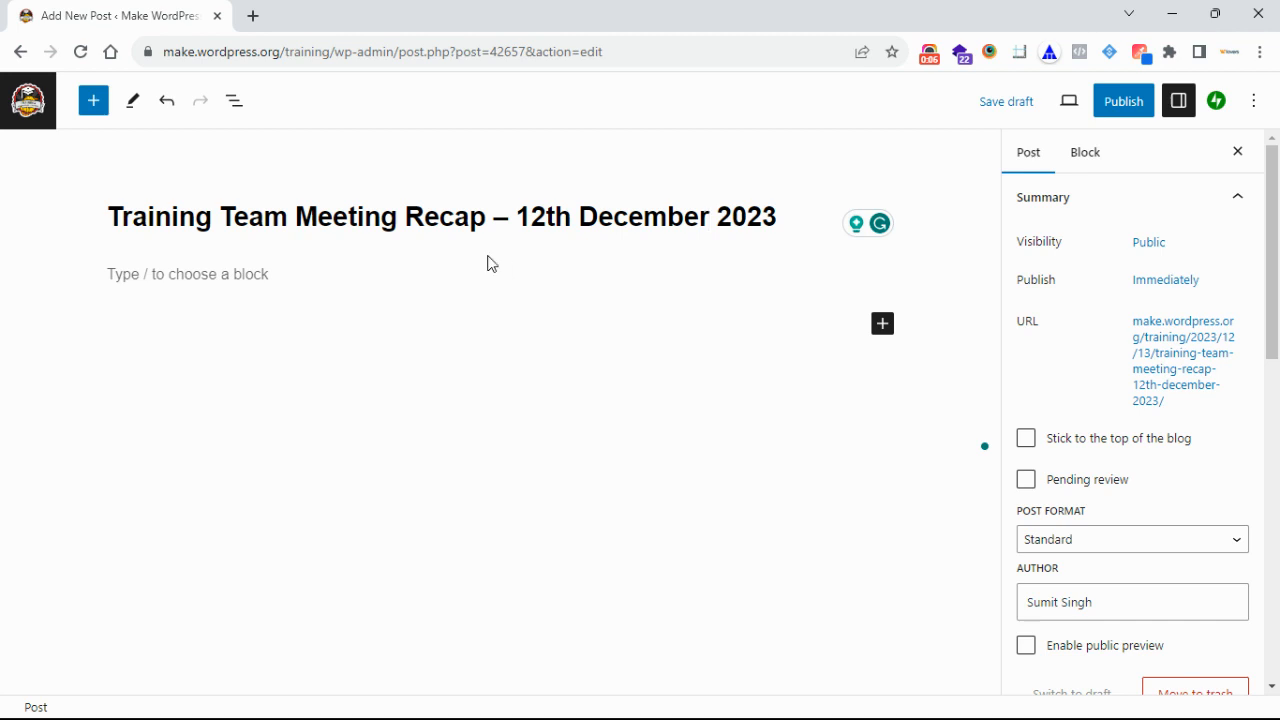
mouse_move(730, 218)
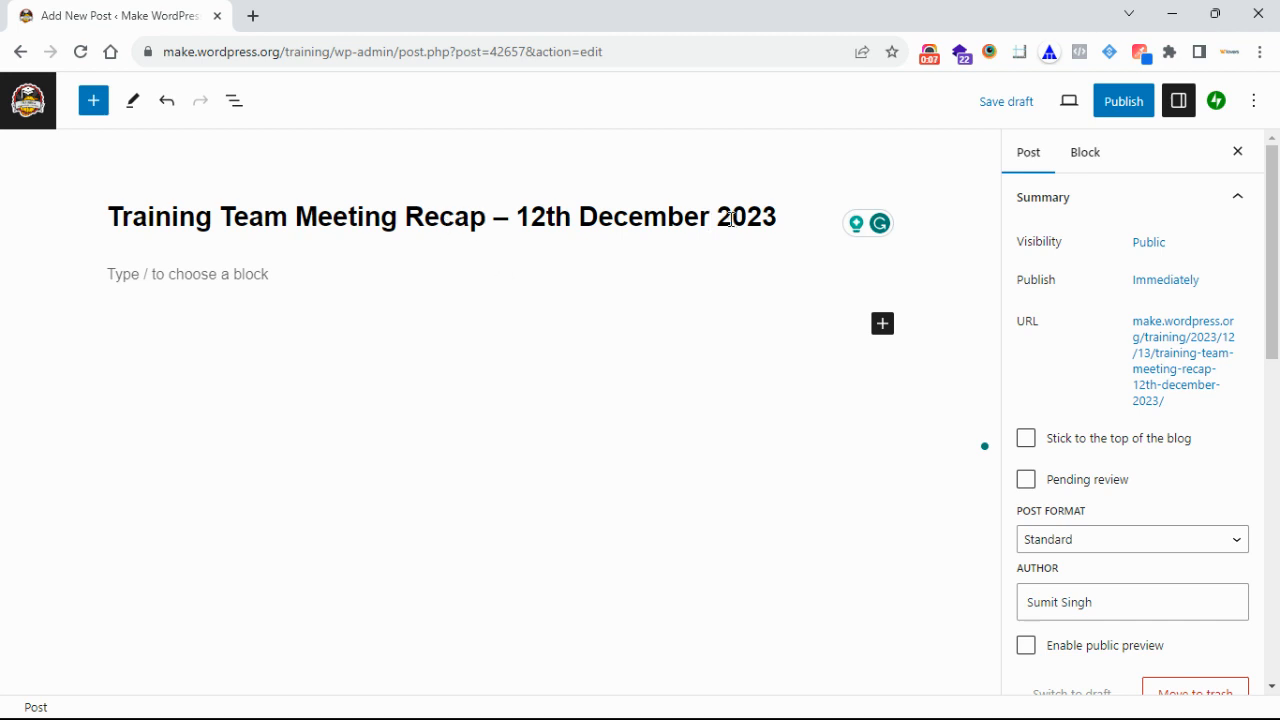
mouse_move(40, 252)
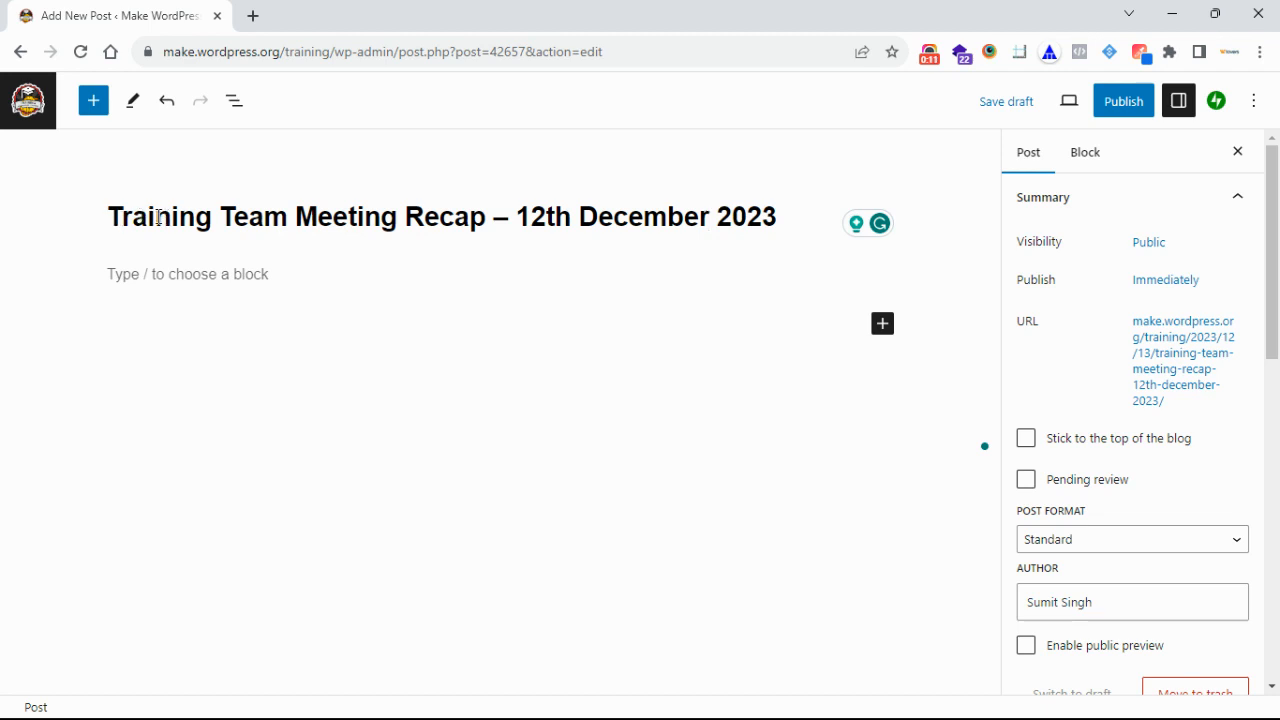
Step: Select part of the post title, then insert the 'Recap for Training Team meeting' pattern into the empty body
double_click(546, 216)
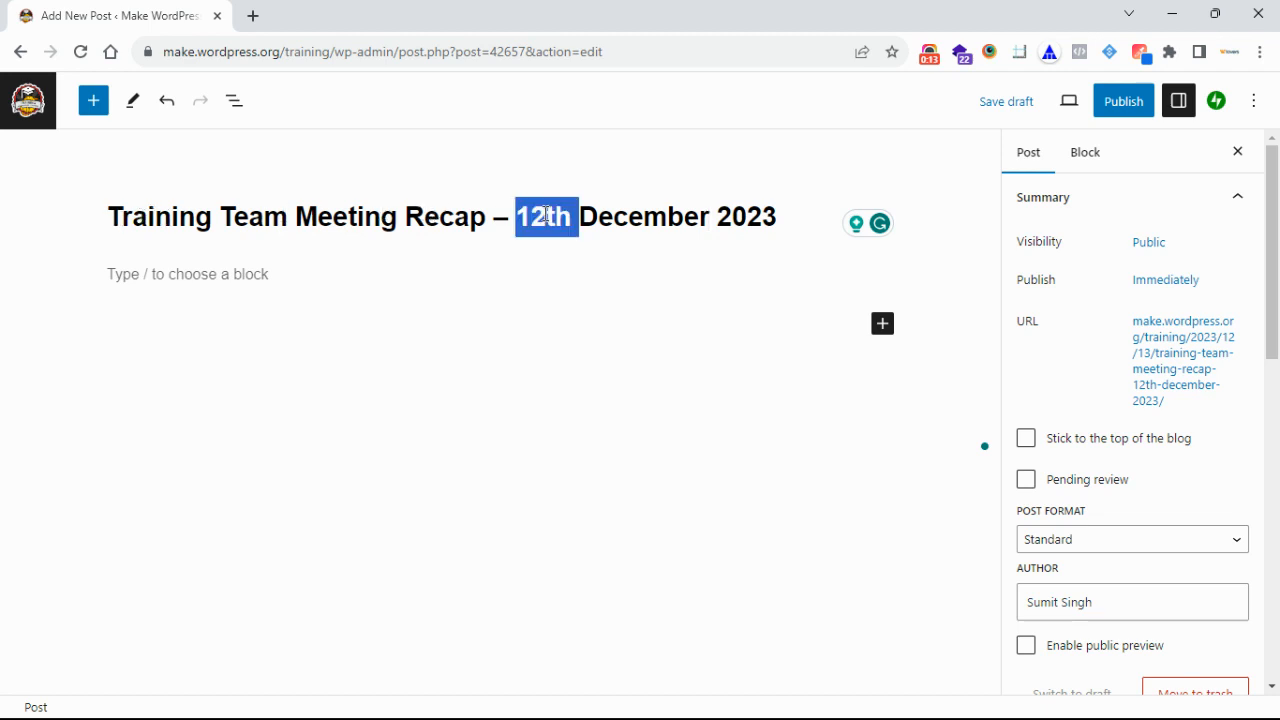
drag(517, 217, 710, 217)
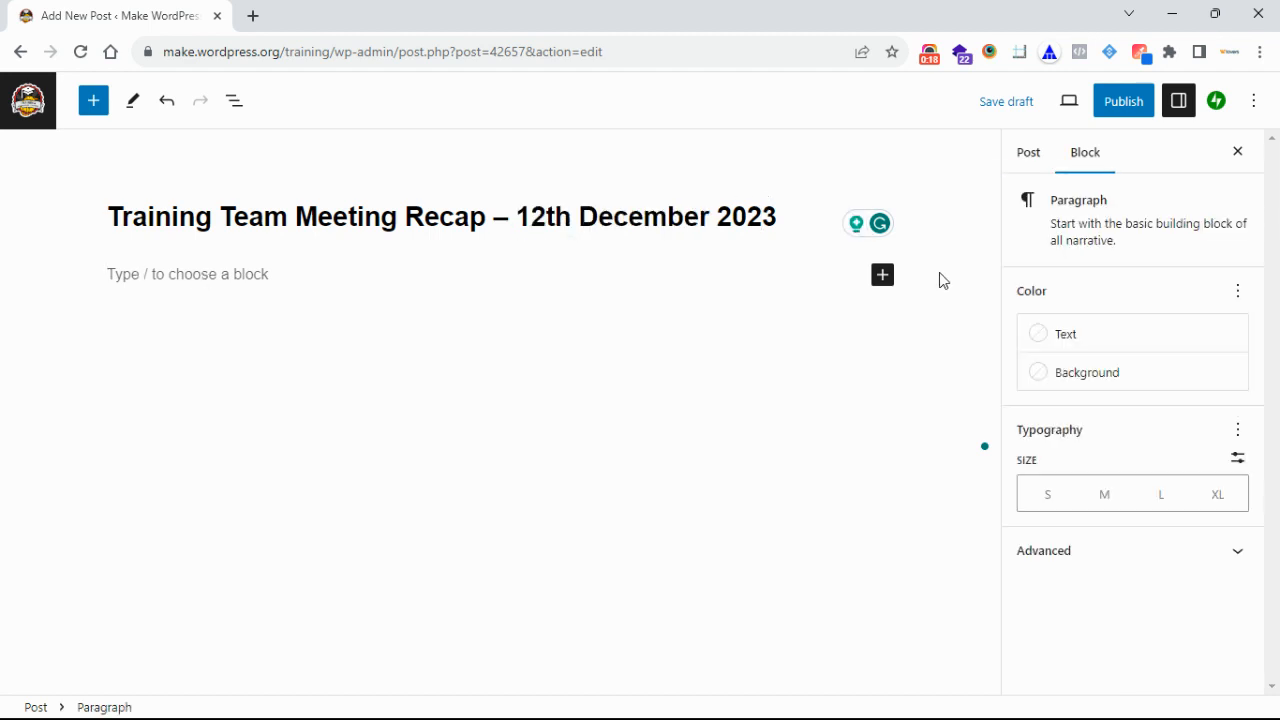
click(882, 274)
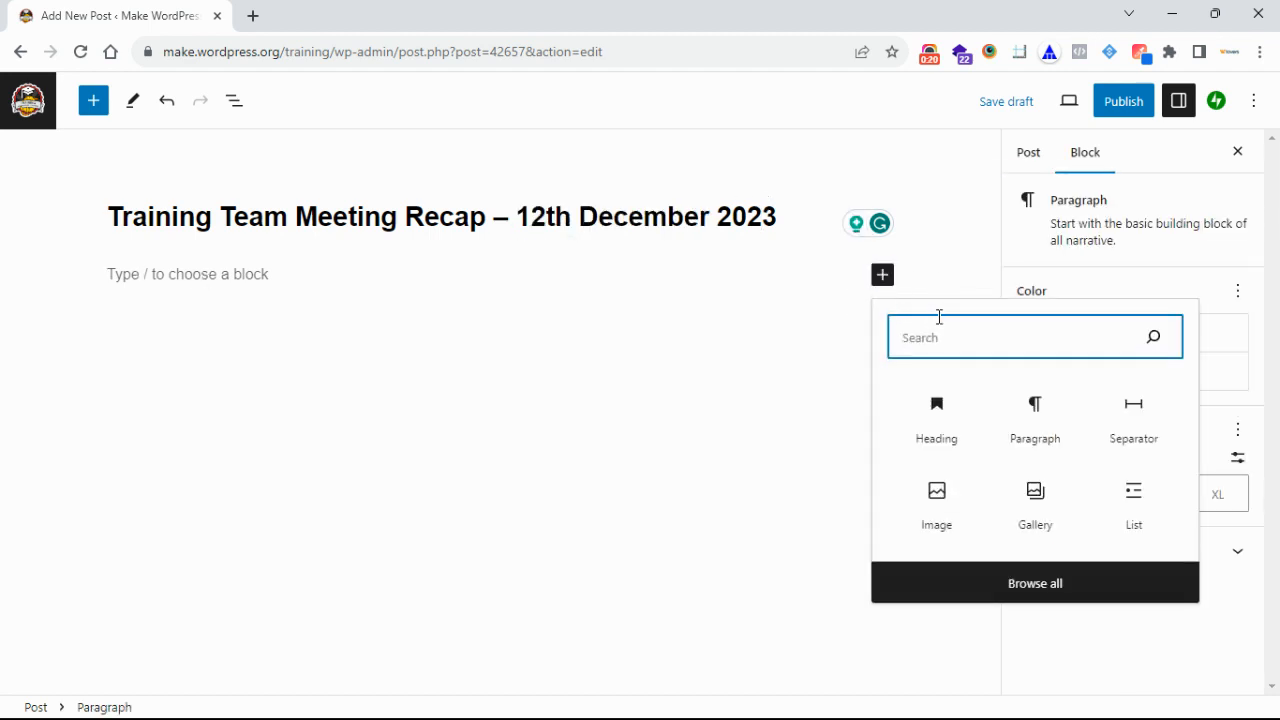
text(recam)
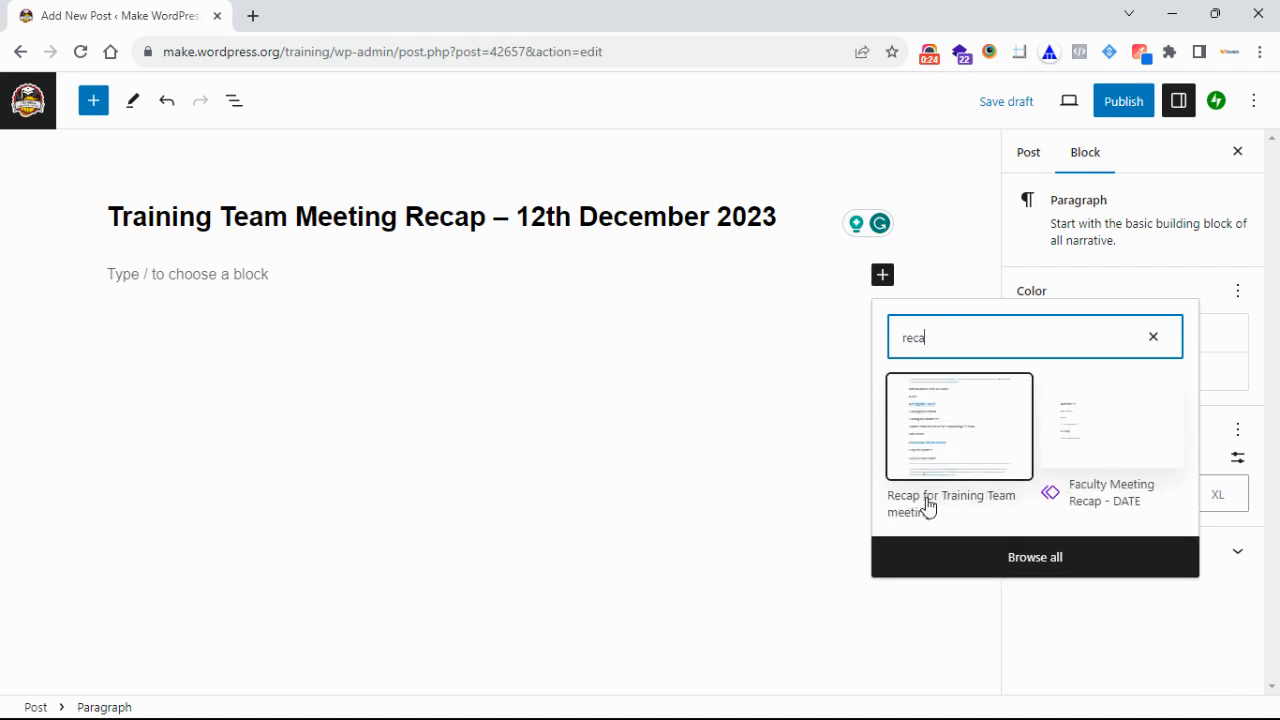
mouse_move(968, 433)
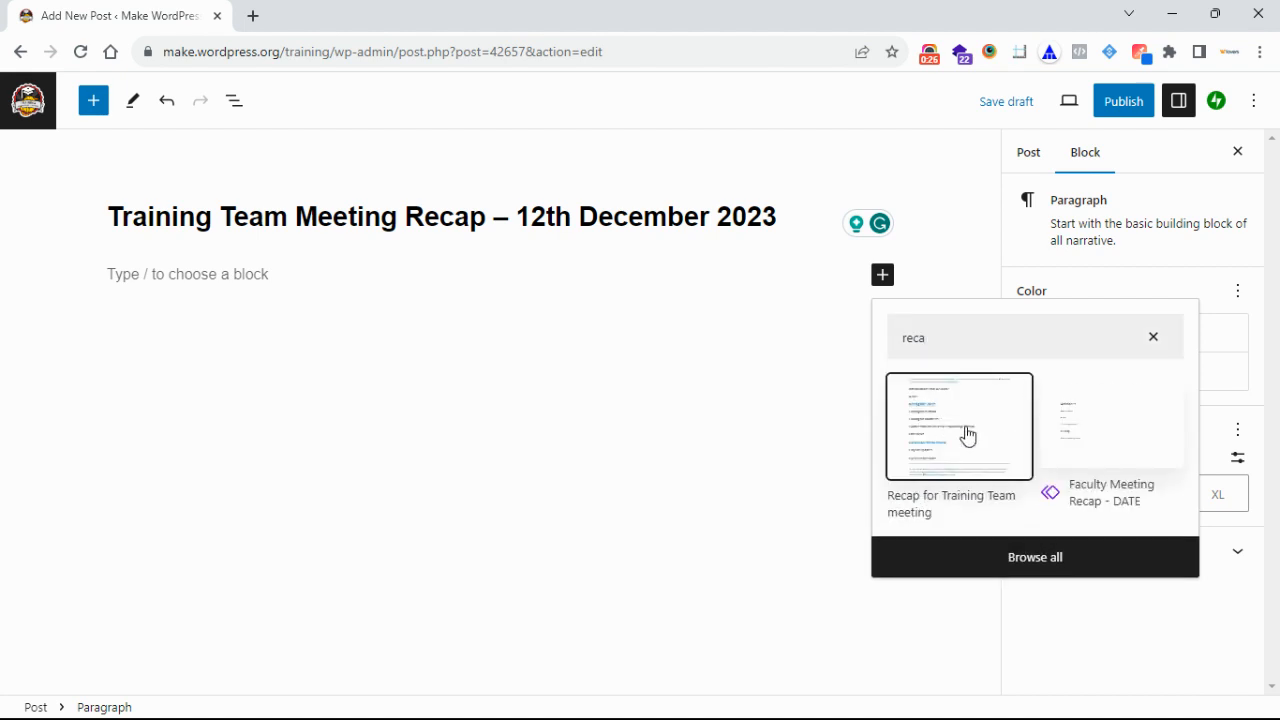
click(957, 425)
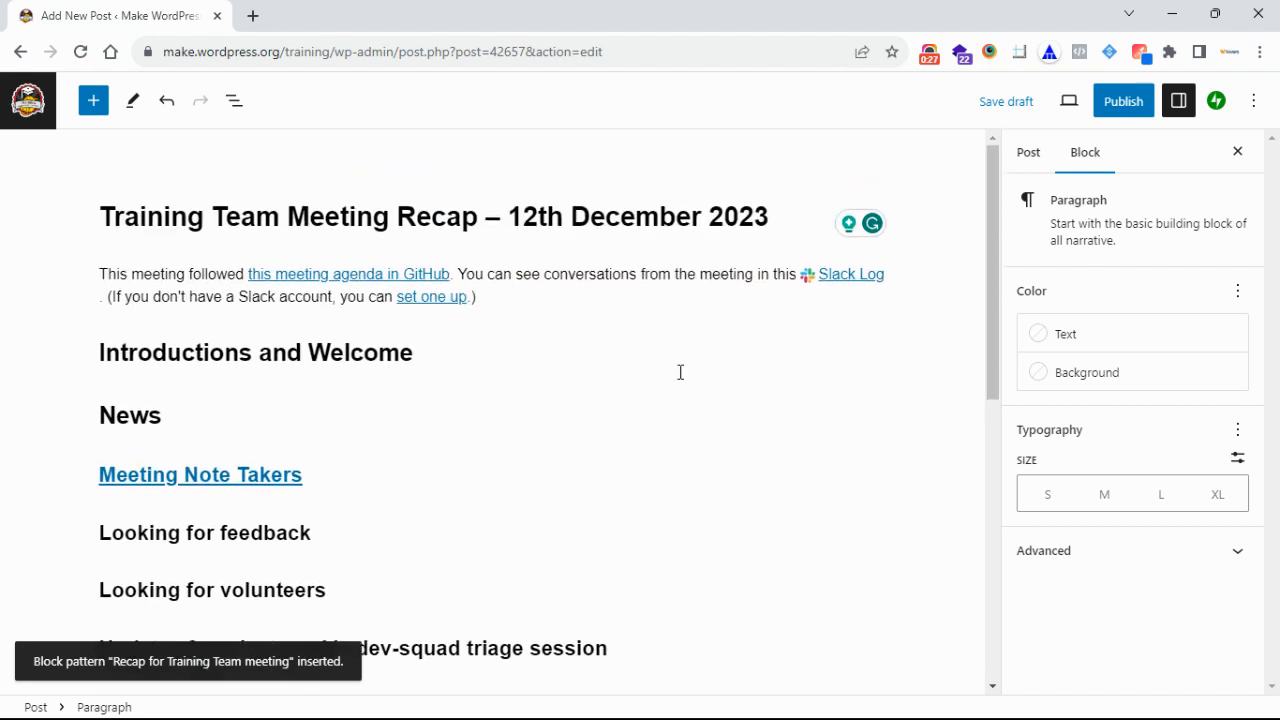
mouse_move(577, 365)
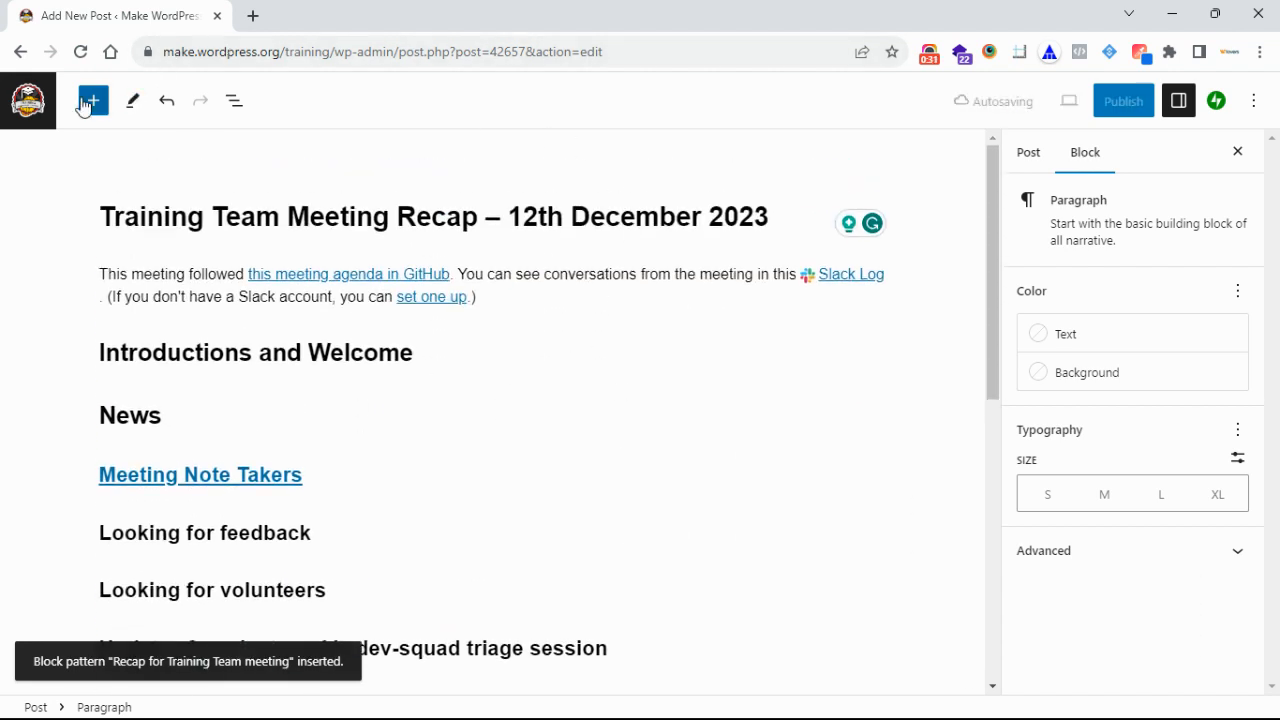
mouse_move(91, 100)
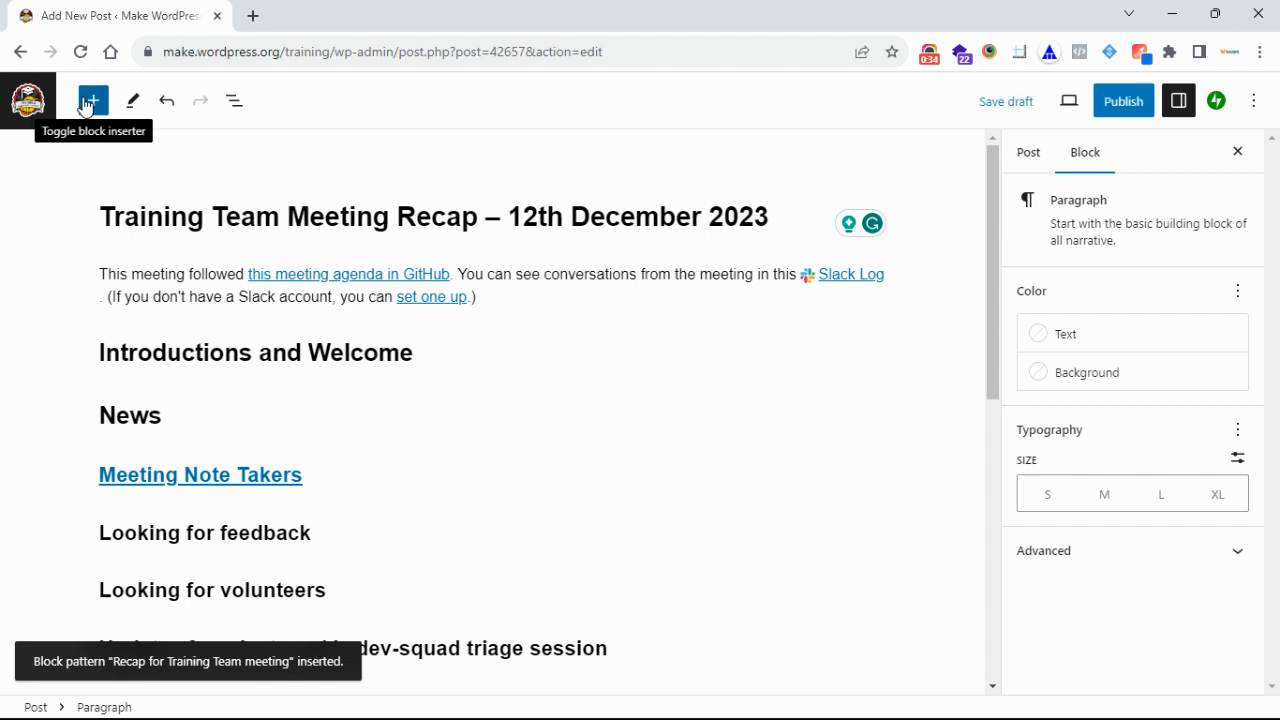
mouse_move(690, 337)
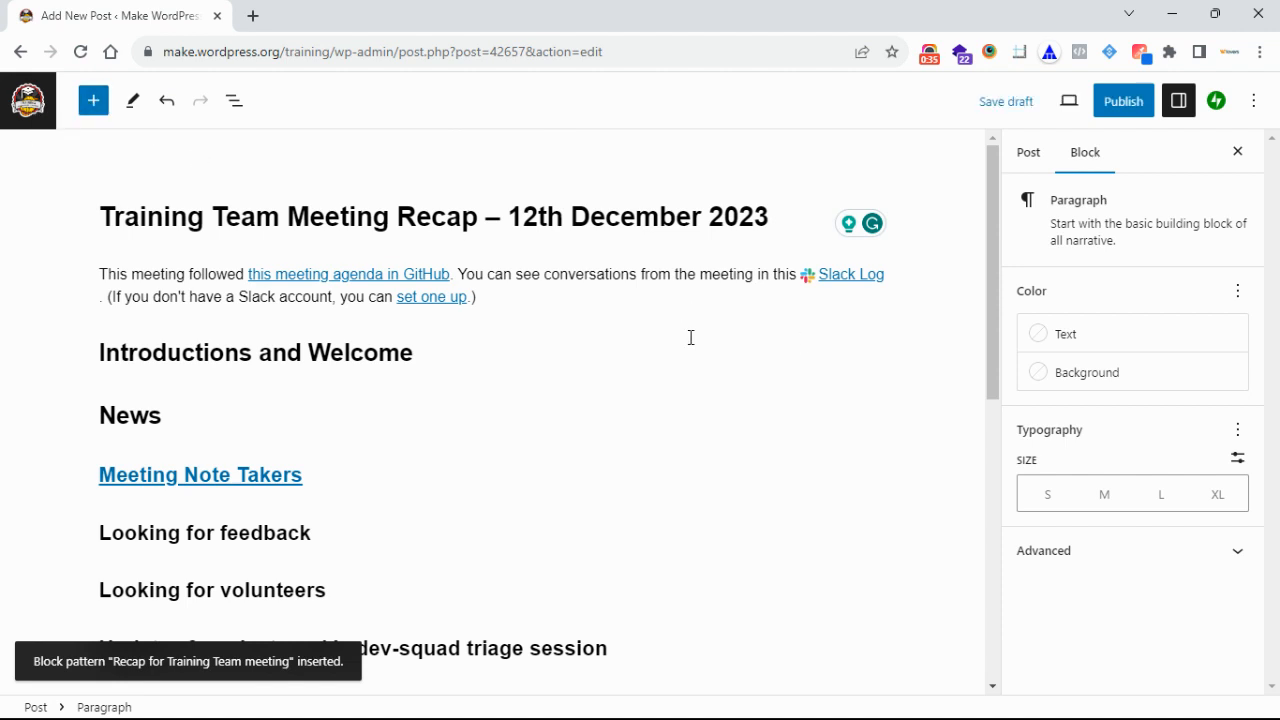
click(349, 273)
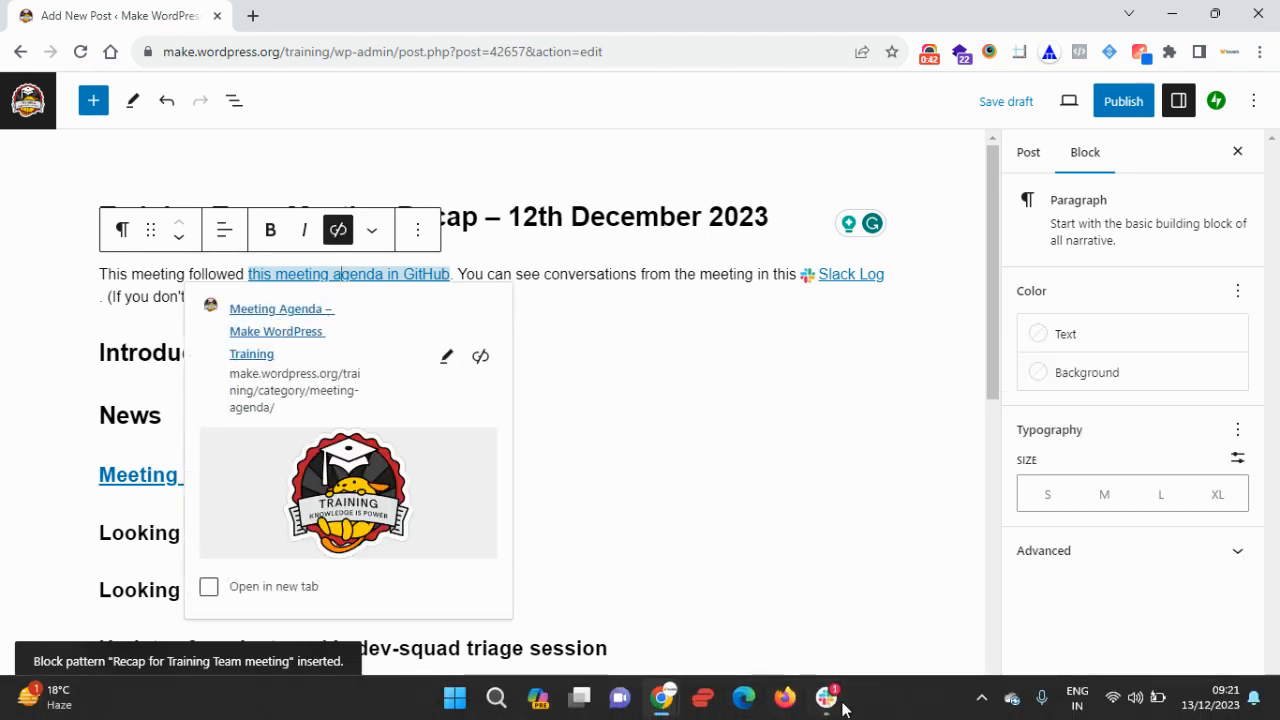
click(825, 697)
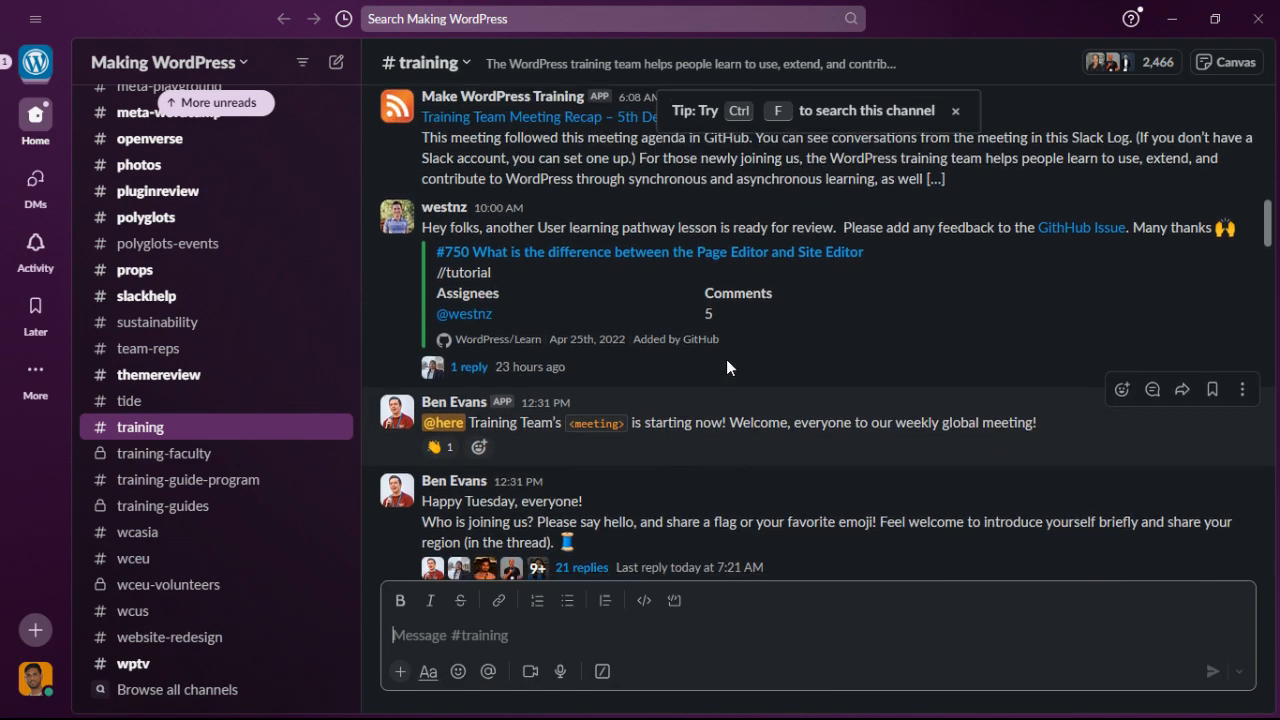
scroll(down, 3)
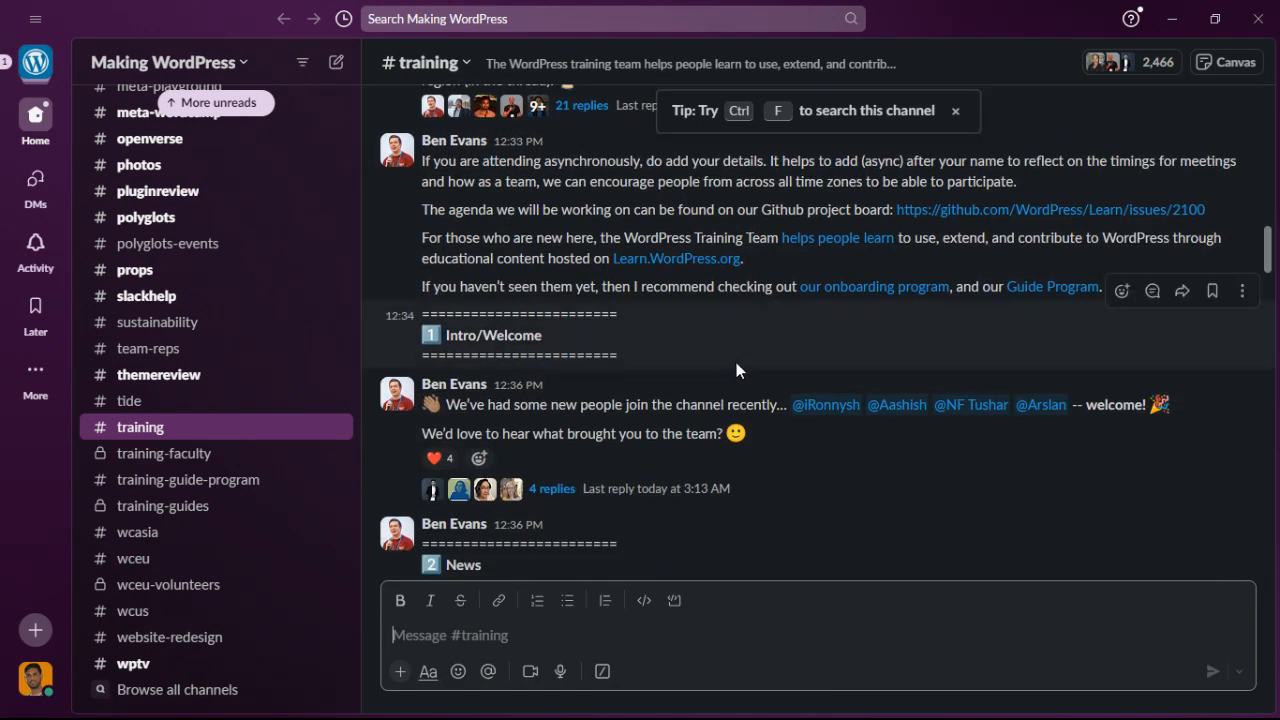
scroll(down, 3)
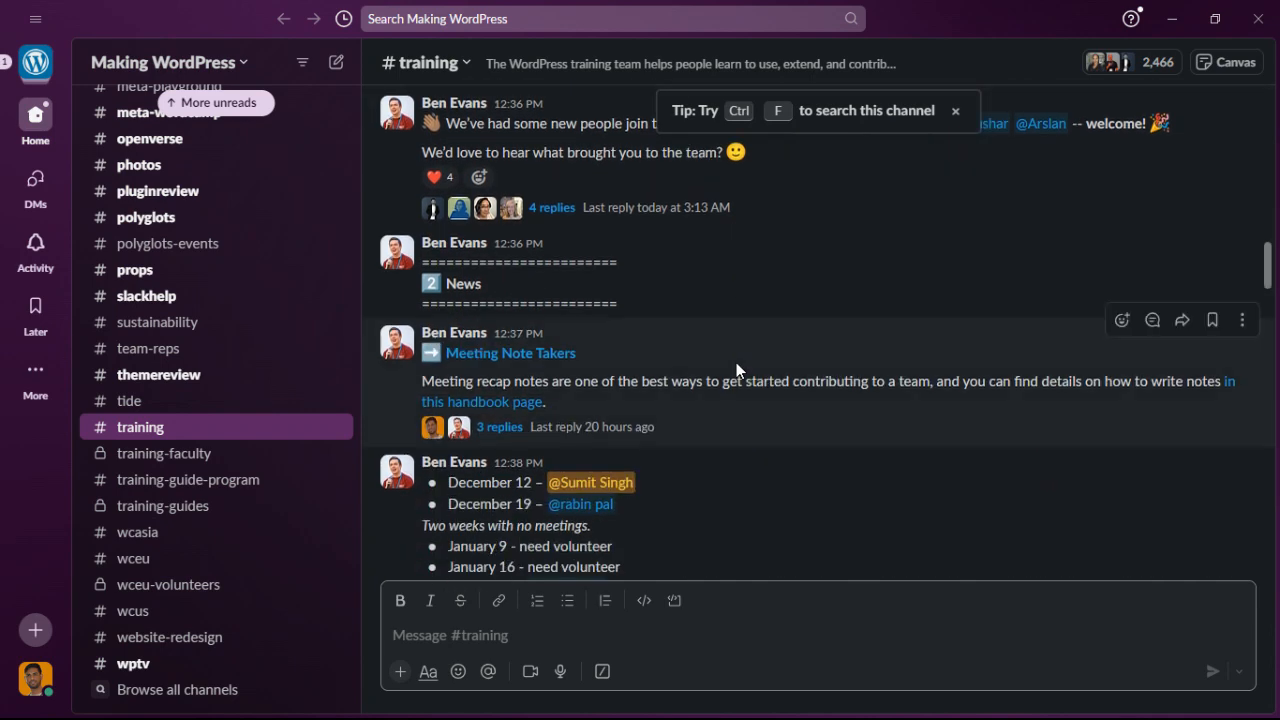
scroll(up, 3)
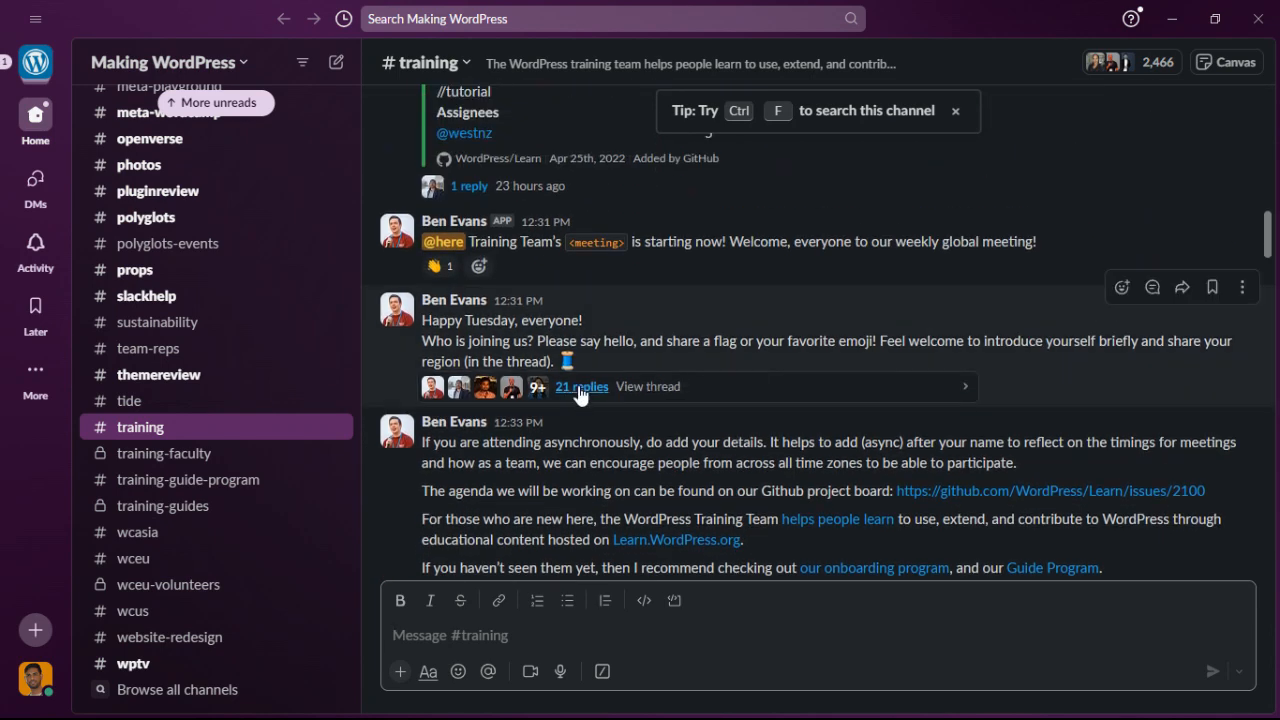
mouse_move(990, 500)
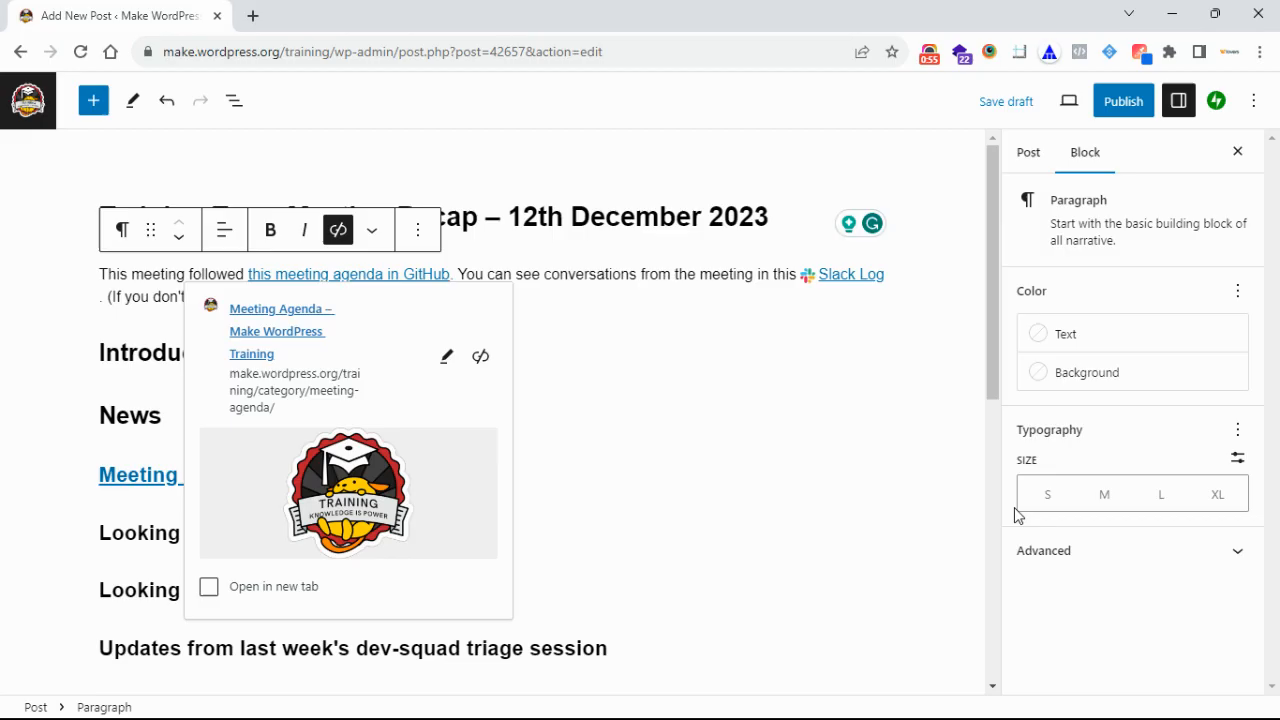
click(446, 356)
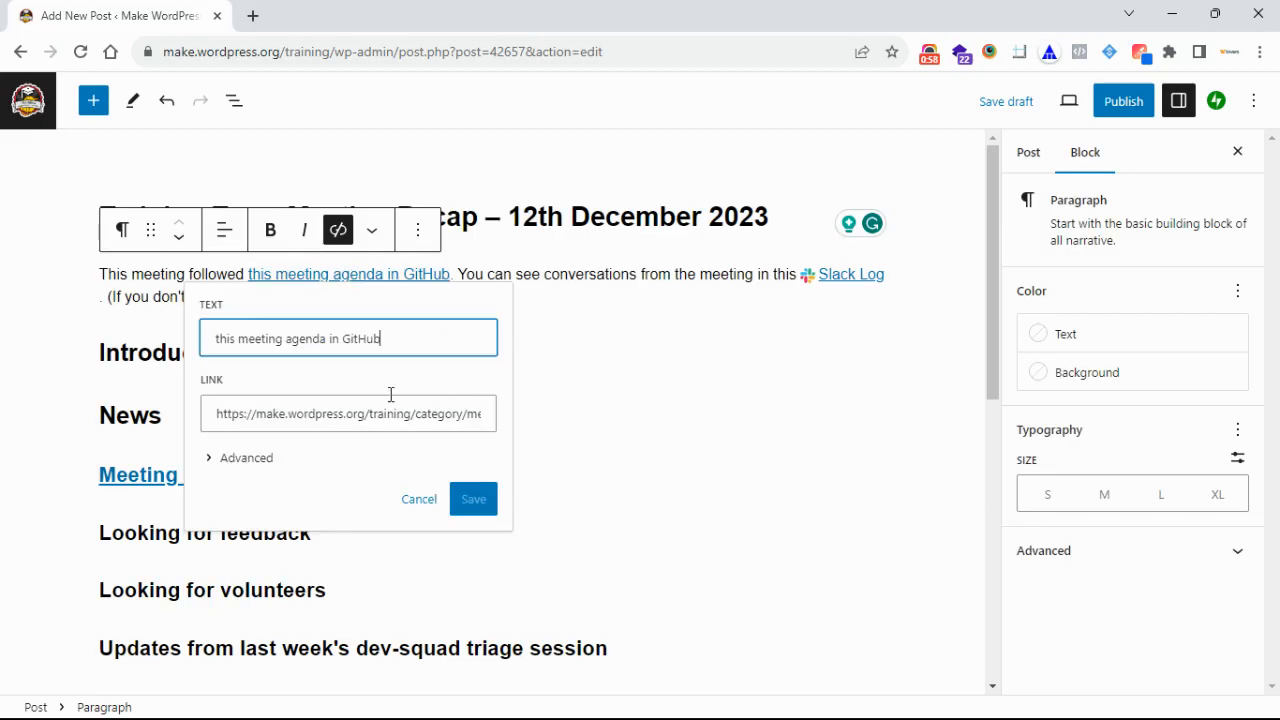
text(https://github.com/WordPress/Learn/issues/2100)
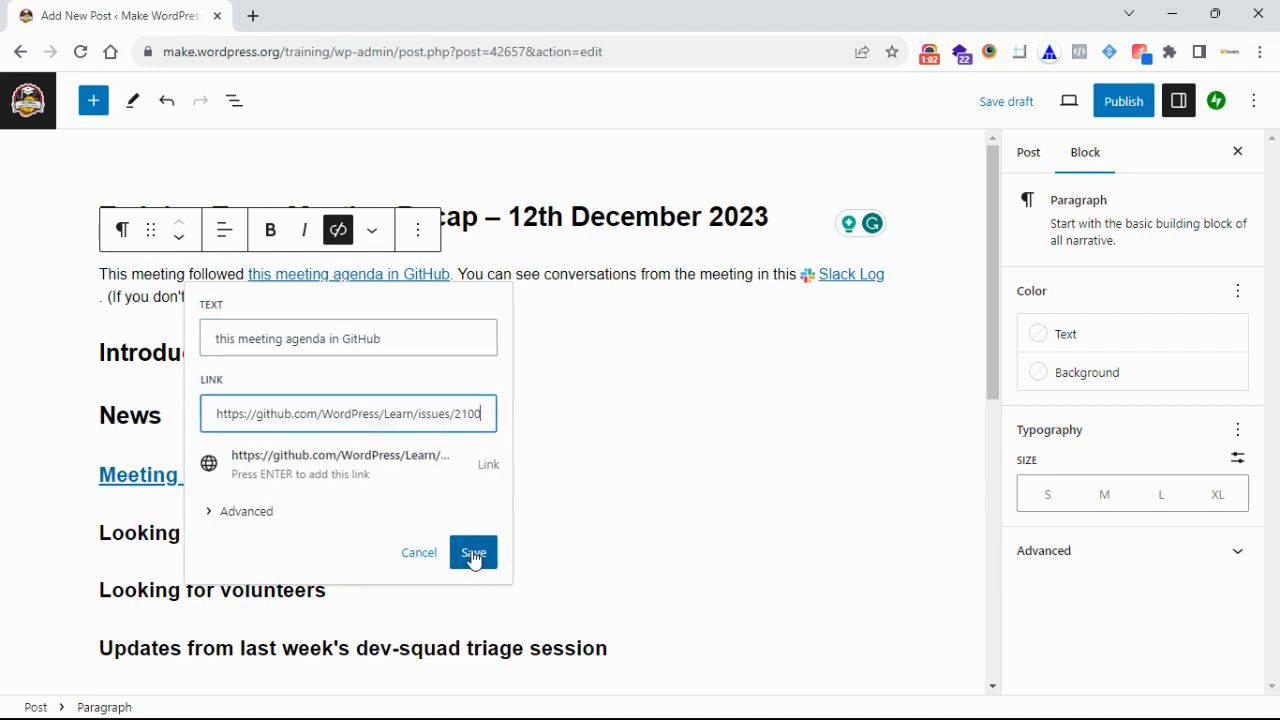
click(473, 552)
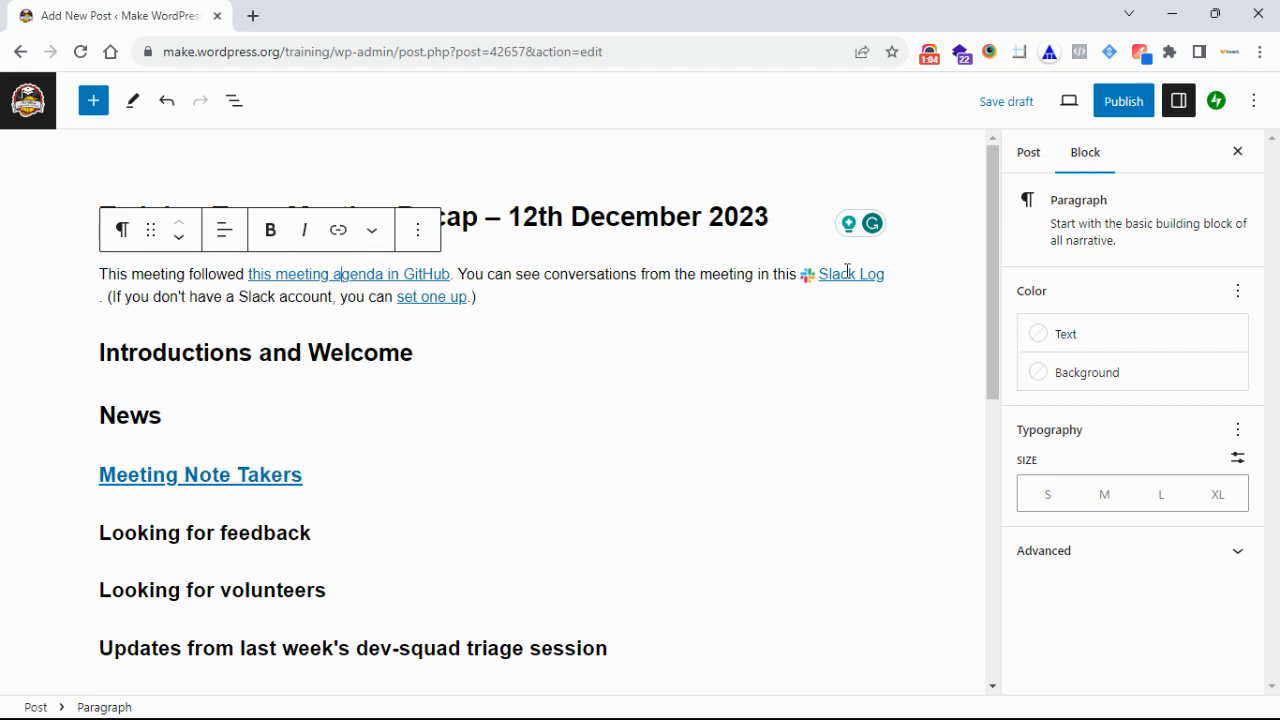
Step: Find the meeting log in Slack and select the Slack Log link's old address for replacement
click(851, 273)
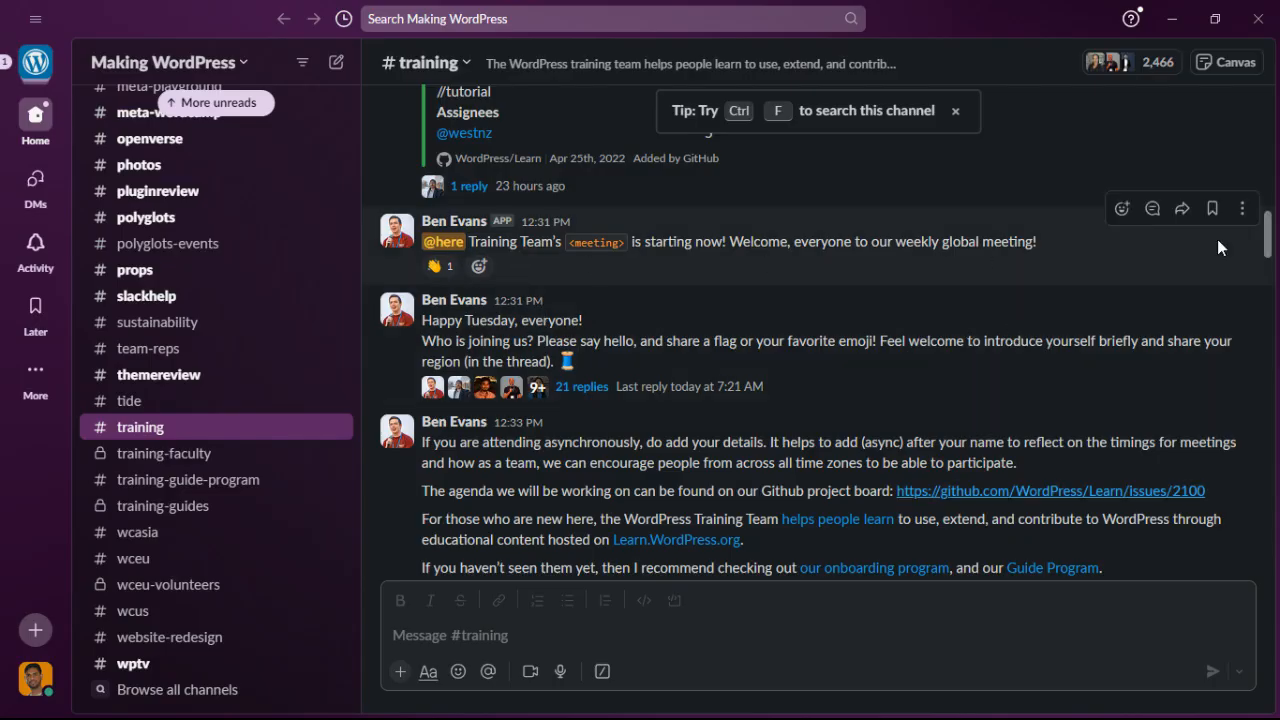
mouse_move(1243, 209)
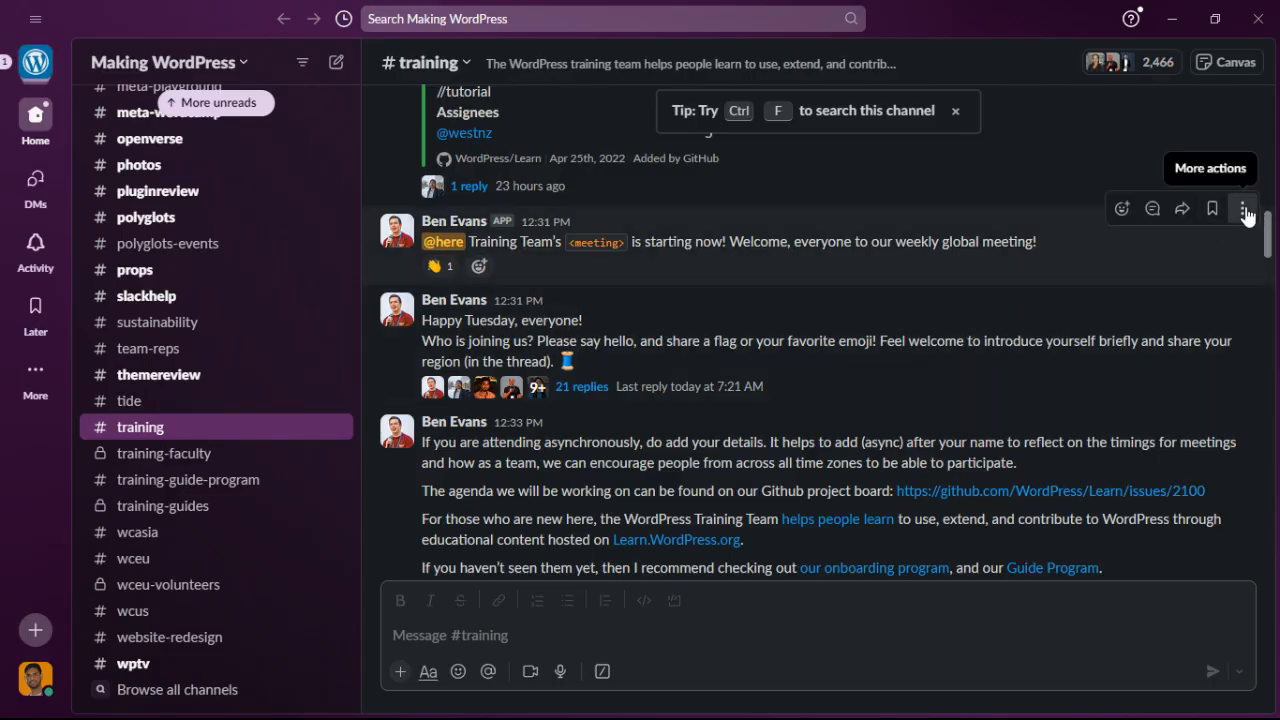
mouse_move(708, 292)
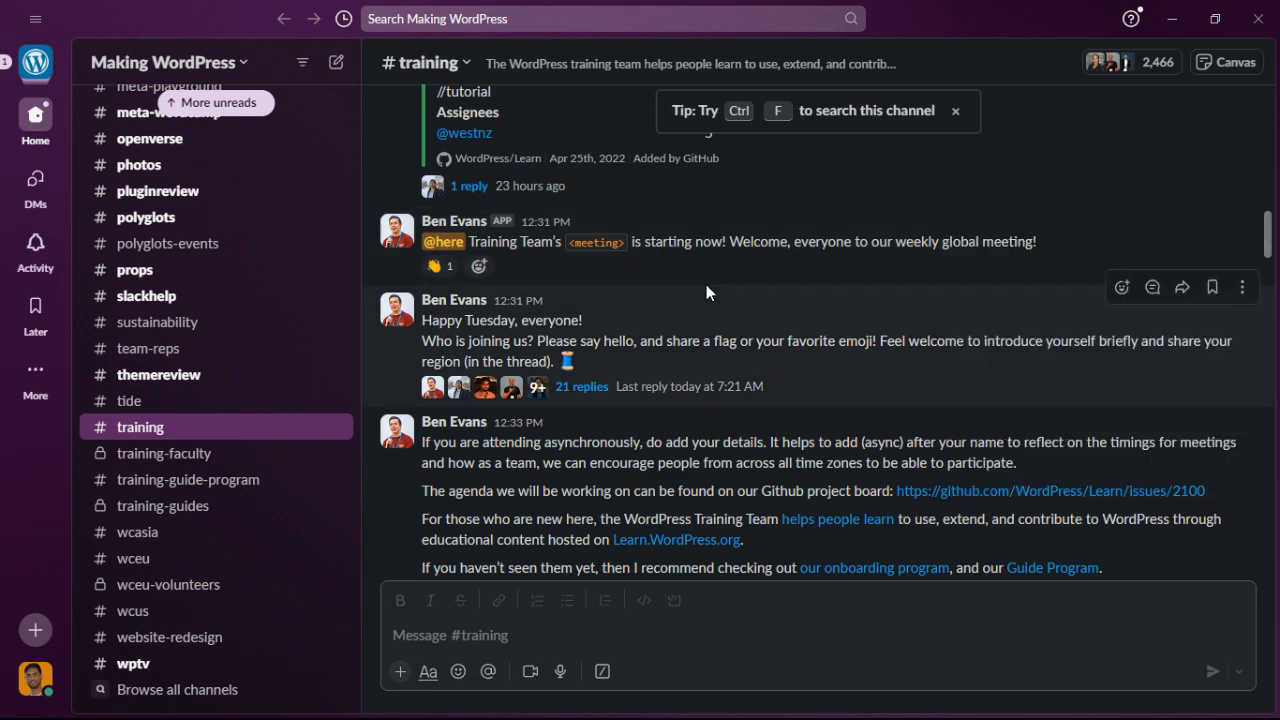
mouse_move(744, 240)
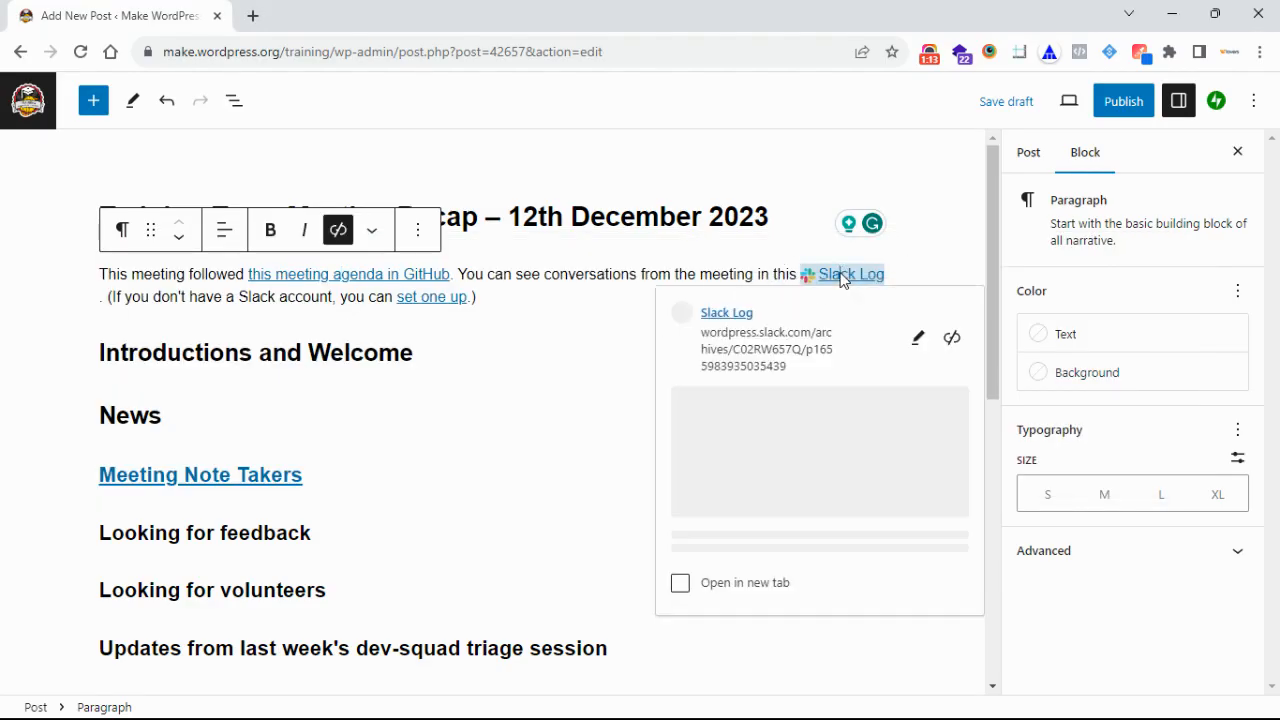
click(917, 337)
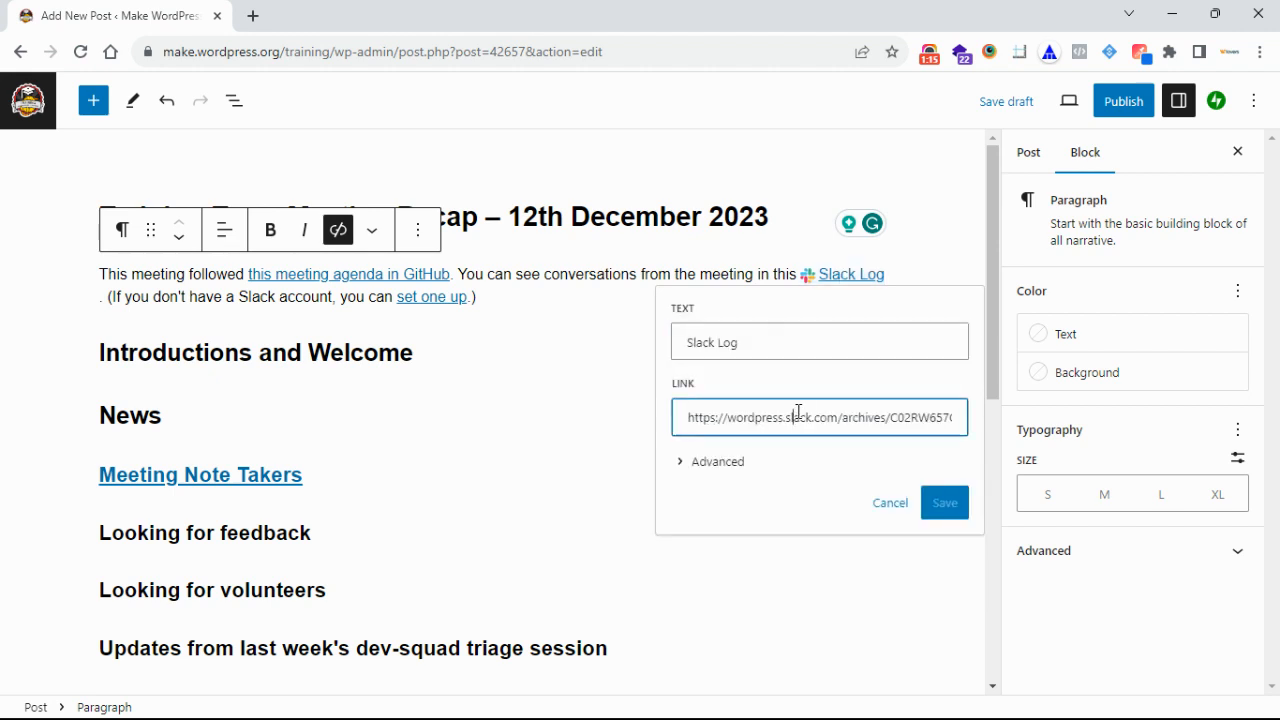
click(943, 502)
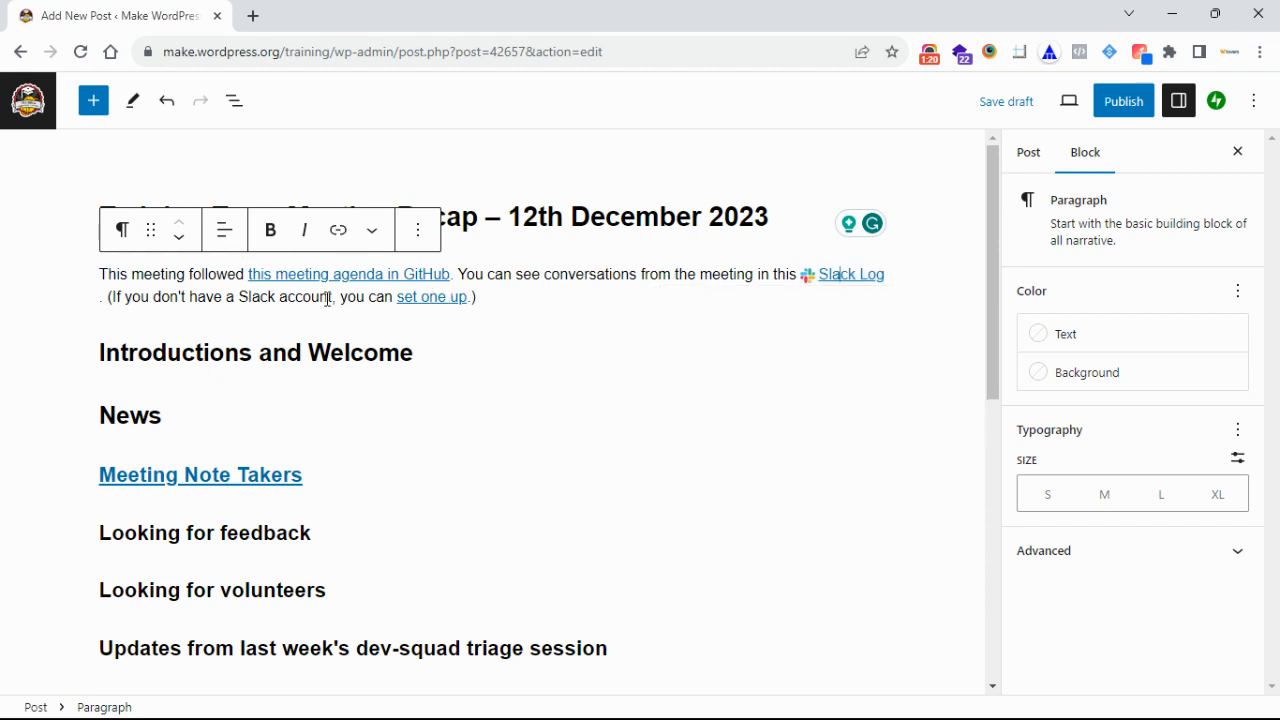
Step: Scroll #training to the 'Happy Tuesday' message and open its 21 introduction replies
click(338, 230)
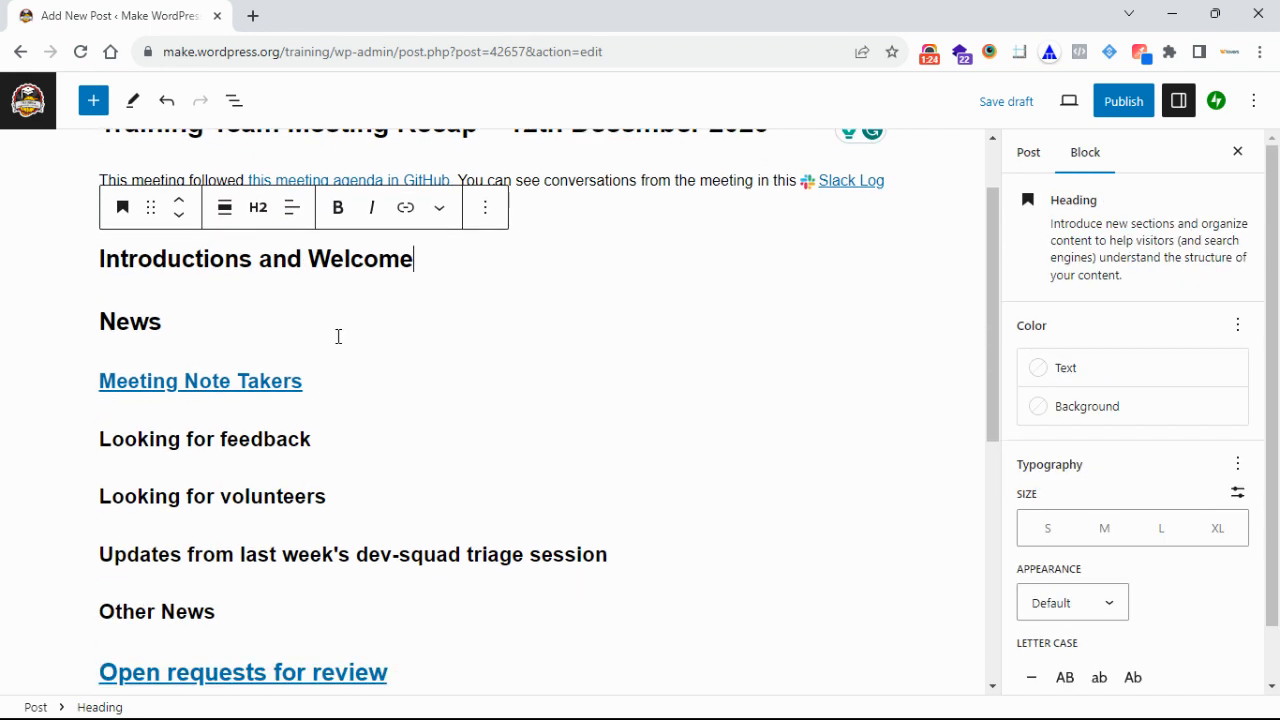
mouse_move(527, 261)
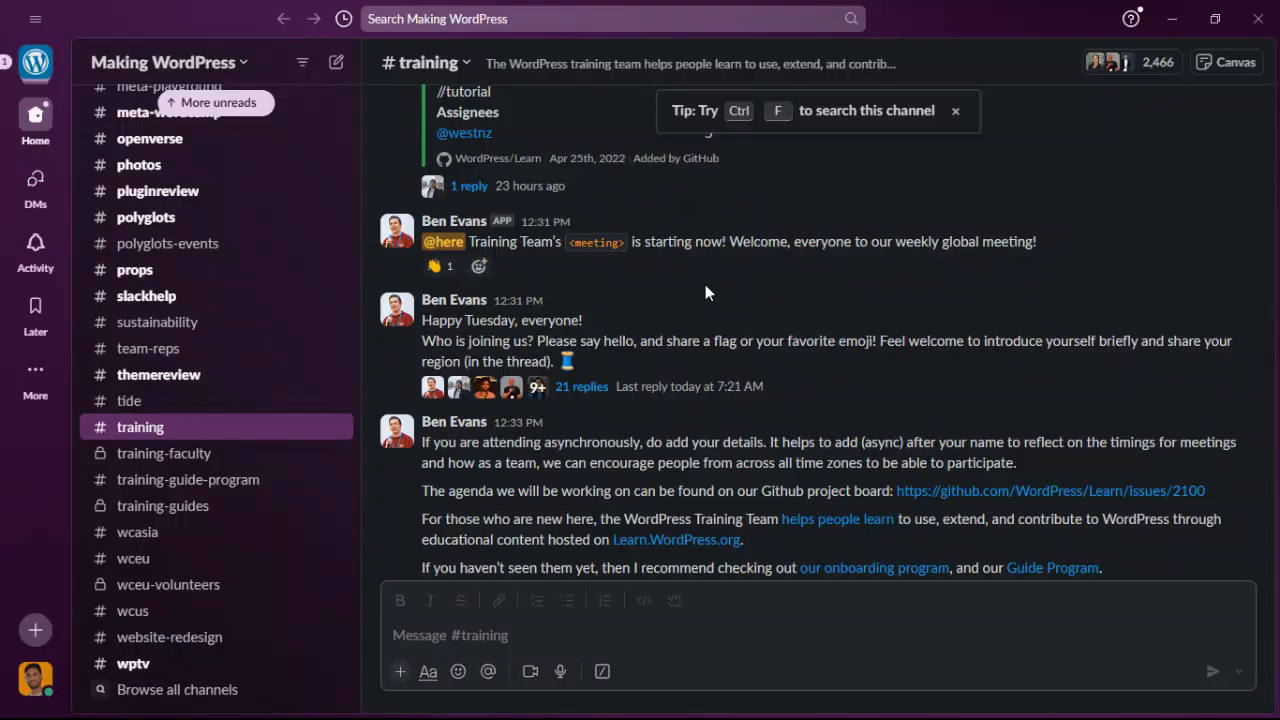
mouse_move(616, 285)
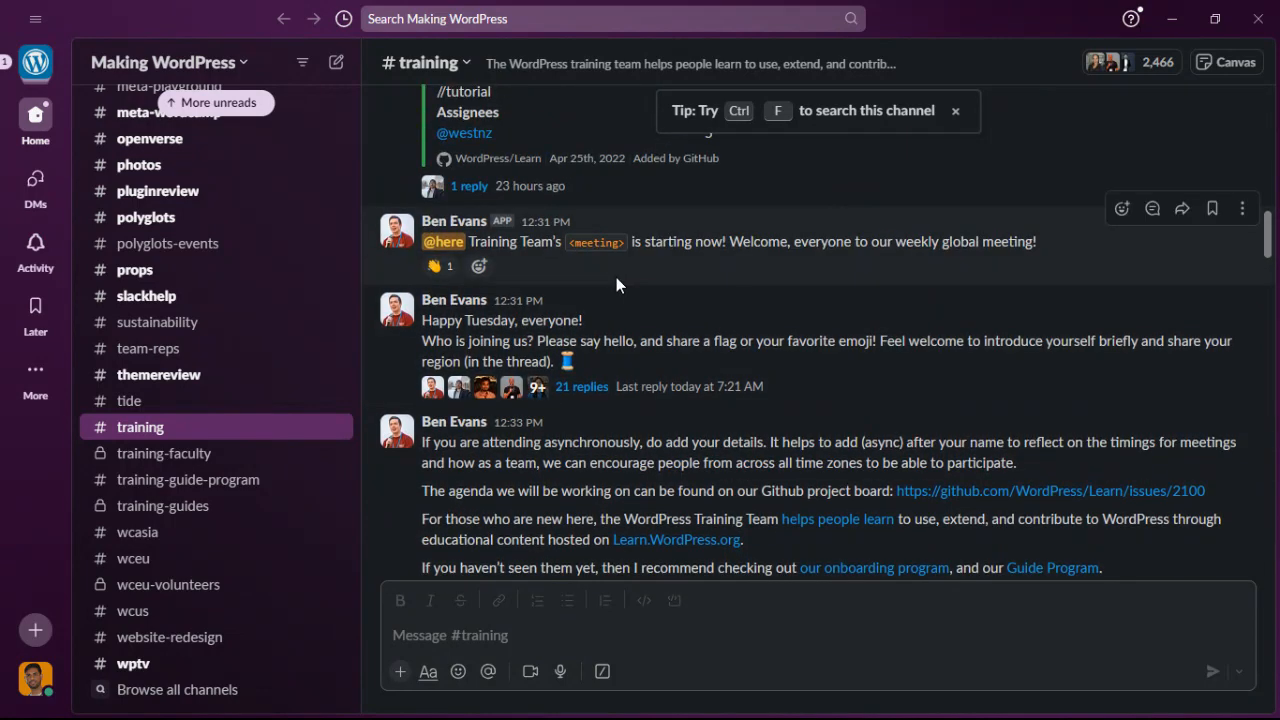
scroll(down, 3)
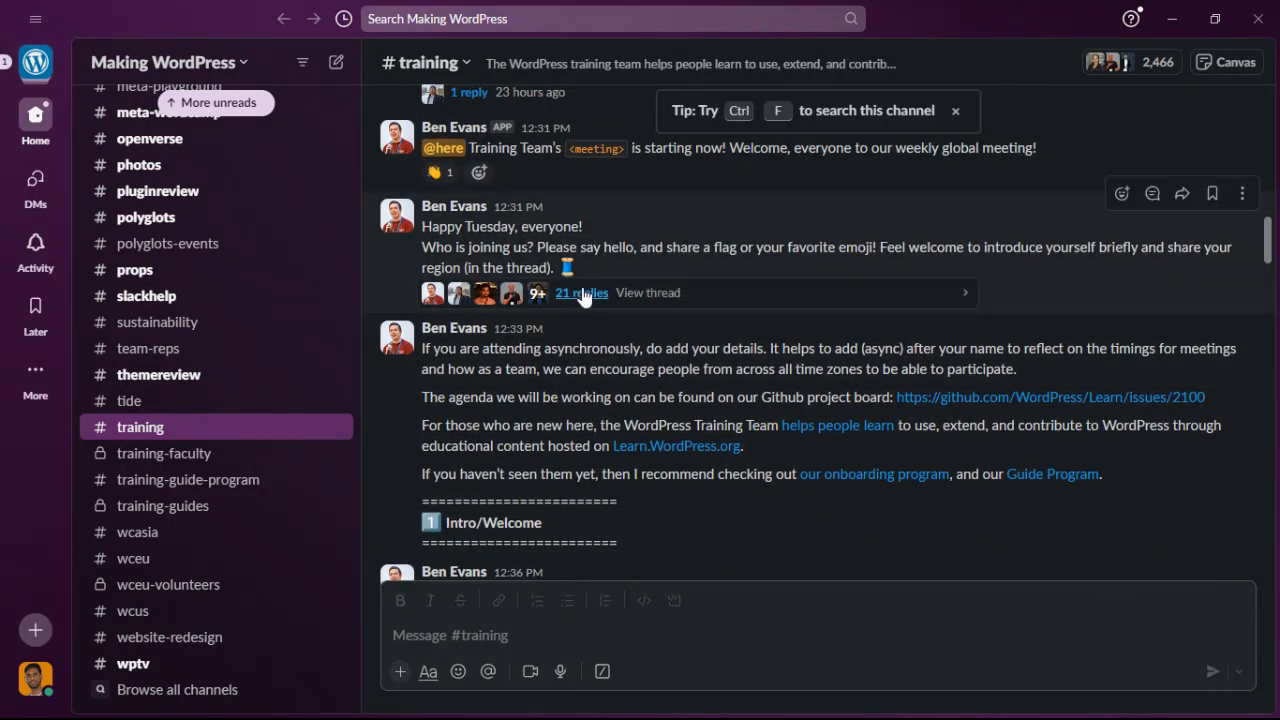
click(581, 292)
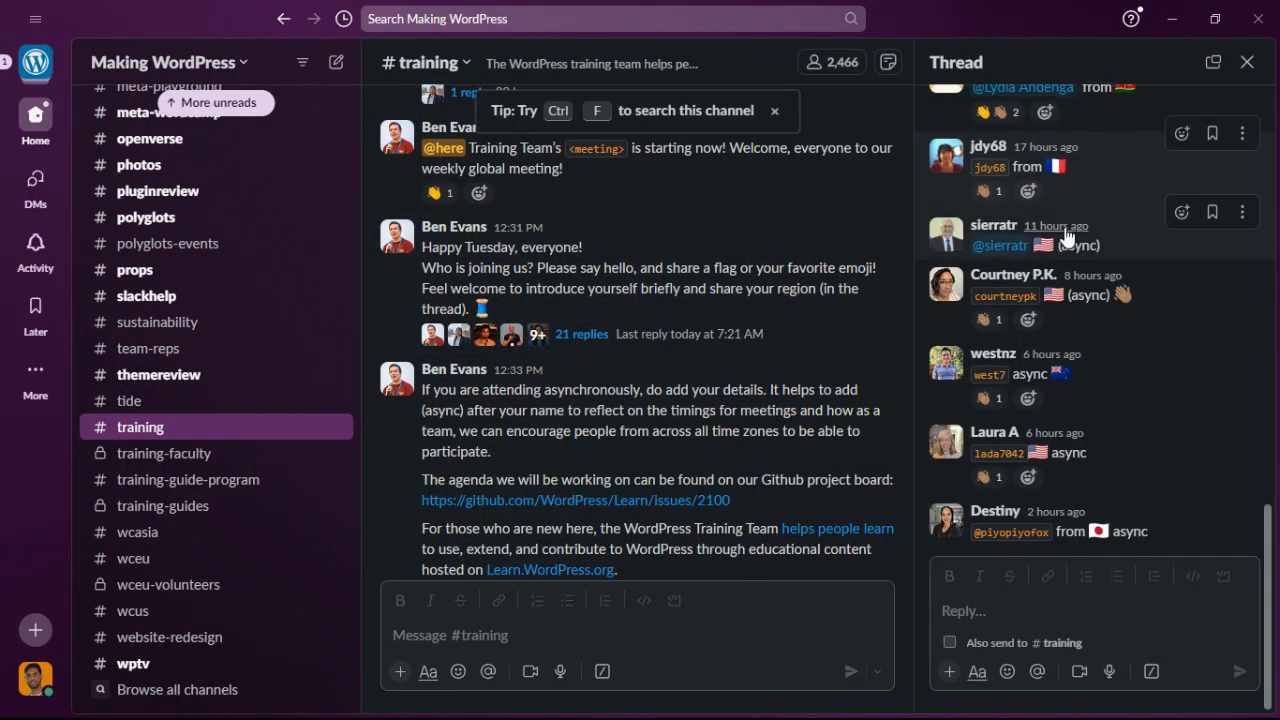
scroll(up, 3)
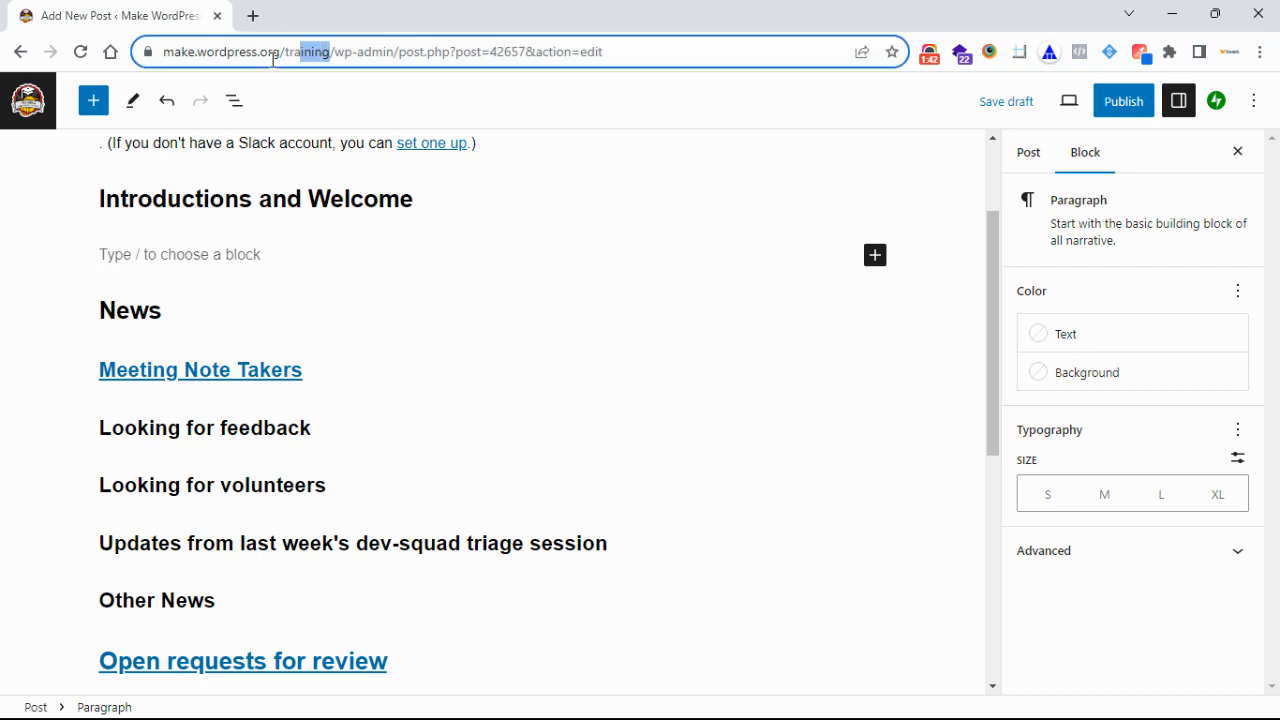
Step: Filter Posts to 'Mine' and view the published 10th October 2023 recap in a new tab
click(253, 15)
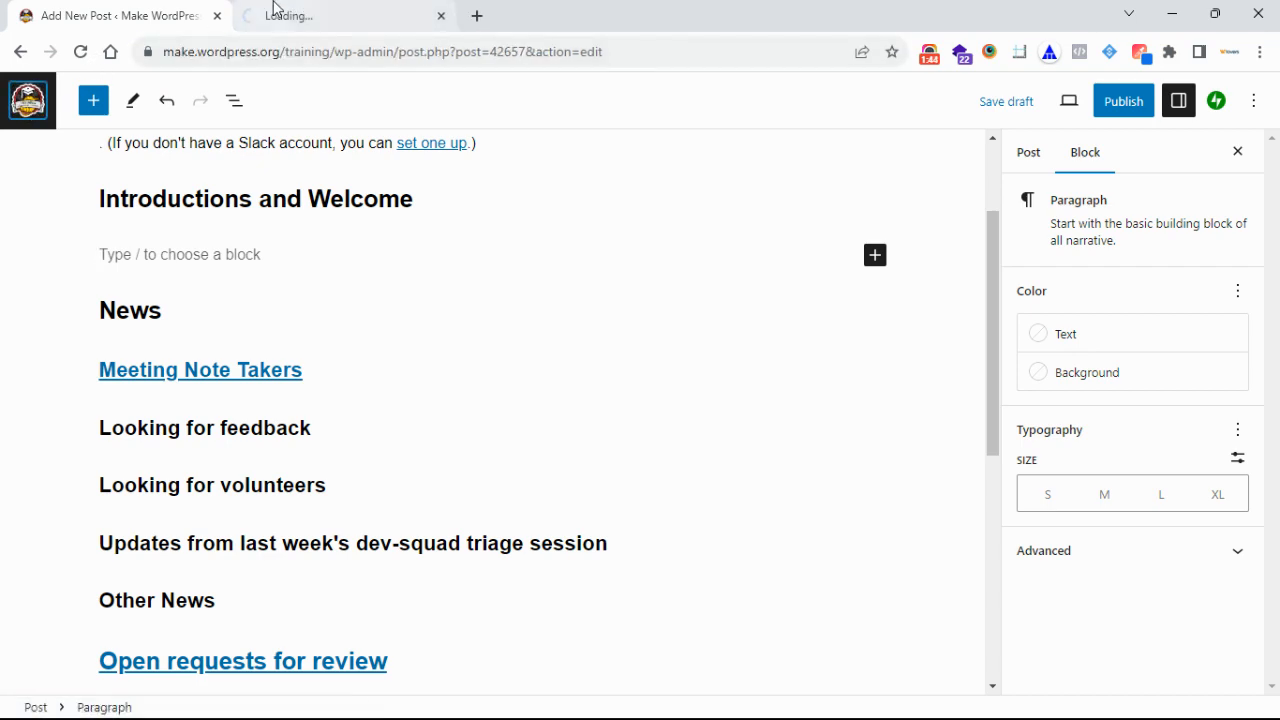
click(340, 15)
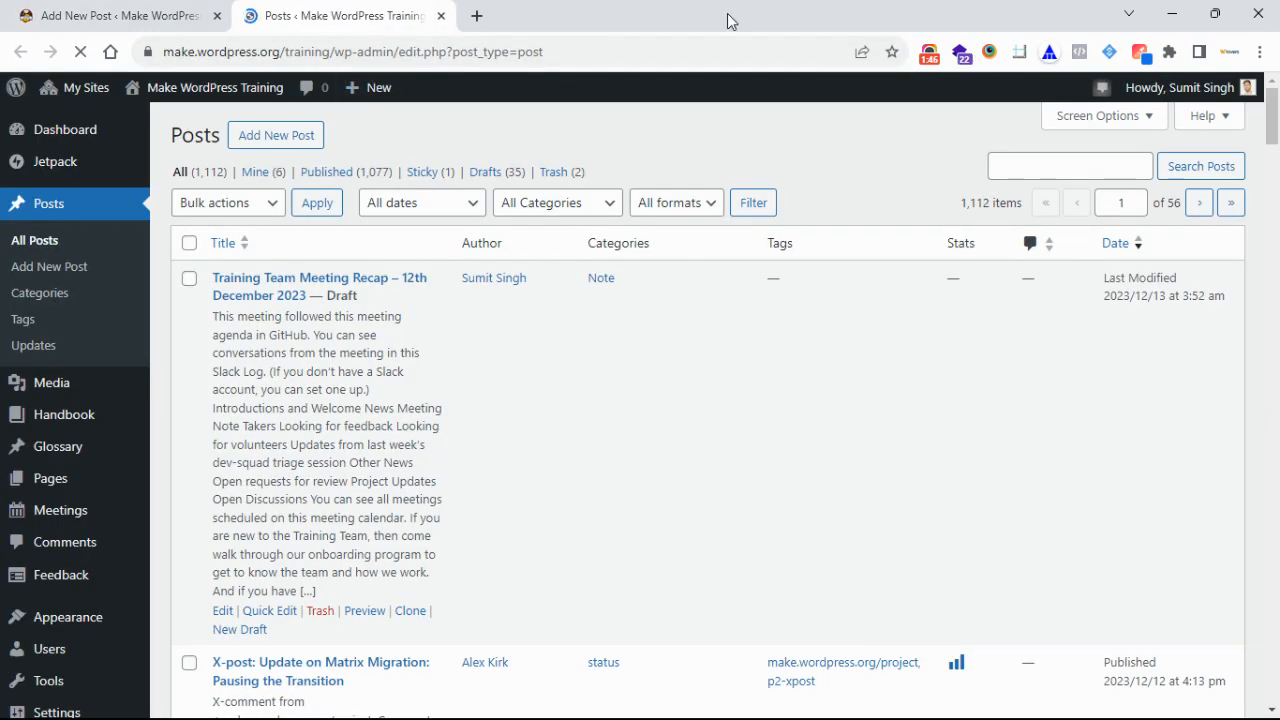
scroll(down, 3)
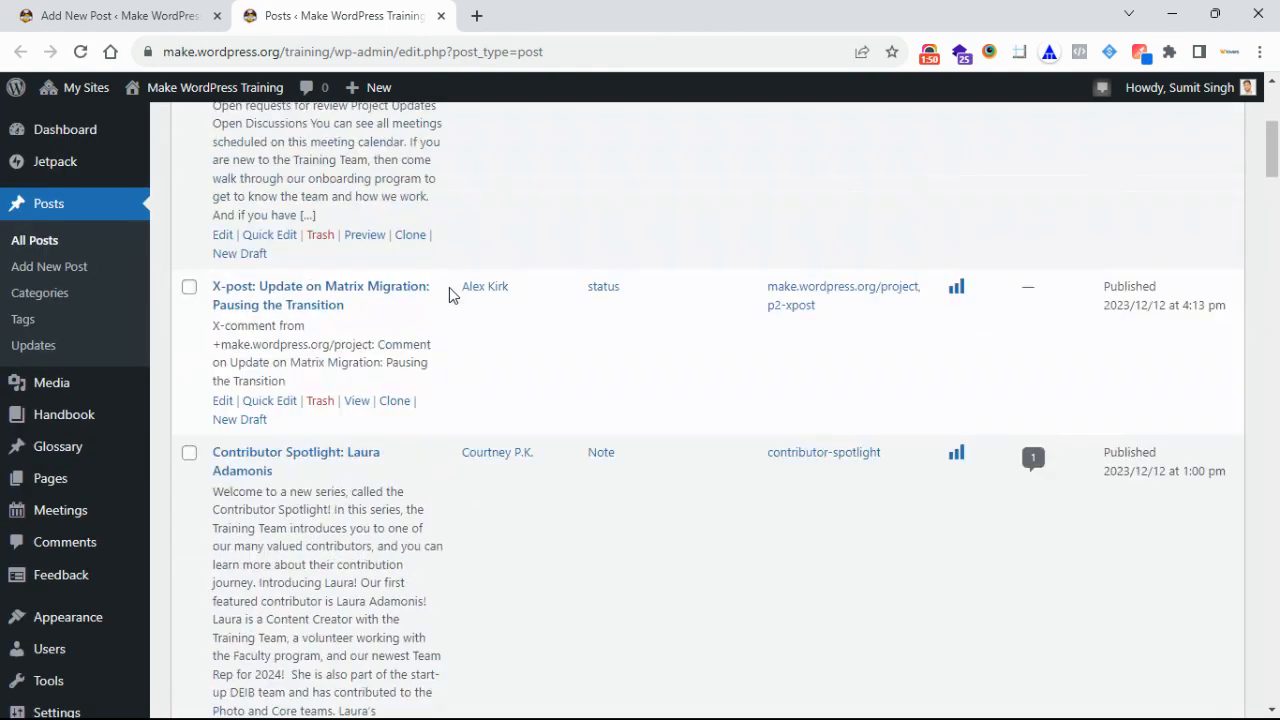
scroll(up, 3)
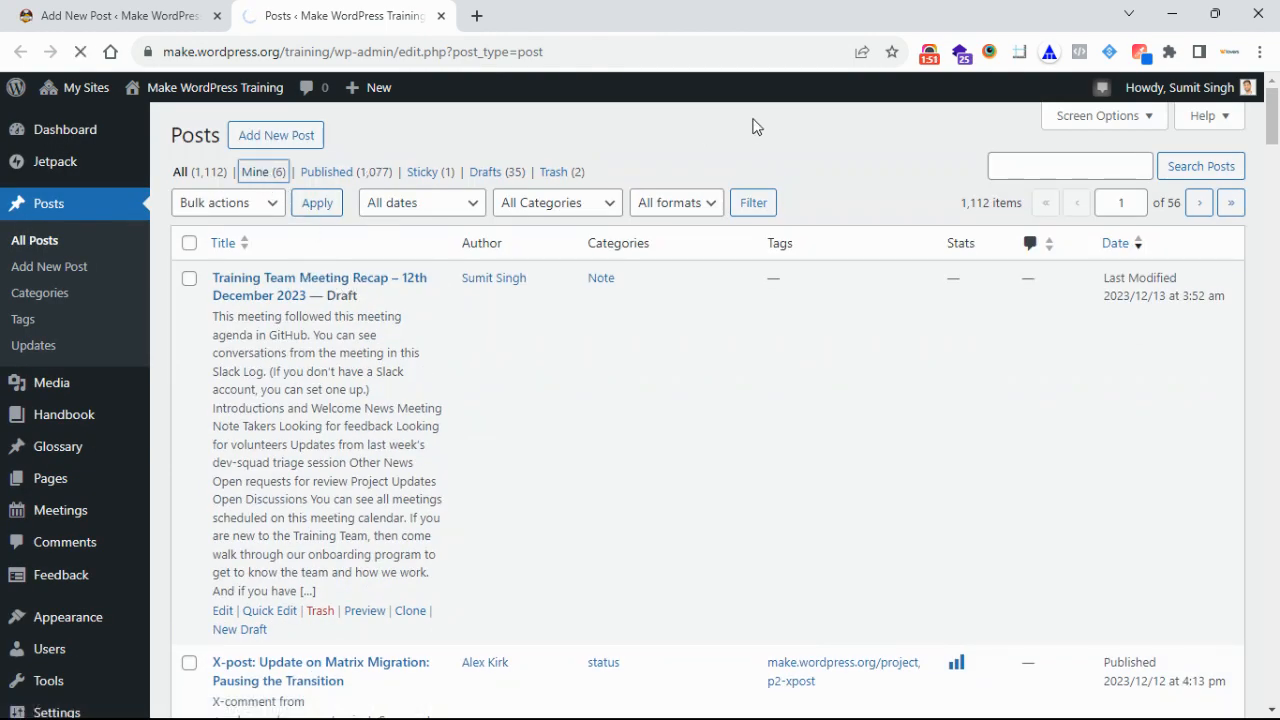
click(254, 171)
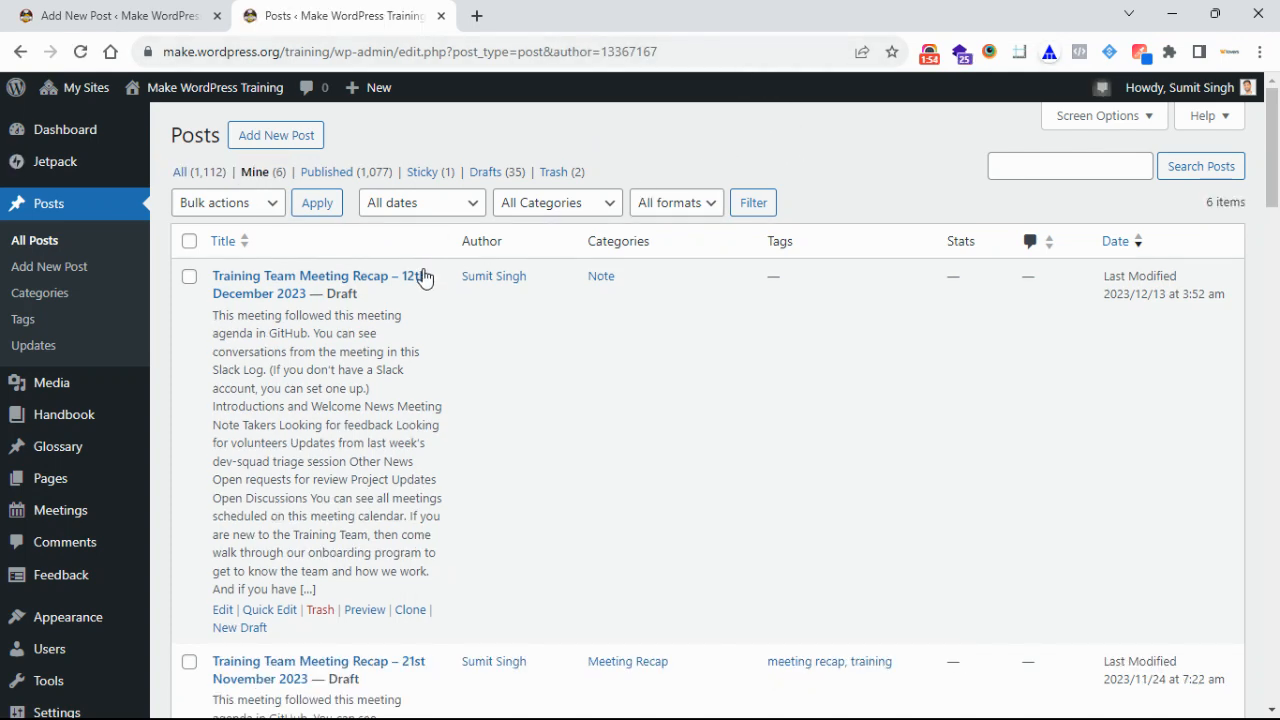
mouse_move(420, 356)
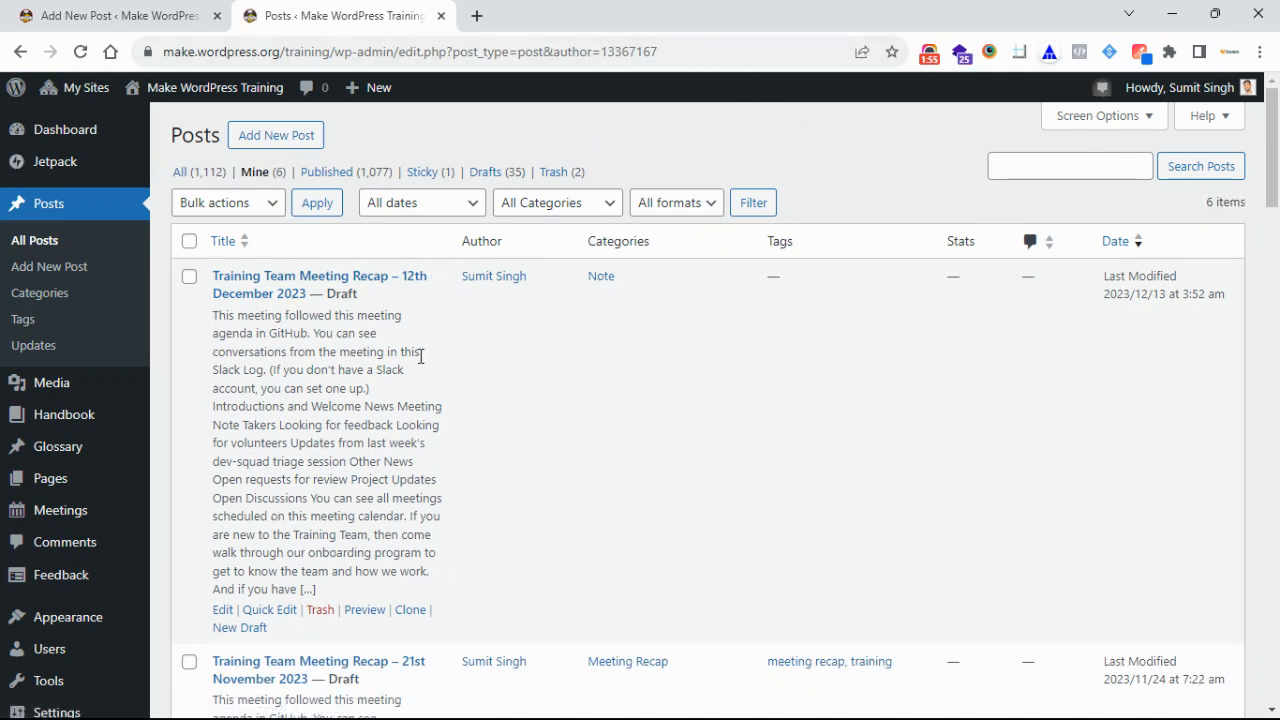
scroll(down, 3)
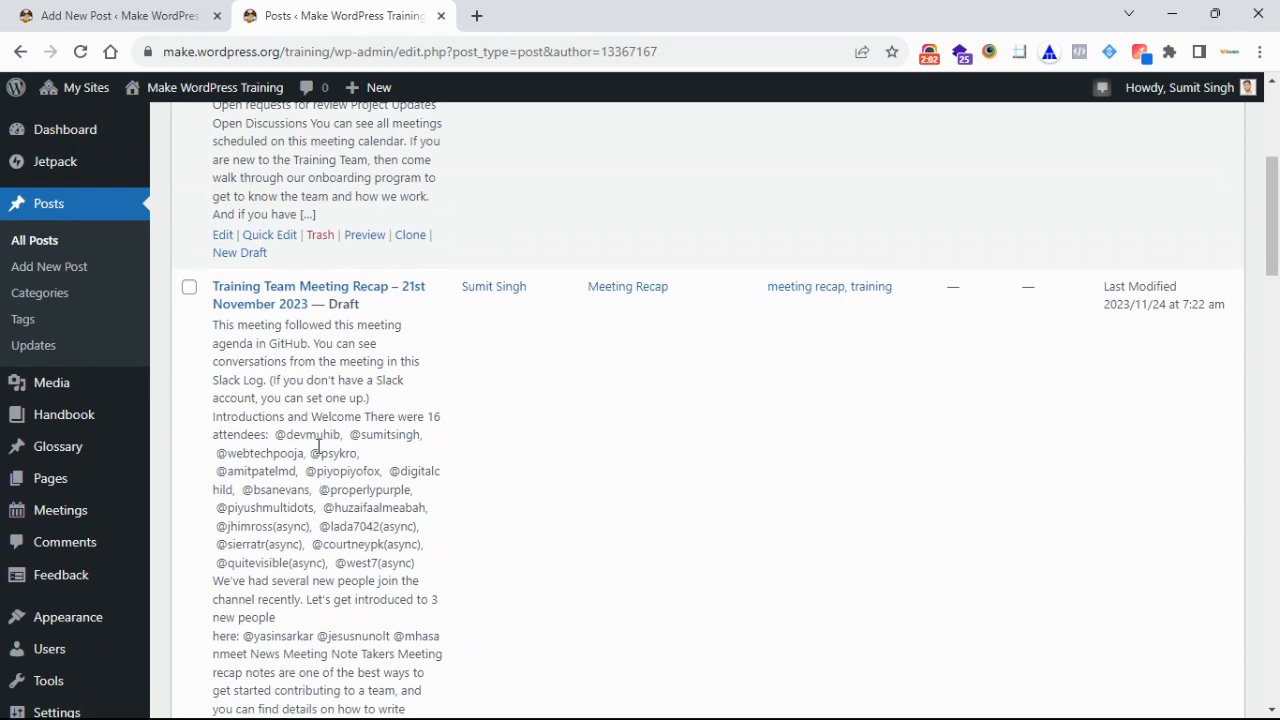
scroll(down, 3)
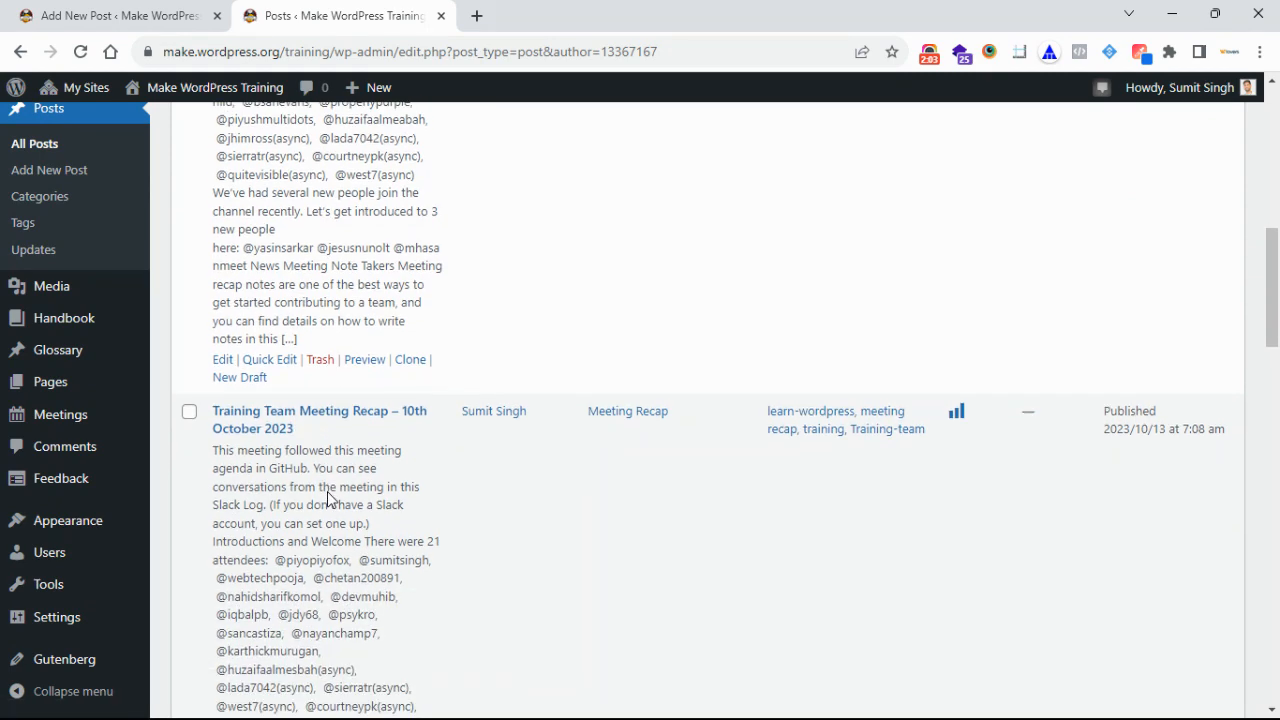
click(356, 378)
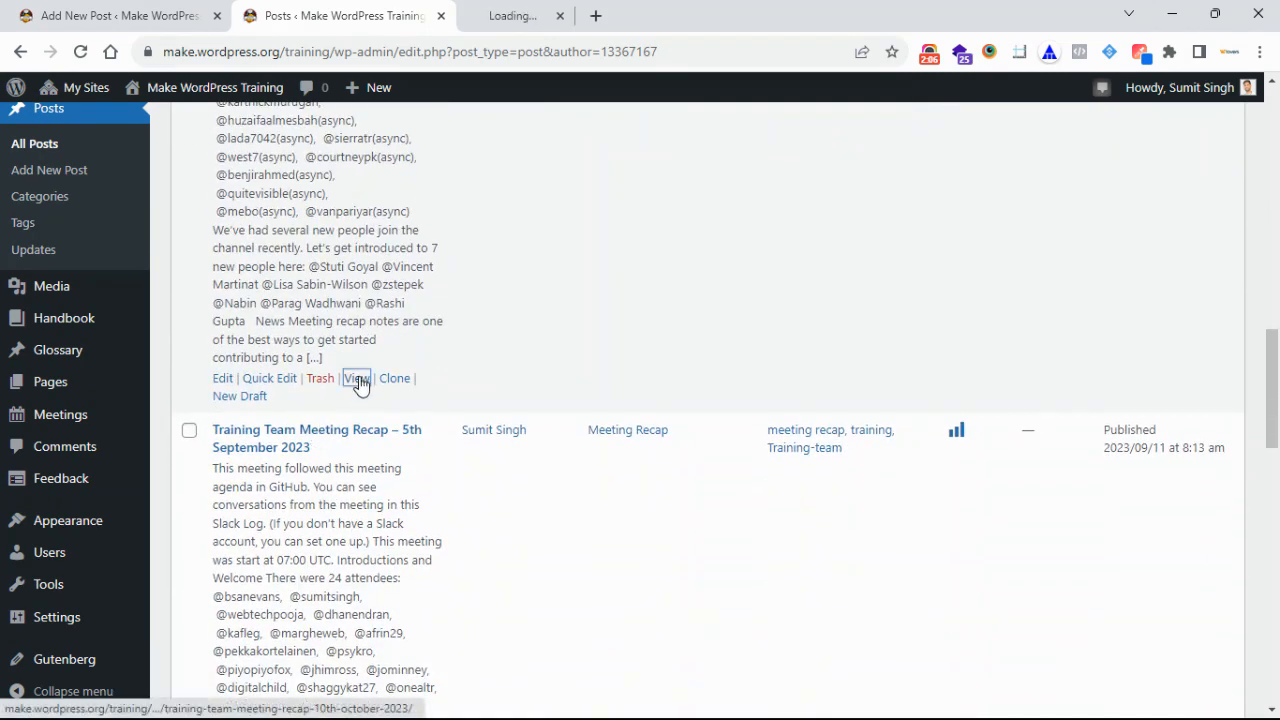
Step: Locate the 'There were 21 attendees' sentence in the October recap's Introductions section
click(356, 378)
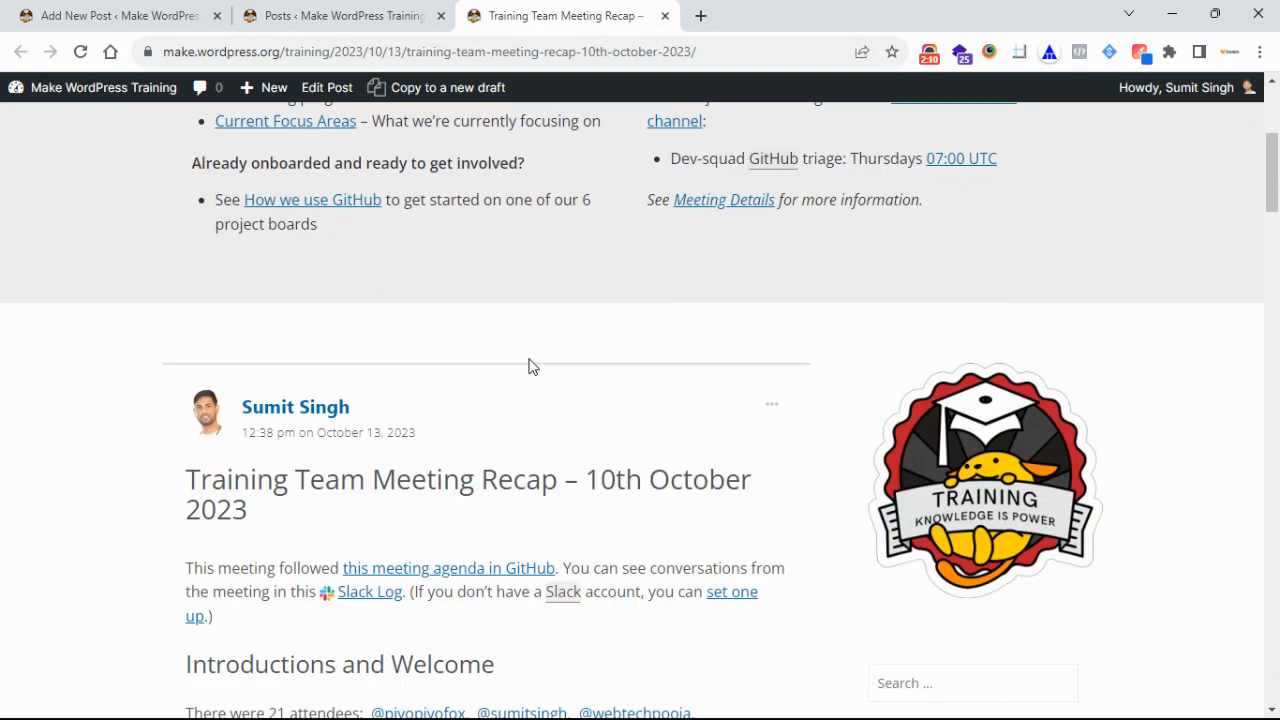
scroll(down, 3)
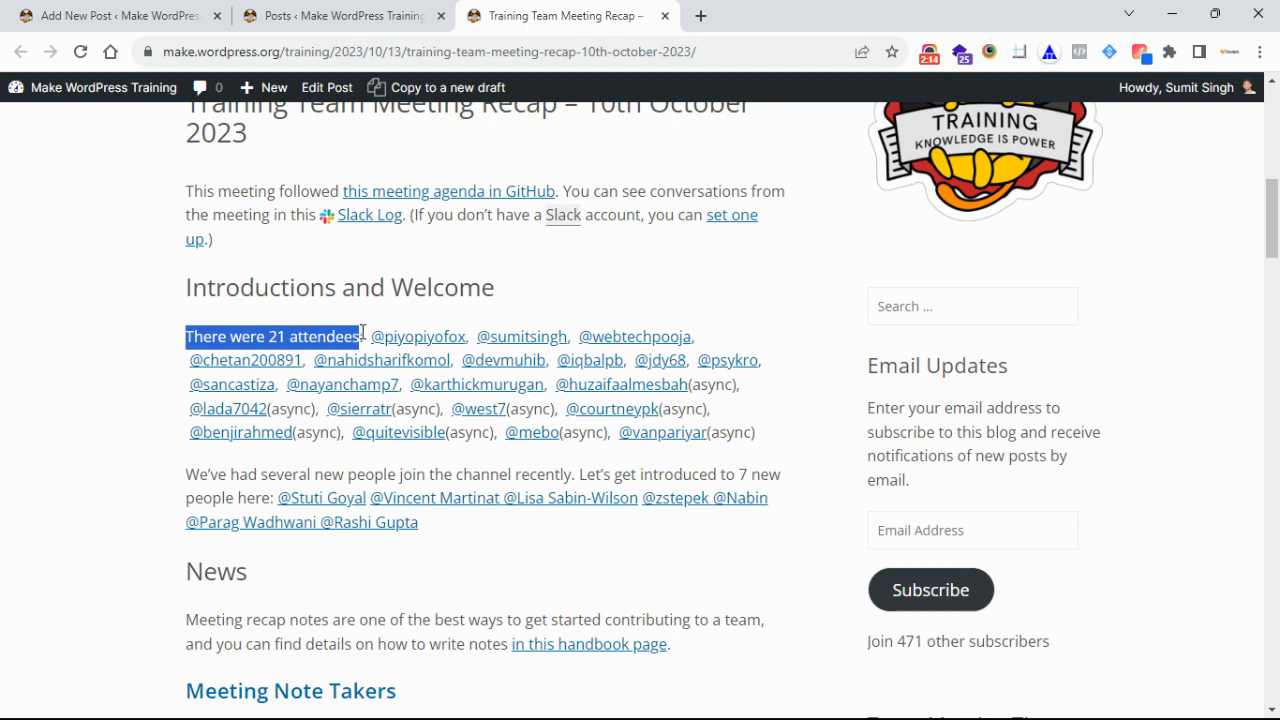
click(345, 15)
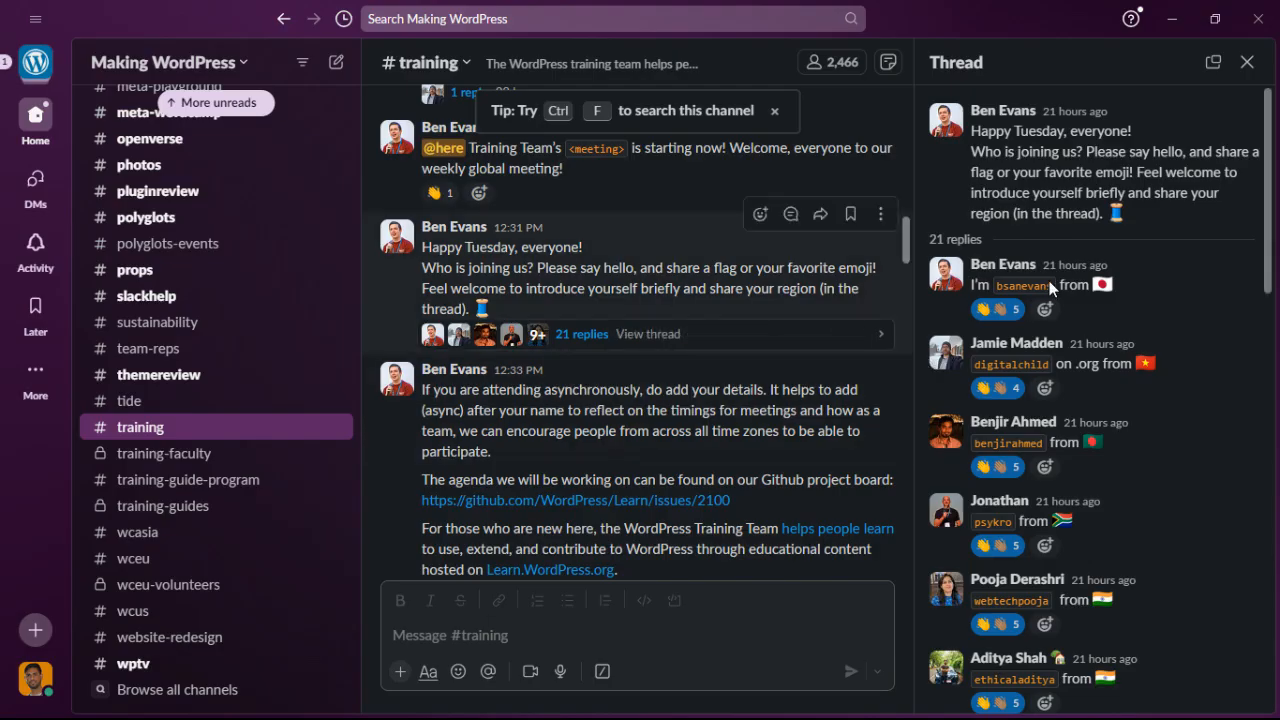
mouse_move(1005, 480)
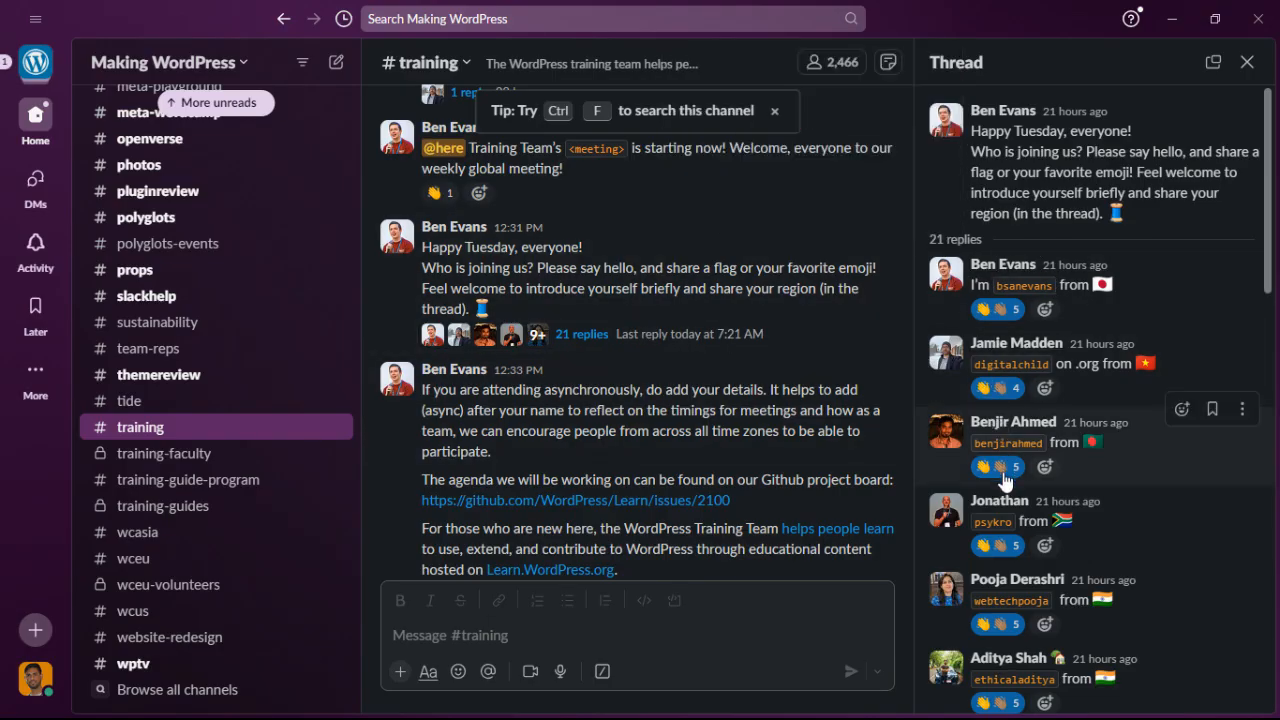
Step: Scroll the introductions thread, select the first respondent's username and open its More actions menu
scroll(down, 3)
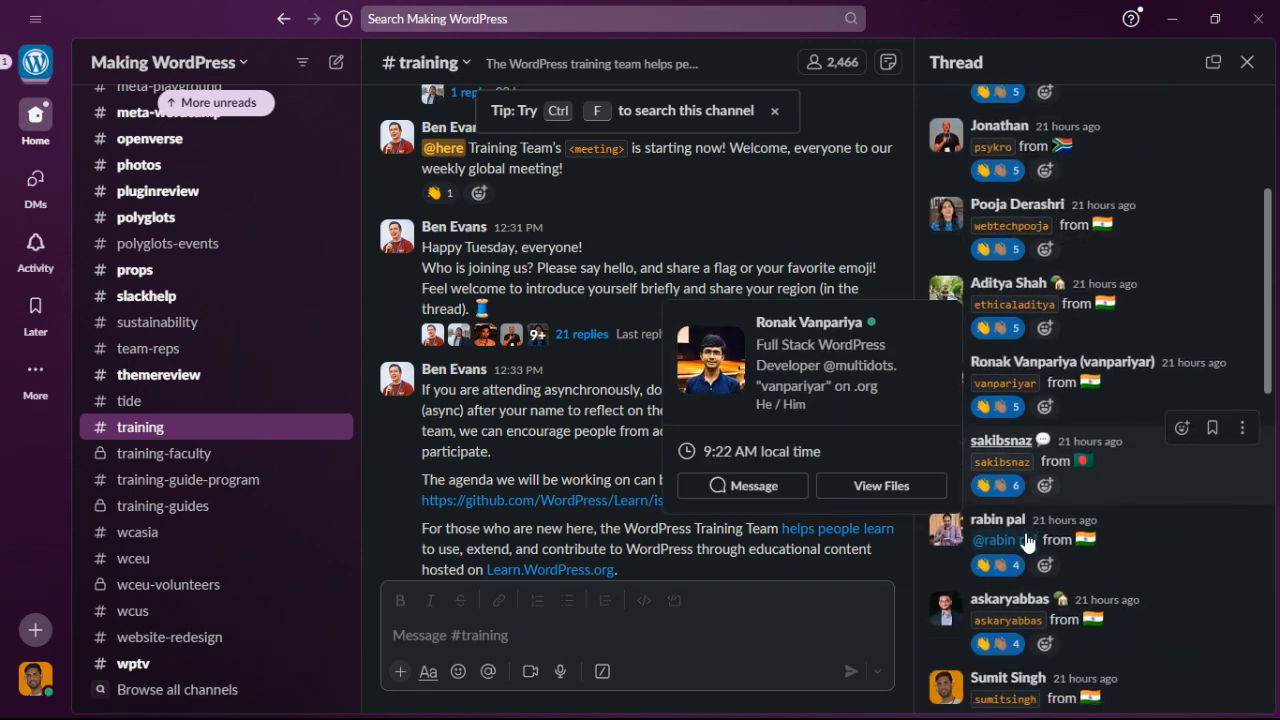
scroll(down, 3)
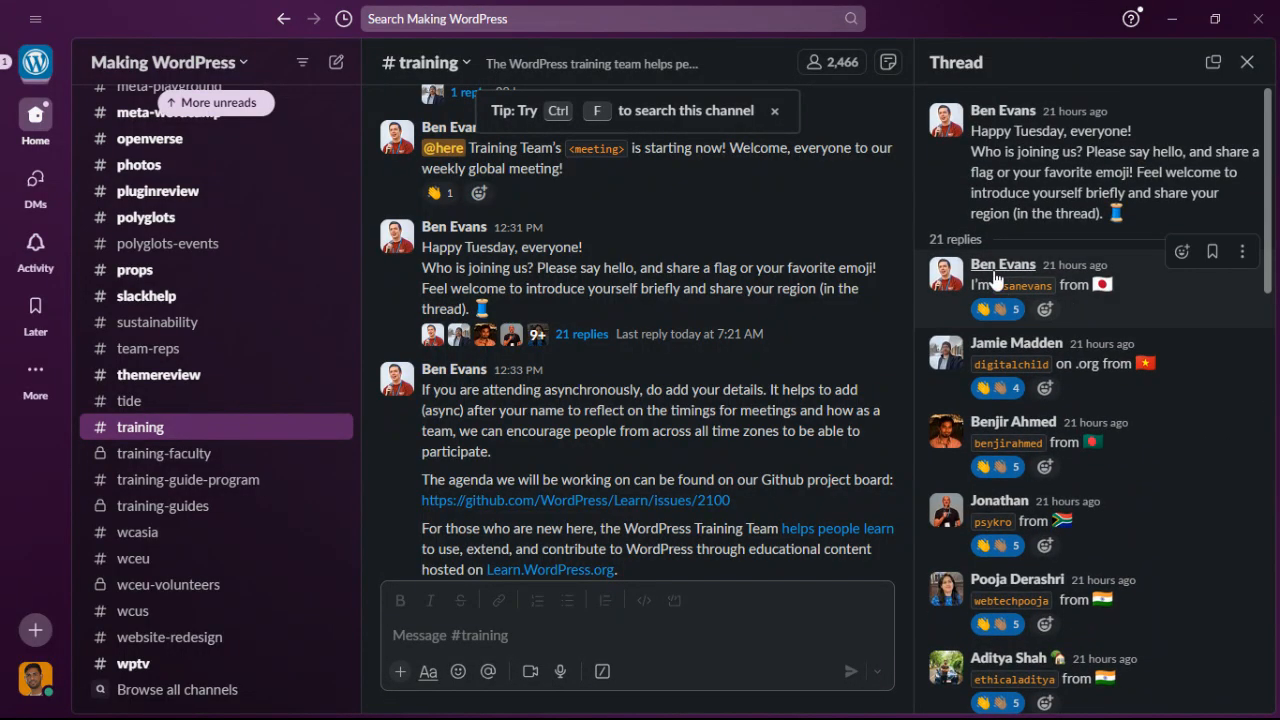
double_click(1023, 285)
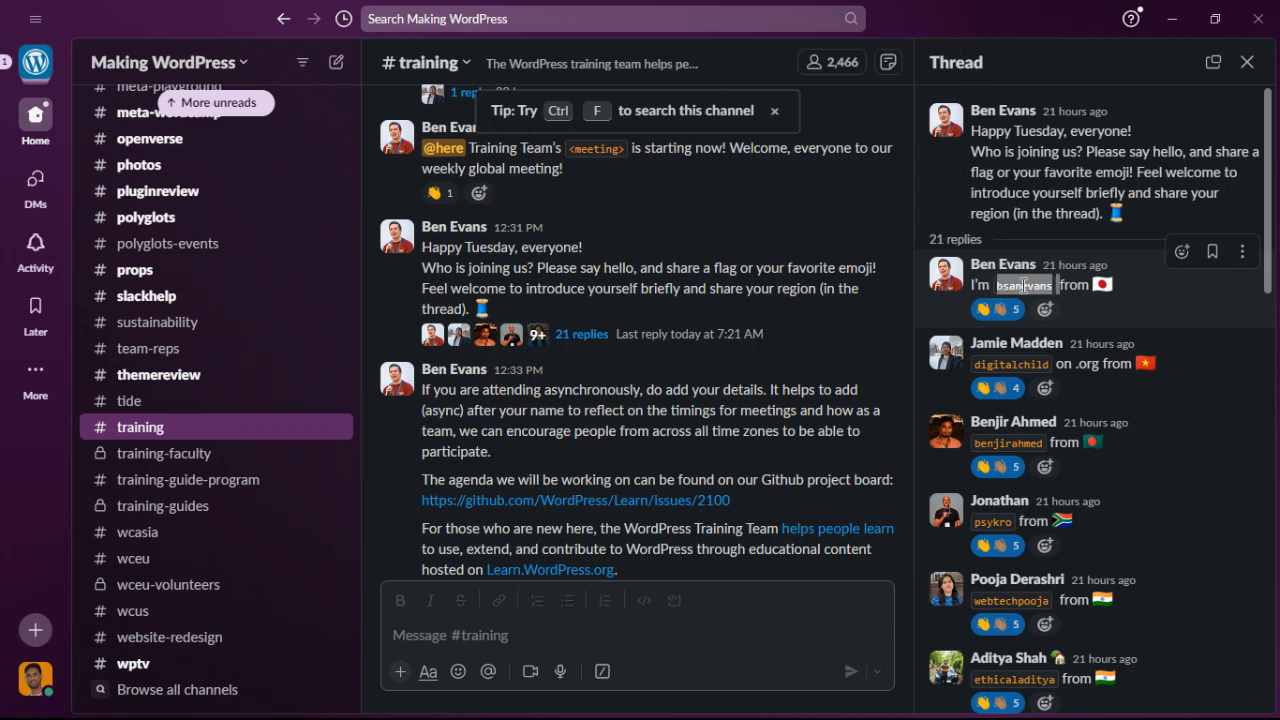
mouse_move(1242, 251)
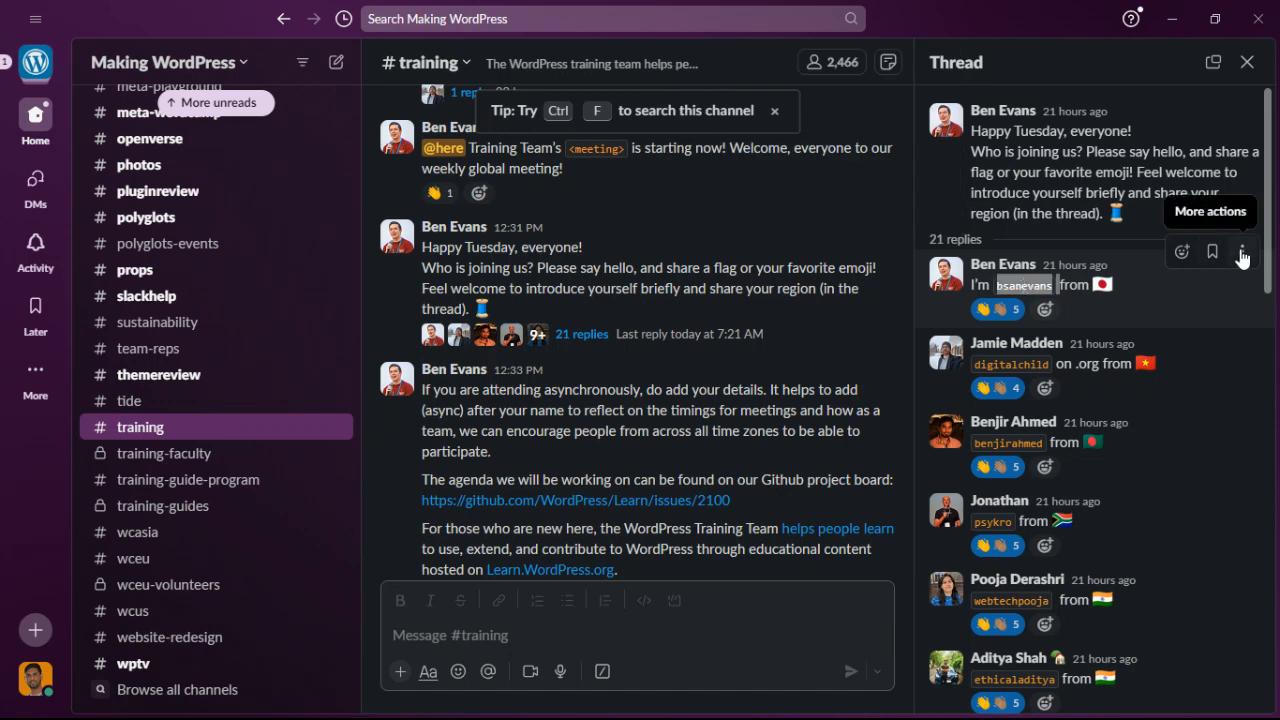
click(1242, 251)
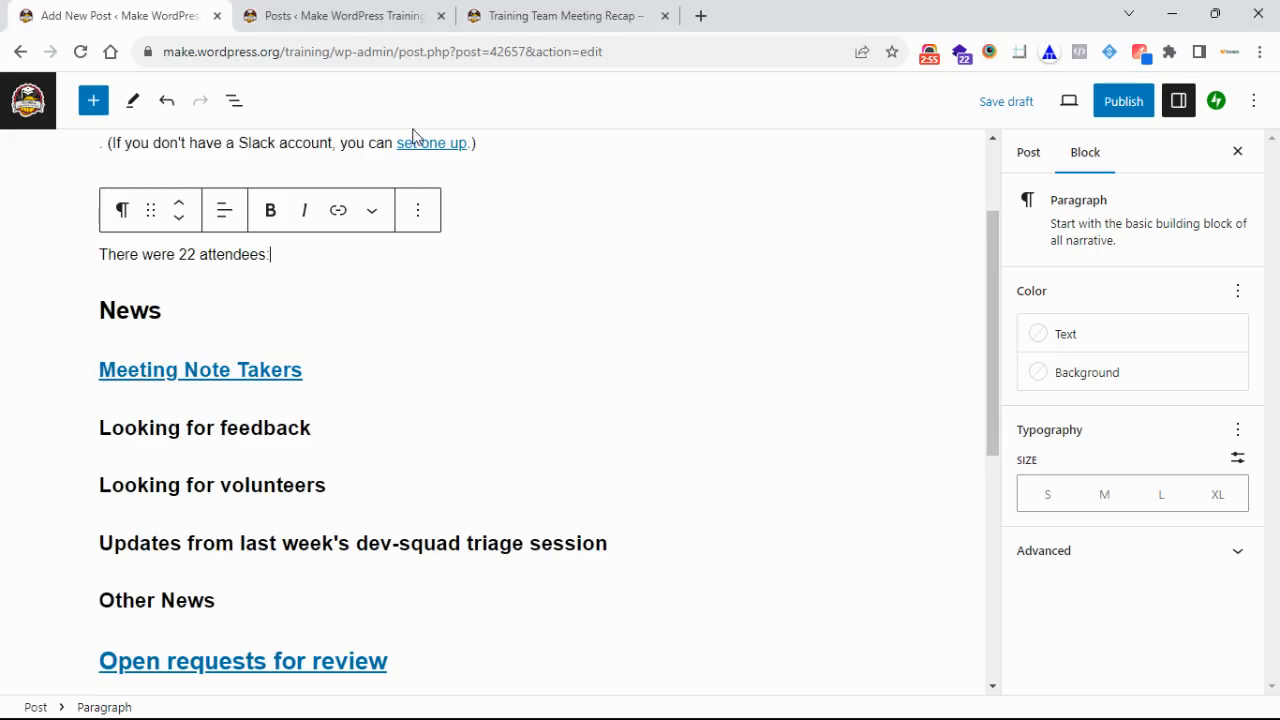
mouse_move(702, 15)
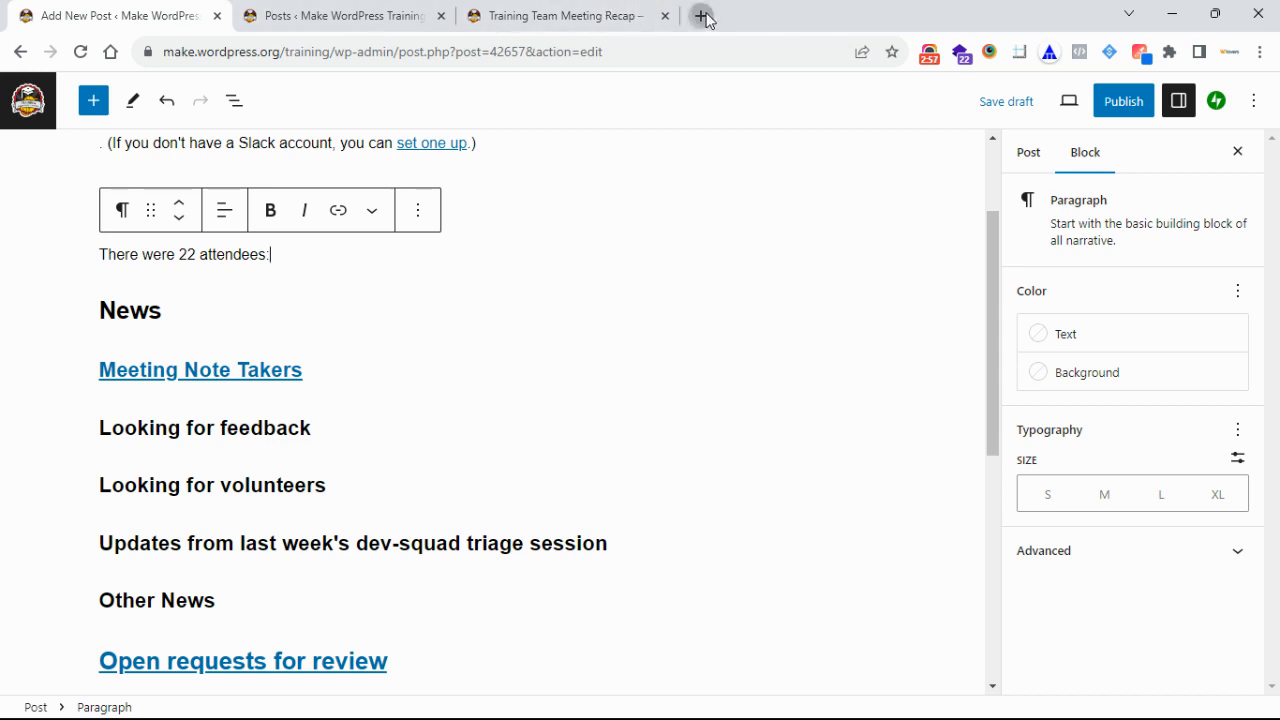
click(704, 15)
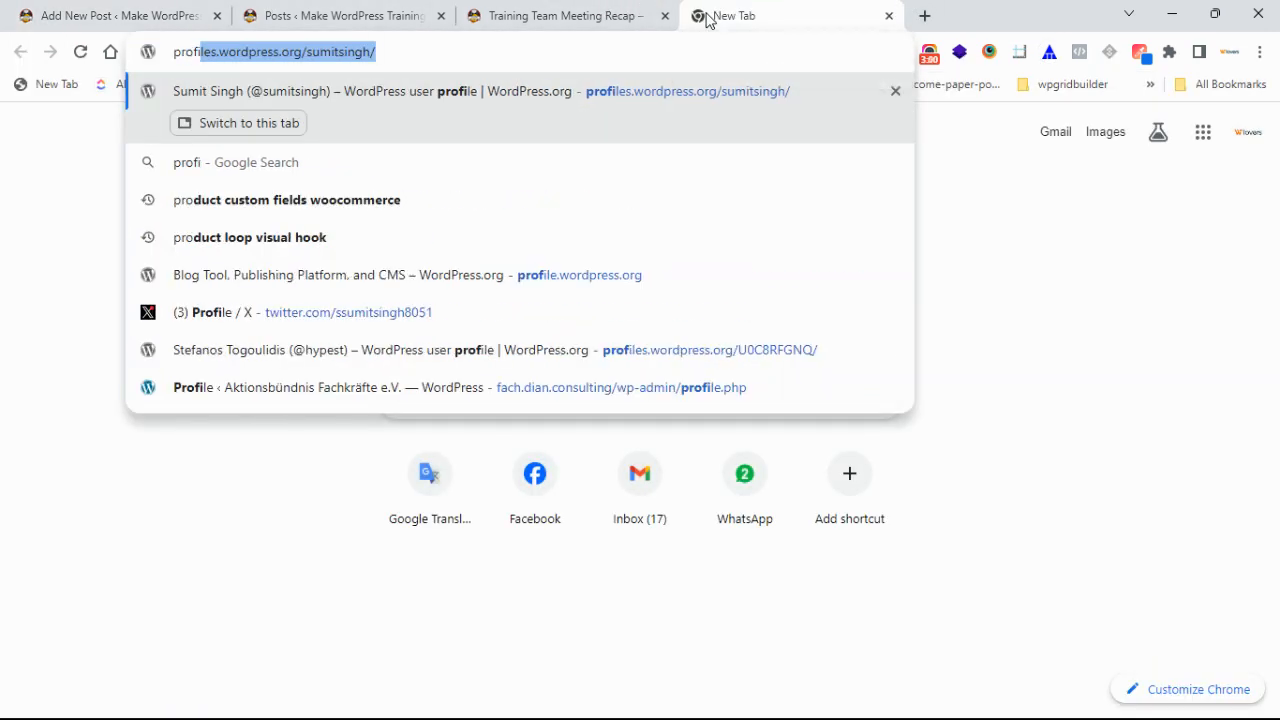
text(profiles.wordpress.org/s)
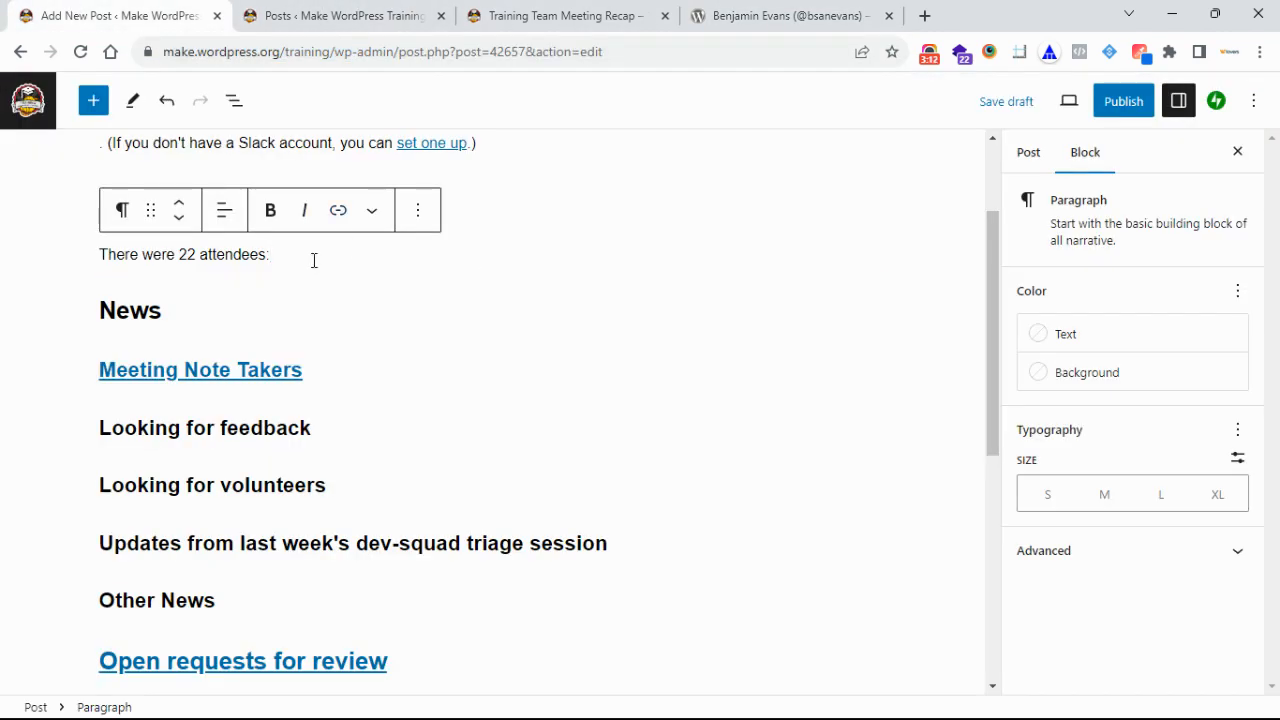
click(560, 15)
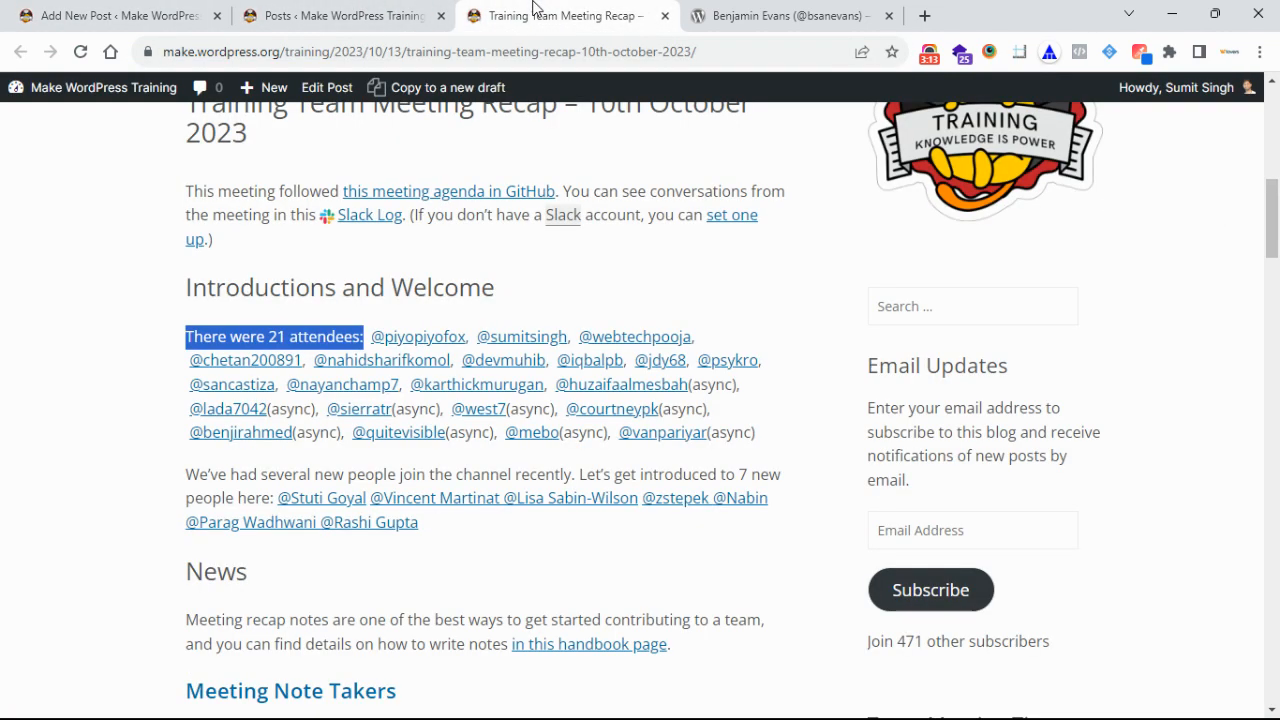
click(366, 337)
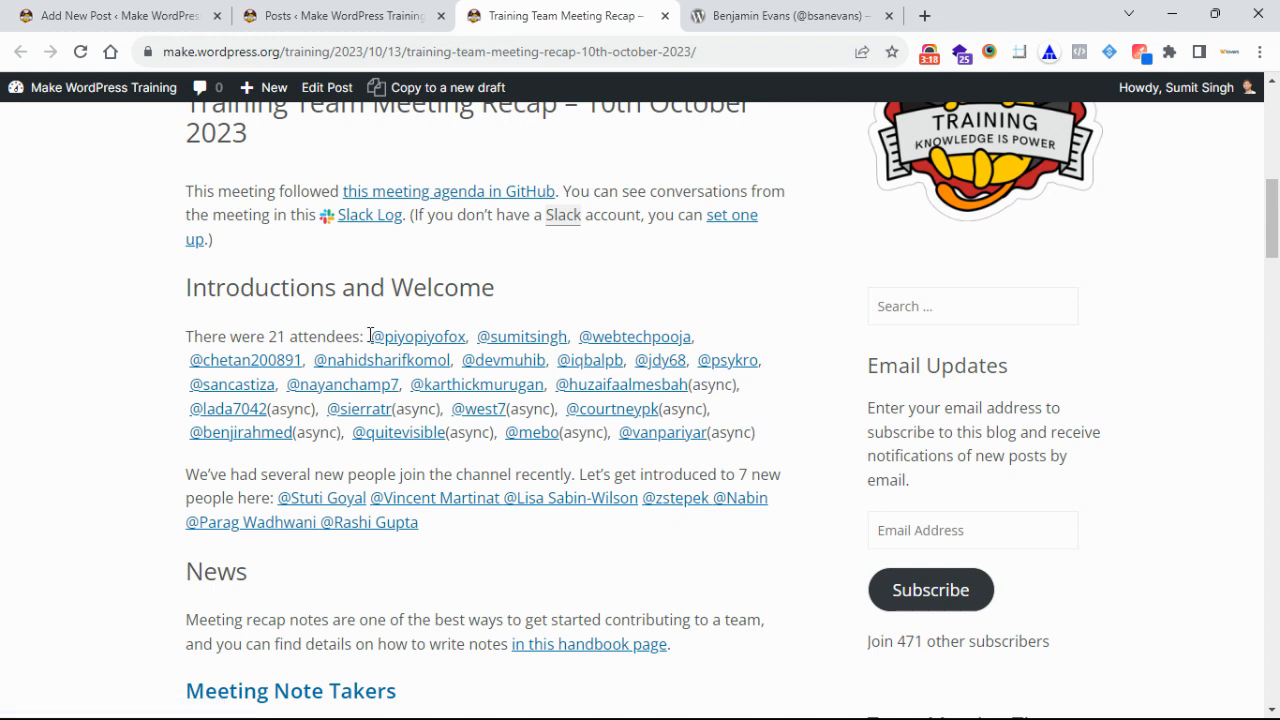
double_click(417, 336)
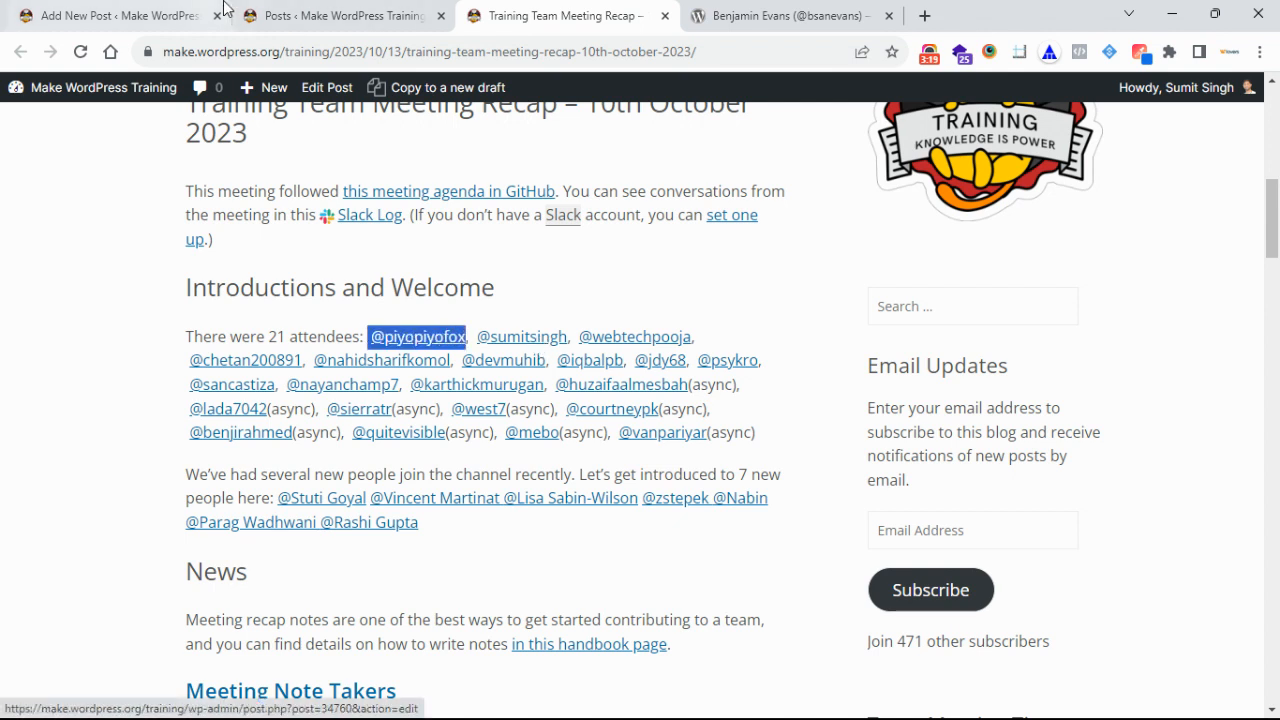
mouse_move(358, 138)
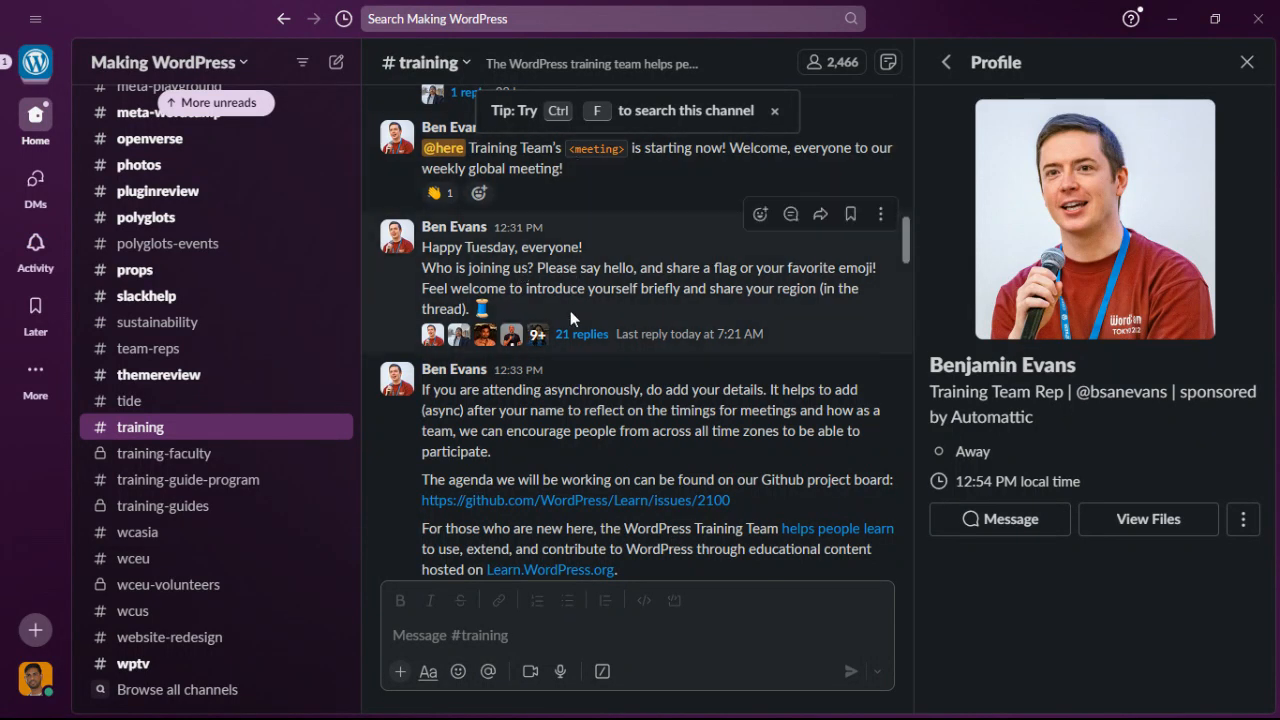
click(581, 334)
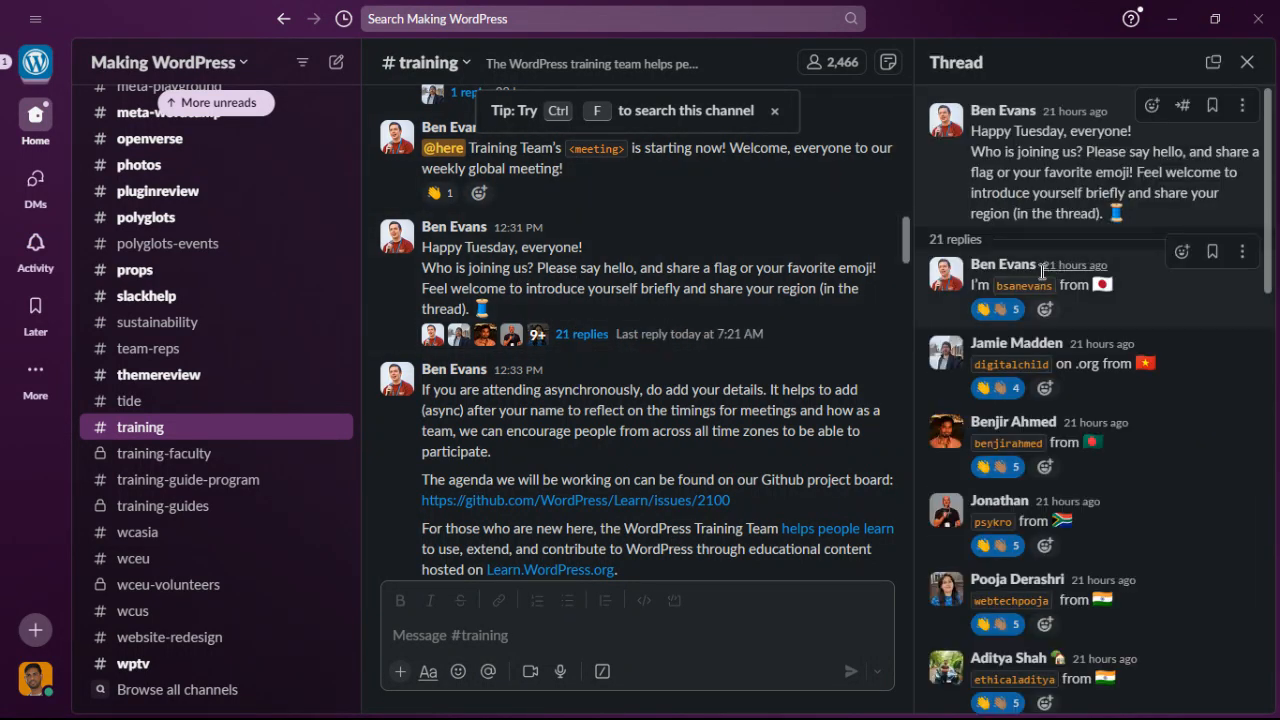
double_click(1022, 285)
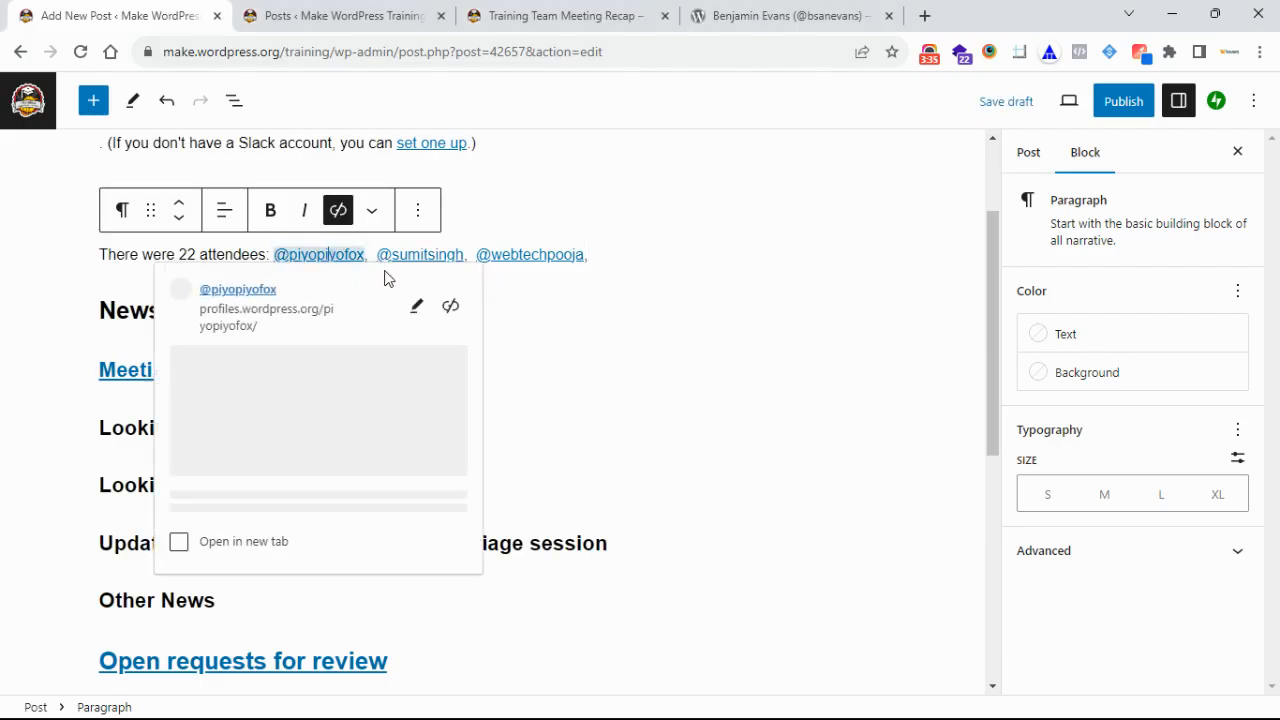
Step: Edit and apply the first attendee's mention link
click(416, 306)
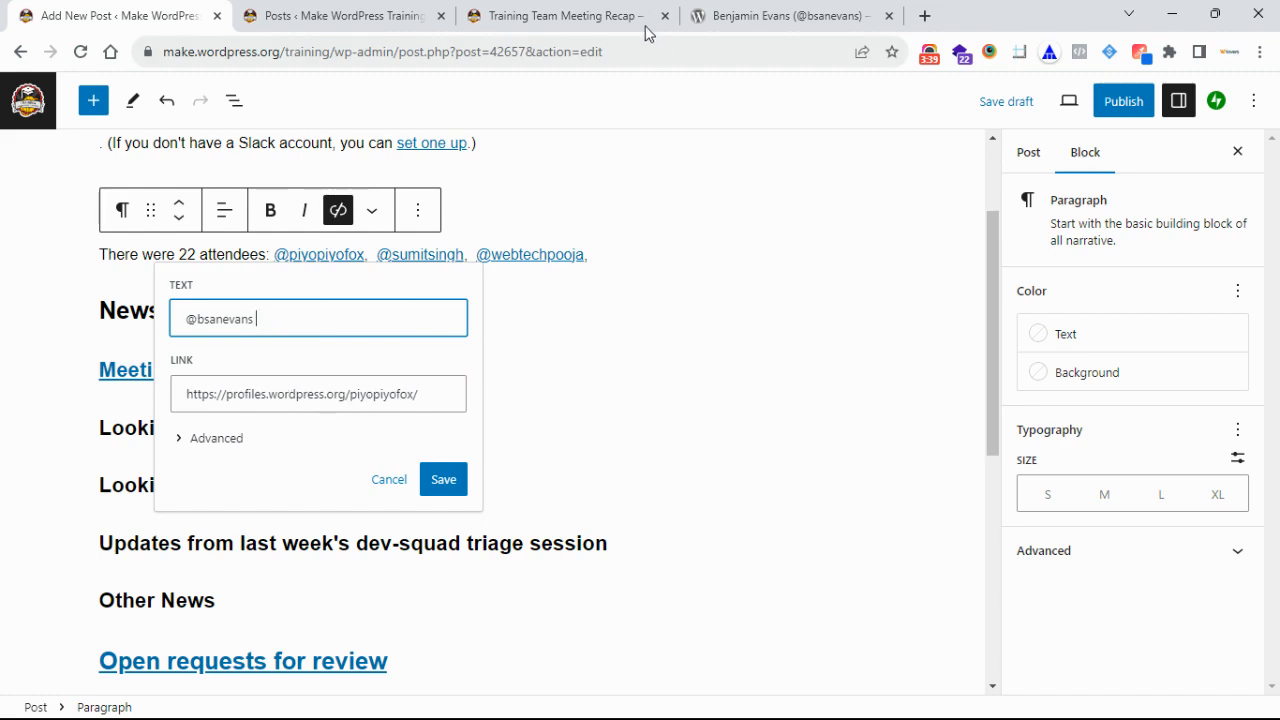
click(780, 15)
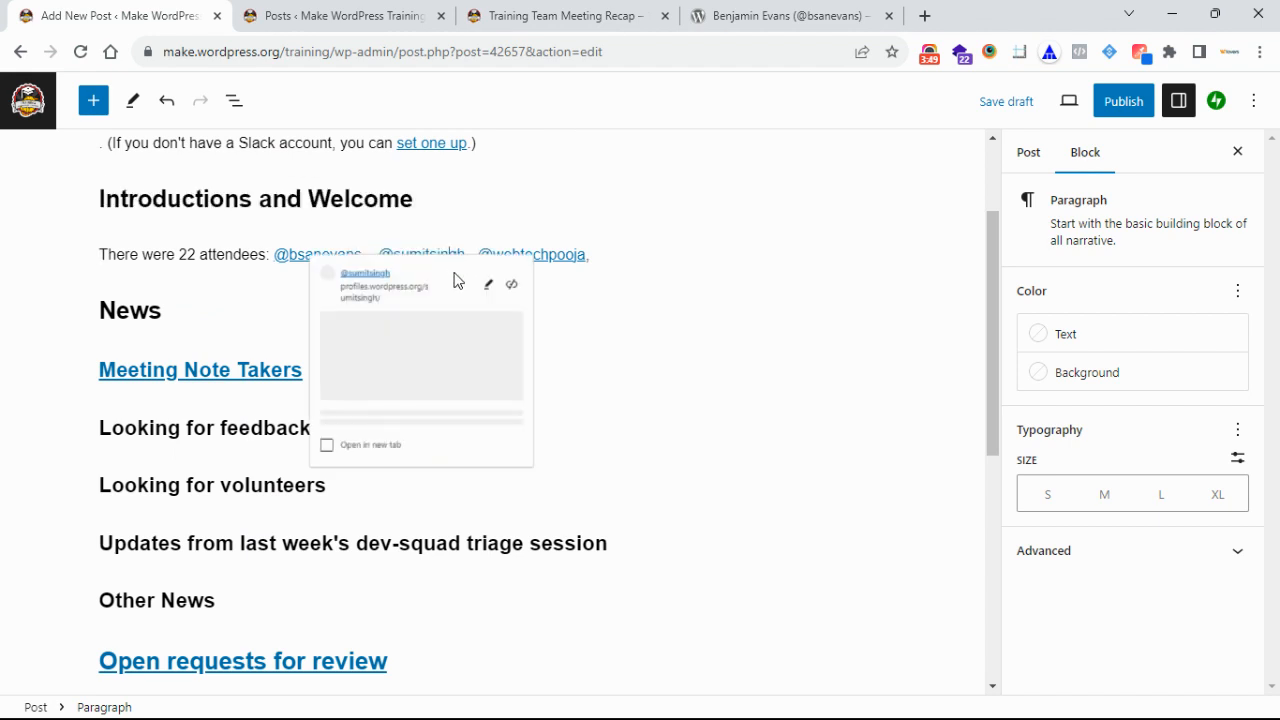
click(421, 254)
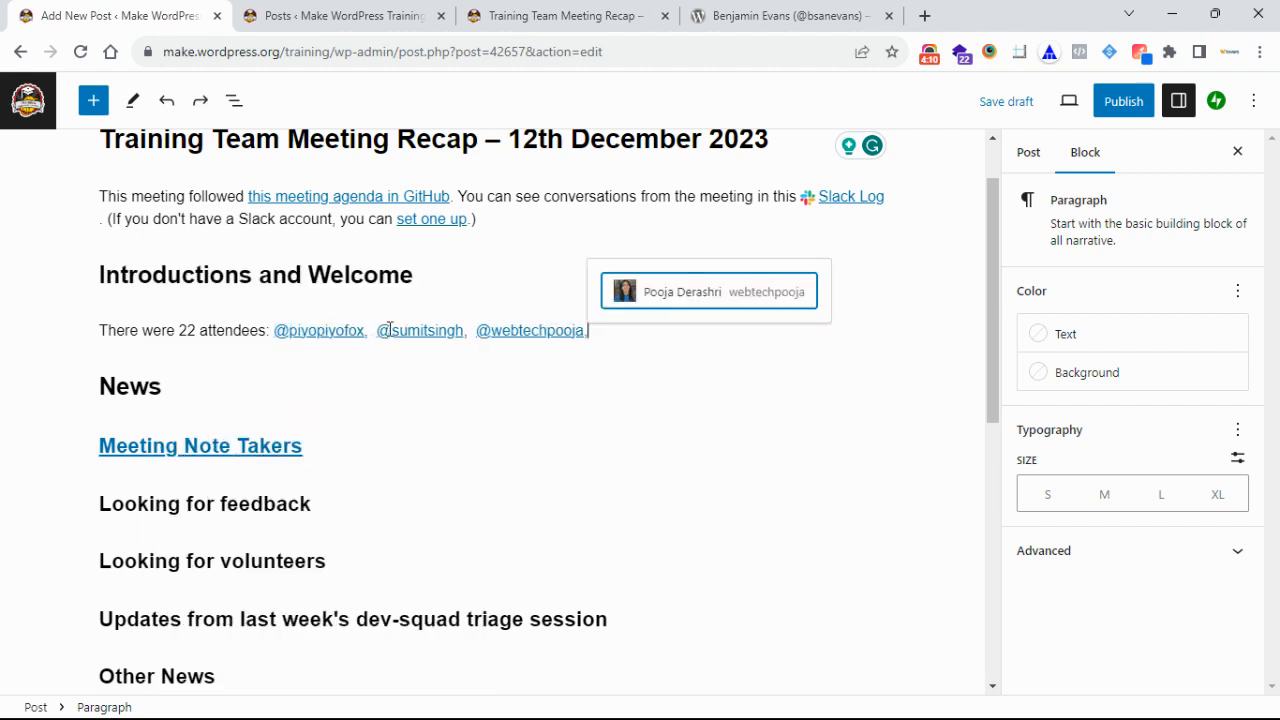
click(367, 330)
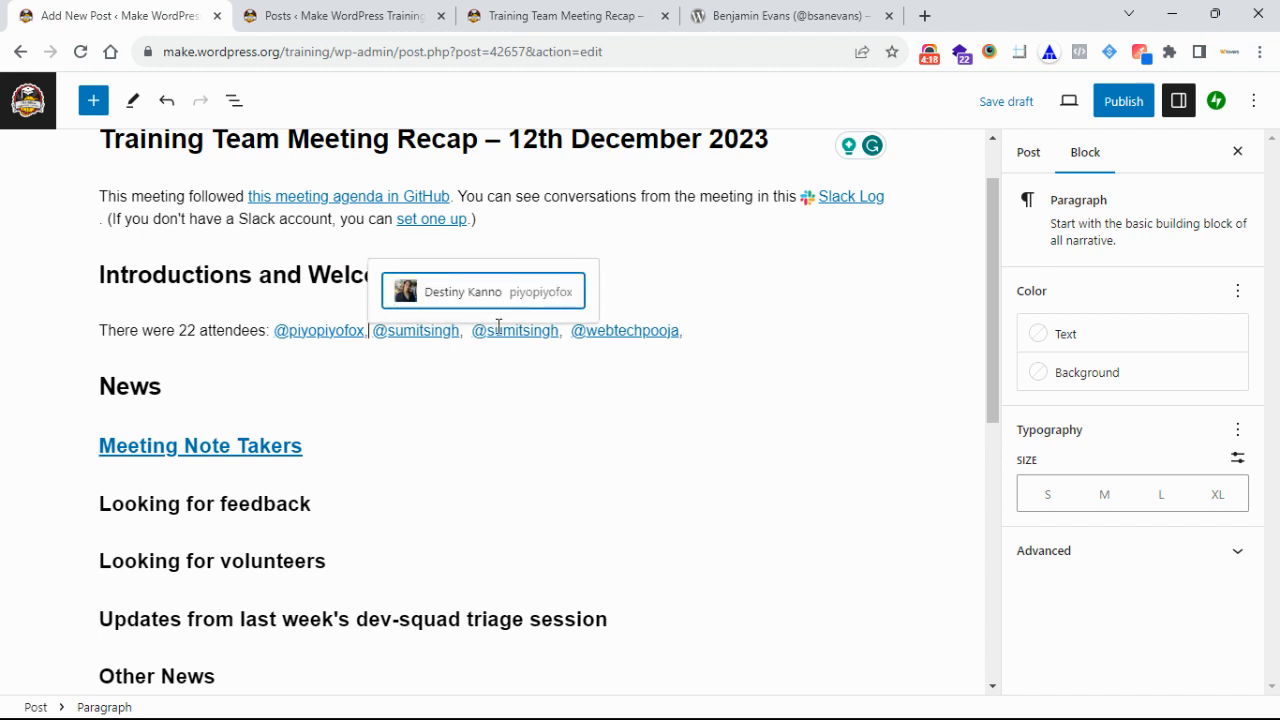
click(130, 386)
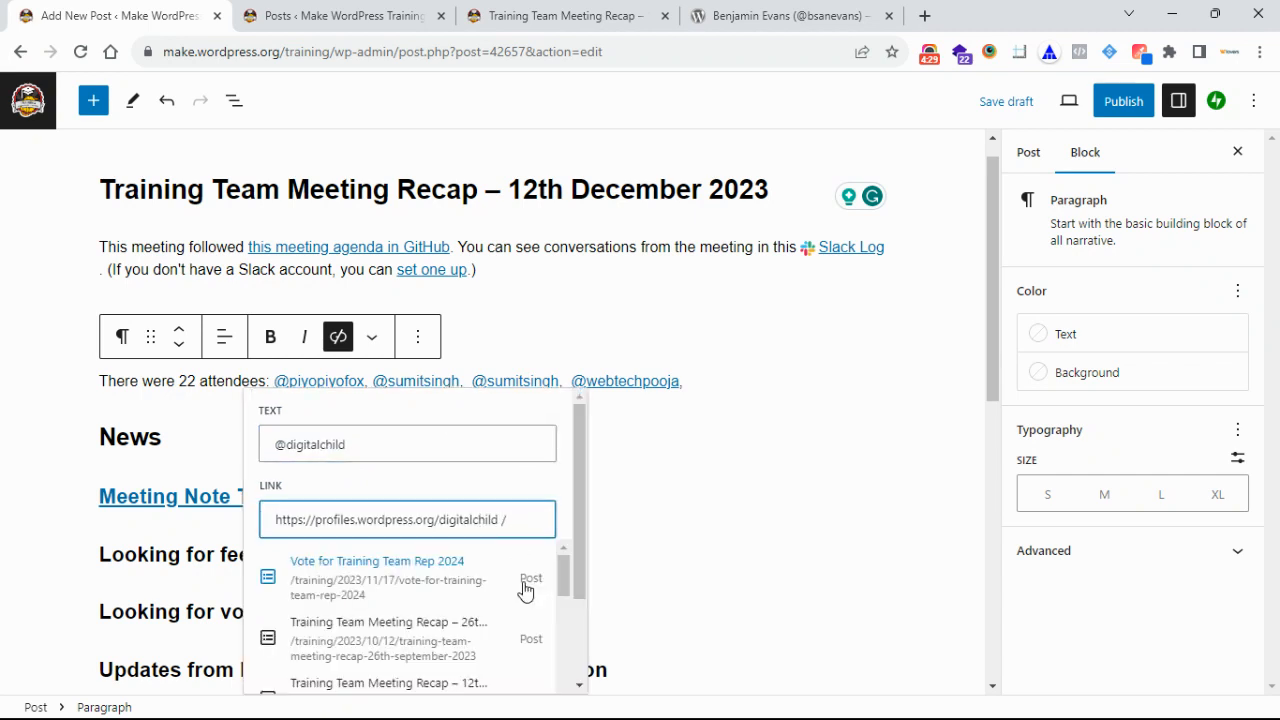
scroll(down, 3)
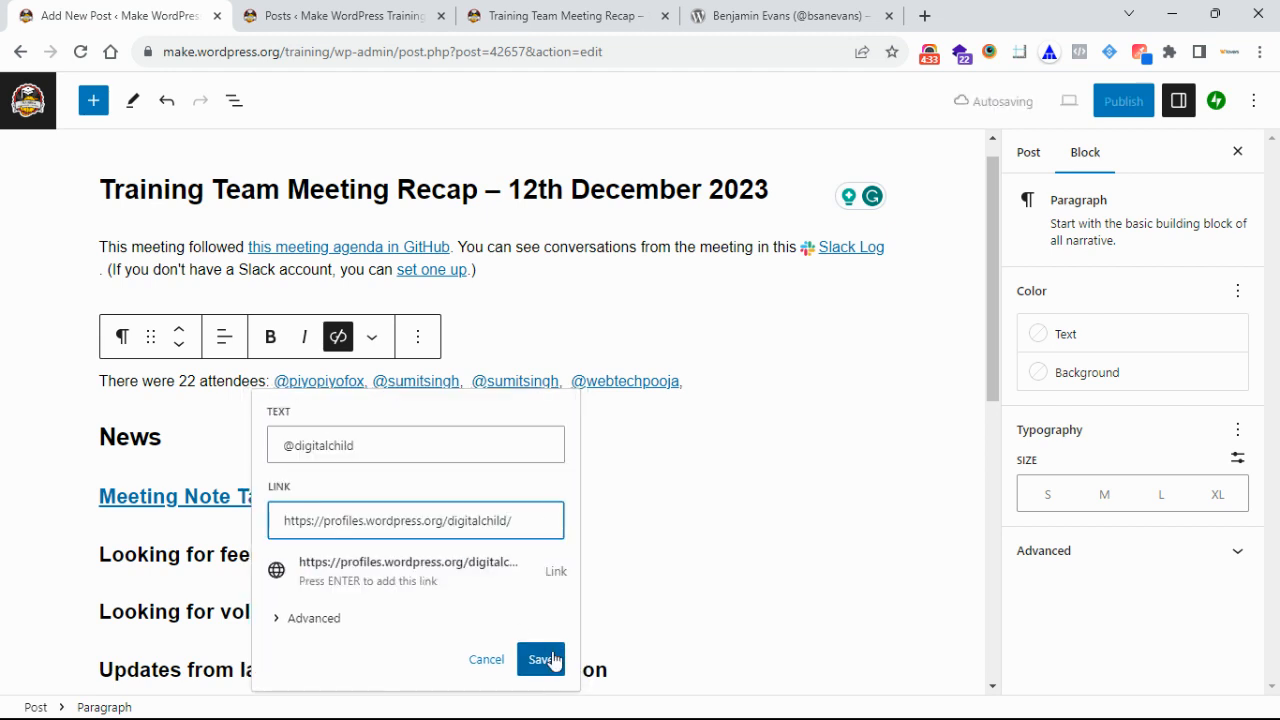
click(540, 659)
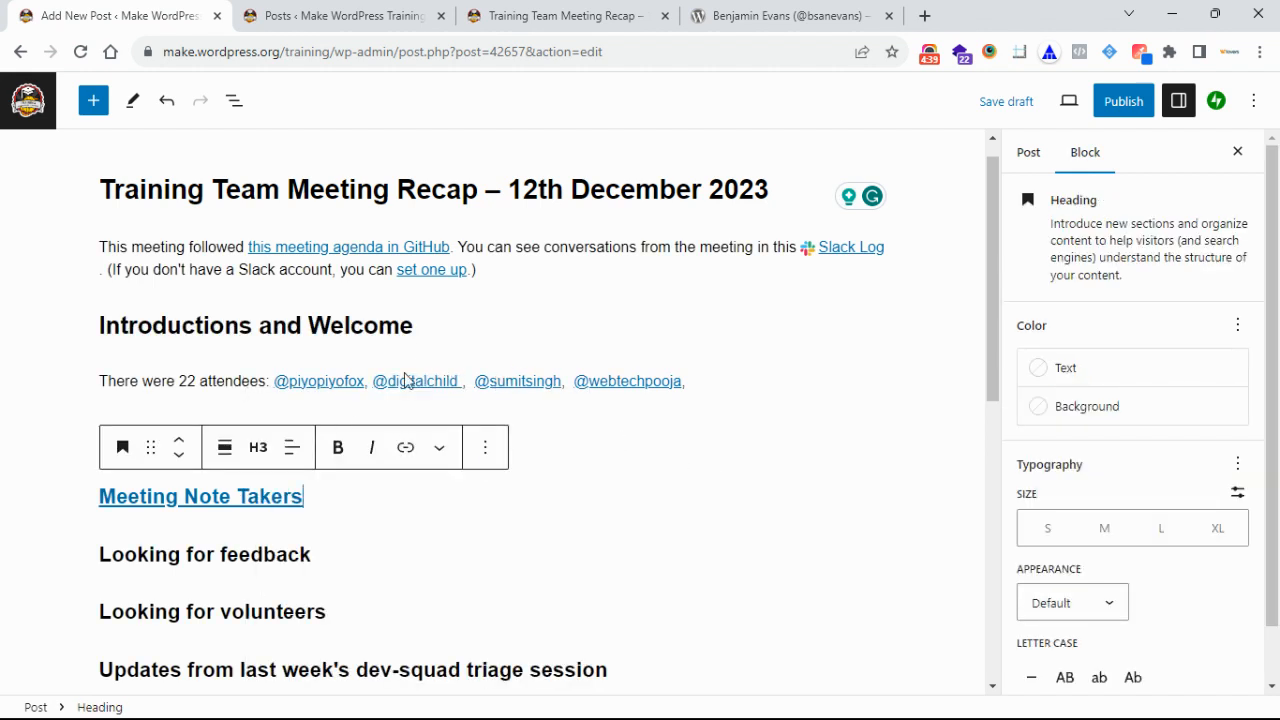
scroll(down, 3)
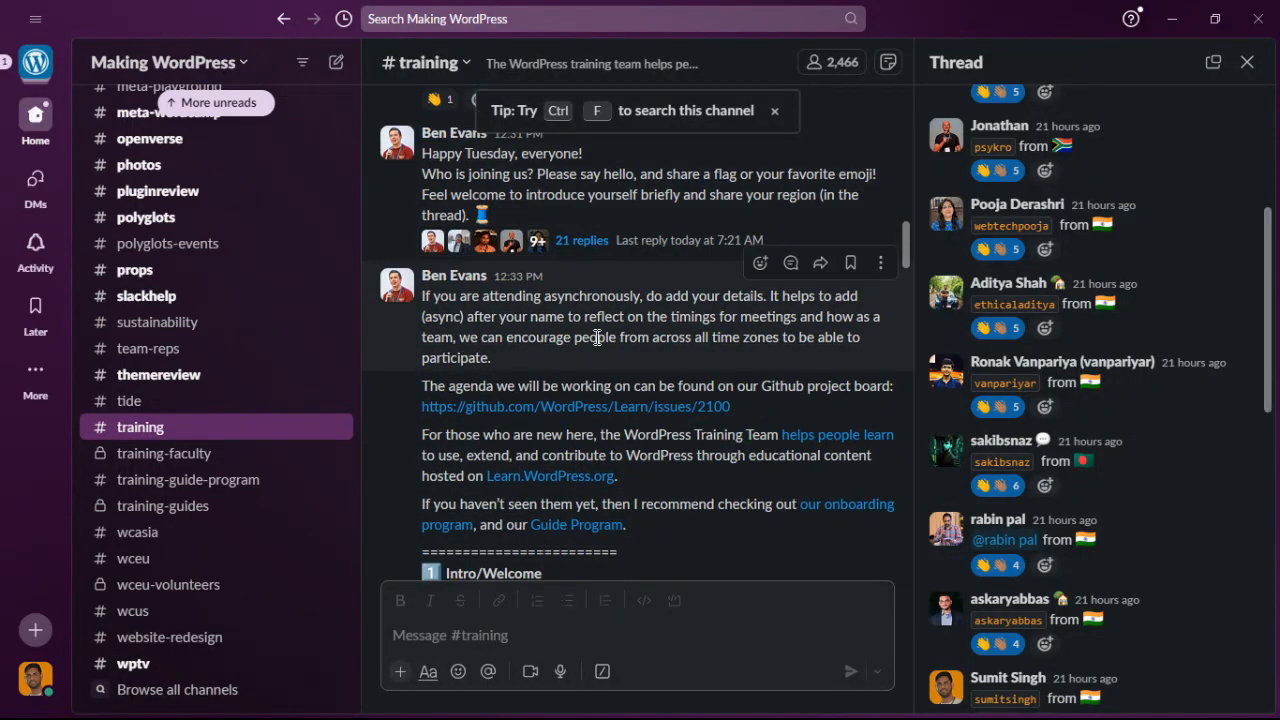
Step: Scroll the #training channel to the Intro/Welcome message for new members
scroll(up, 3)
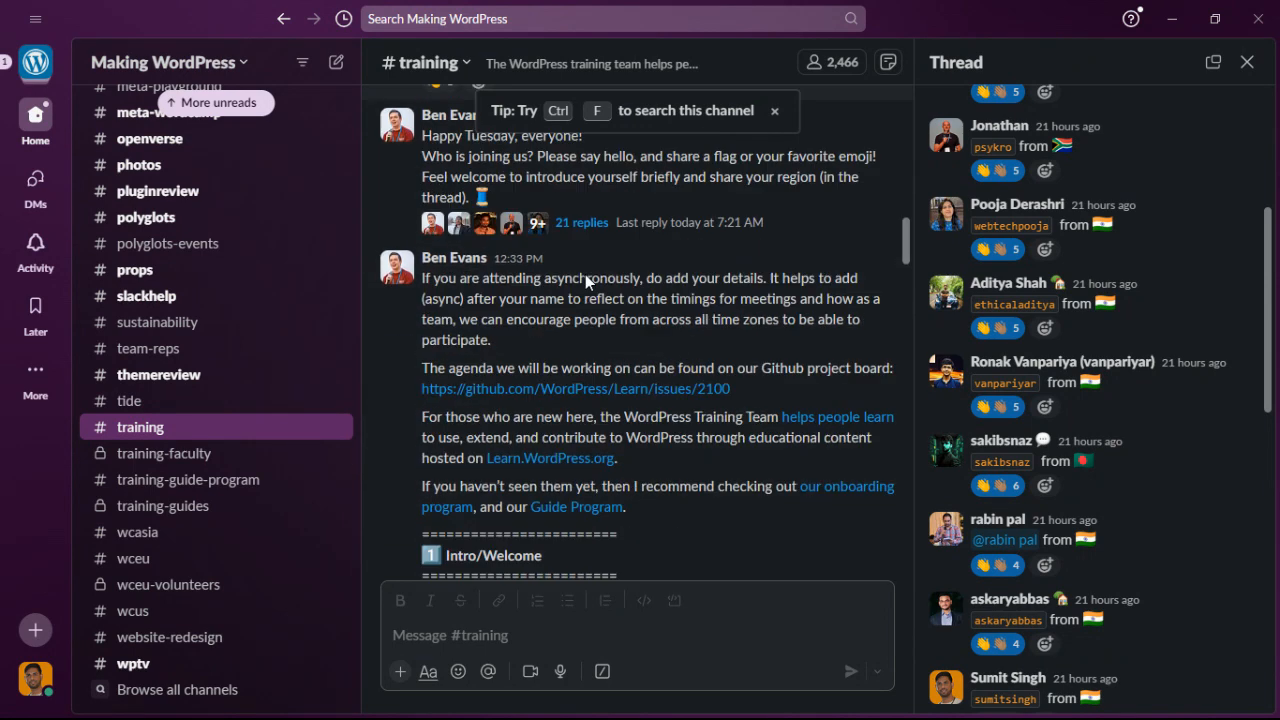
scroll(down, 3)
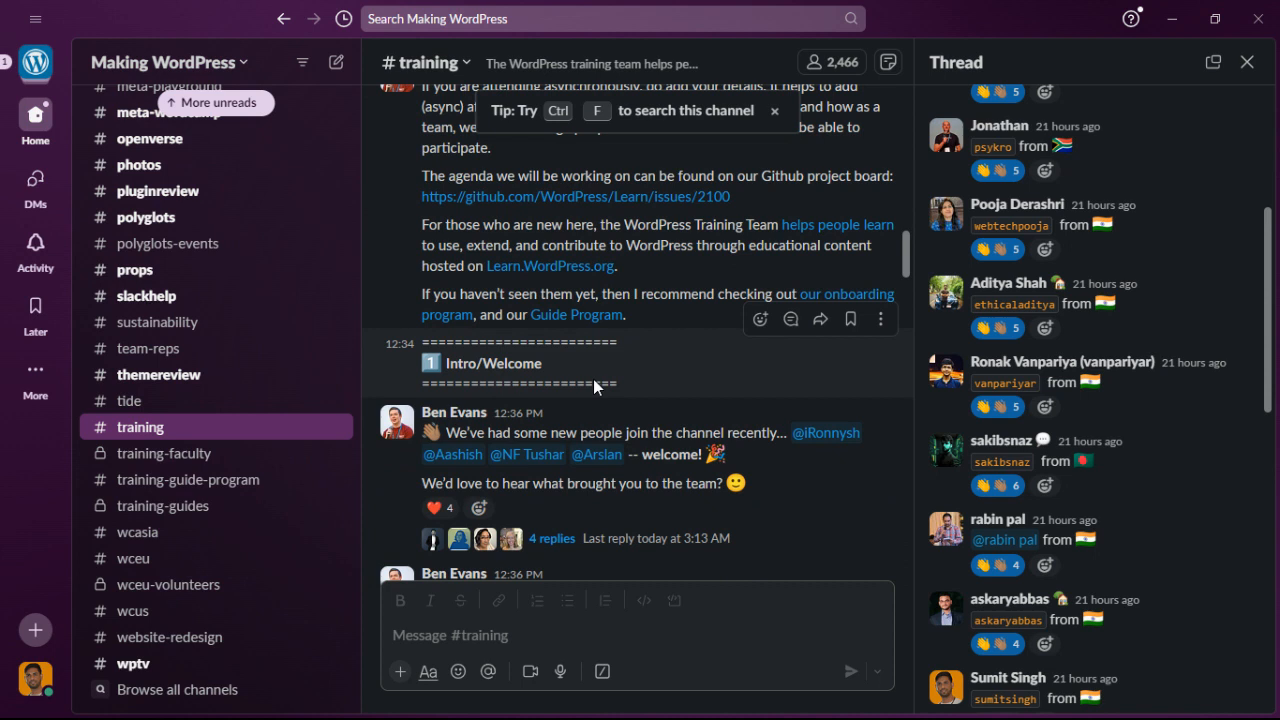
scroll(down, 3)
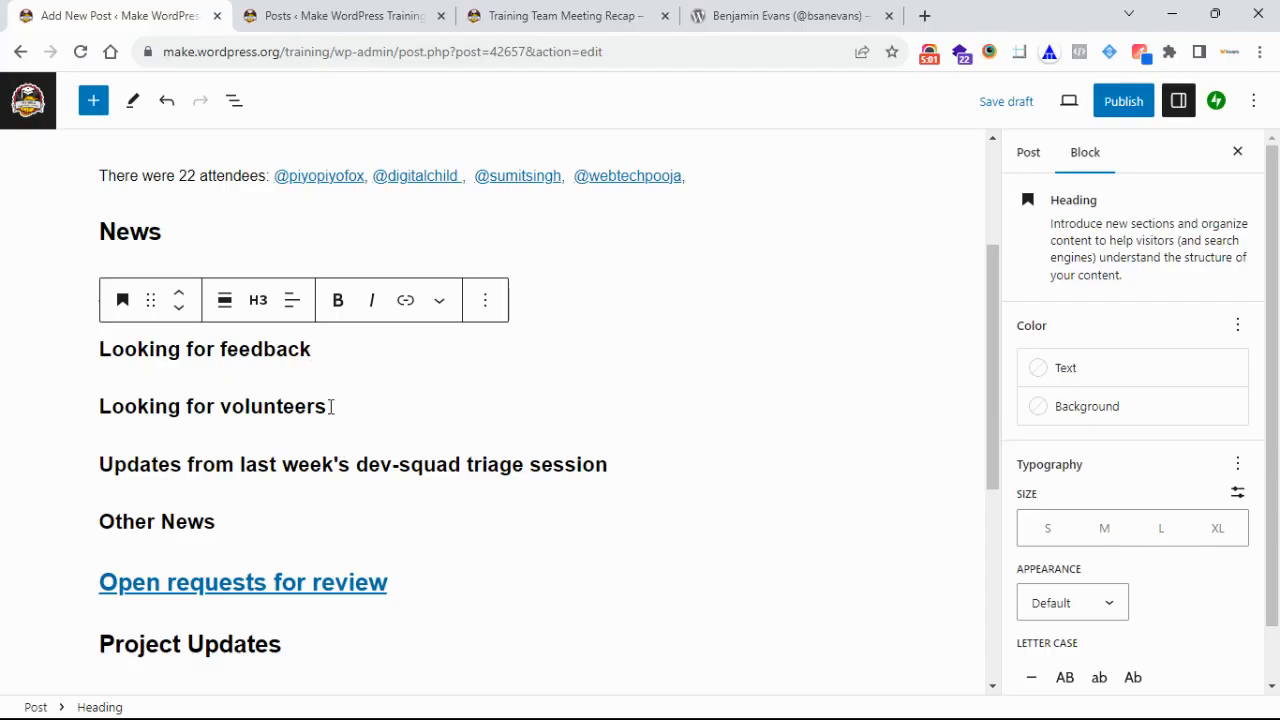
click(1028, 152)
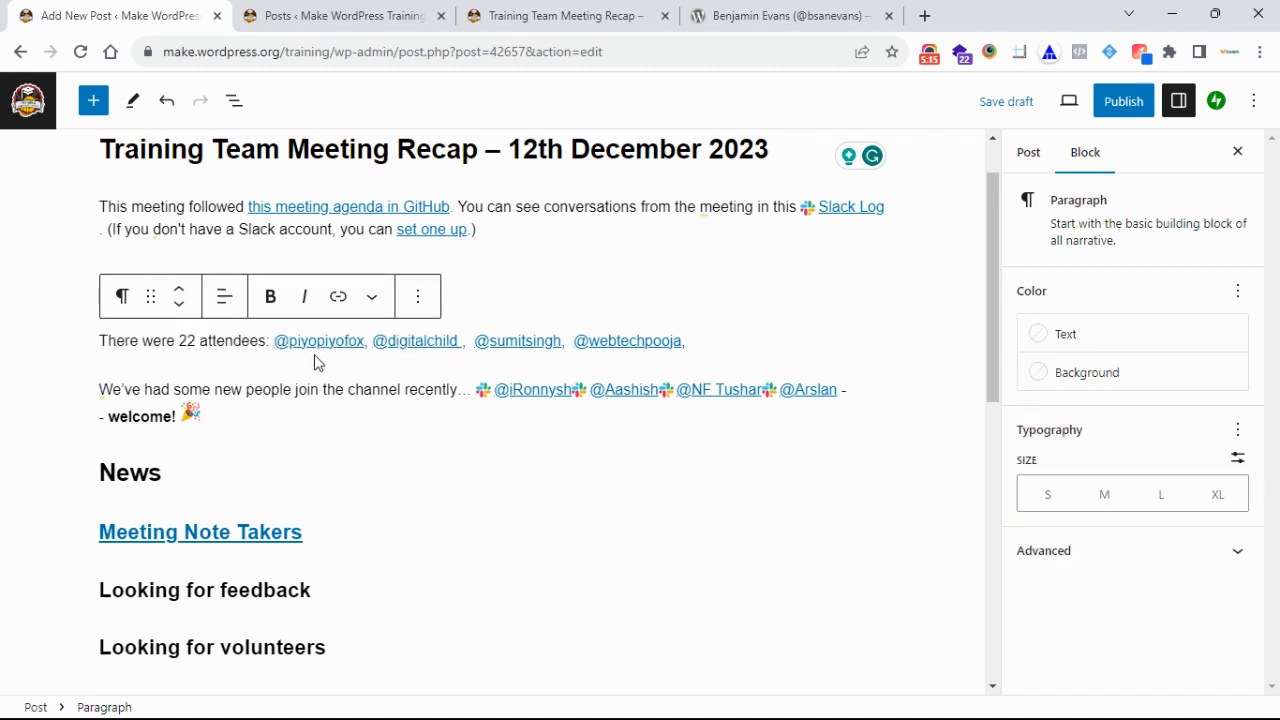
click(687, 340)
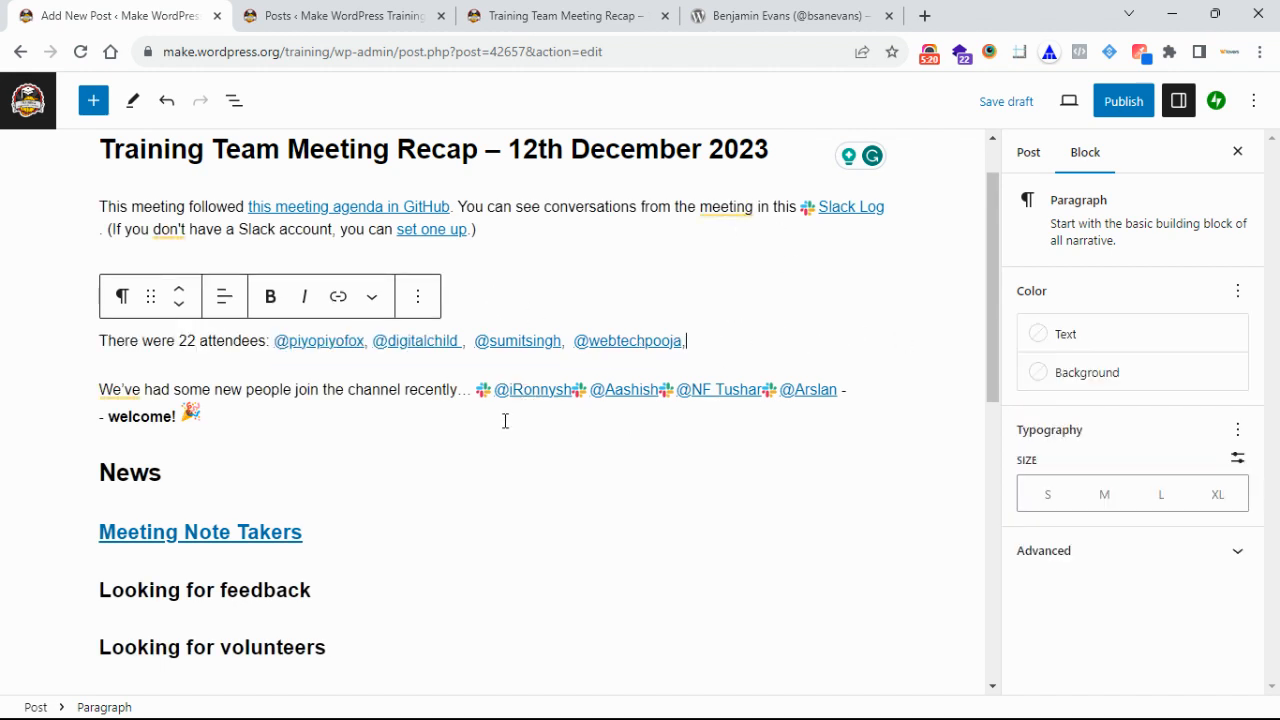
scroll(down, 3)
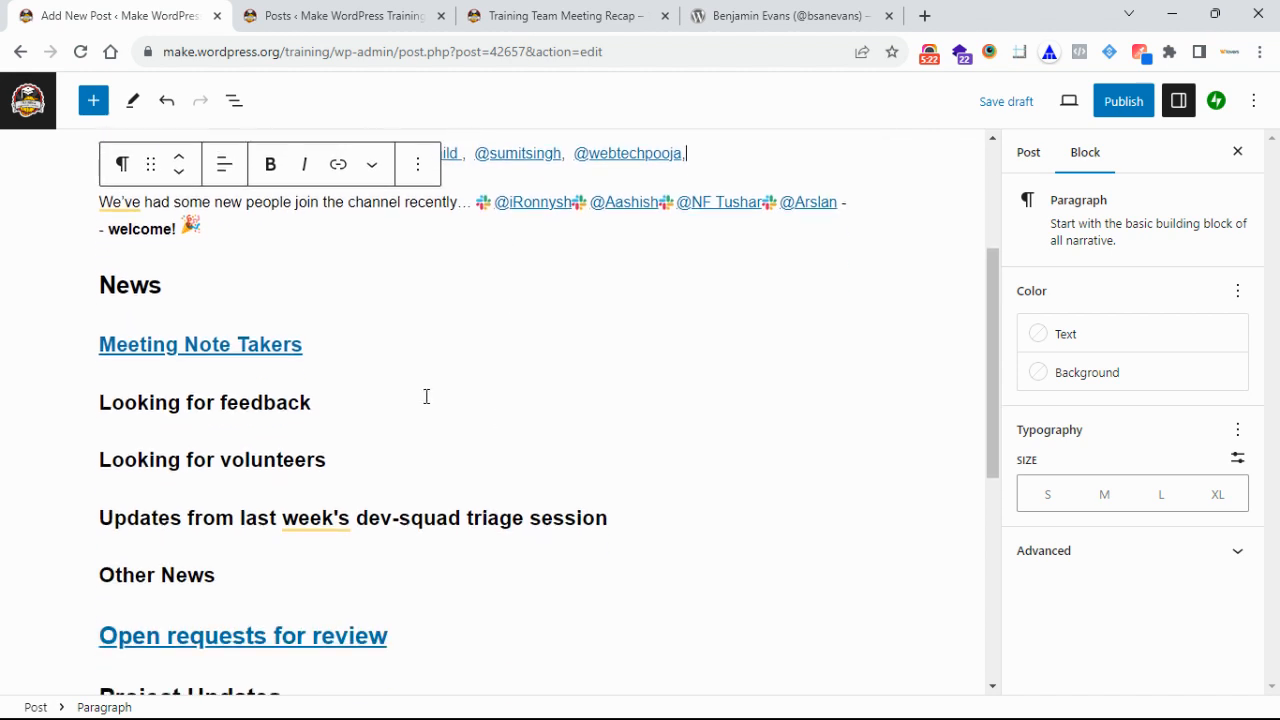
click(200, 344)
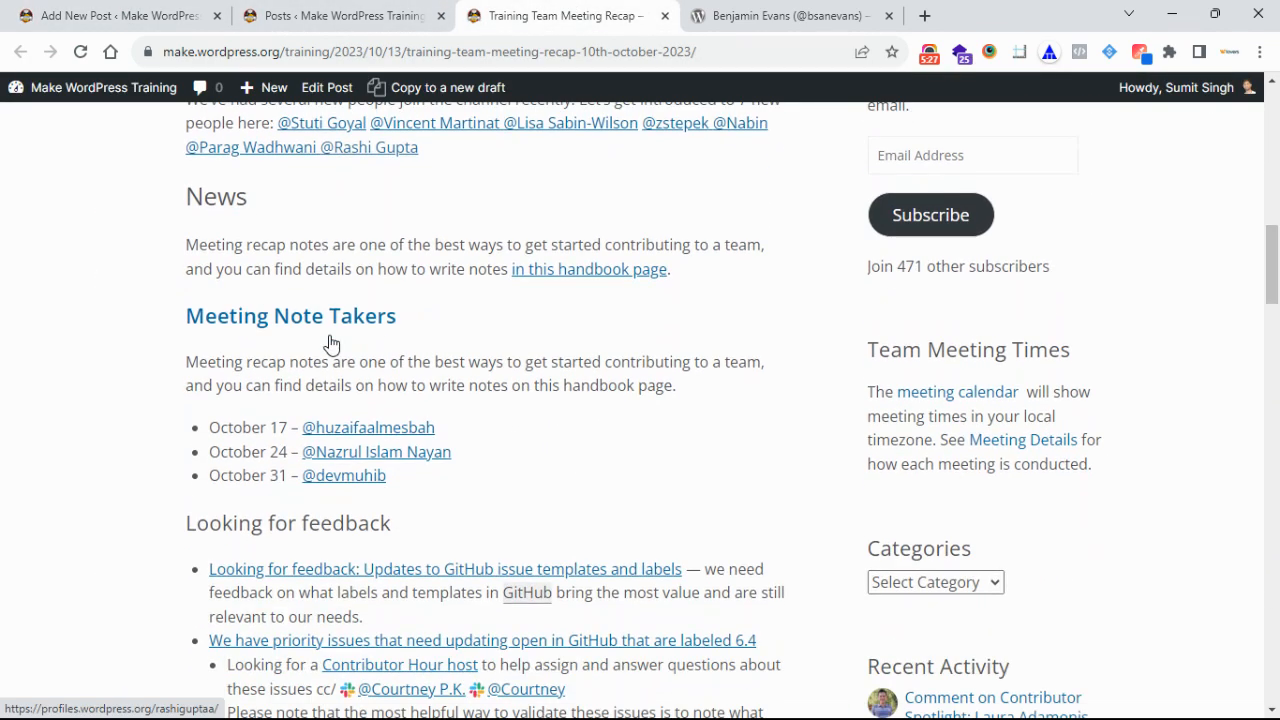
Step: Scroll the published October recap to its Meeting Note Takers section
scroll(up, 3)
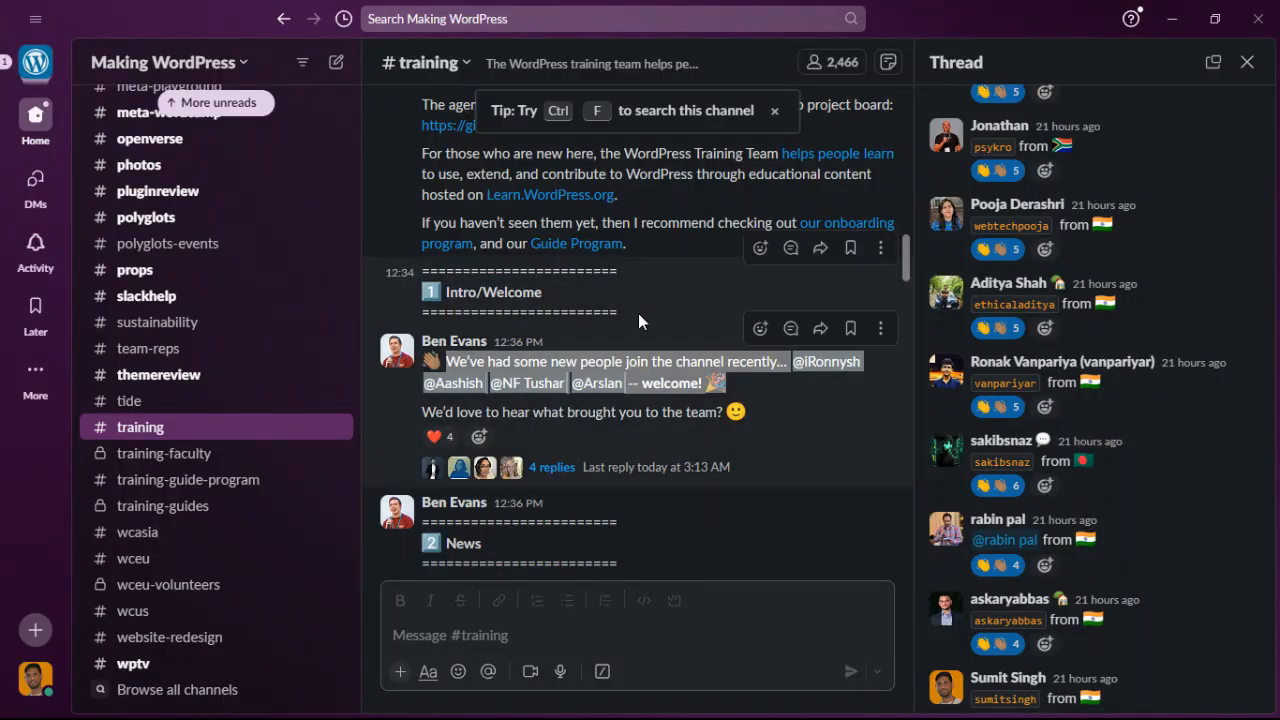
Step: Paste the welcome thread's handbook sentence and December–January note-taker schedule under Meeting Note Takers
scroll(down, 3)
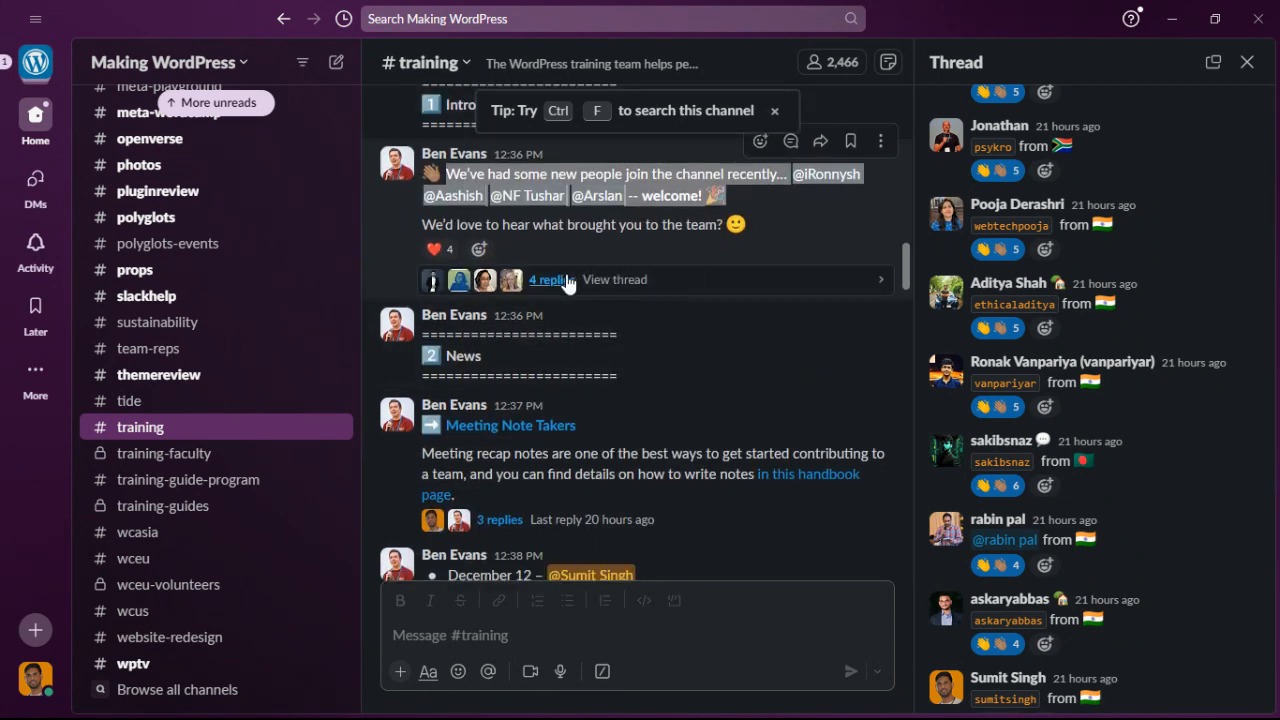
click(551, 279)
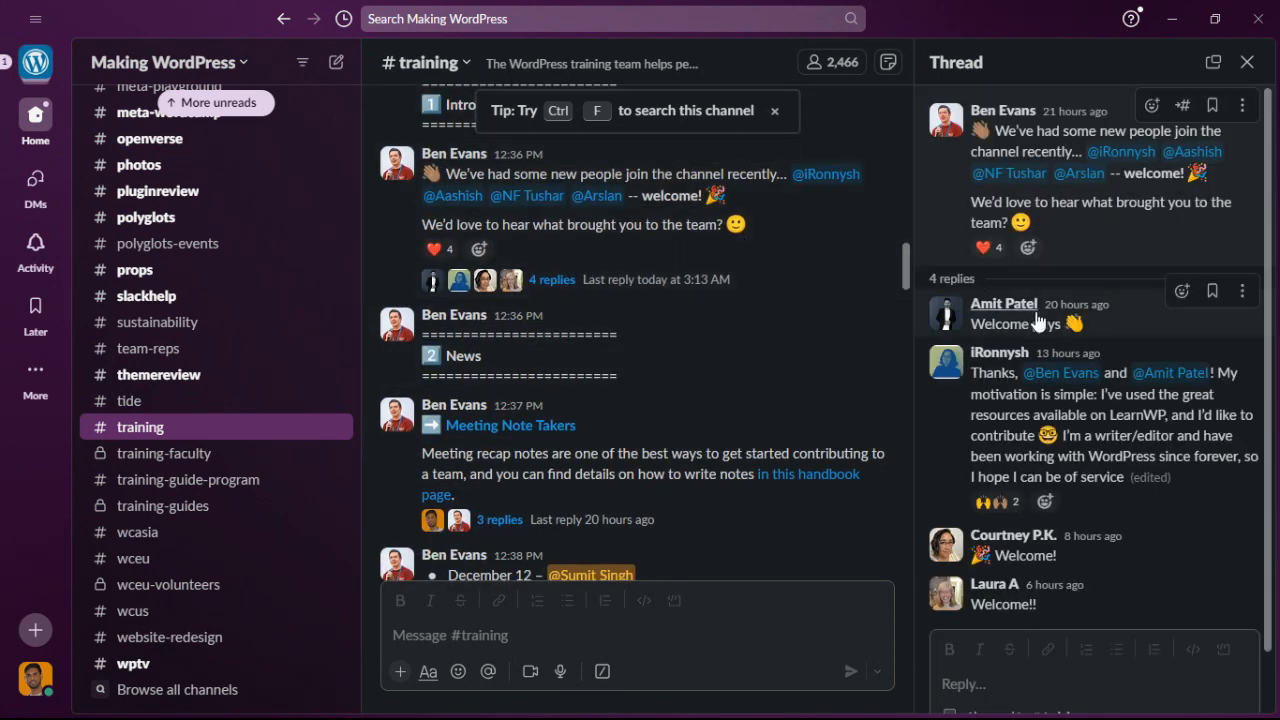
mouse_move(575, 308)
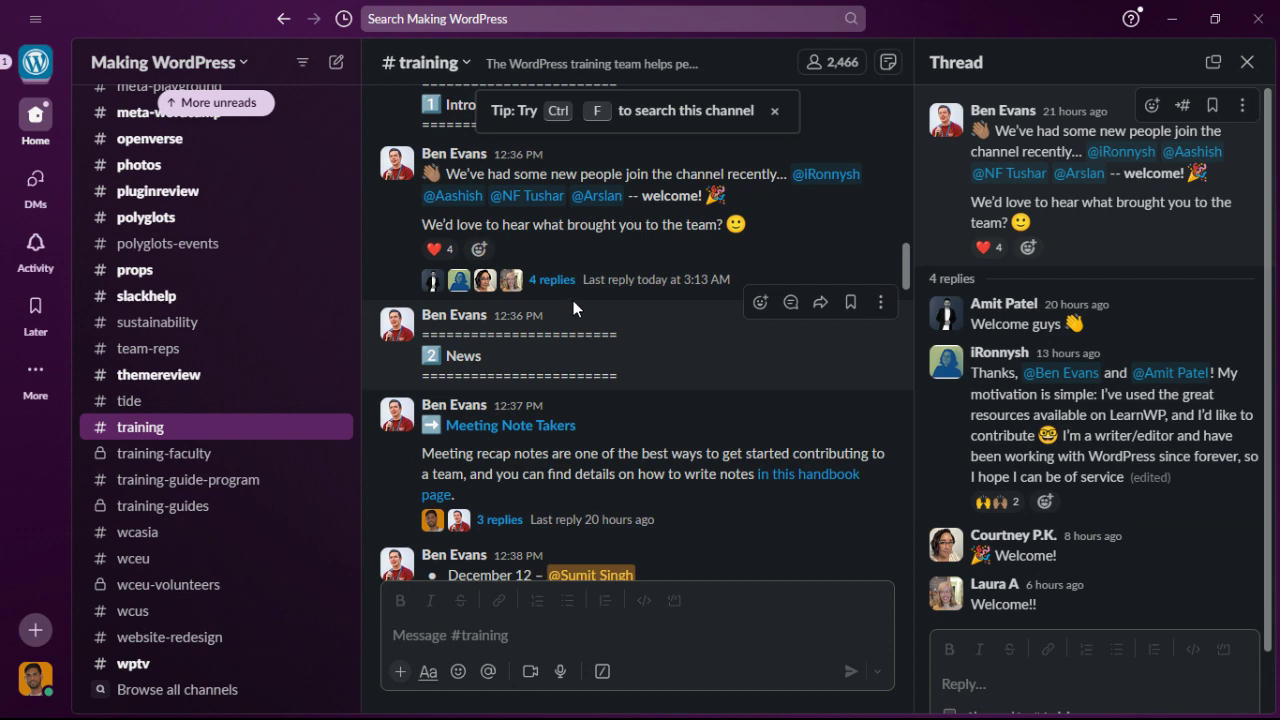
scroll(down, 3)
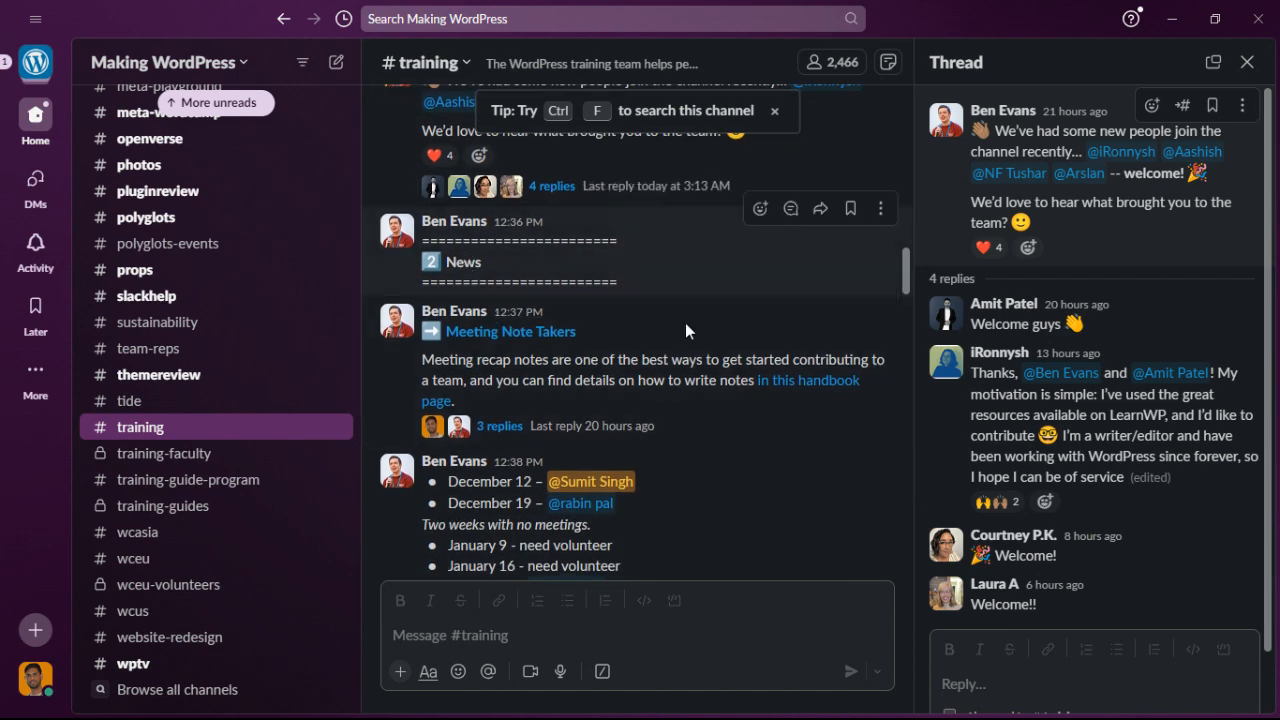
mouse_move(424, 355)
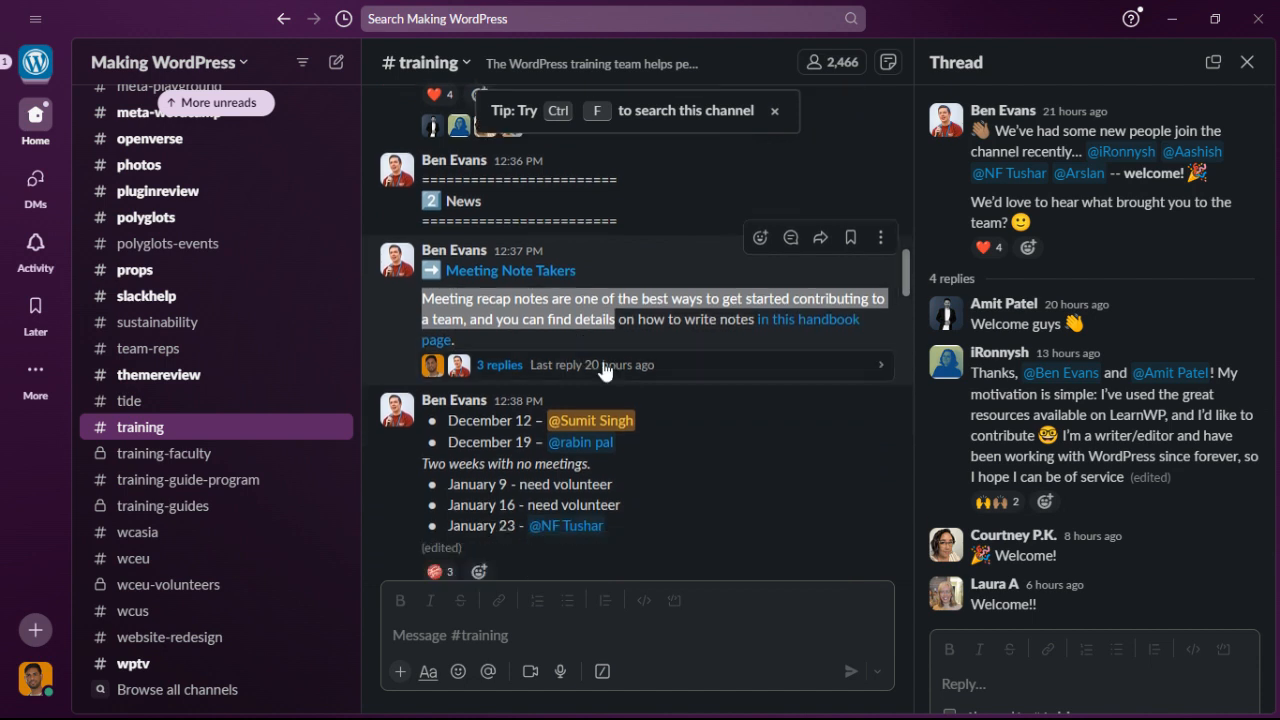
scroll(down, 3)
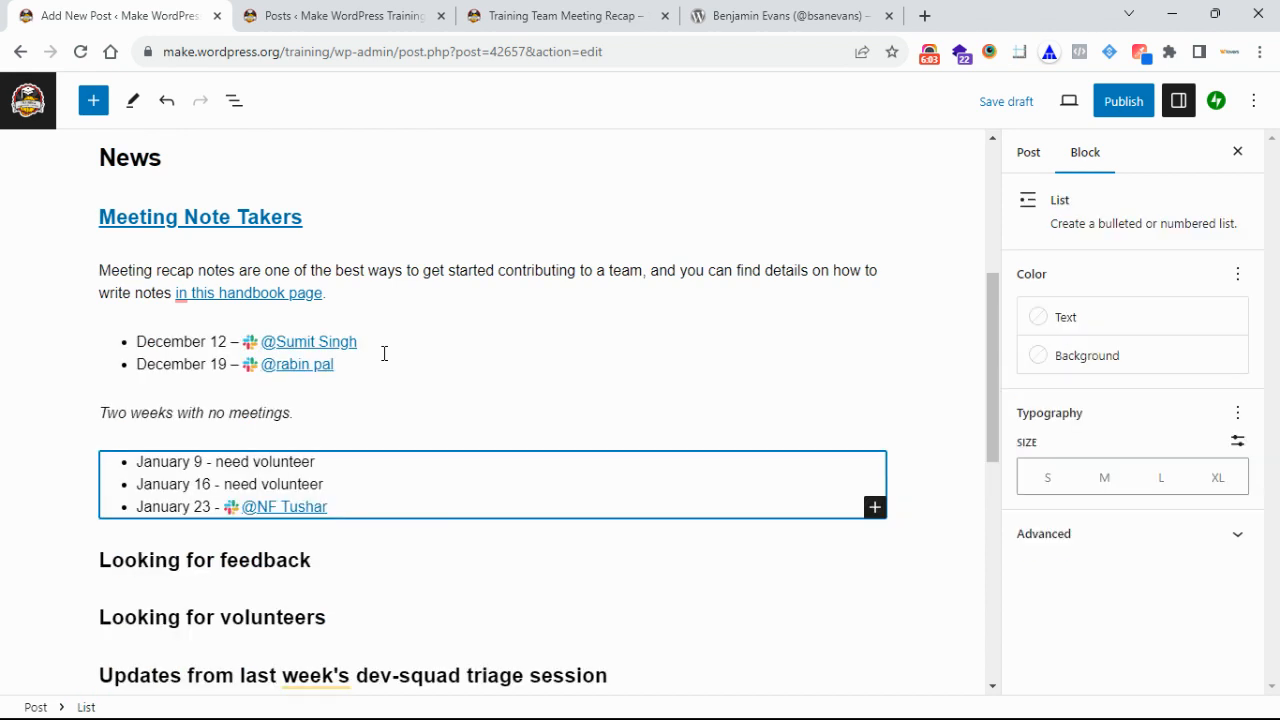
click(200, 217)
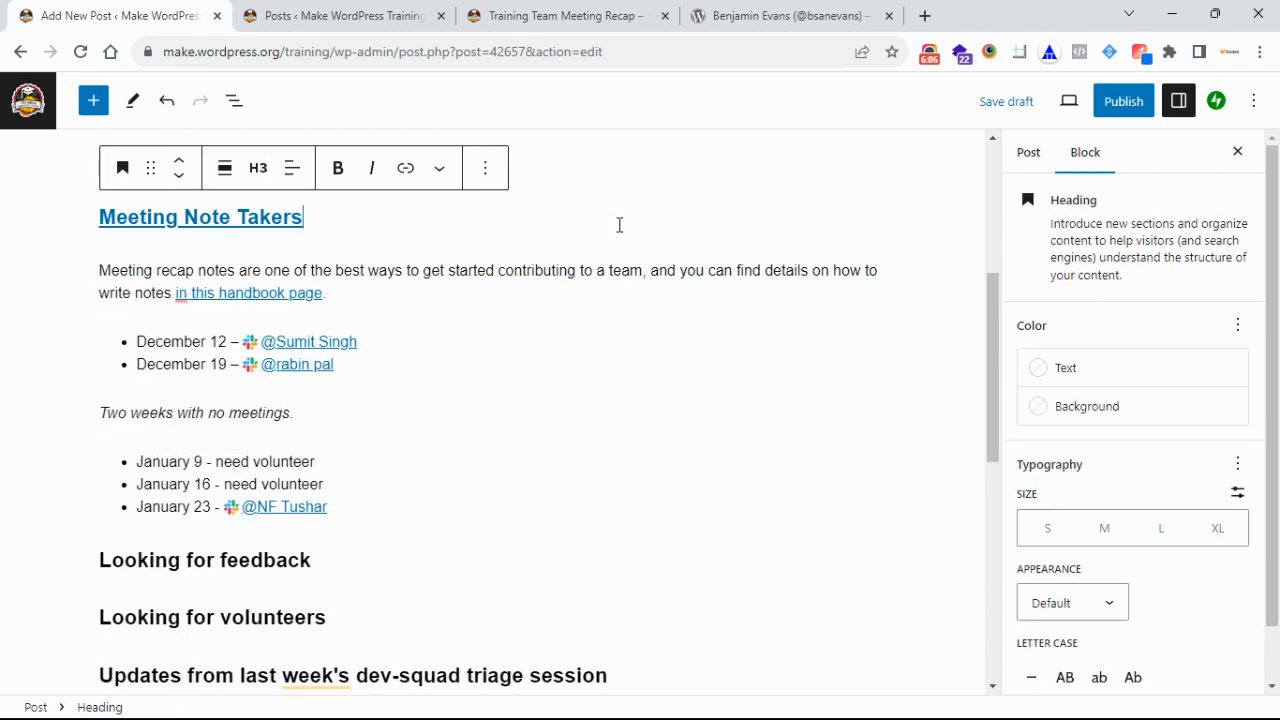
scroll(down, 3)
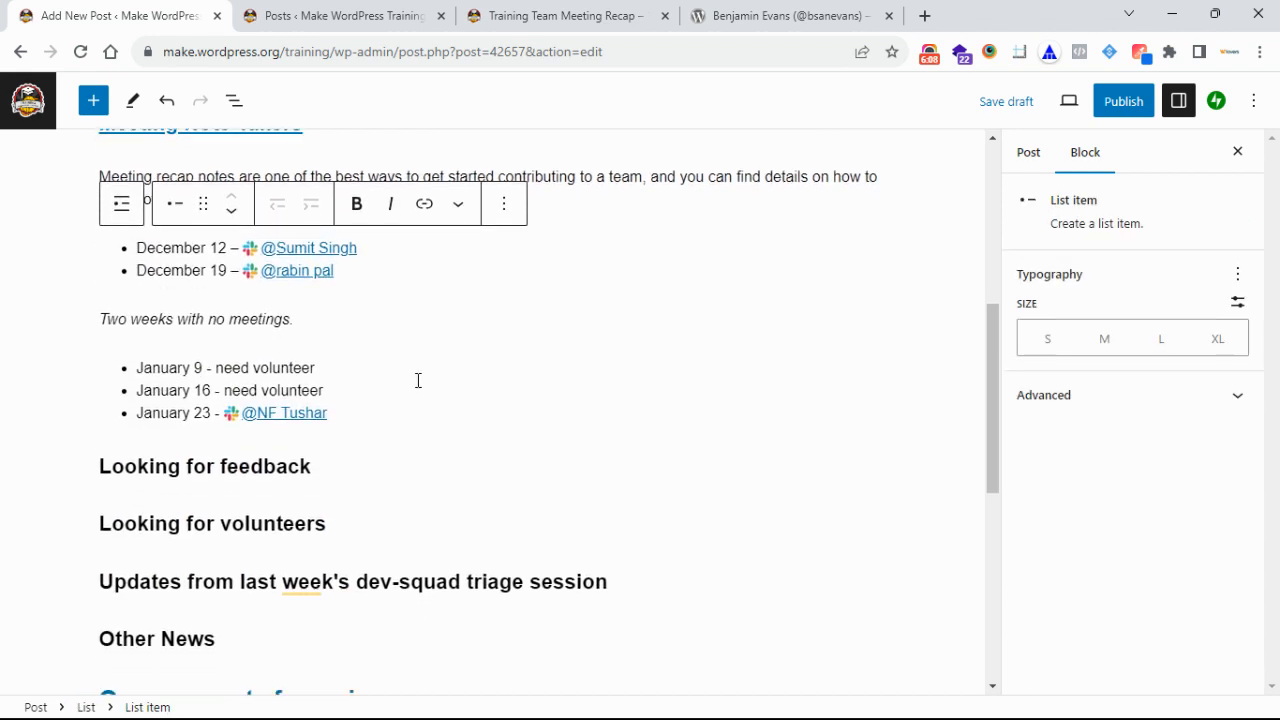
click(424, 203)
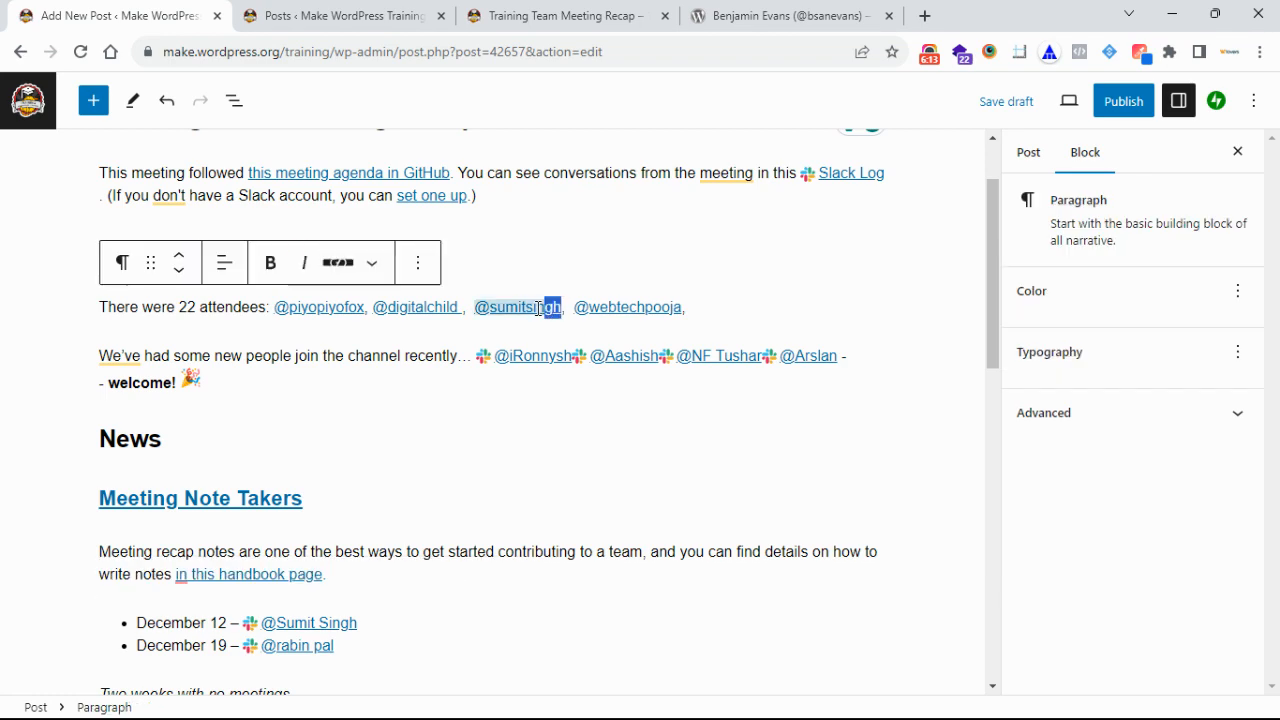
click(1027, 152)
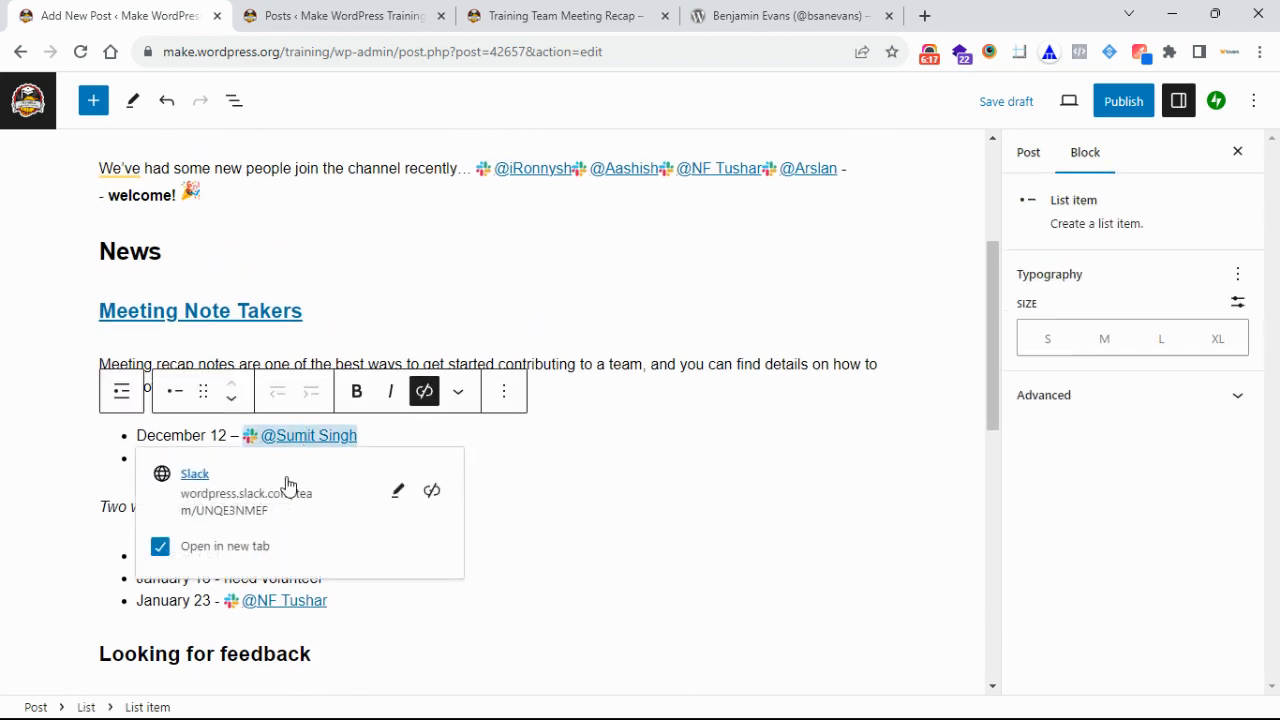
click(397, 490)
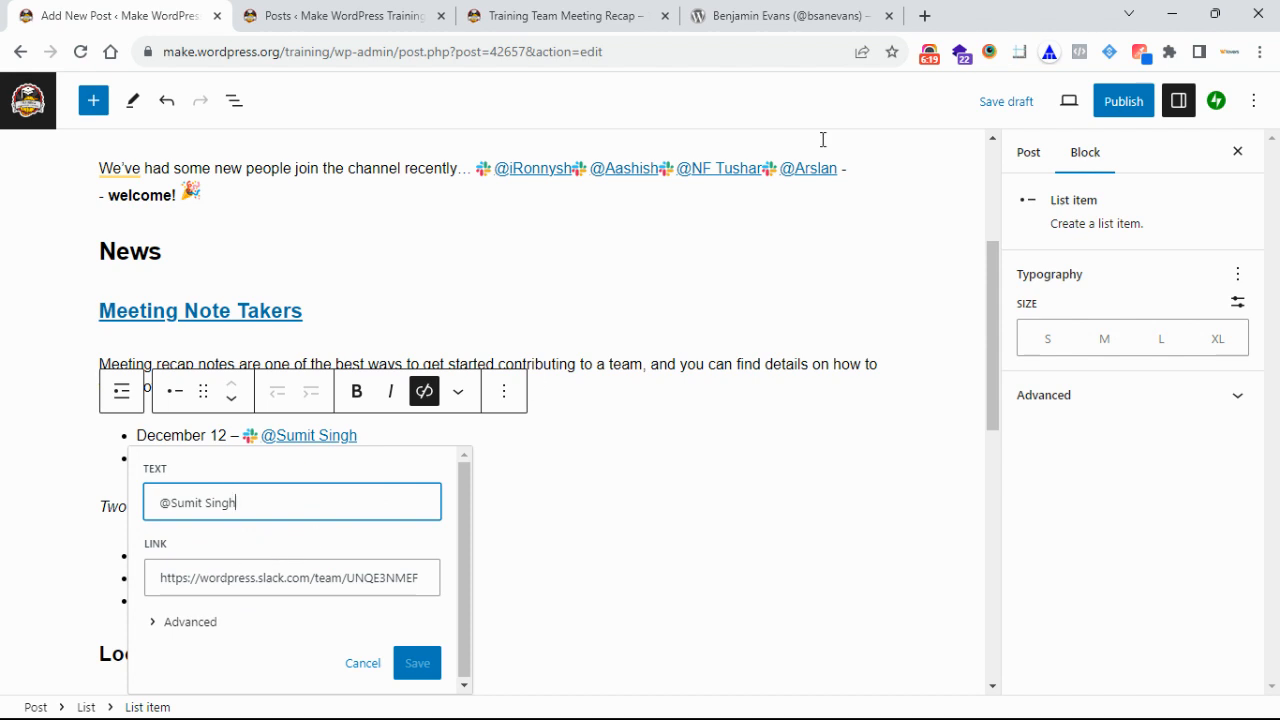
click(785, 15)
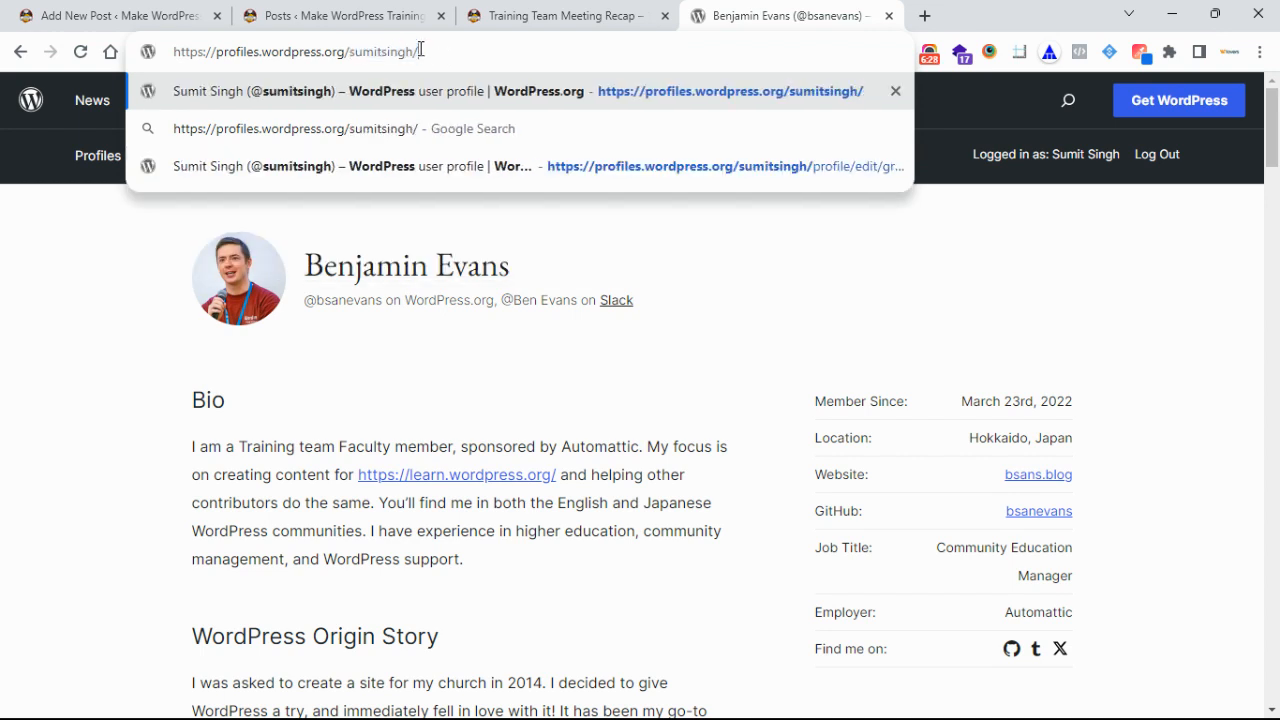
click(340, 15)
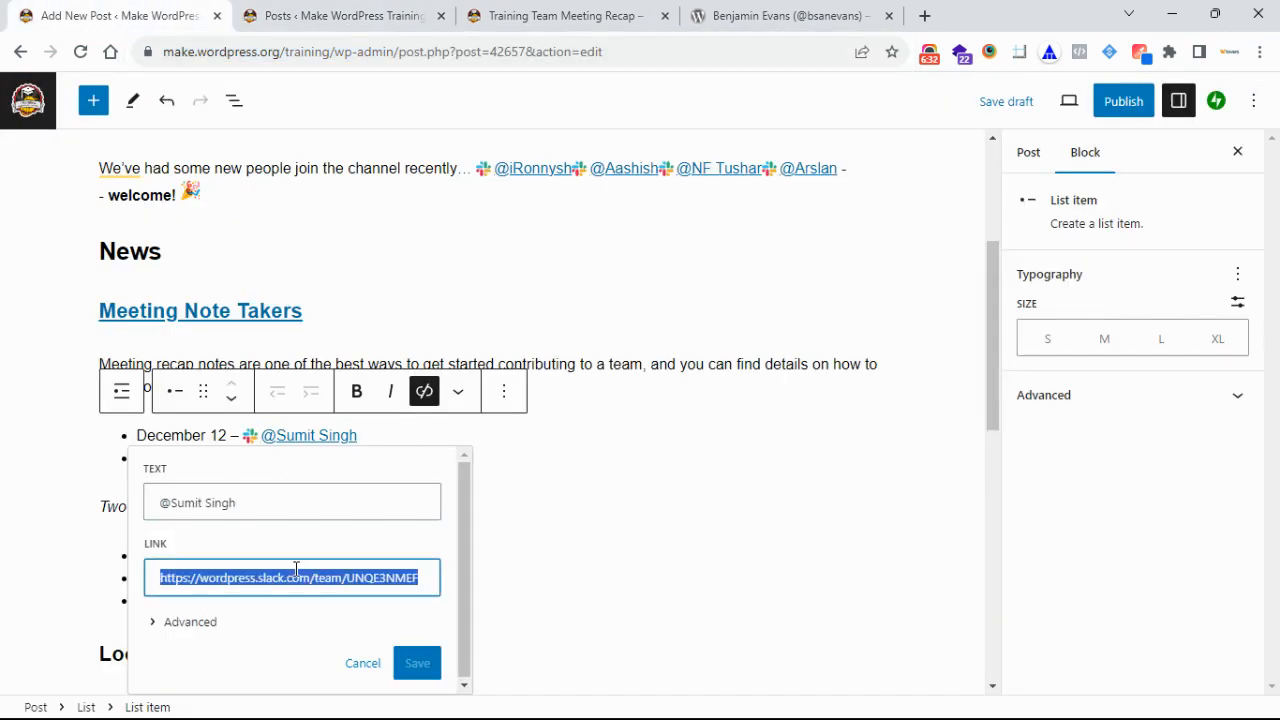
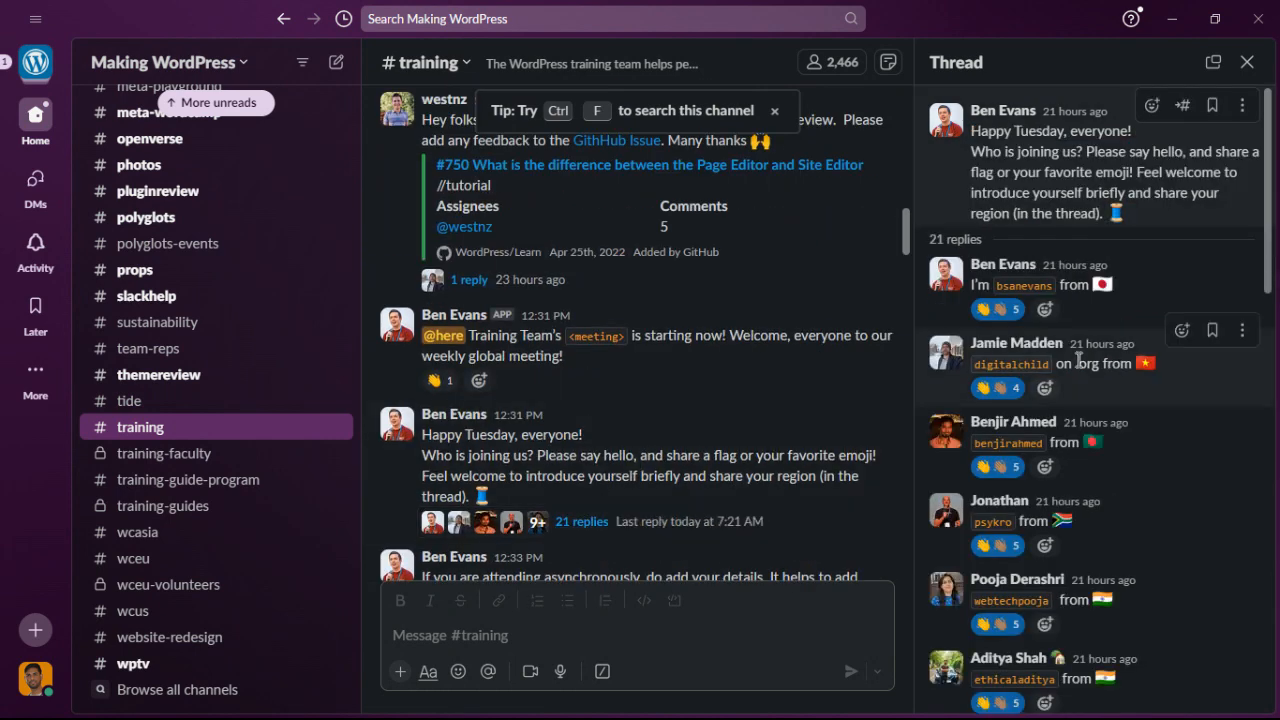
scroll(down, 3)
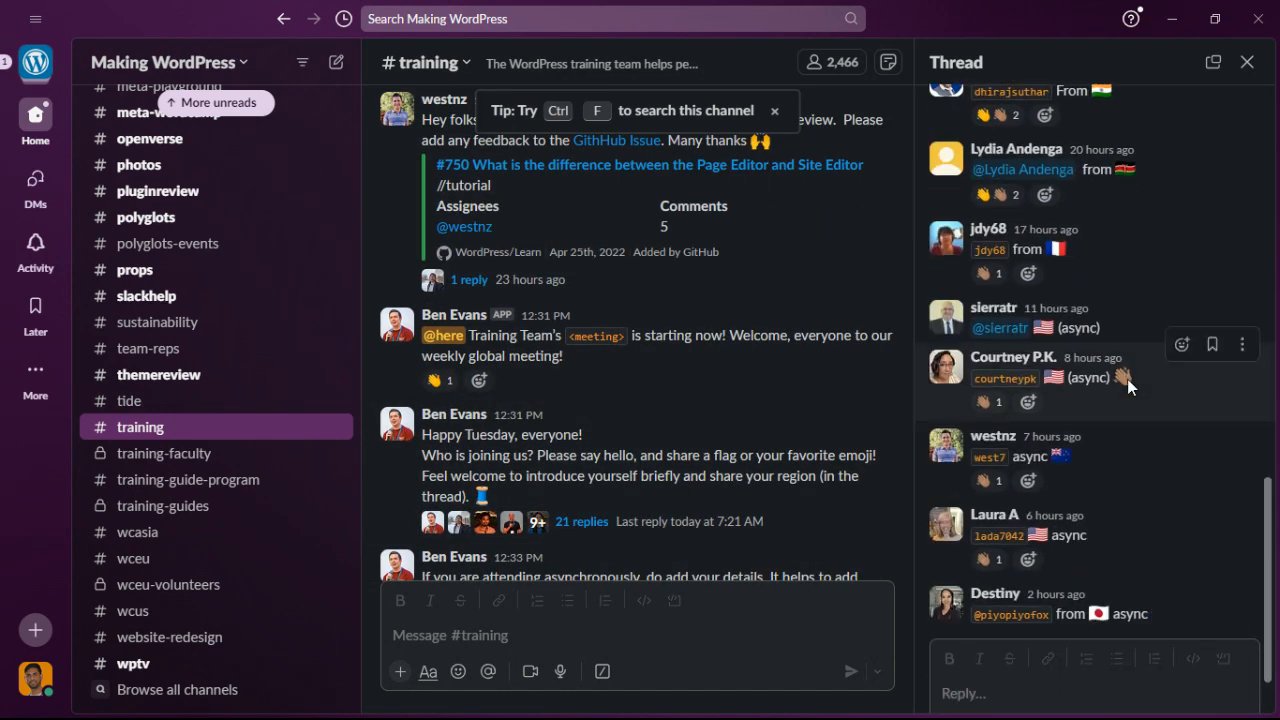
scroll(up, 3)
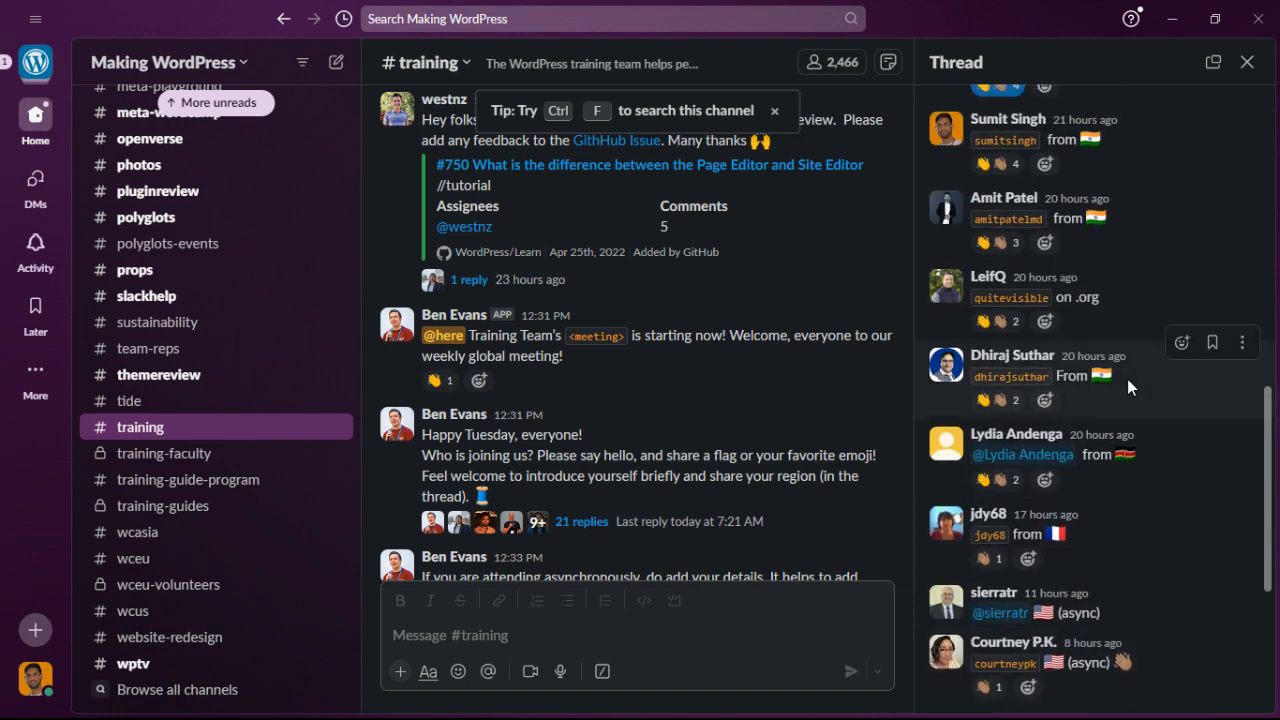
scroll(up, 3)
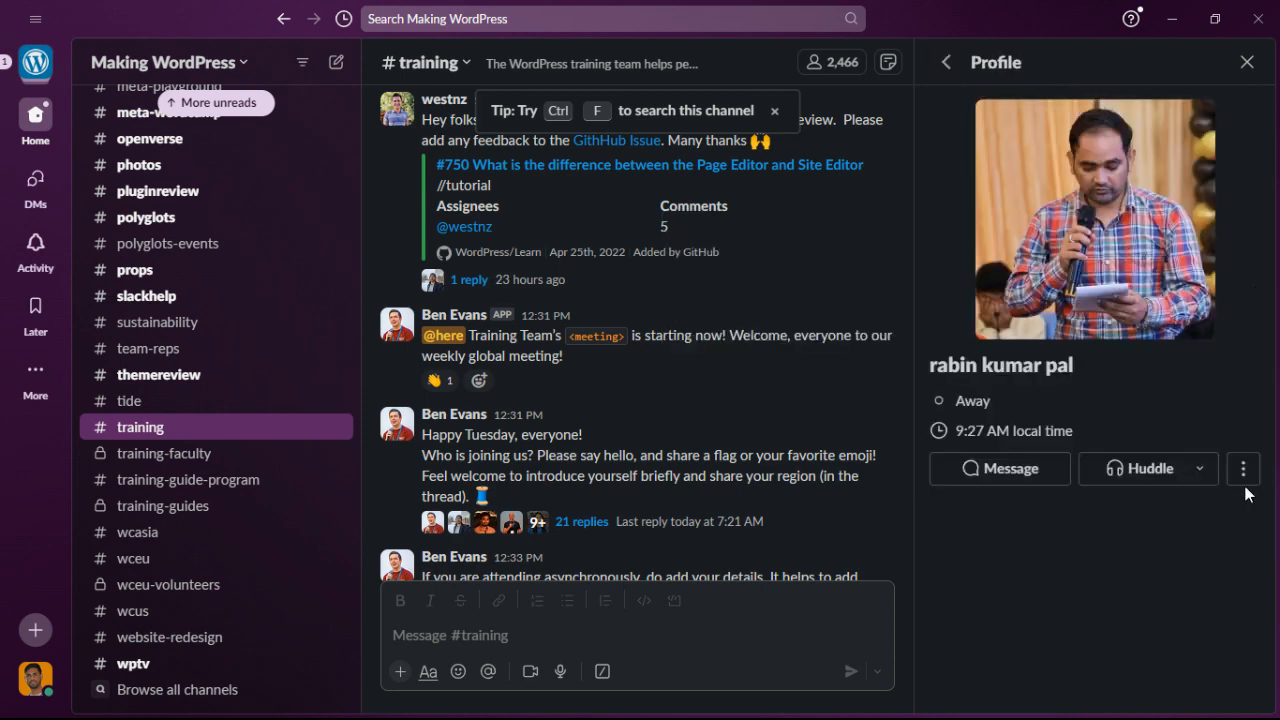
mouse_move(1064, 617)
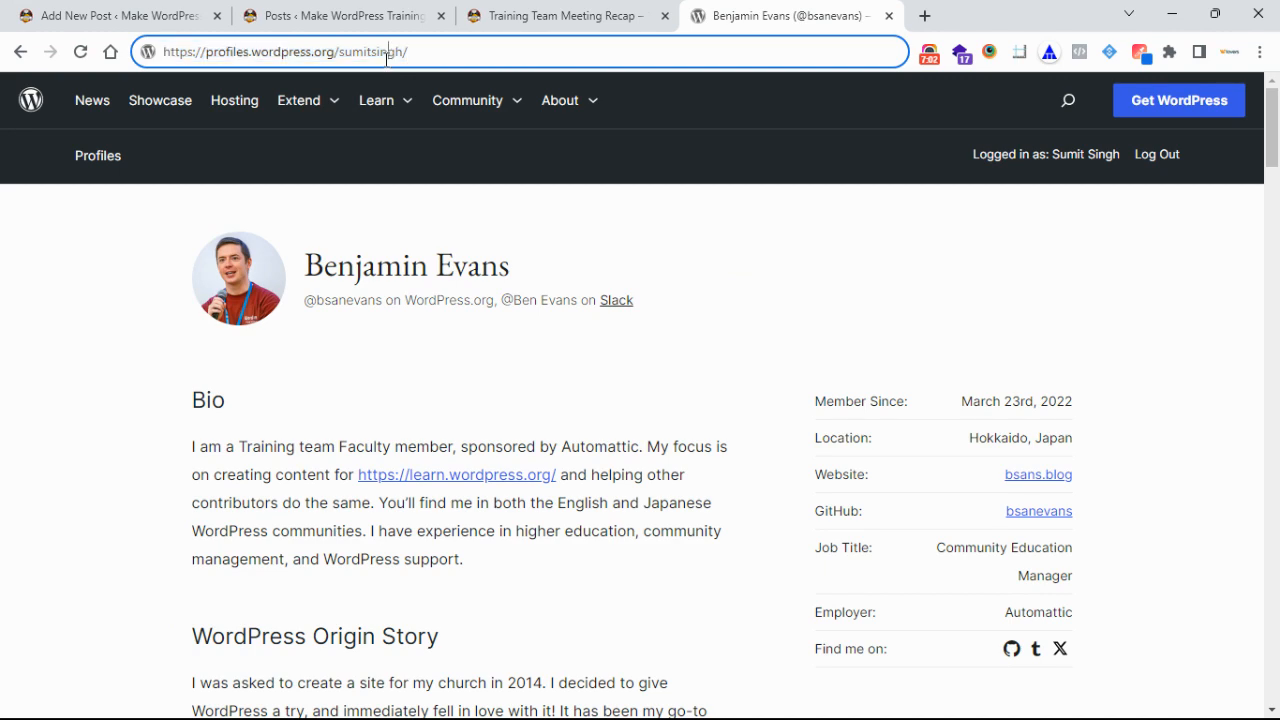
key(Return)
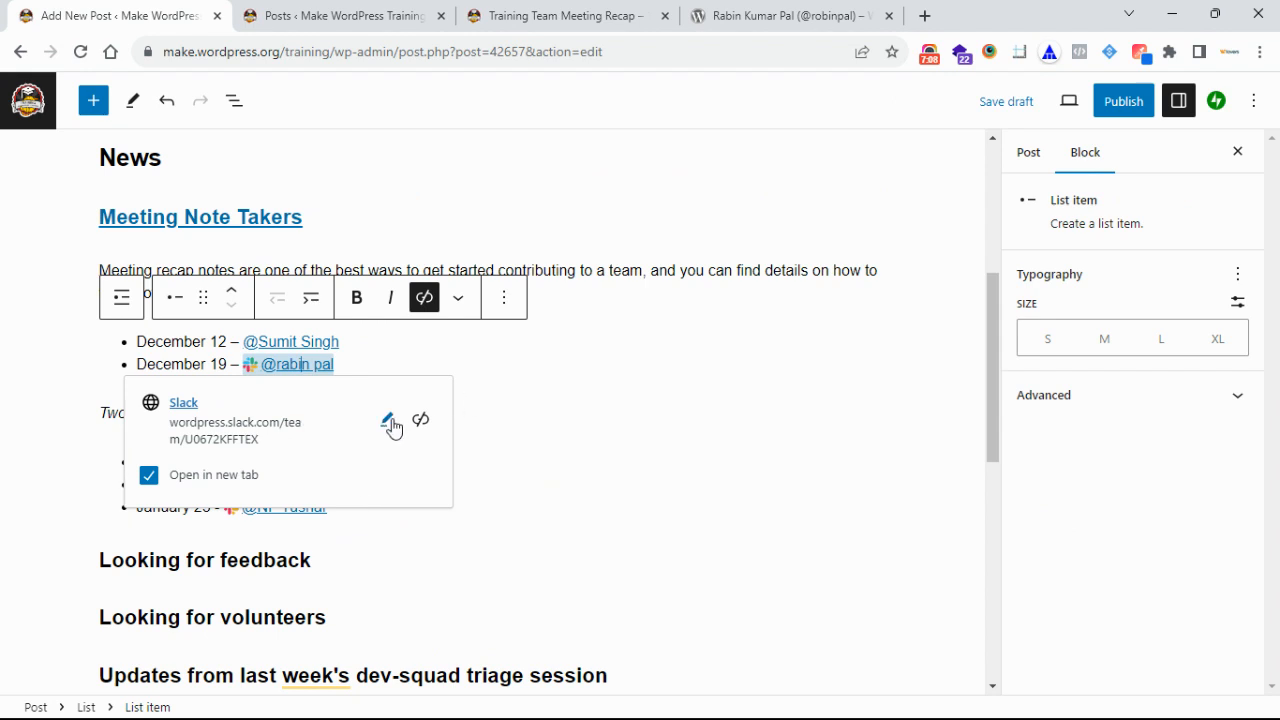
click(391, 419)
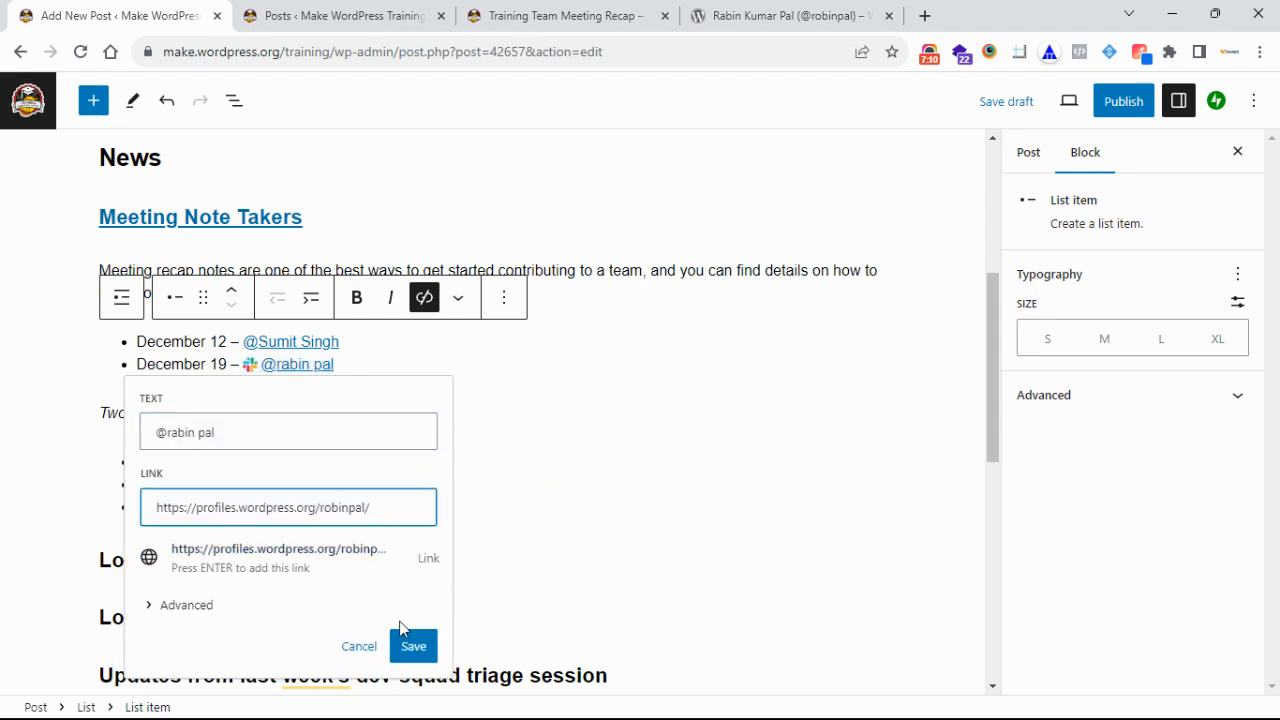
click(413, 645)
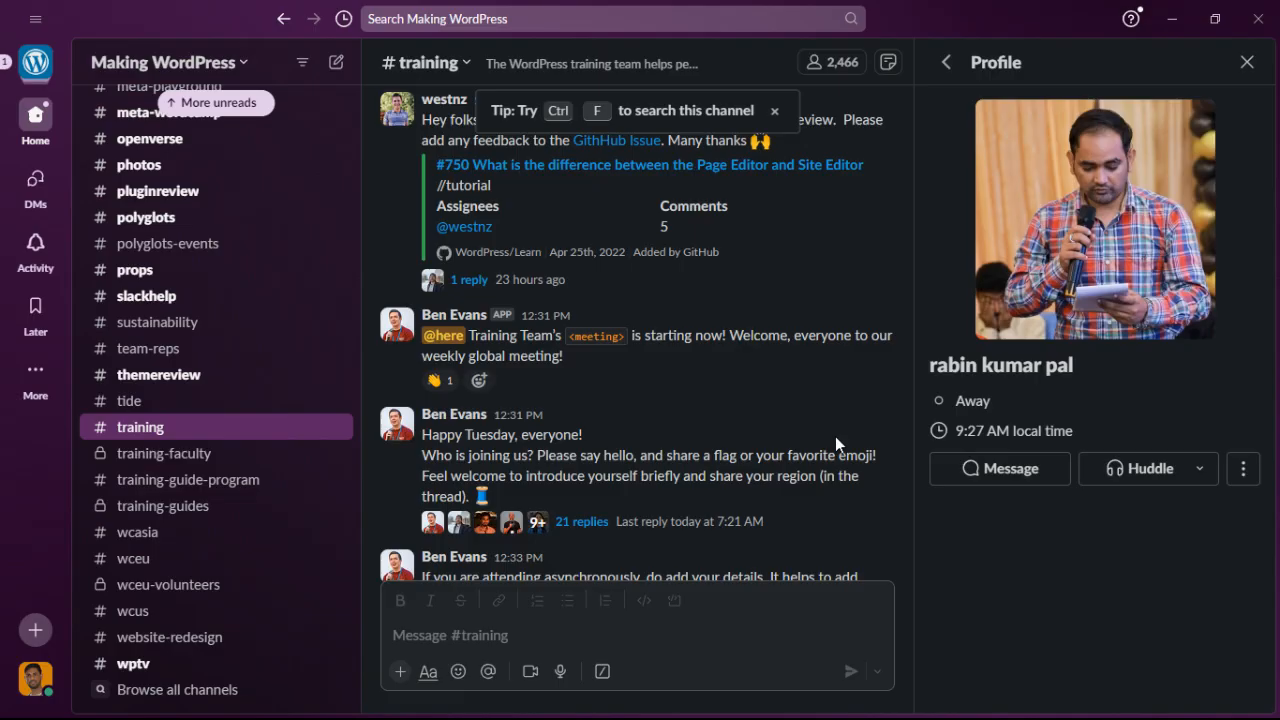
scroll(down, 3)
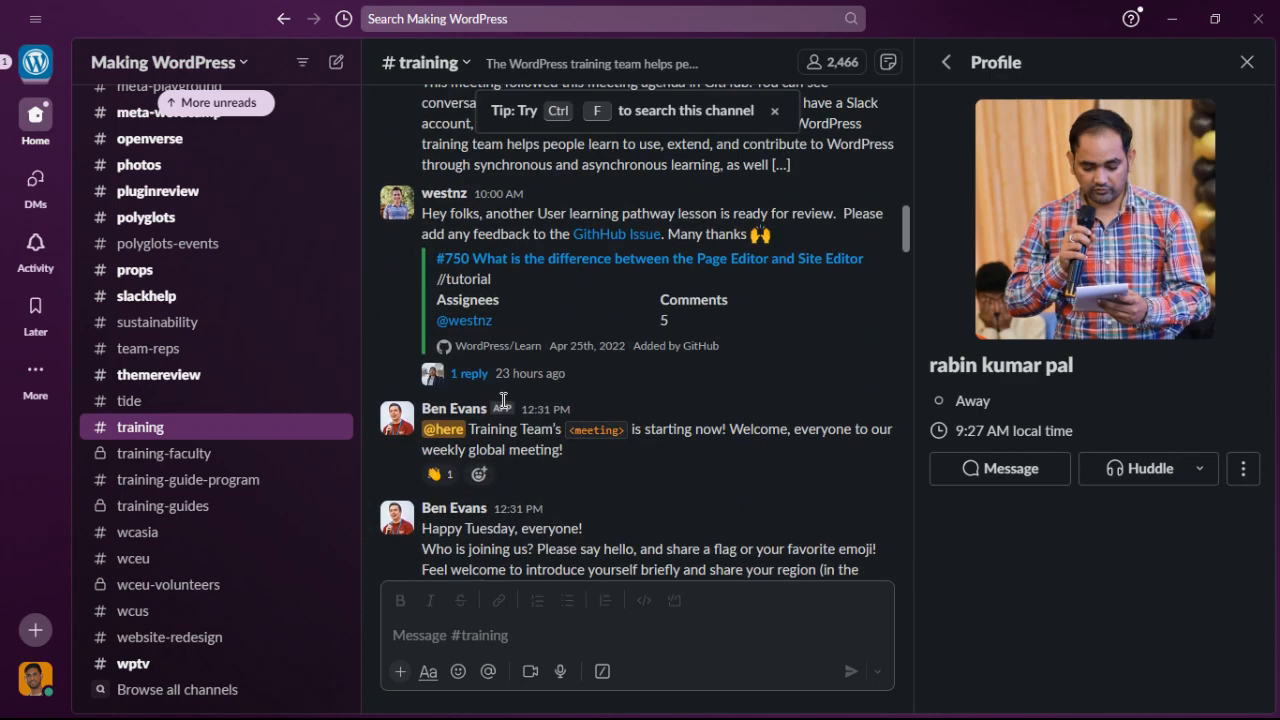
scroll(down, 3)
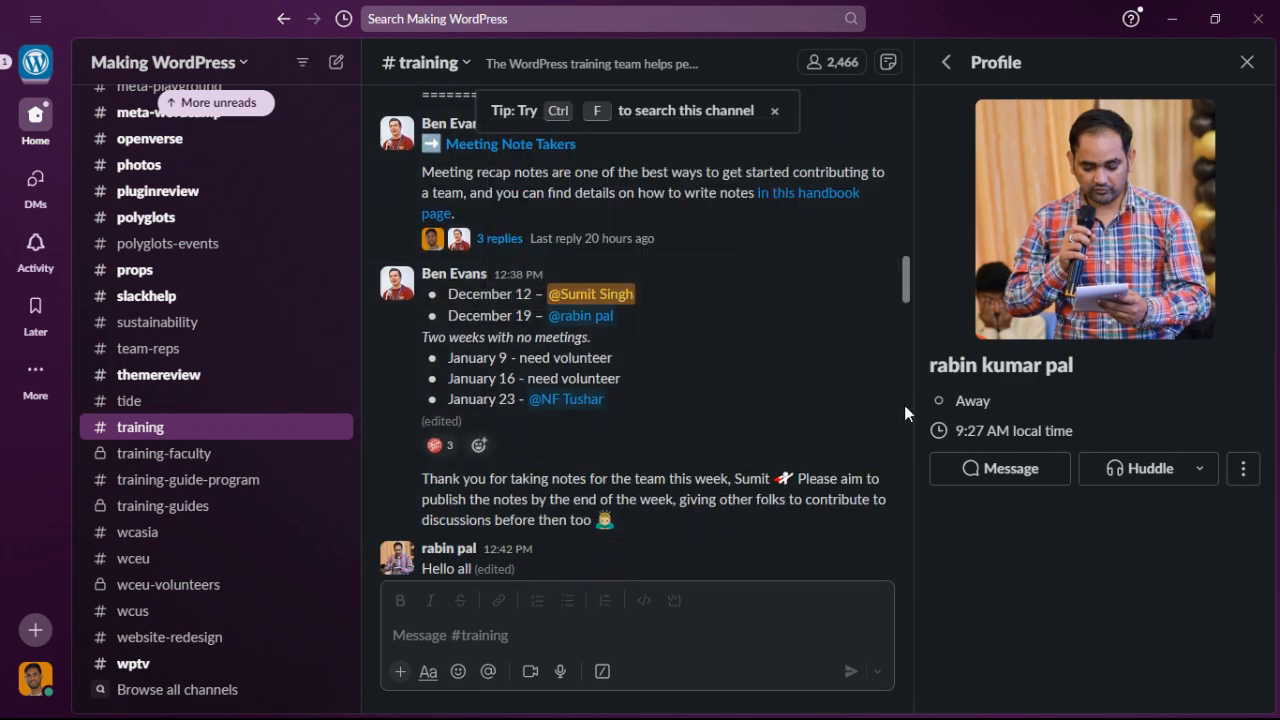
scroll(down, 3)
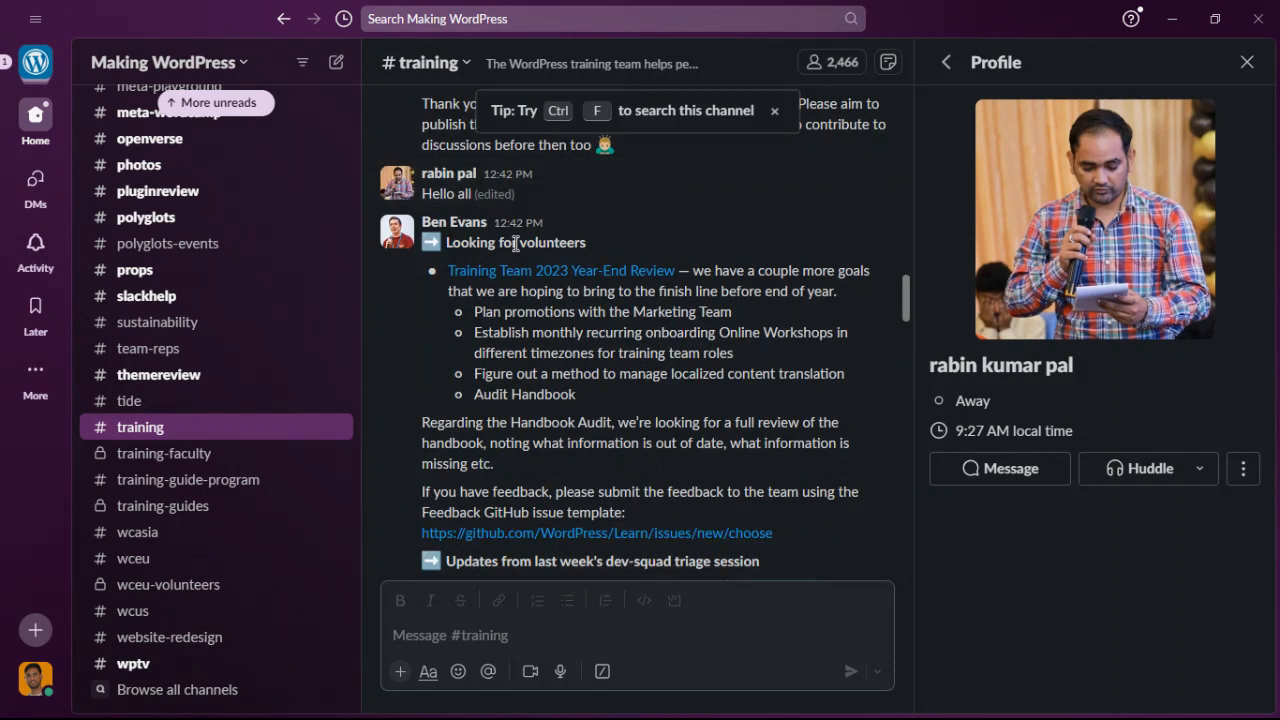
scroll(down, 3)
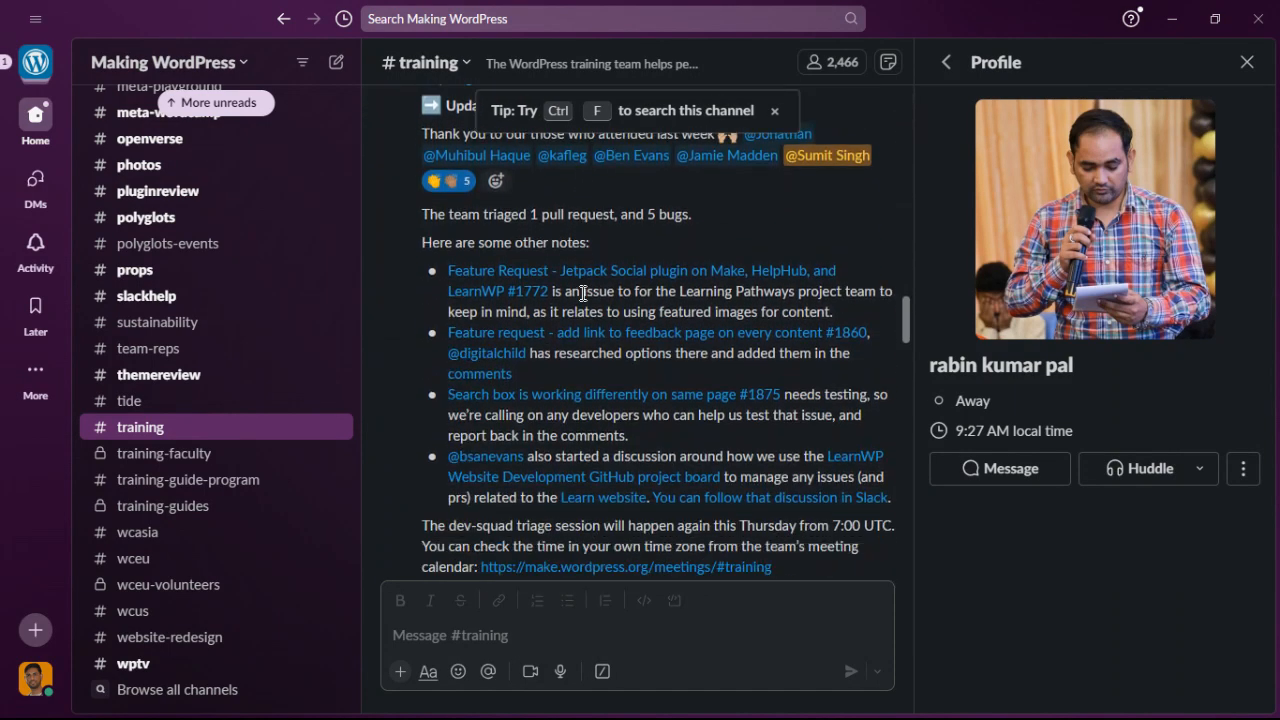
scroll(down, 3)
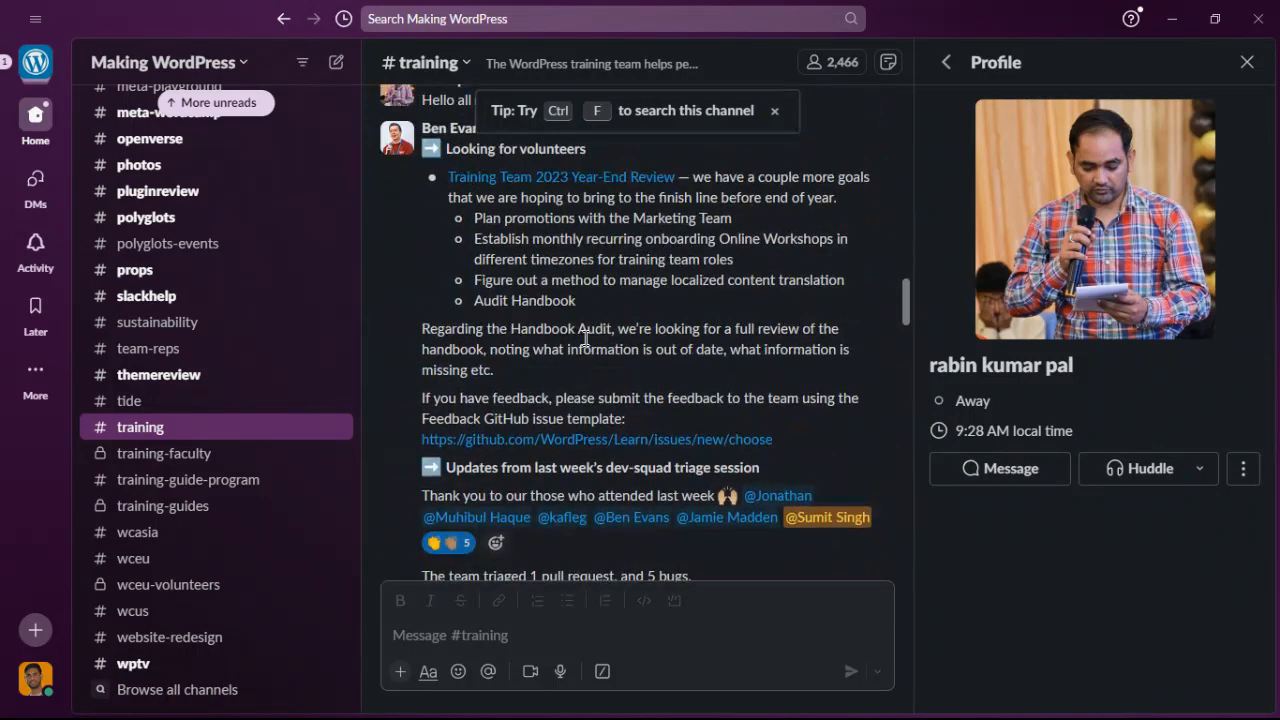
scroll(up, 3)
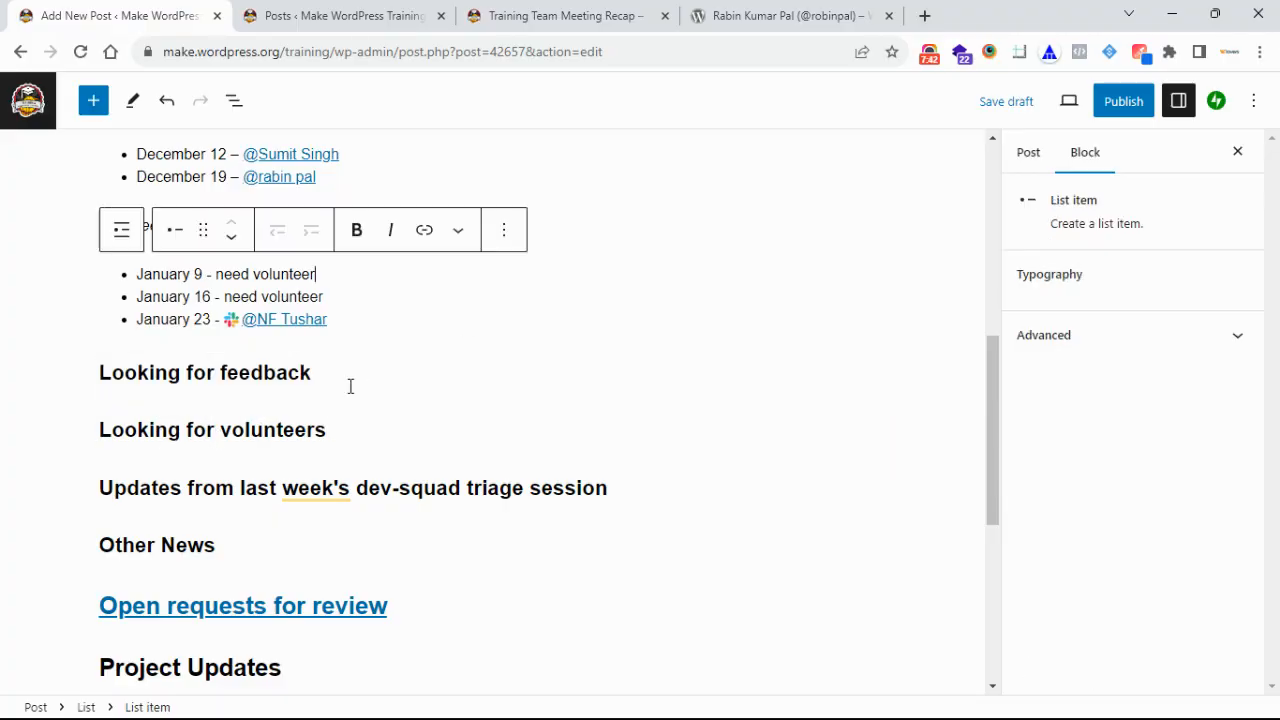
Step: Paste the year-end review goals, Handbook Audit request and feedback template link under Looking for volunteers
click(212, 429)
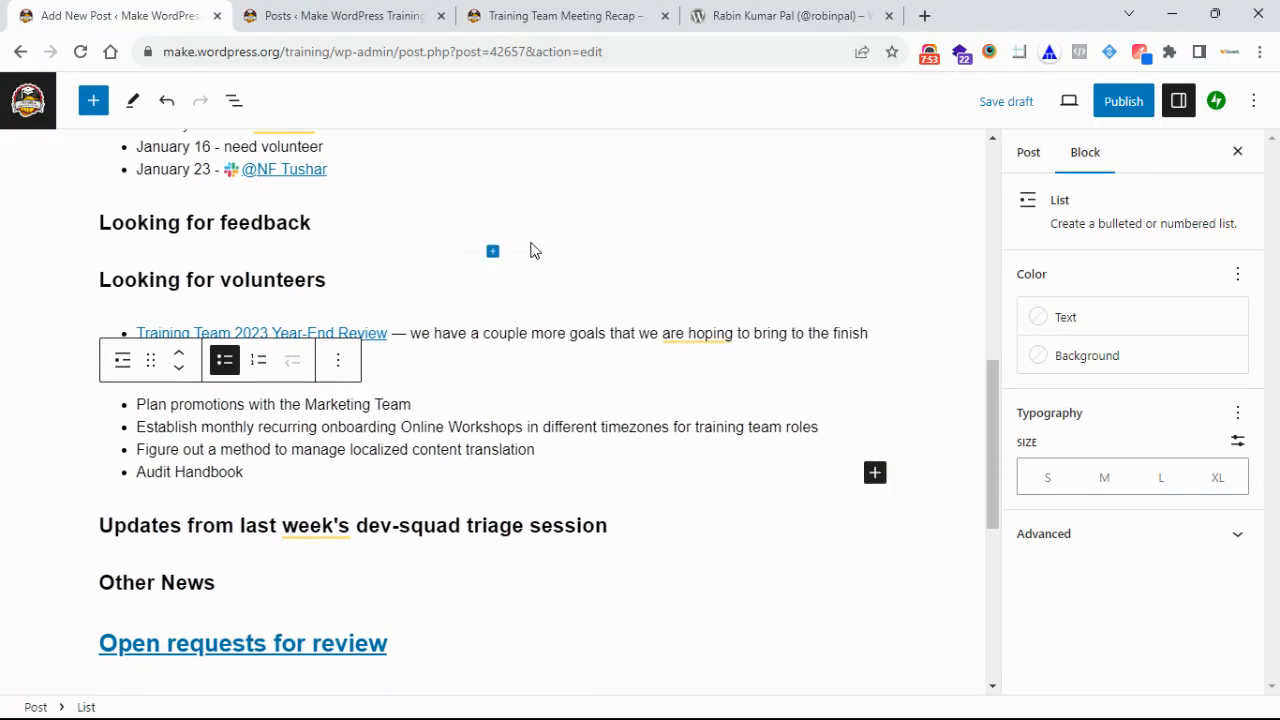
click(204, 222)
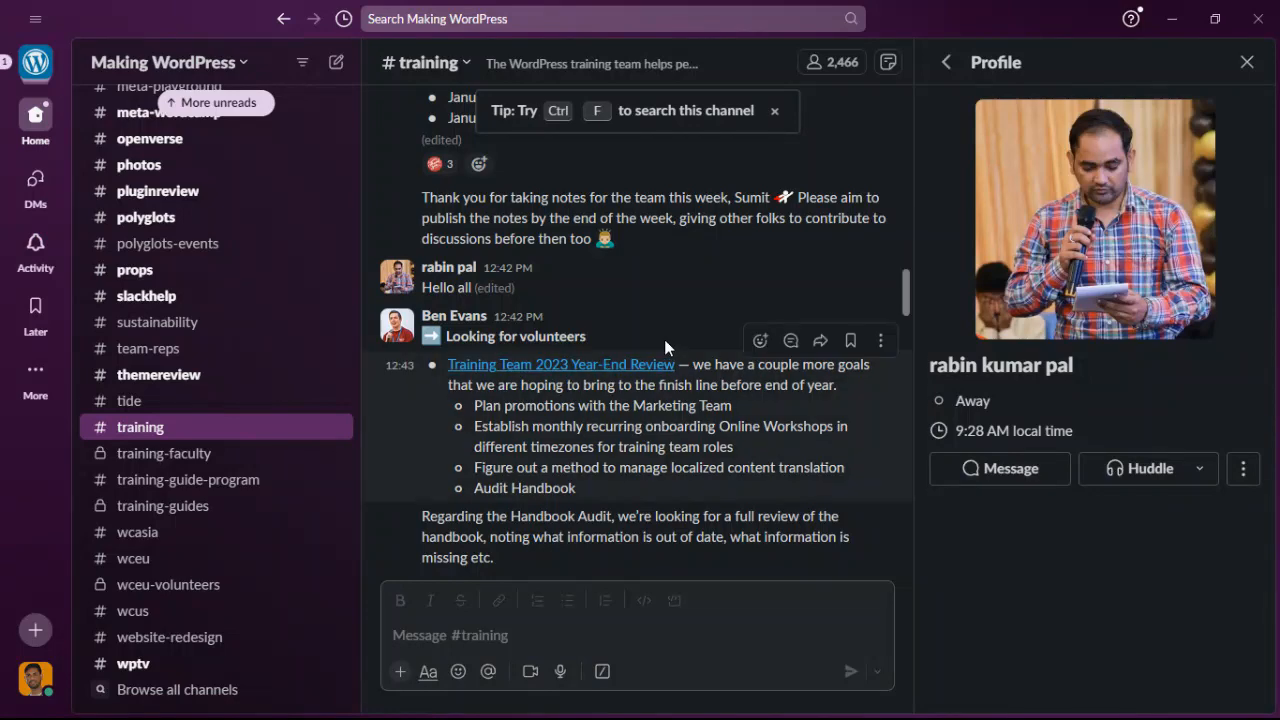
scroll(down, 3)
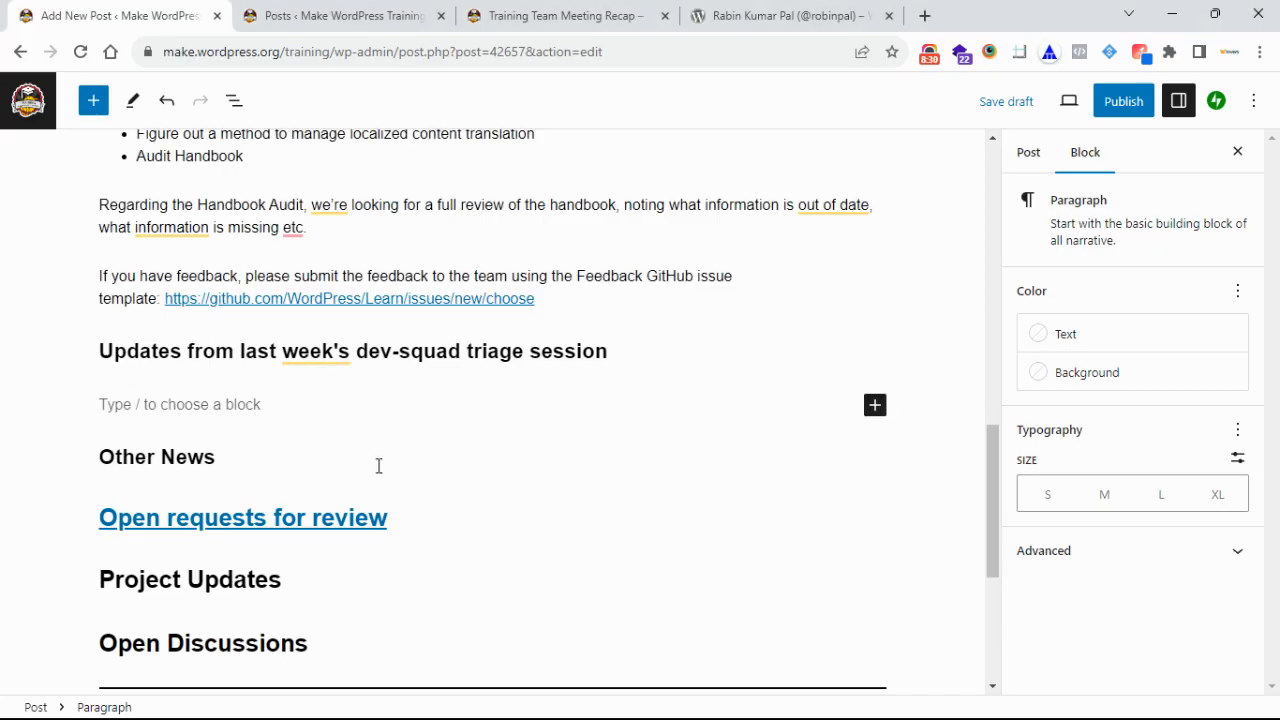
click(500, 387)
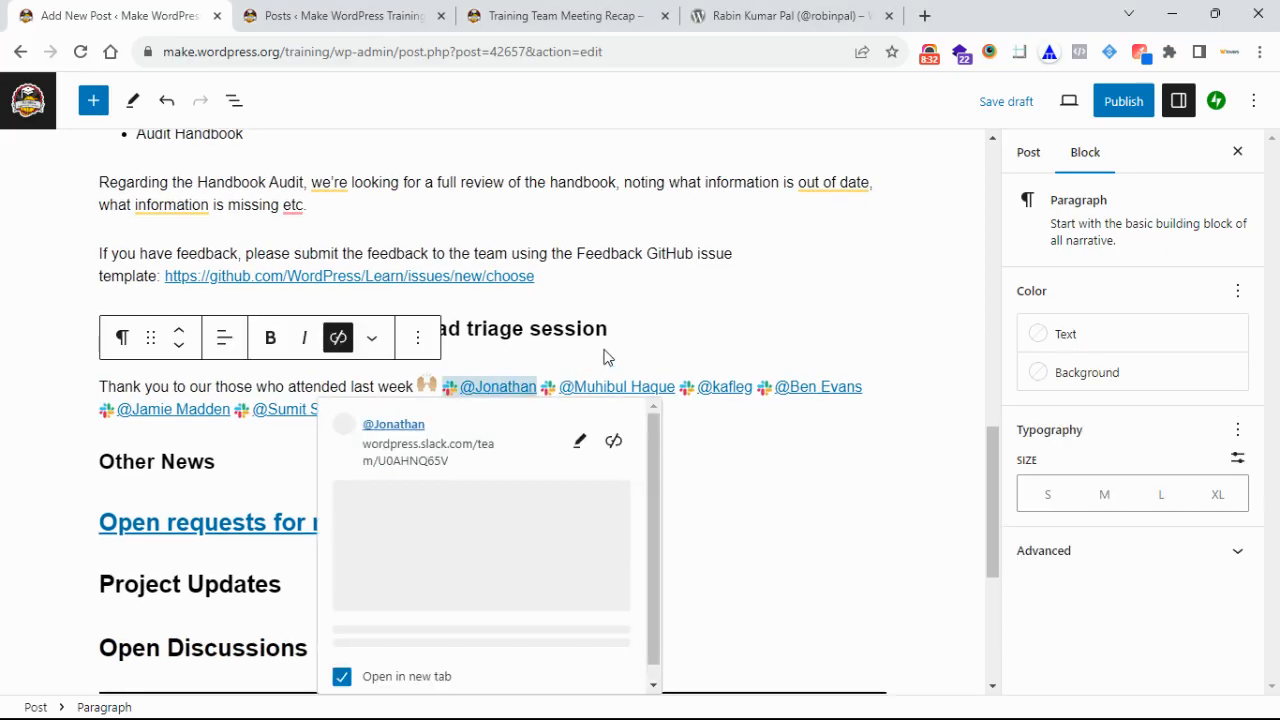
click(1027, 152)
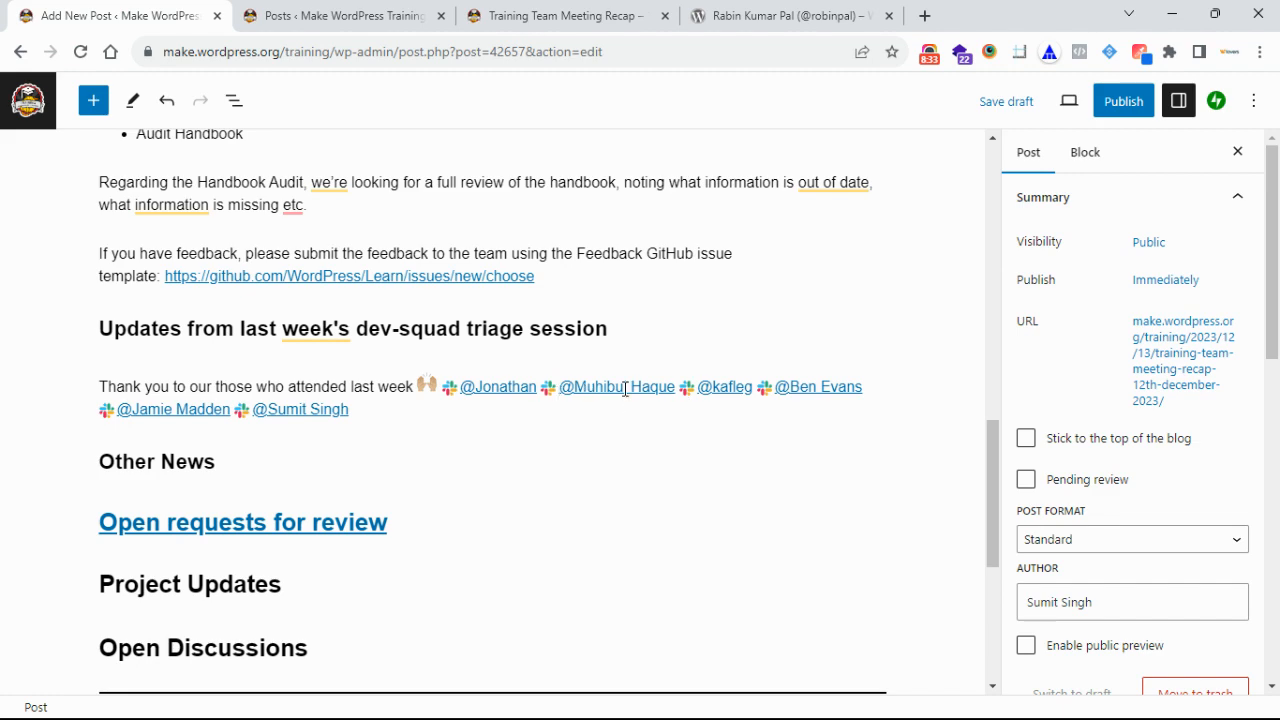
scroll(up, 3)
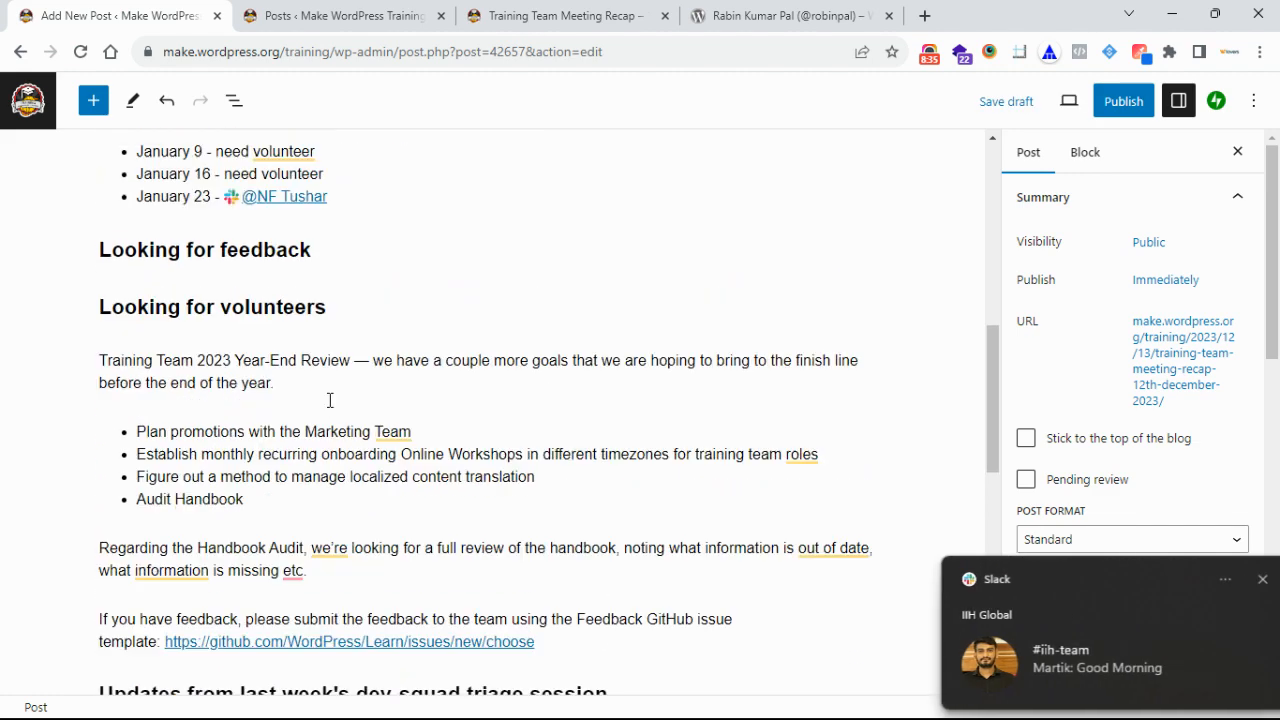
scroll(up, 3)
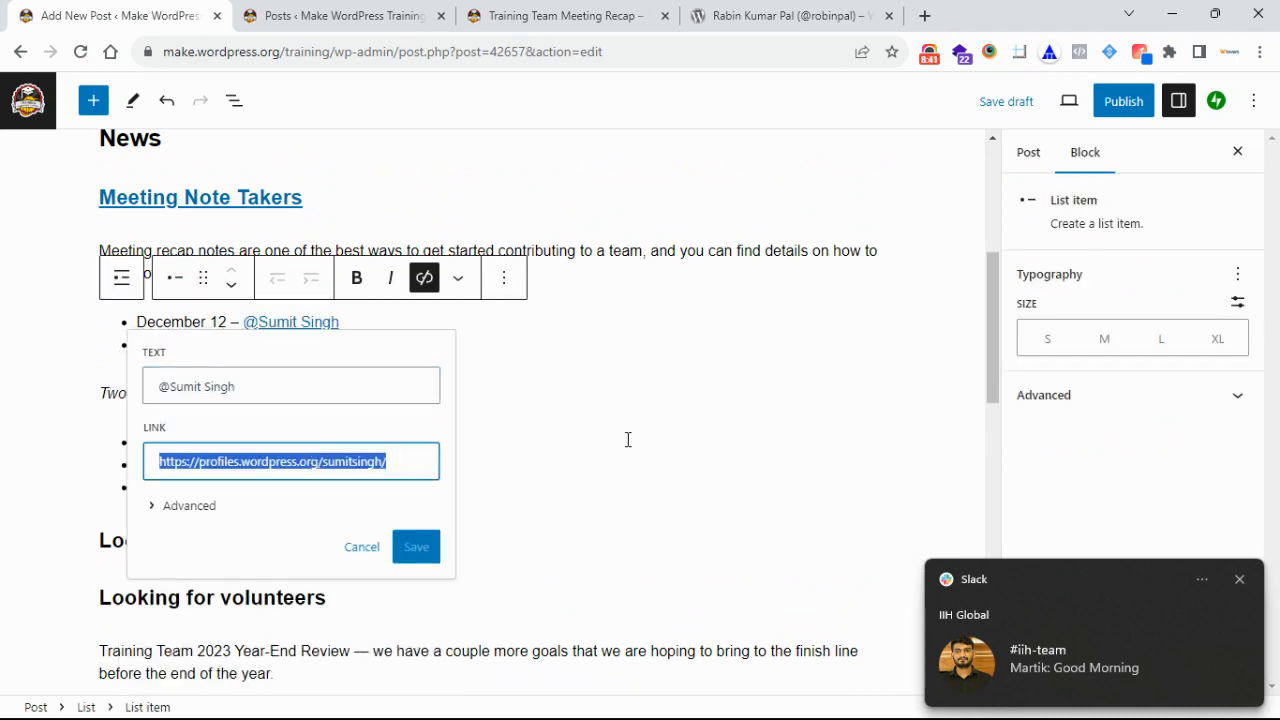
click(415, 546)
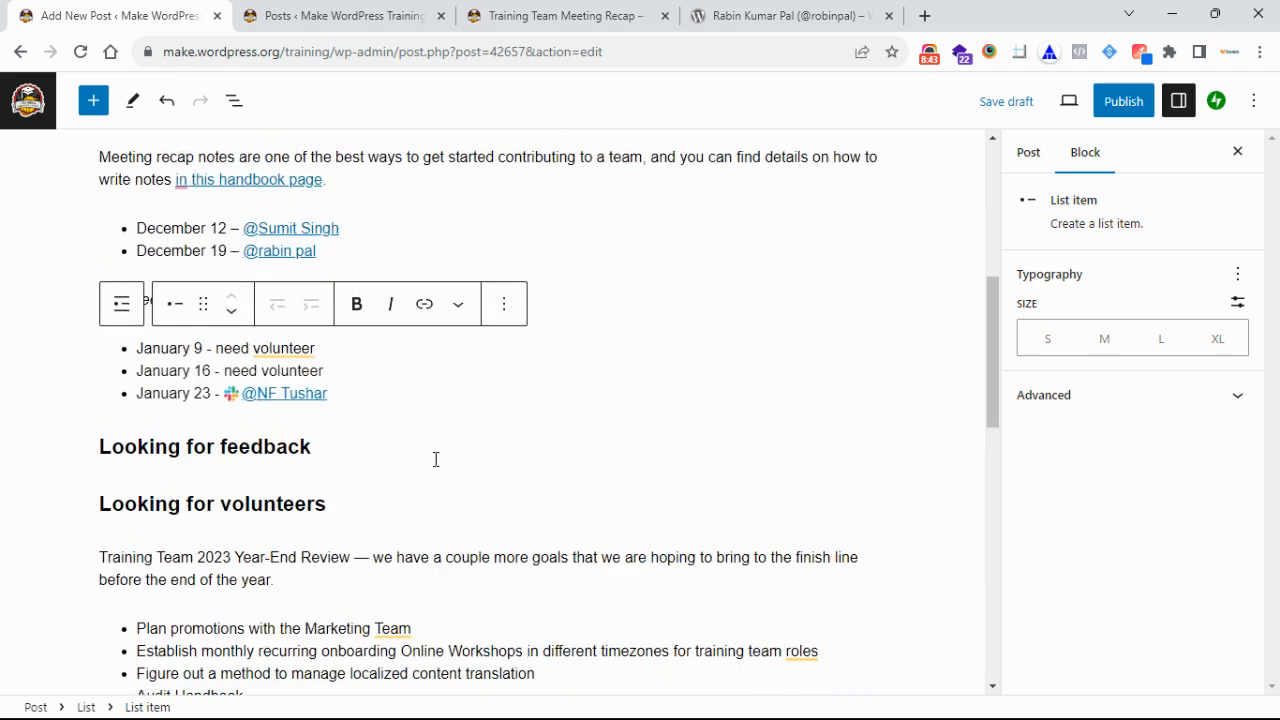
scroll(down, 3)
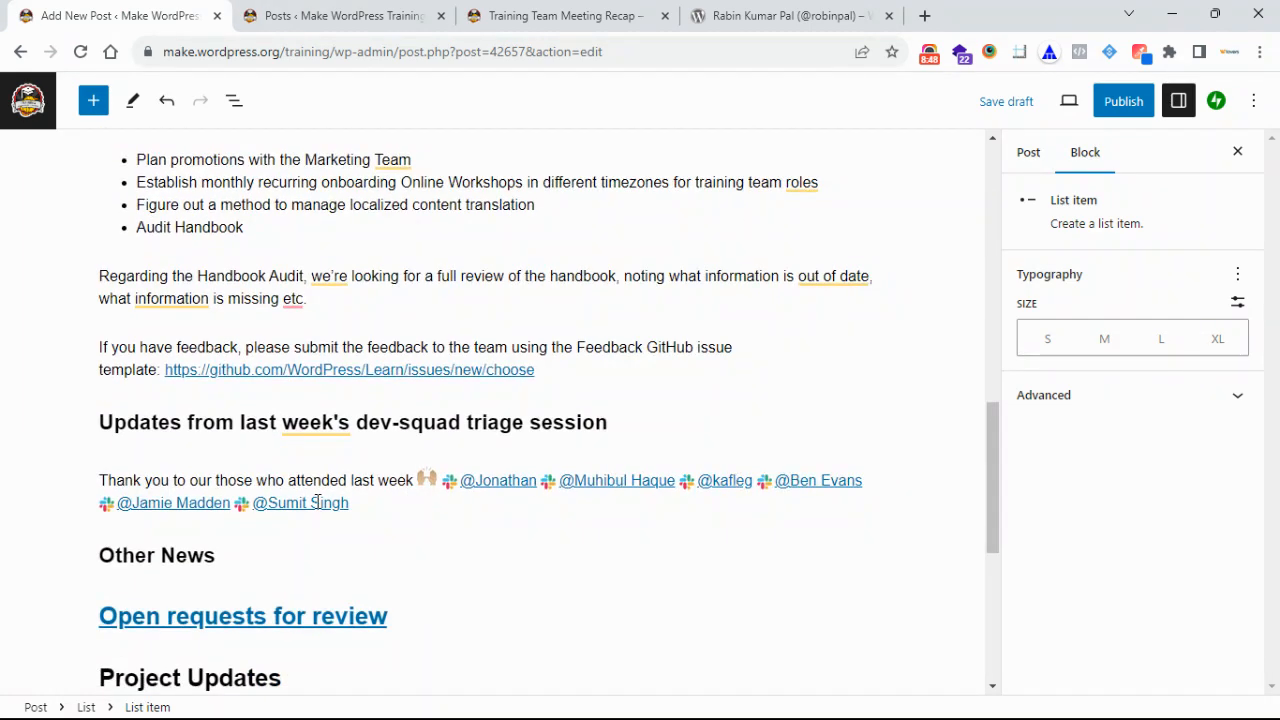
click(300, 503)
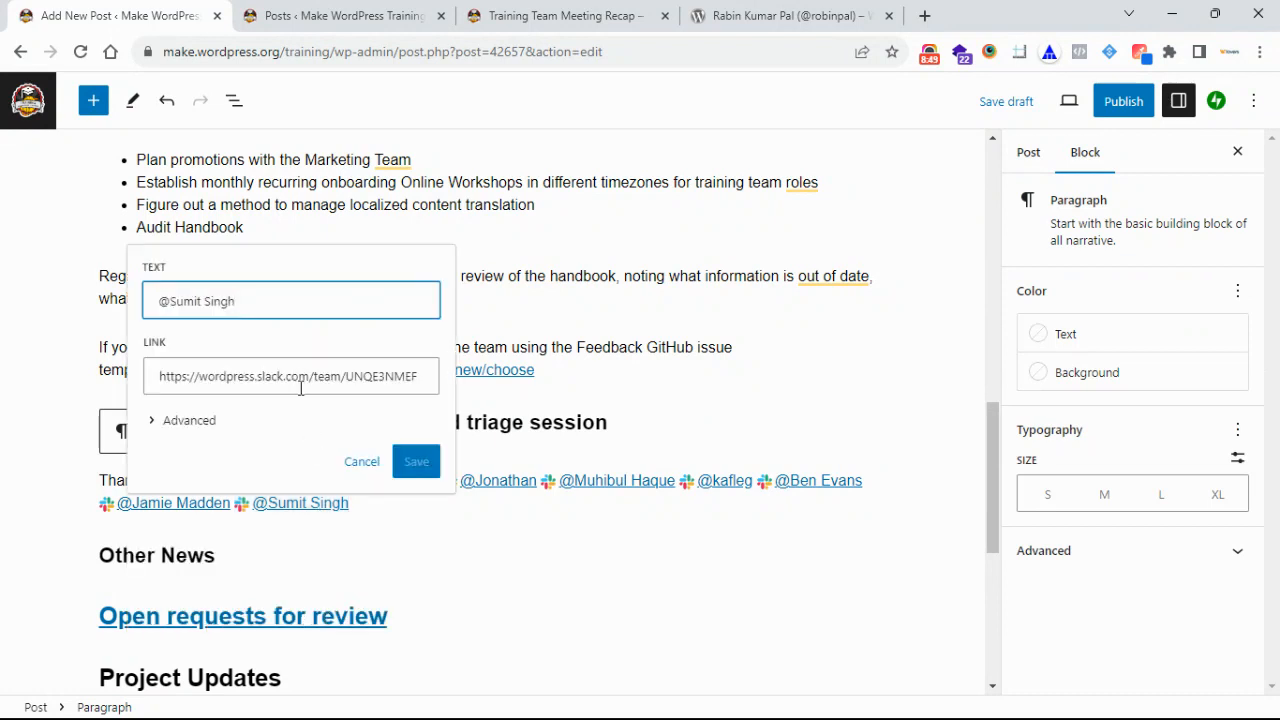
click(416, 461)
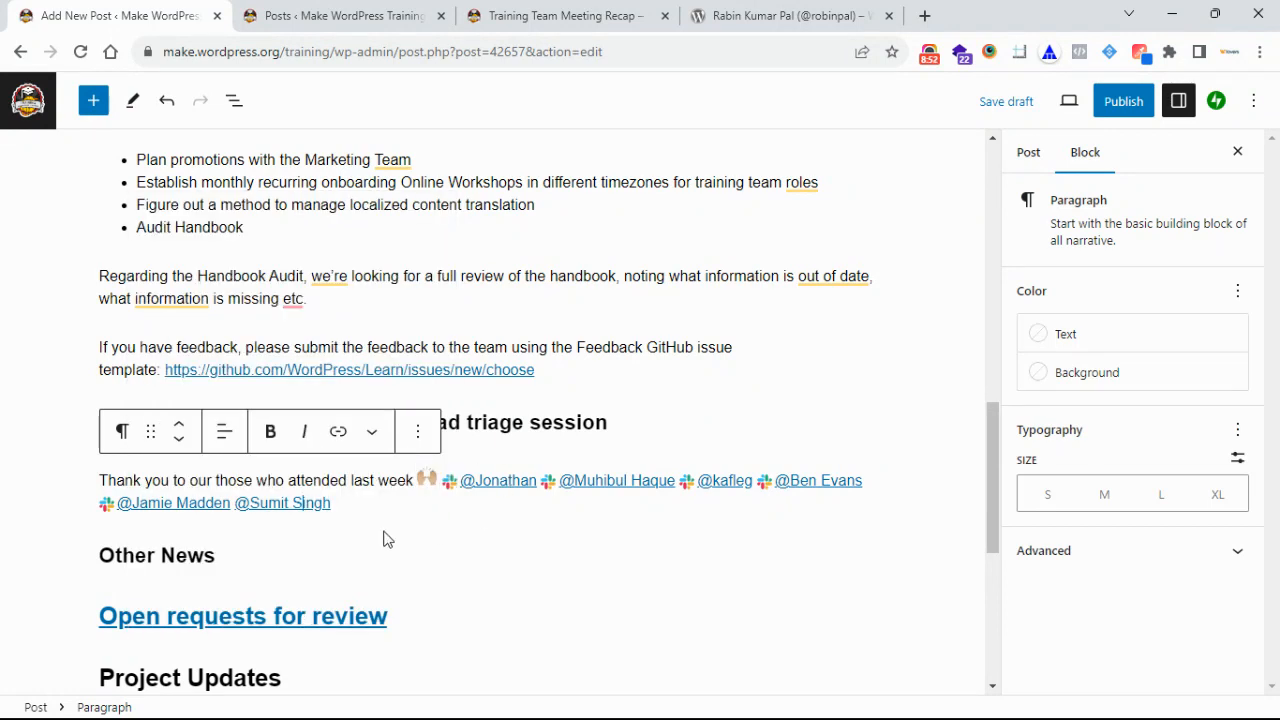
mouse_move(650, 490)
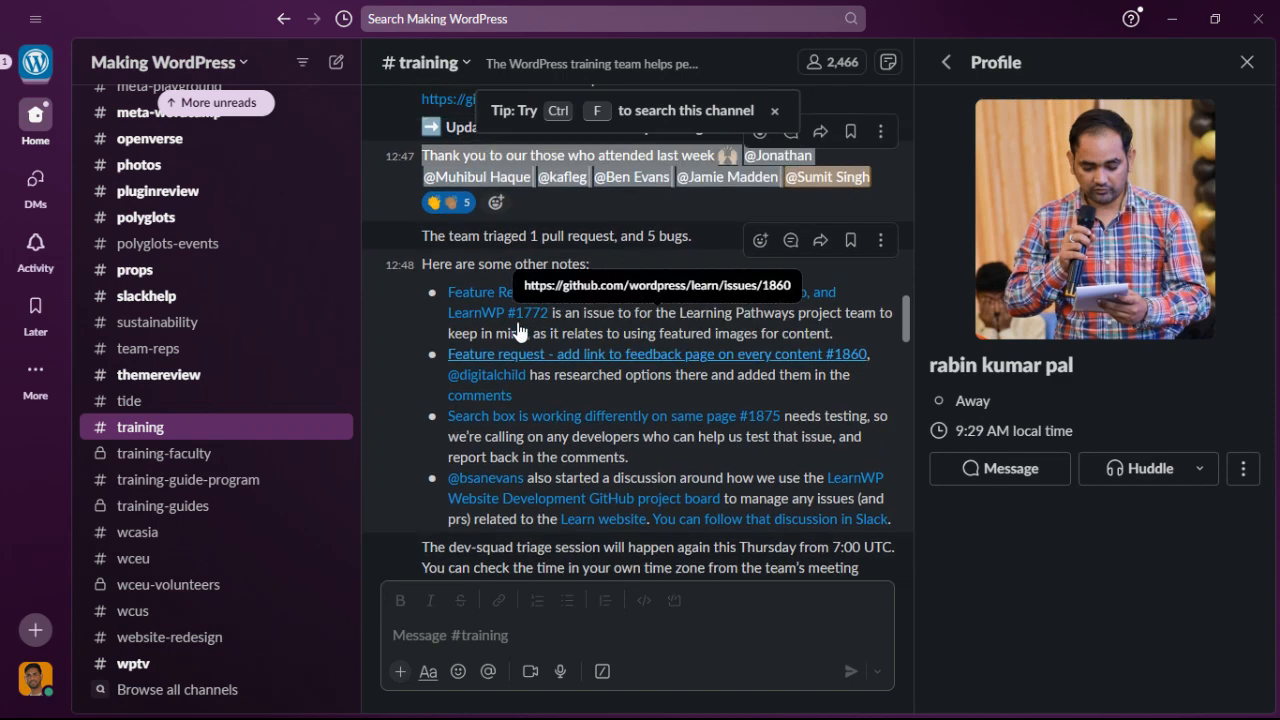
Step: Add 'The team triaged 1 pull request, and 5 bugs' and the other-notes bullet list
scroll(up, 3)
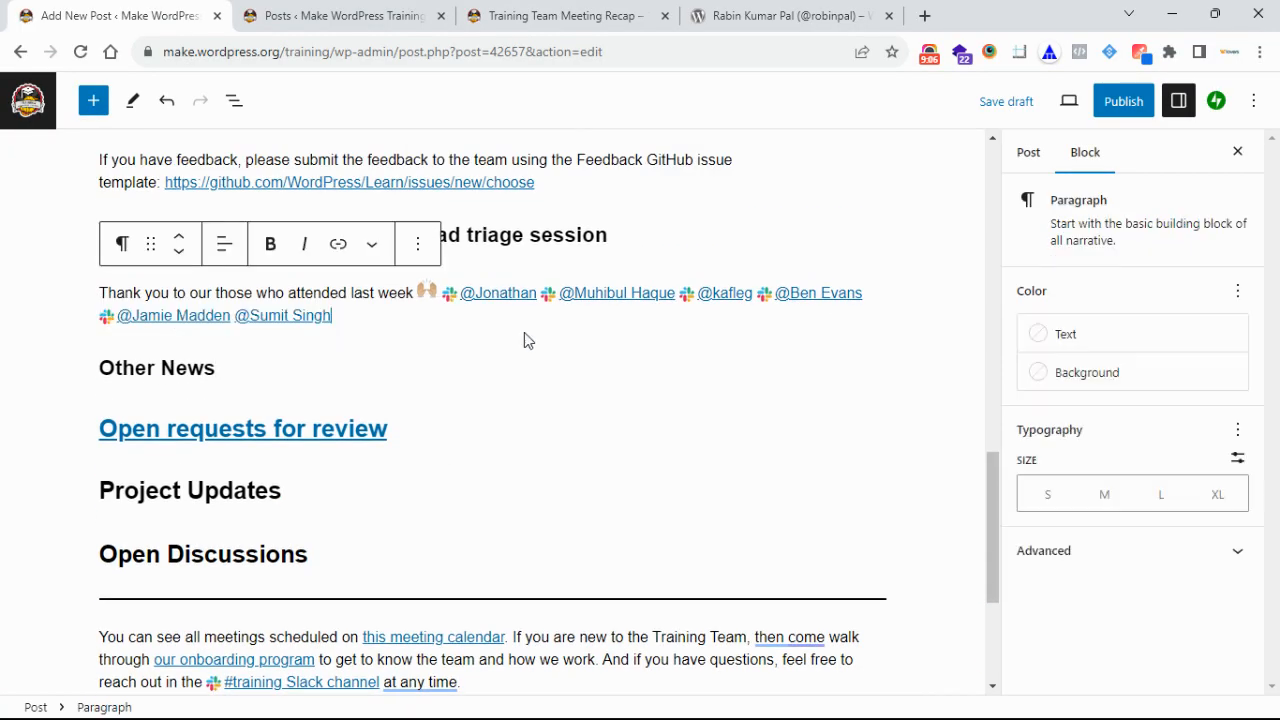
text(The team triaged 1 pull request, and 5 bugs)
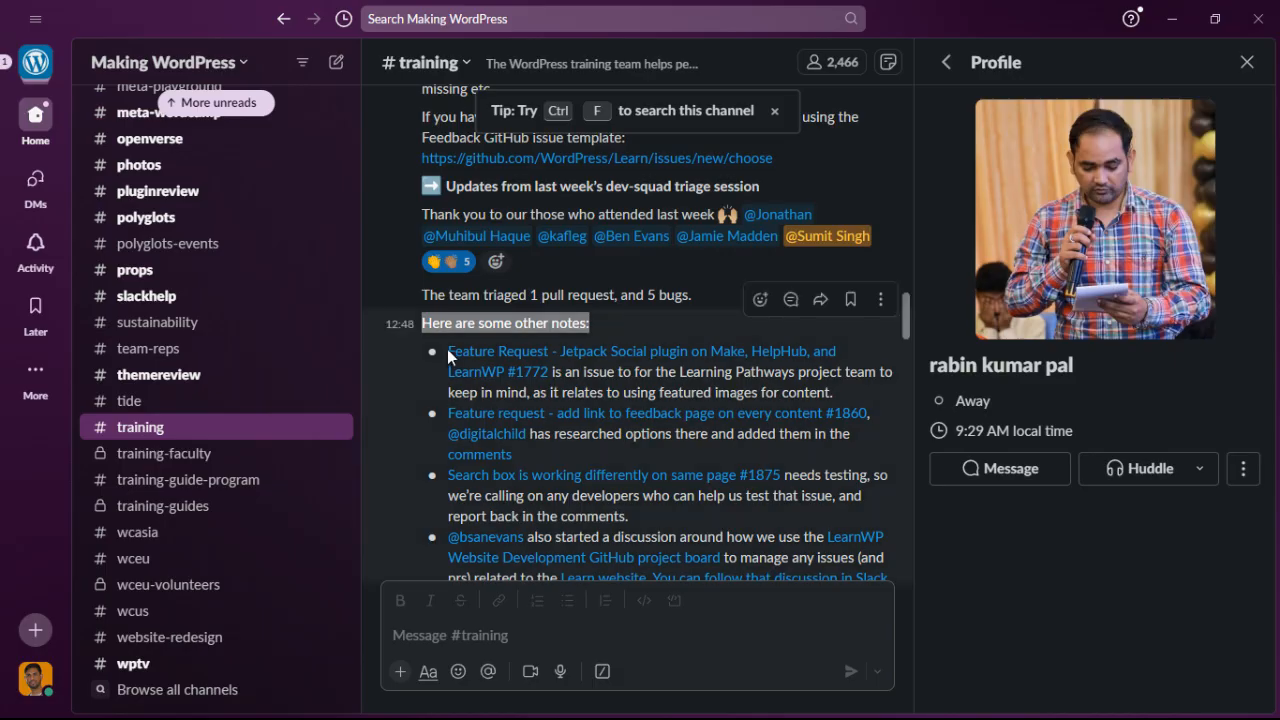
scroll(down, 3)
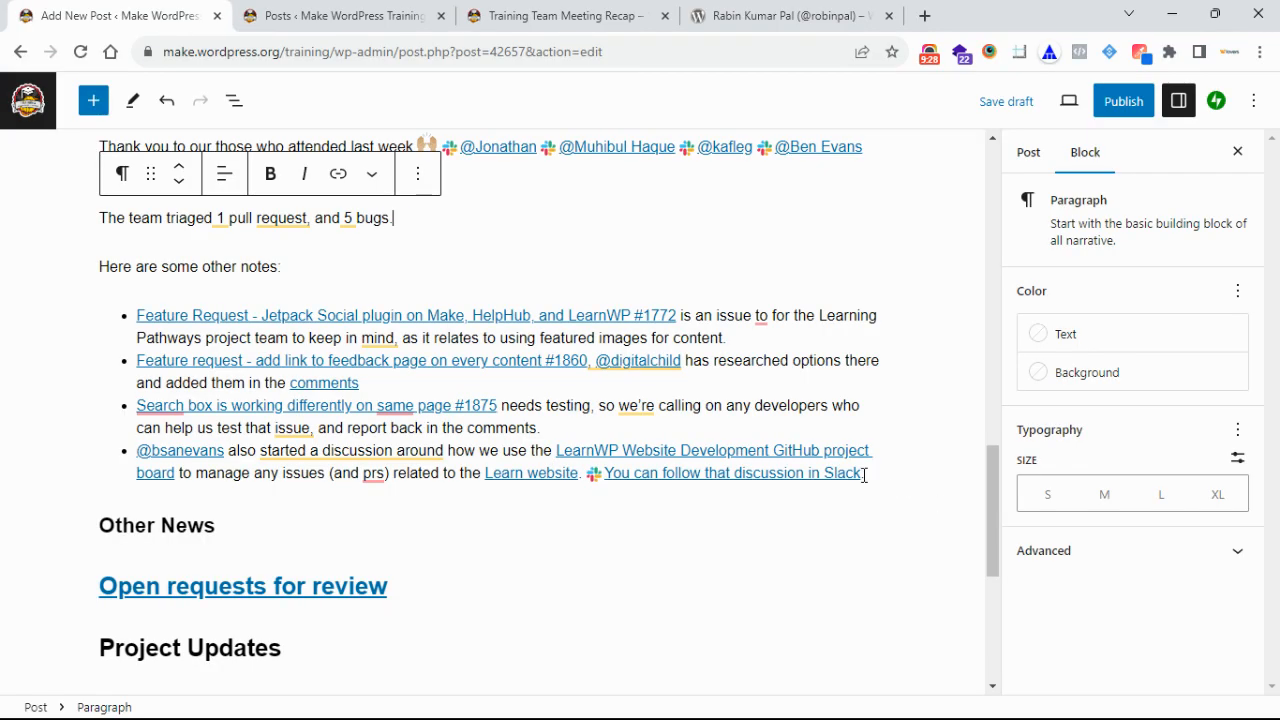
Step: Add Thursday's next triage session details below the notes list
key(enter)
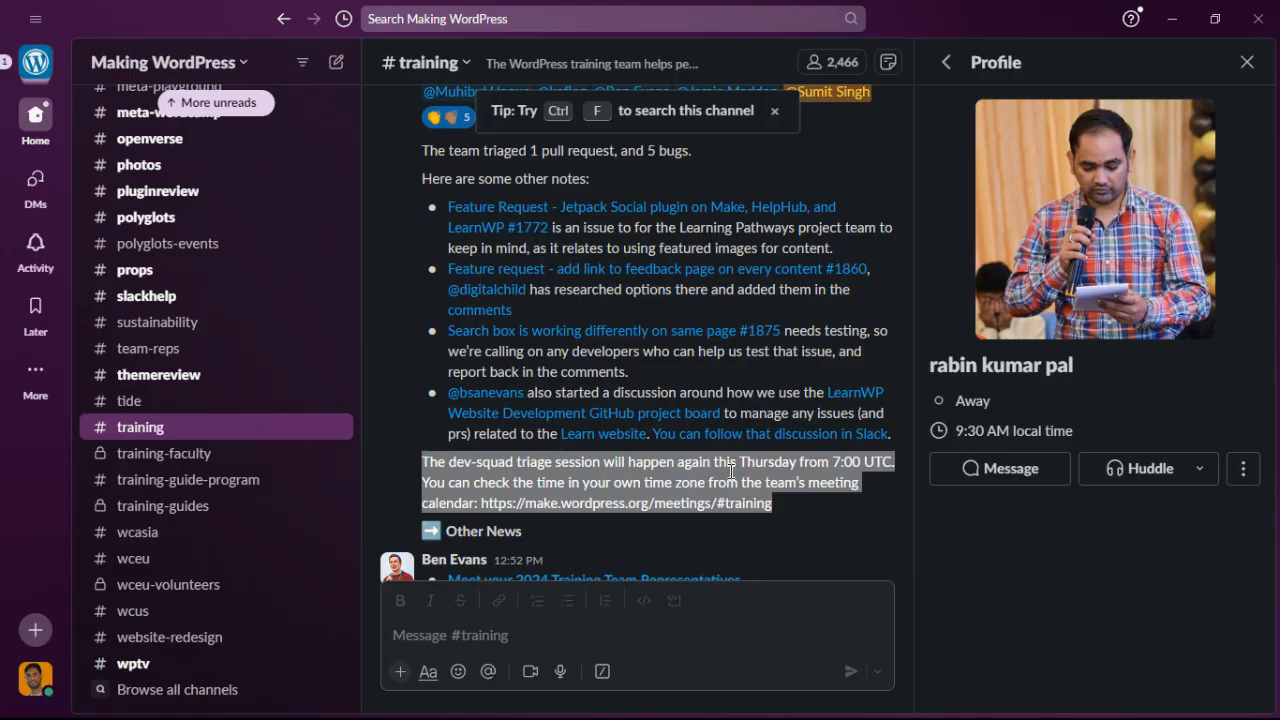
scroll(down, 3)
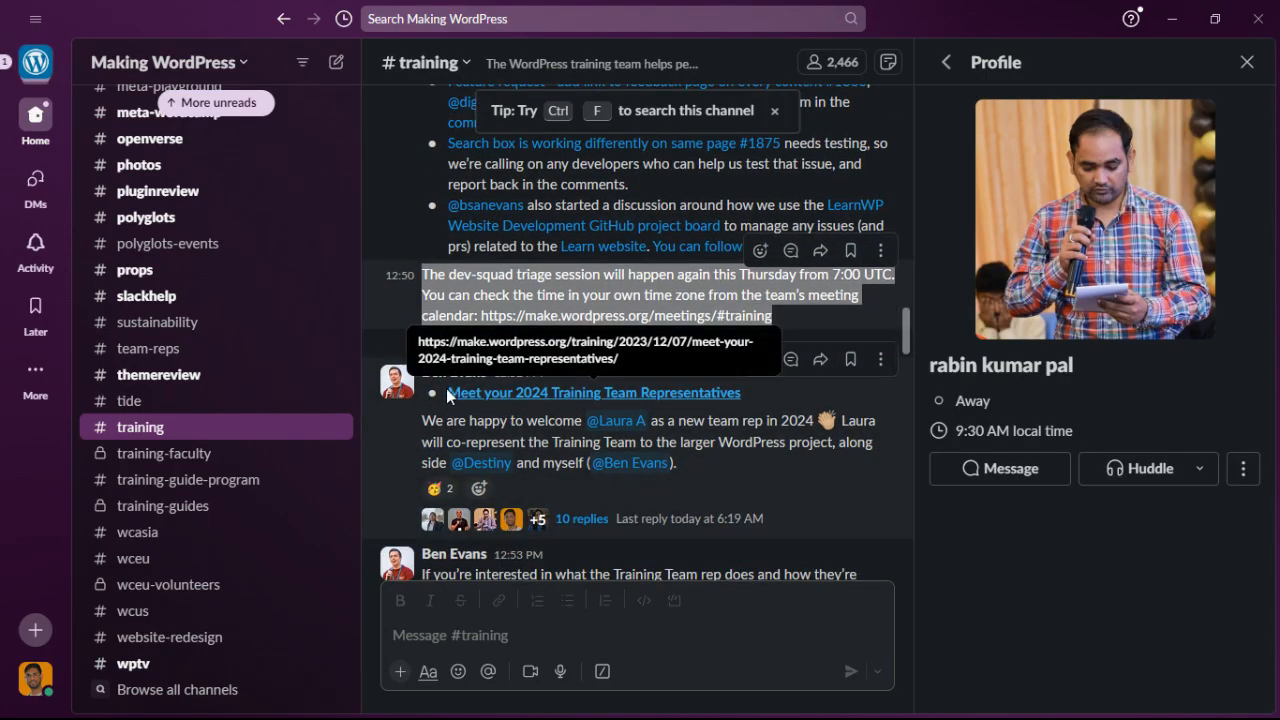
mouse_move(795, 470)
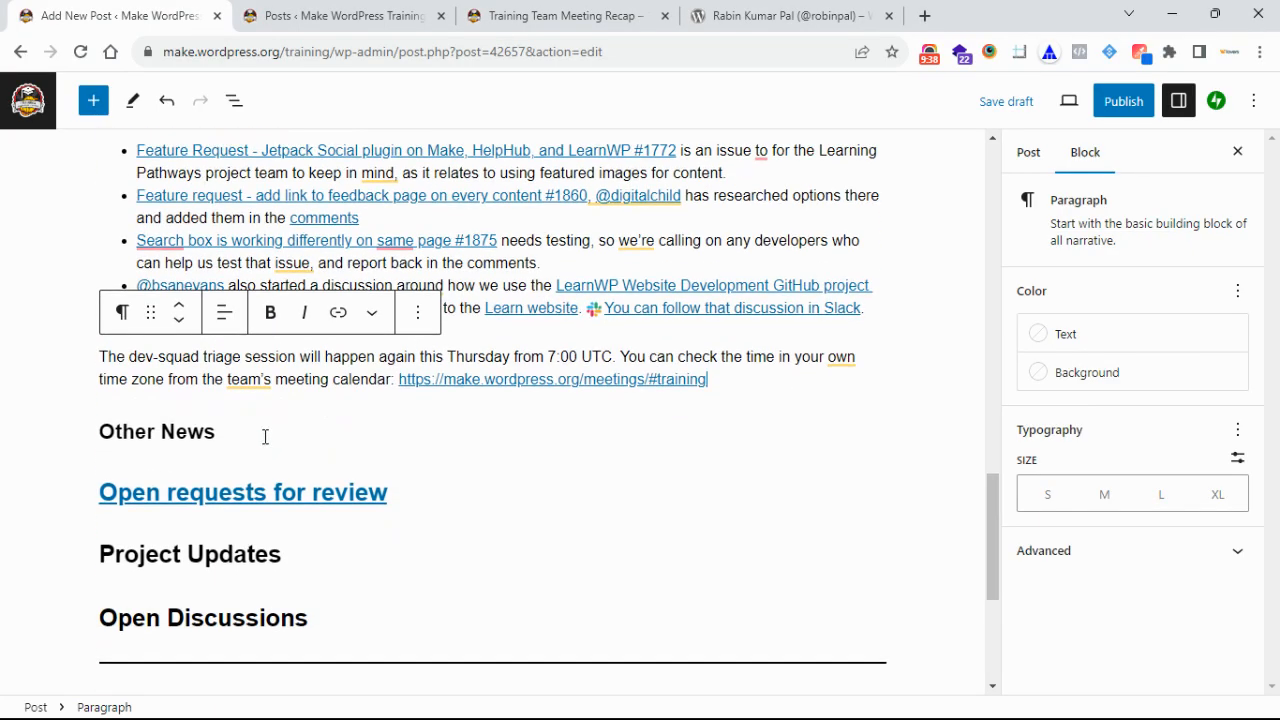
scroll(down, 3)
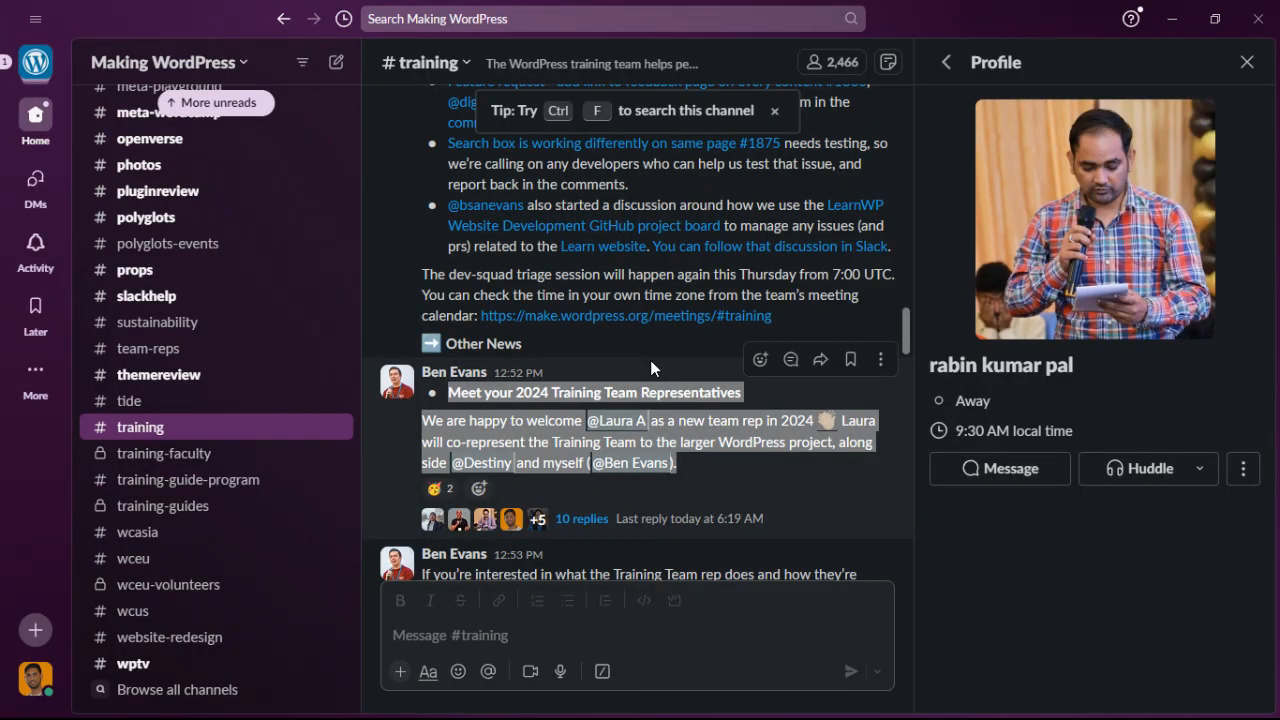
Step: Open the 2024 Training Team Representatives announcement replies and read through the Other News messages
scroll(down, 3)
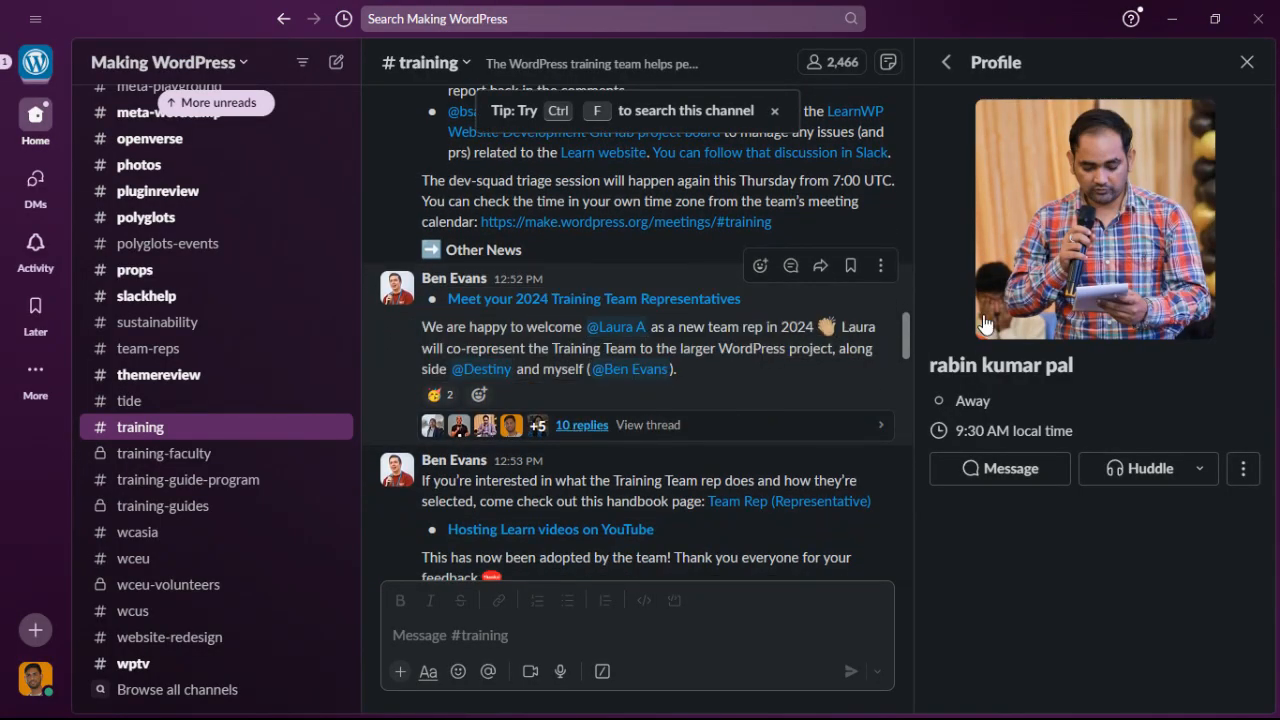
click(581, 424)
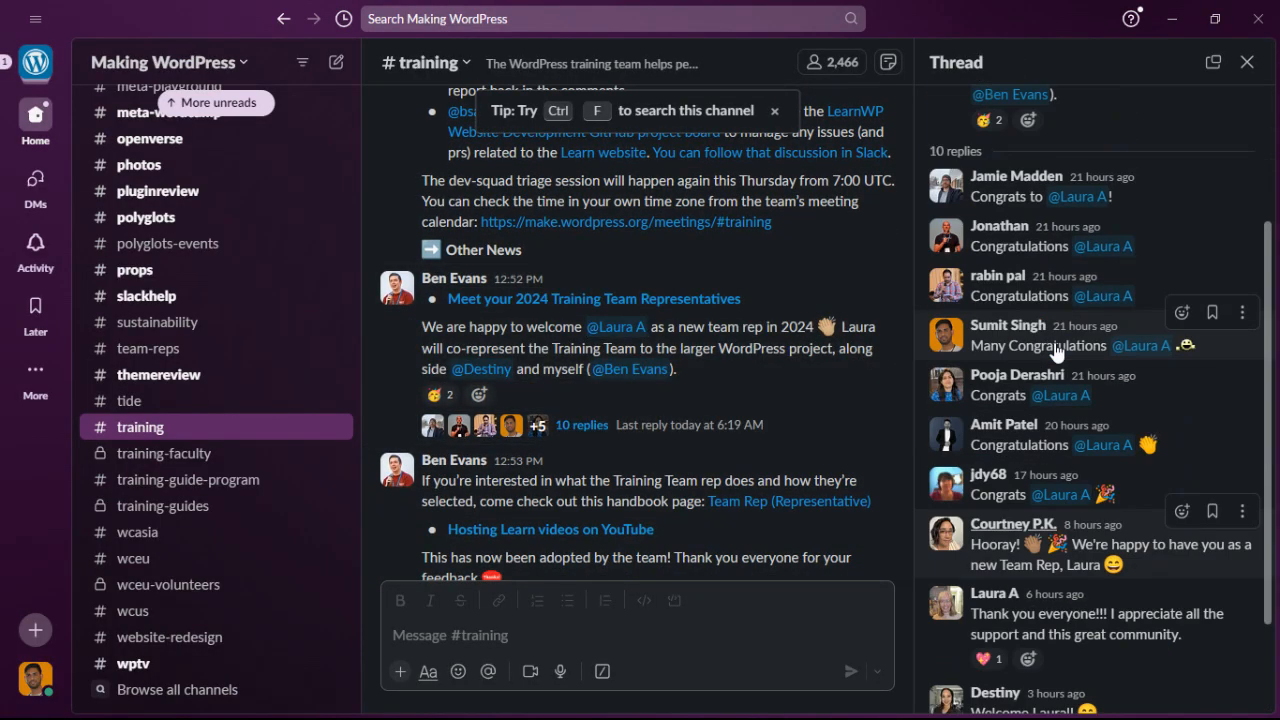
scroll(down, 3)
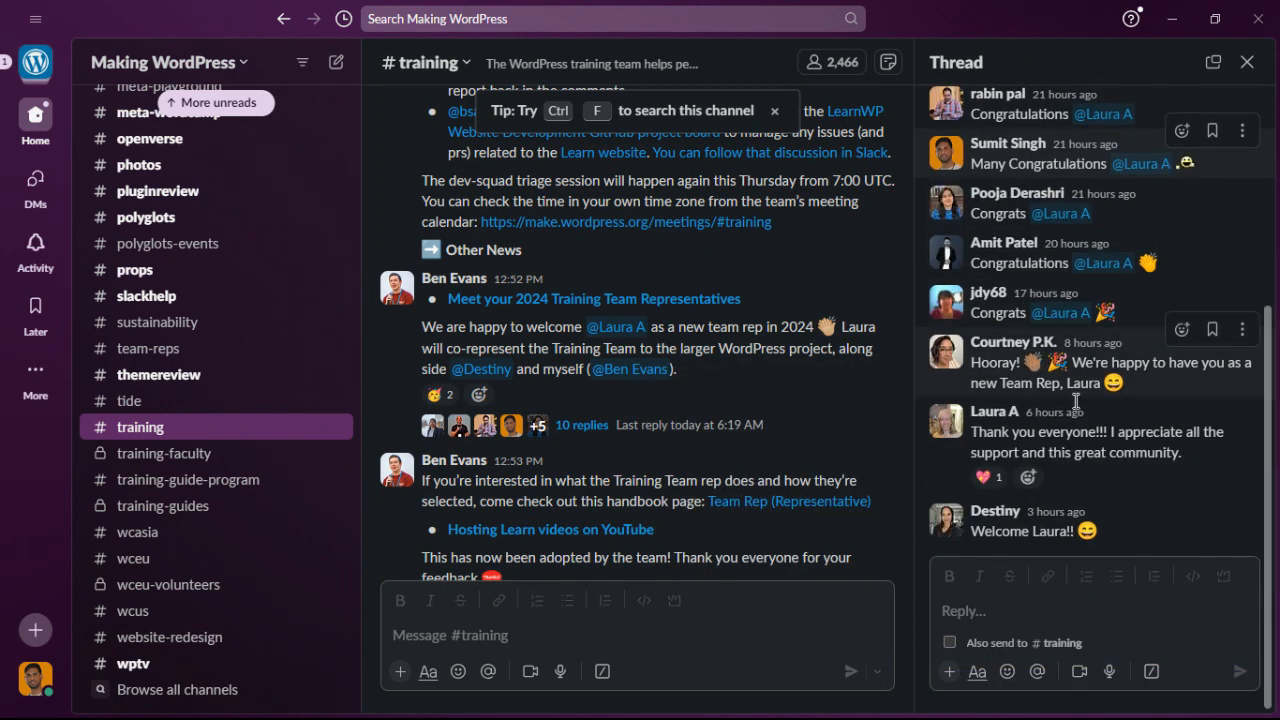
scroll(up, 3)
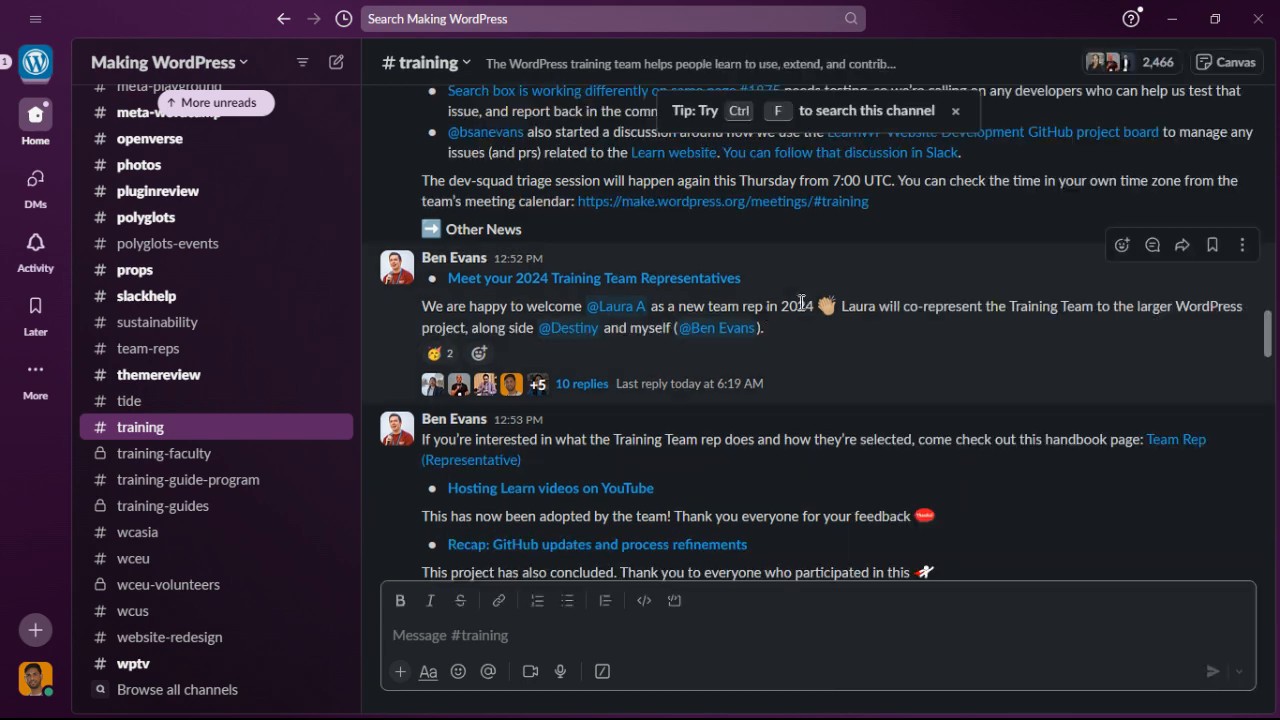
mouse_move(795, 346)
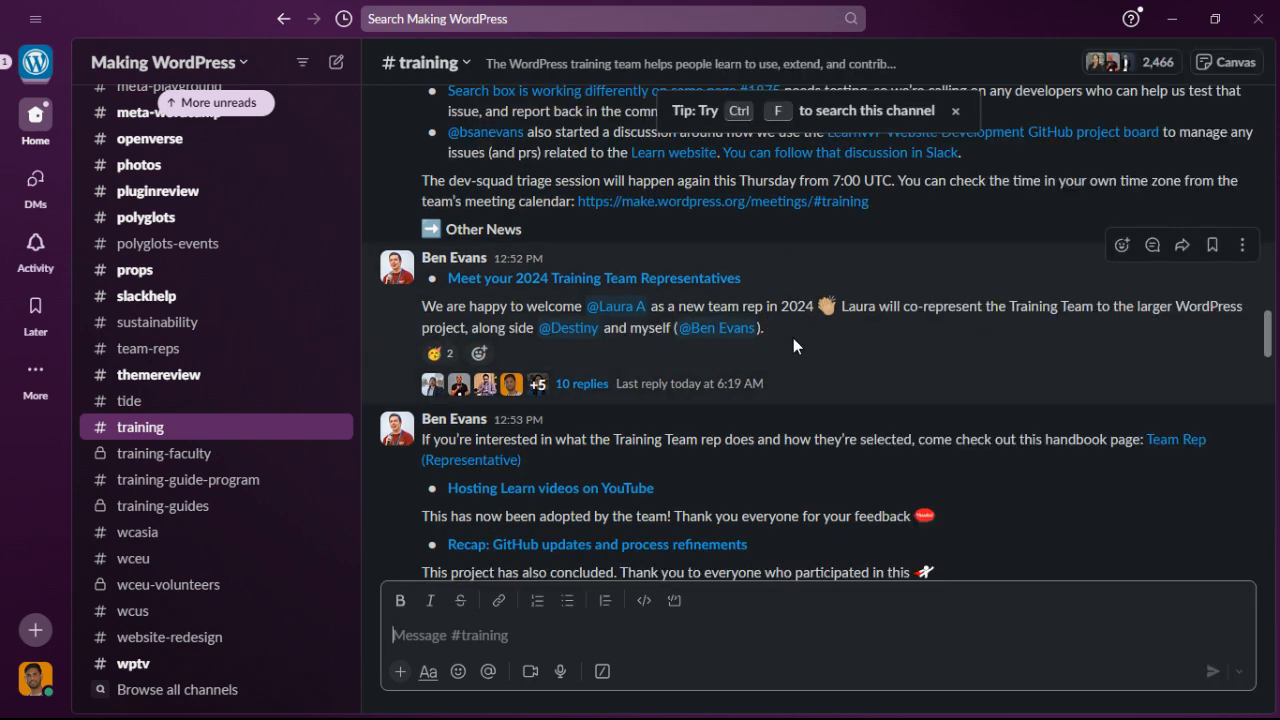
mouse_move(617, 343)
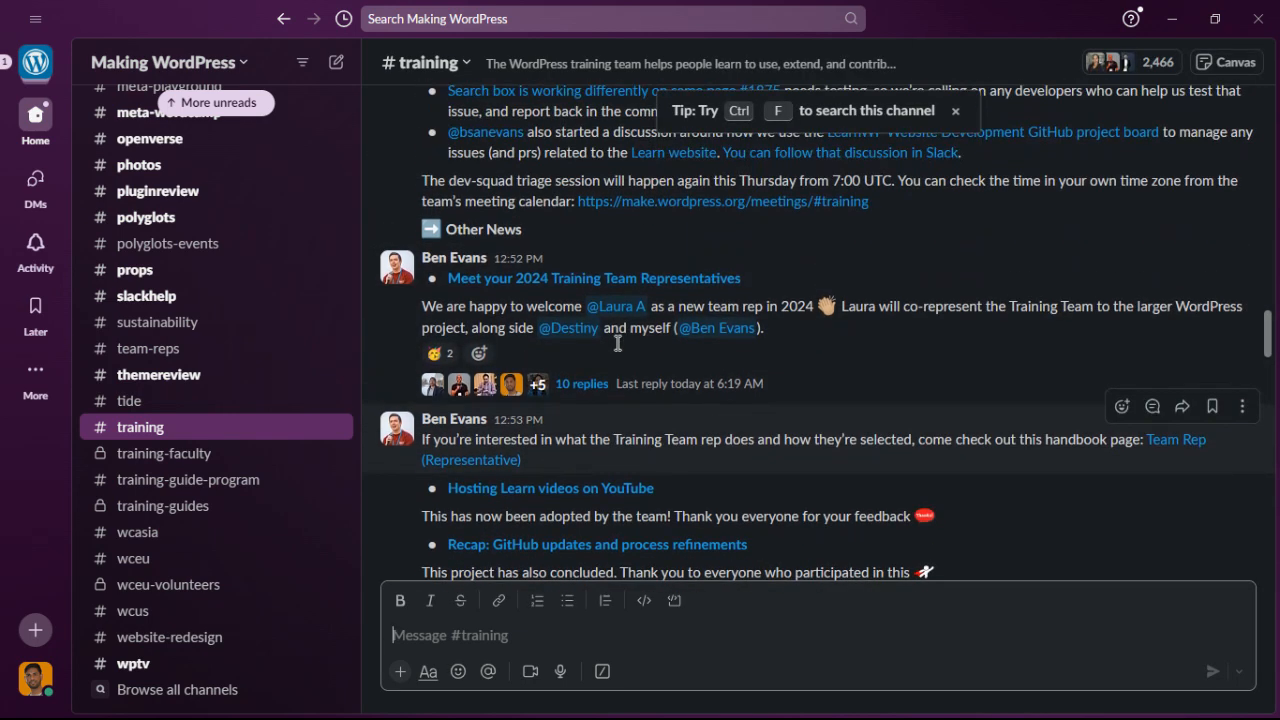
scroll(down, 3)
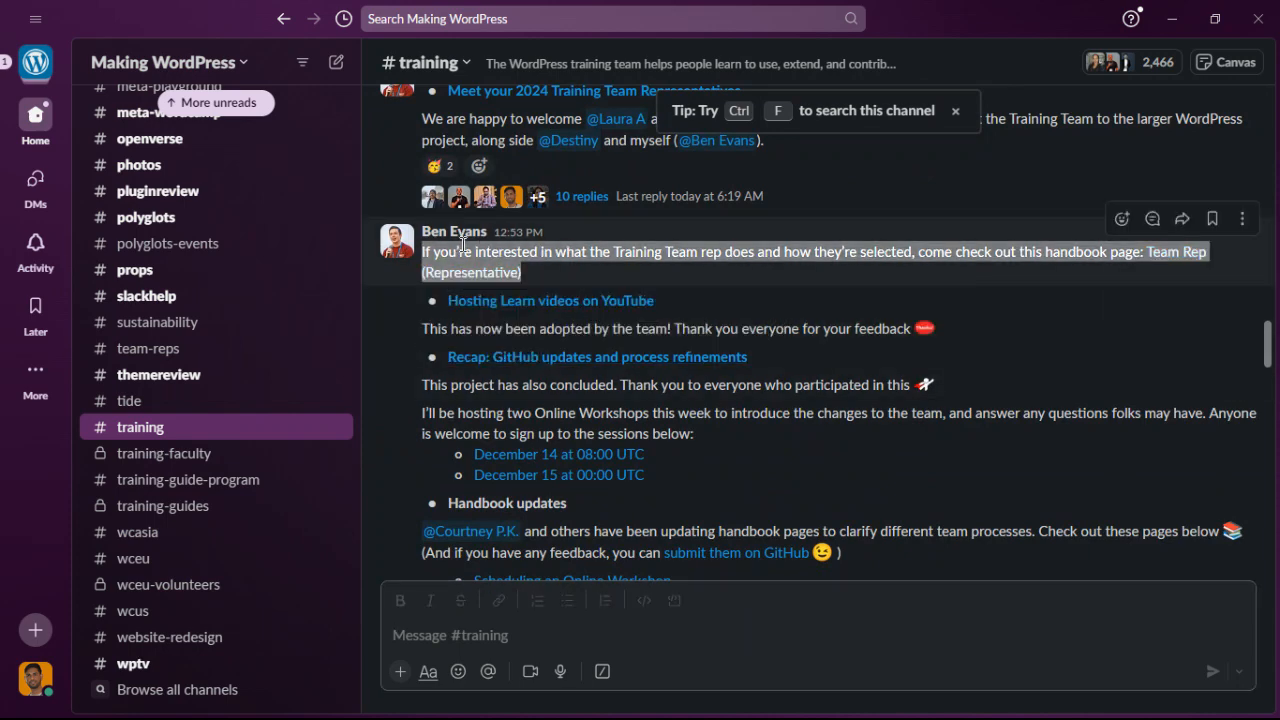
scroll(up, 3)
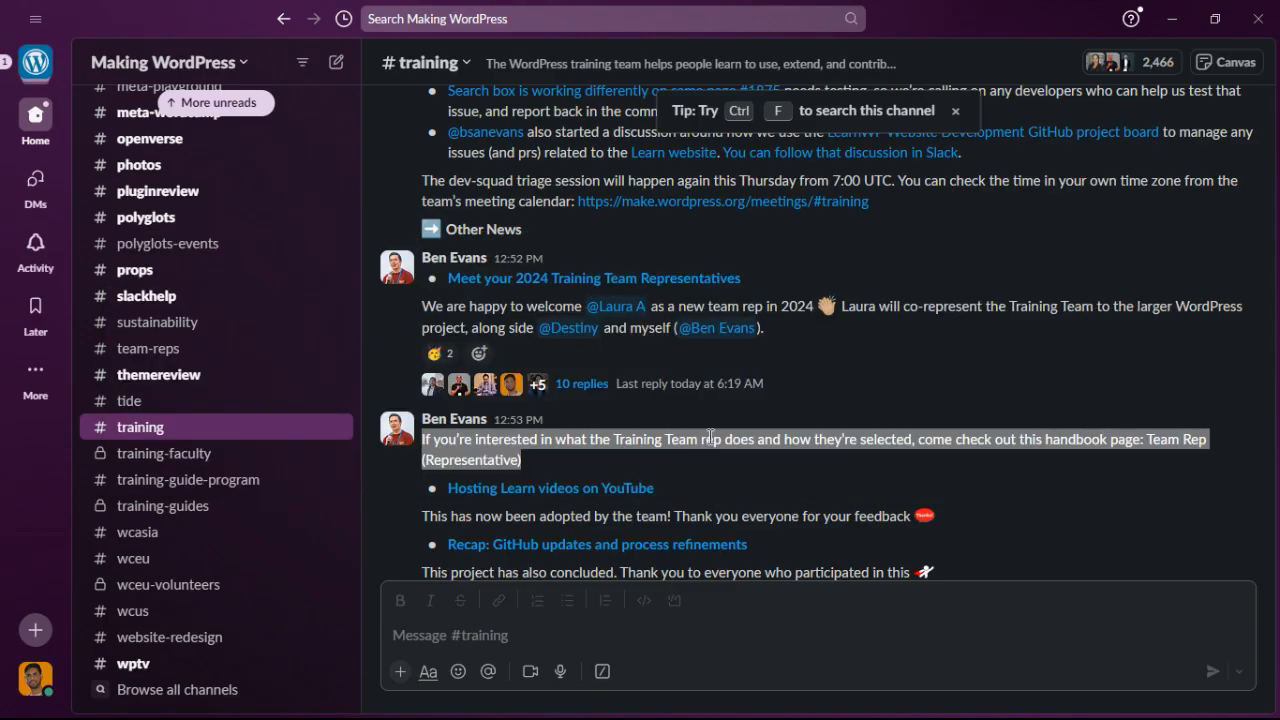
scroll(down, 3)
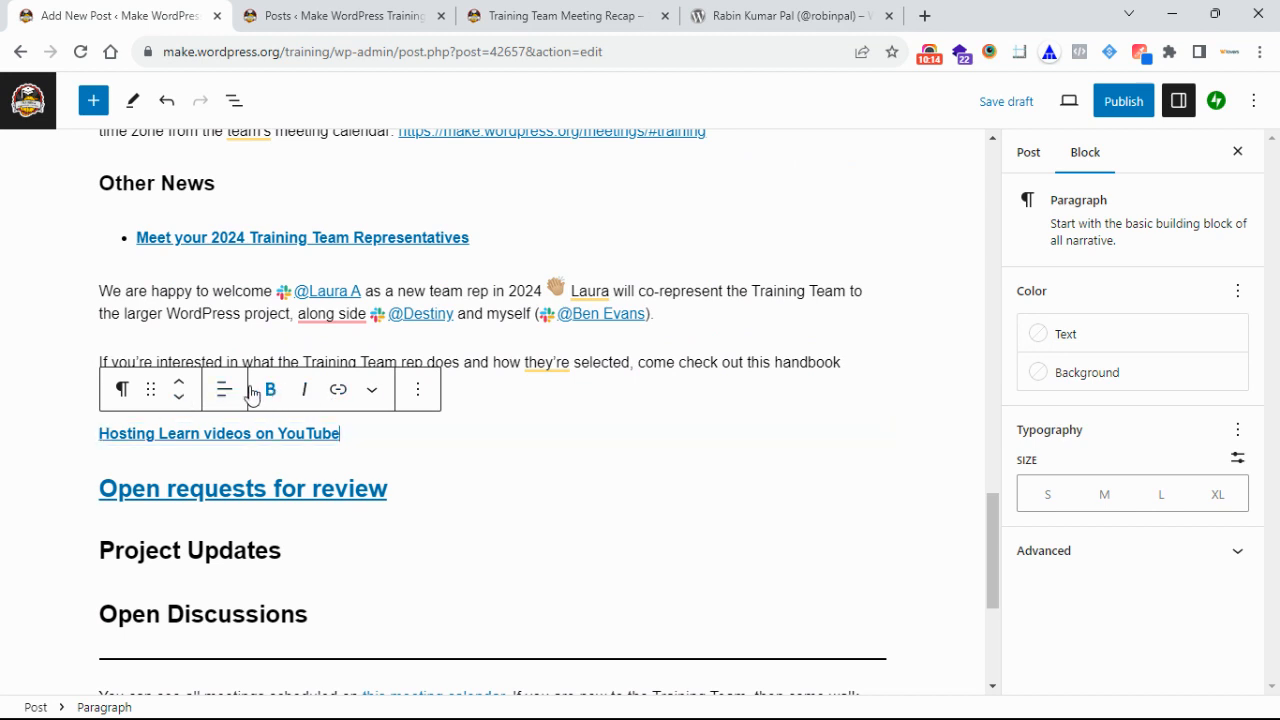
Step: Convert the YouTube line into a bulleted list and add 'This has now been adopted by the team!'
click(121, 389)
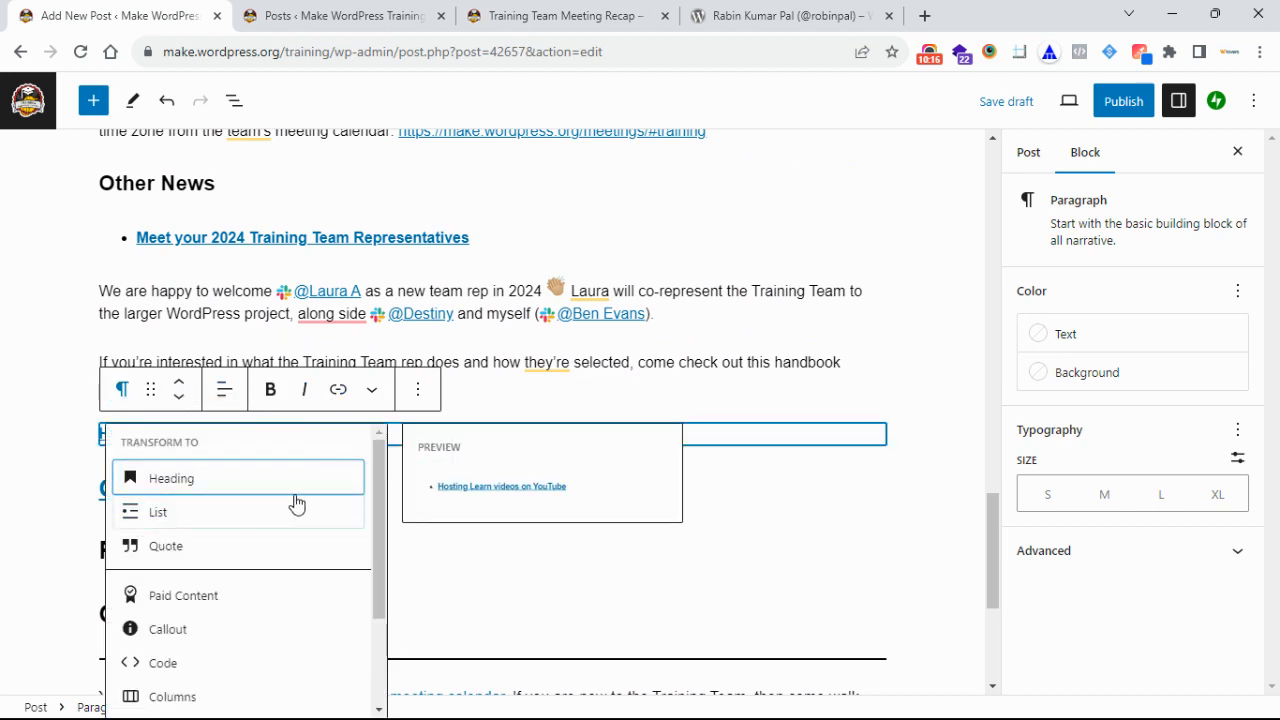
click(157, 512)
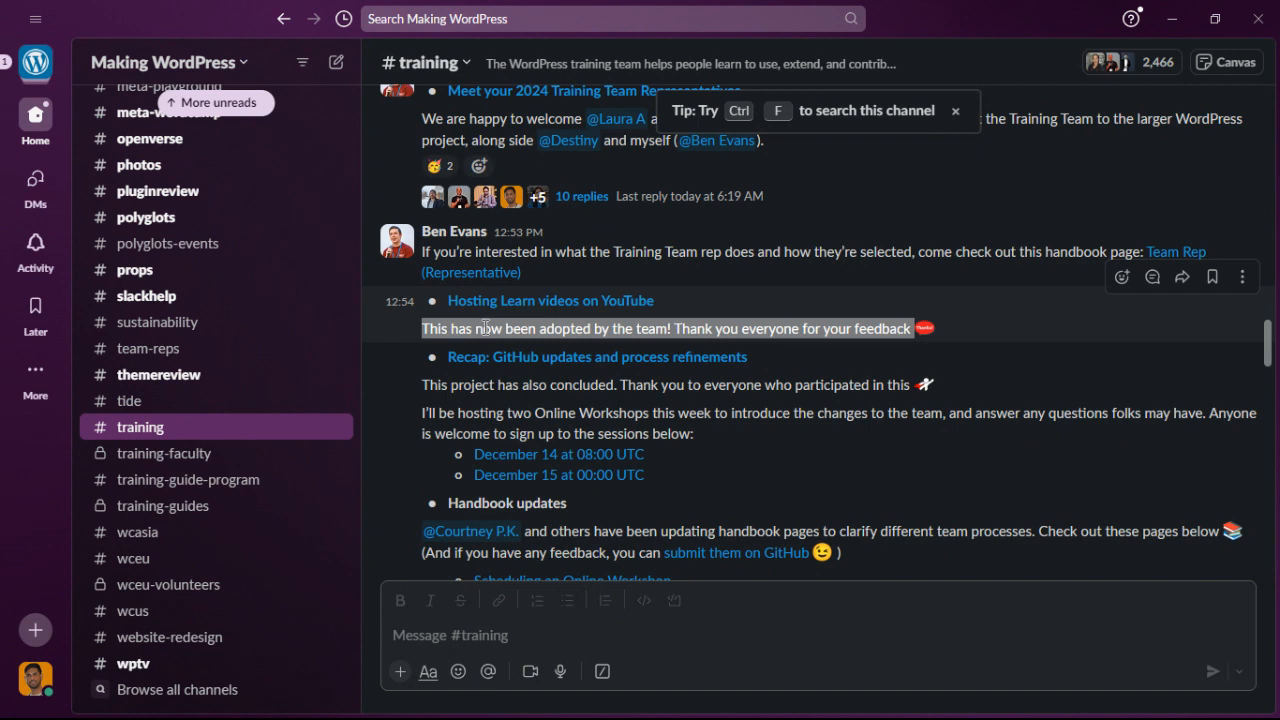
mouse_move(447, 352)
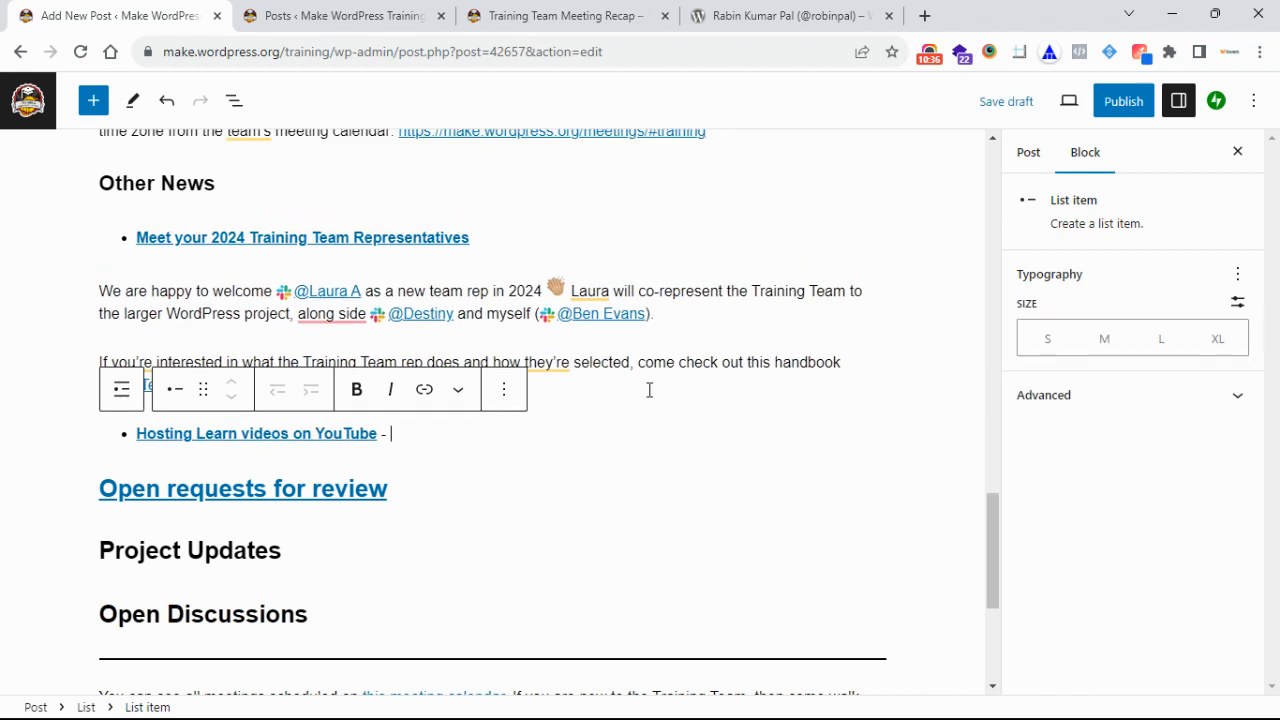
text(This has now been adopted by the team! Thank you everyone for your feedback)
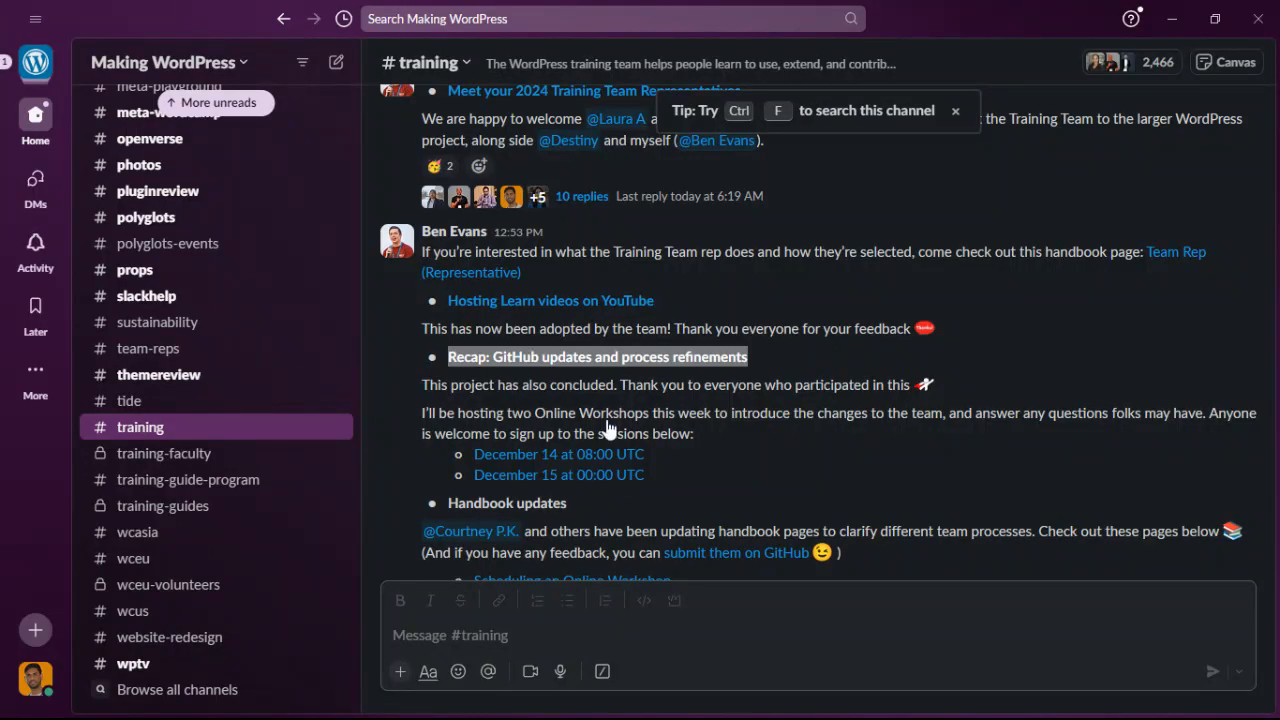
mouse_move(548, 384)
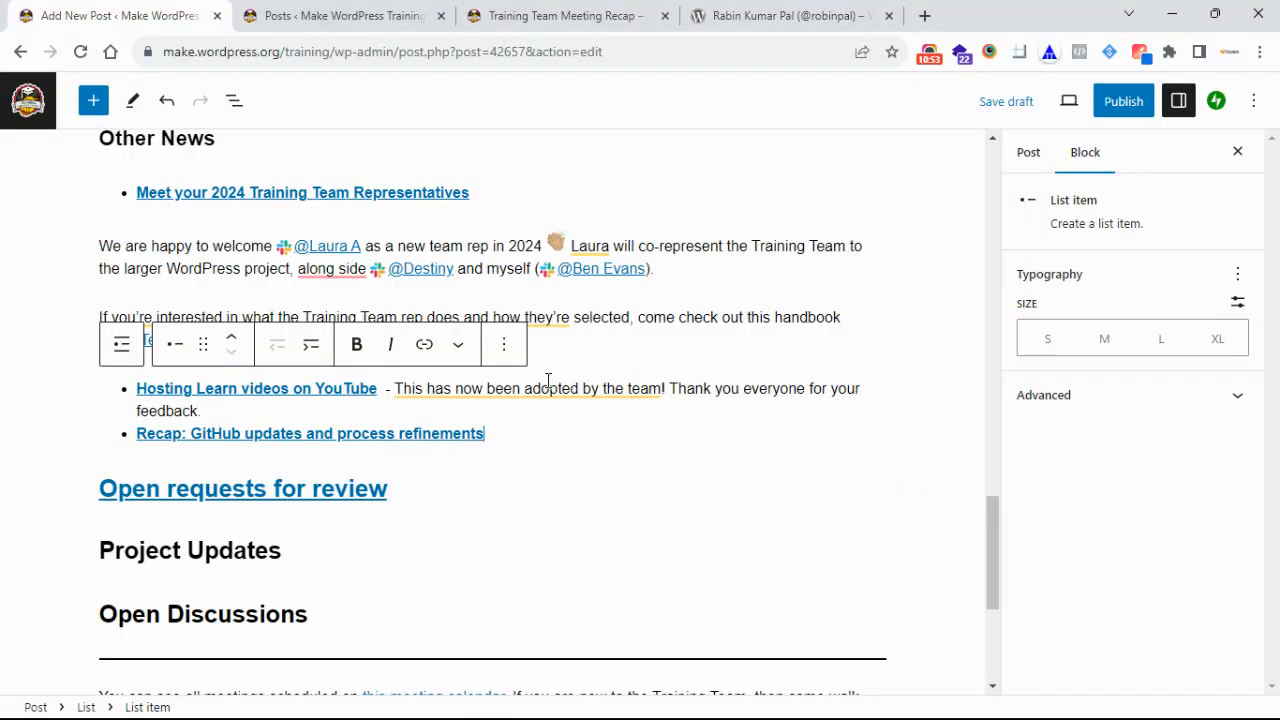
Step: Add the project-concluded note, nest the workshop session dates, and type 'Handbook updates'
text(- This project has also concluded. Thank you to everyone who participated in this)
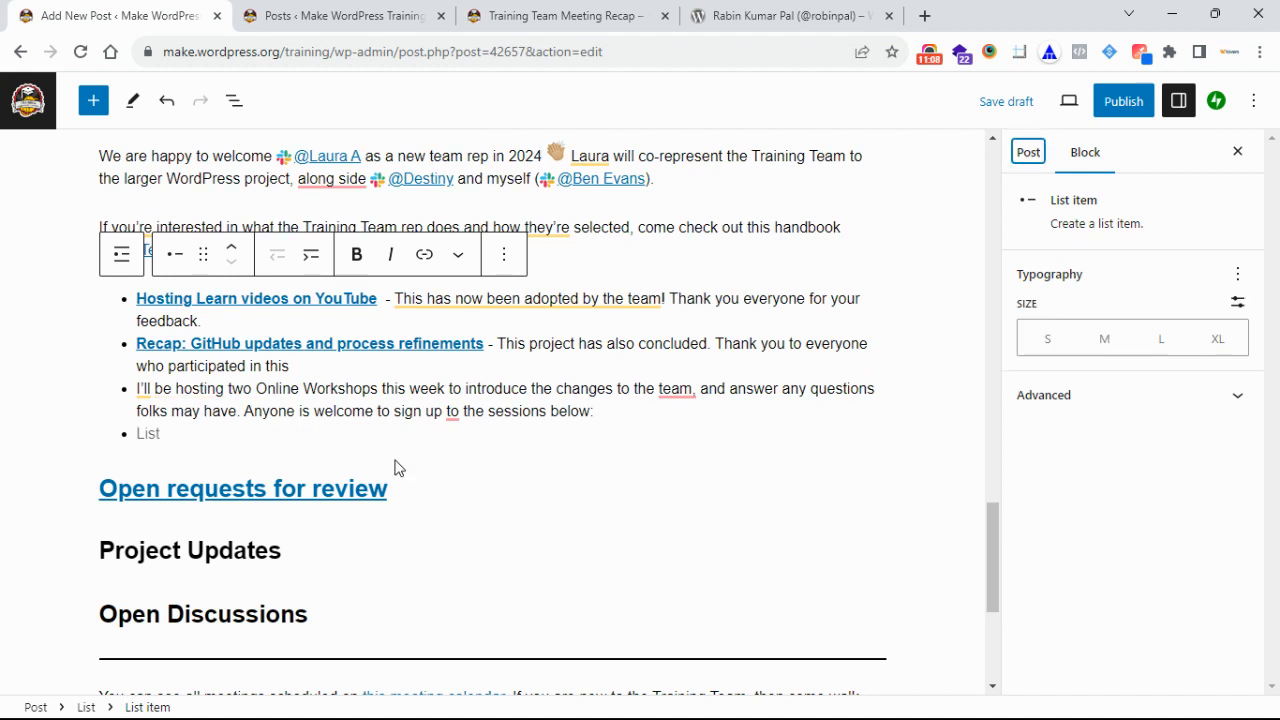
click(311, 253)
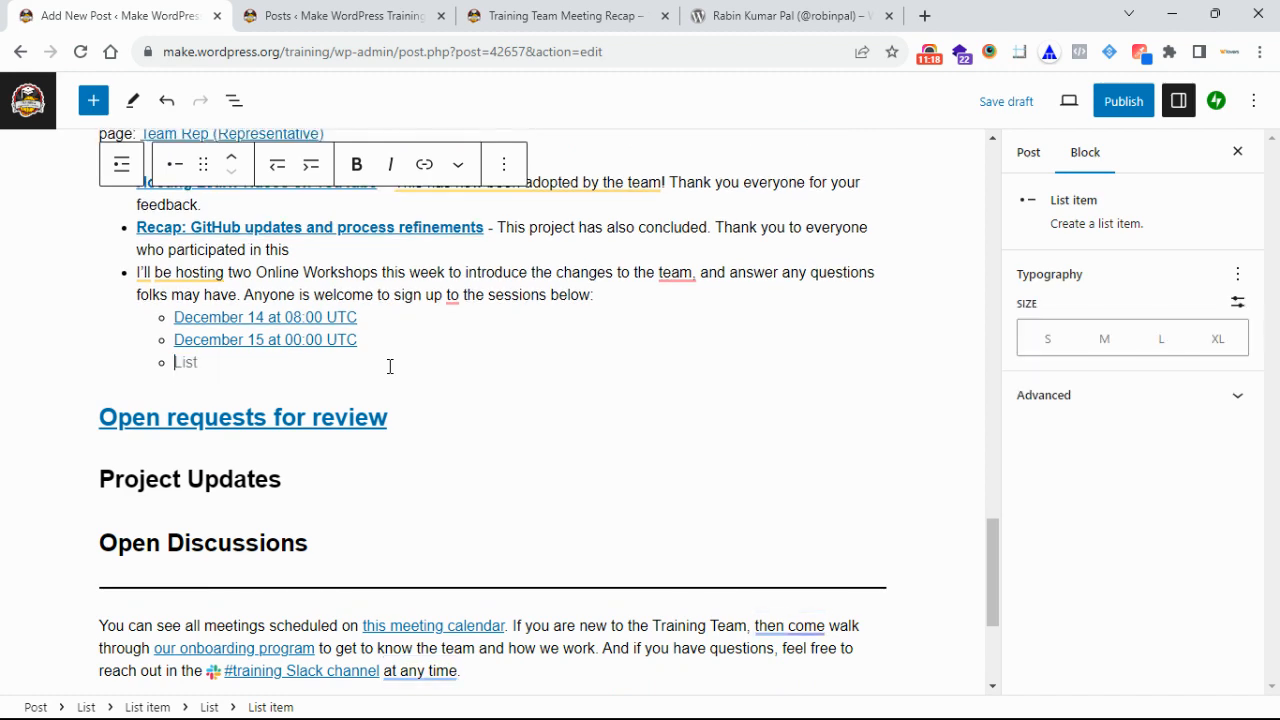
text(Handbook updates)
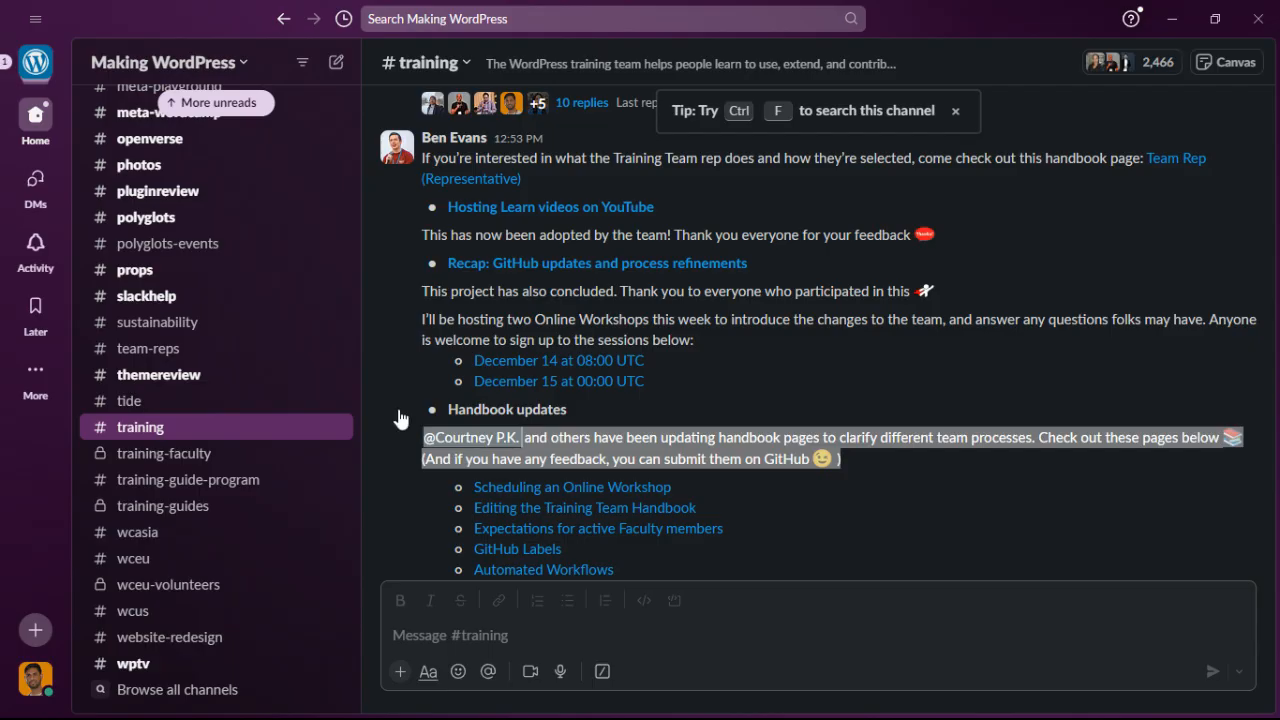
mouse_move(543, 569)
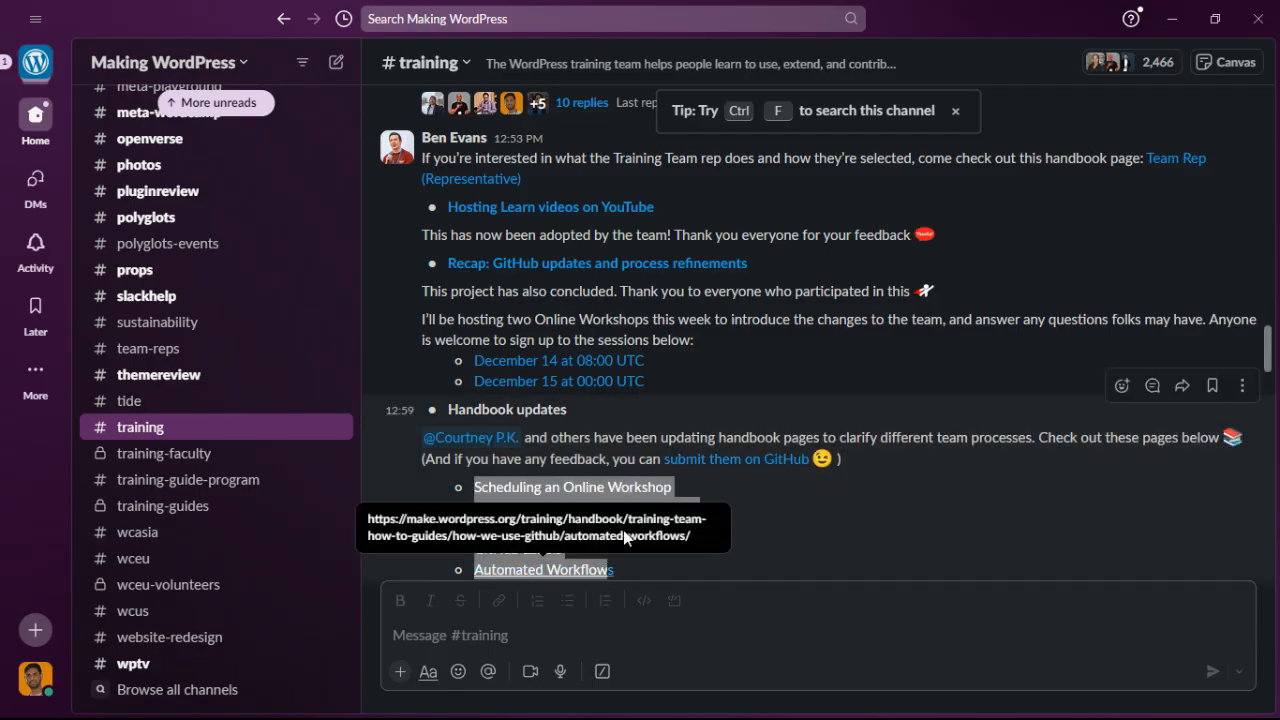
Step: Scroll #training and select the open review requests summary together with its link
scroll(down, 3)
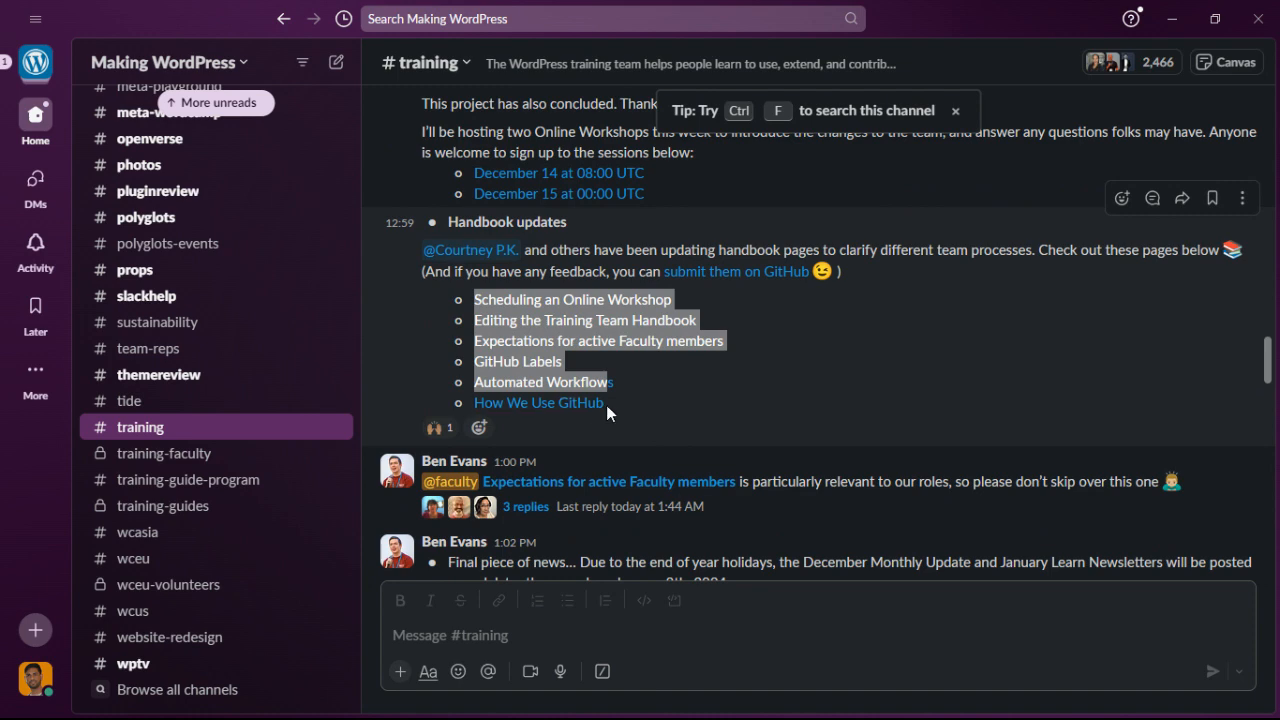
mouse_move(673, 424)
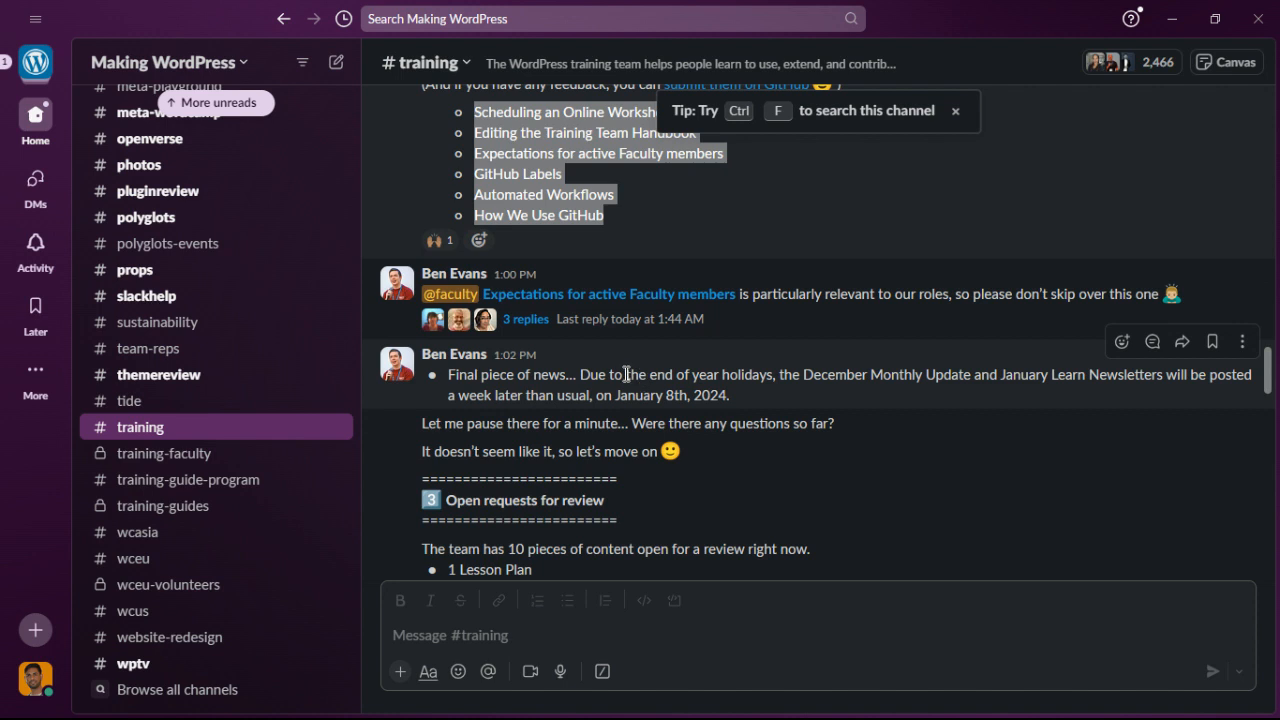
mouse_move(540, 345)
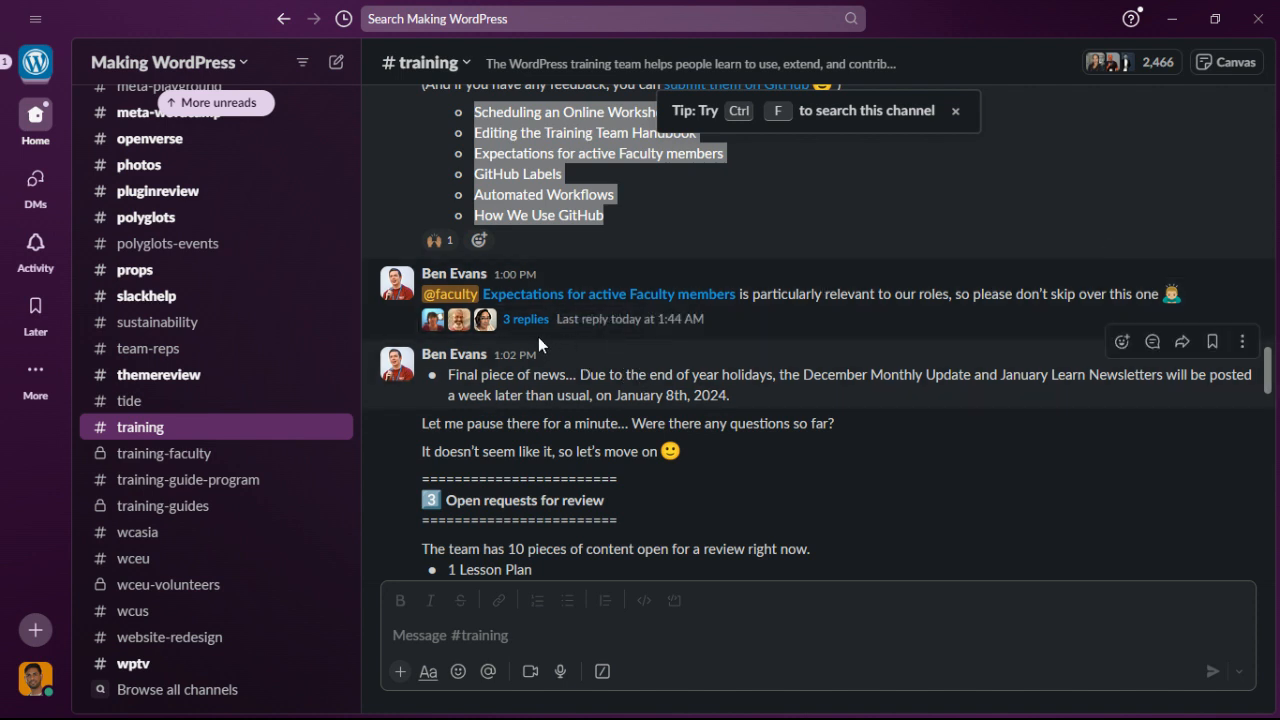
mouse_move(1134, 318)
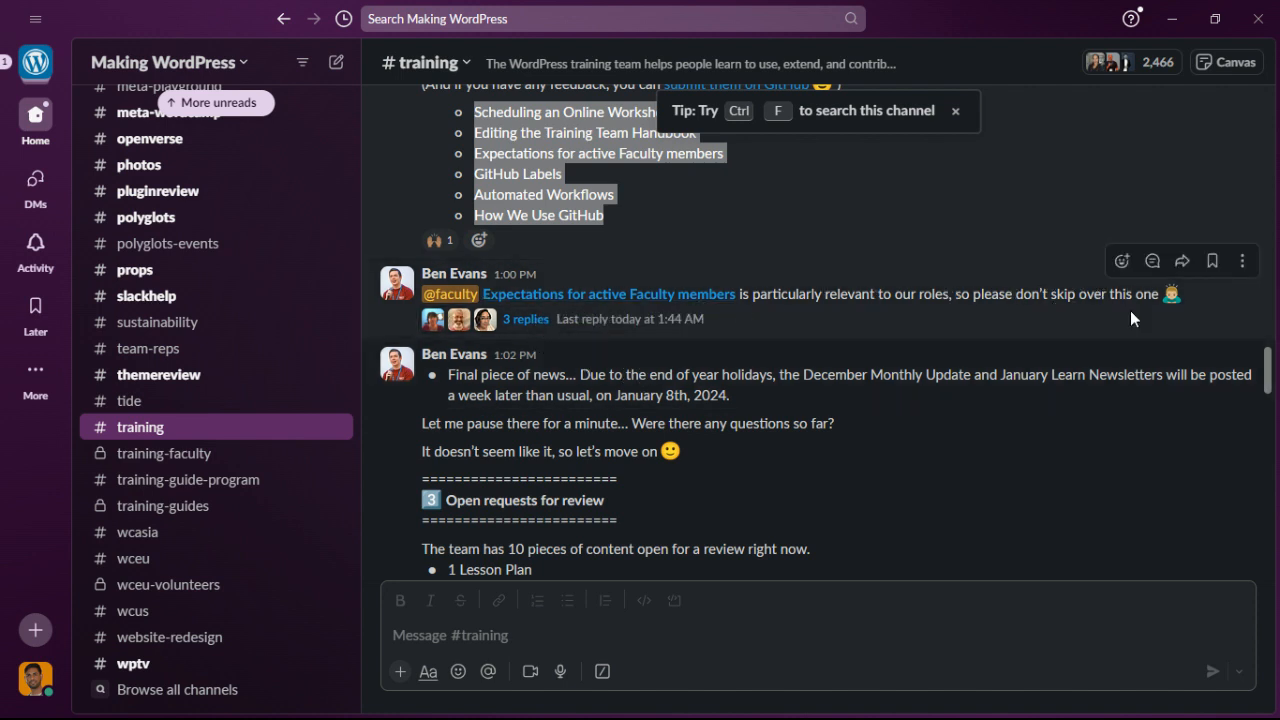
mouse_move(840, 378)
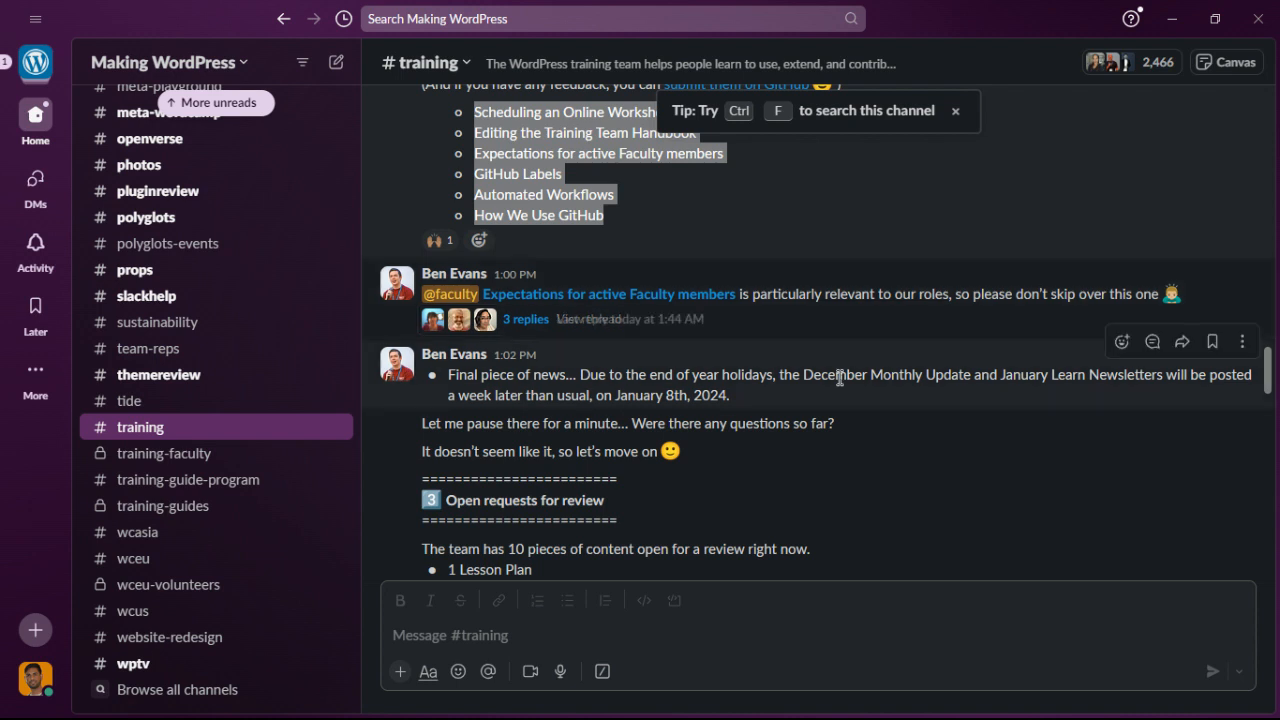
scroll(down, 3)
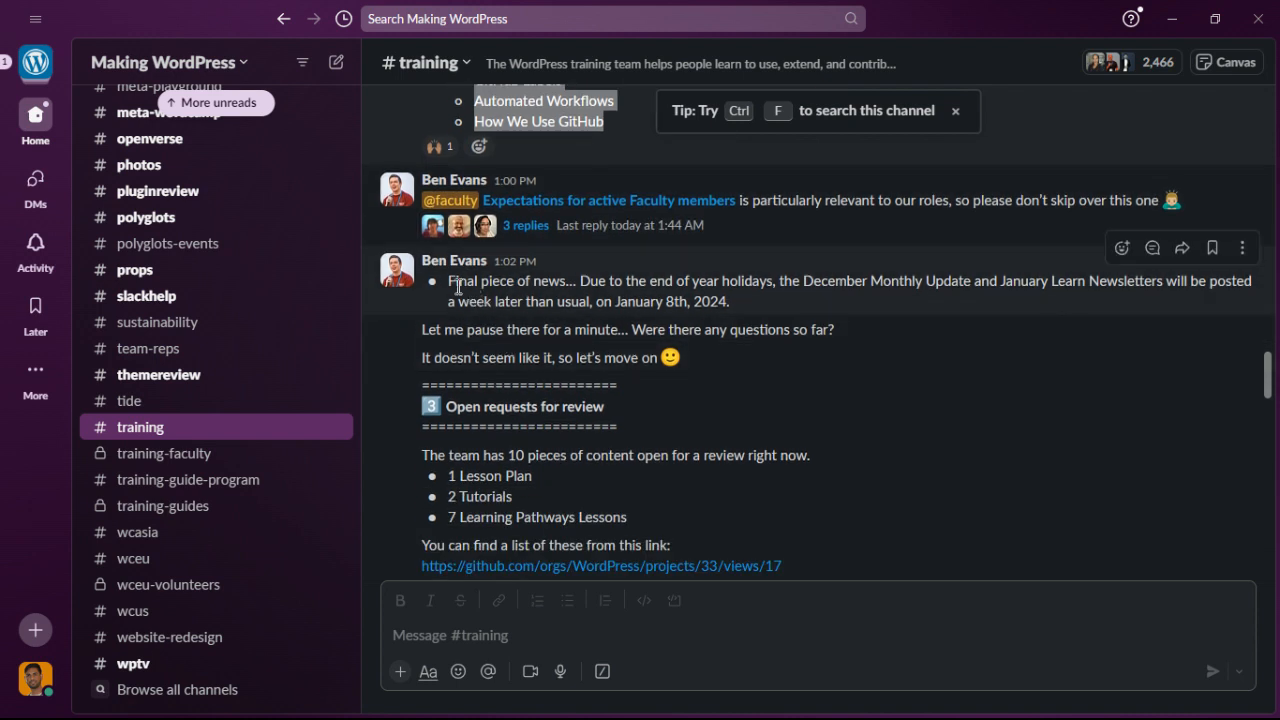
mouse_move(575, 280)
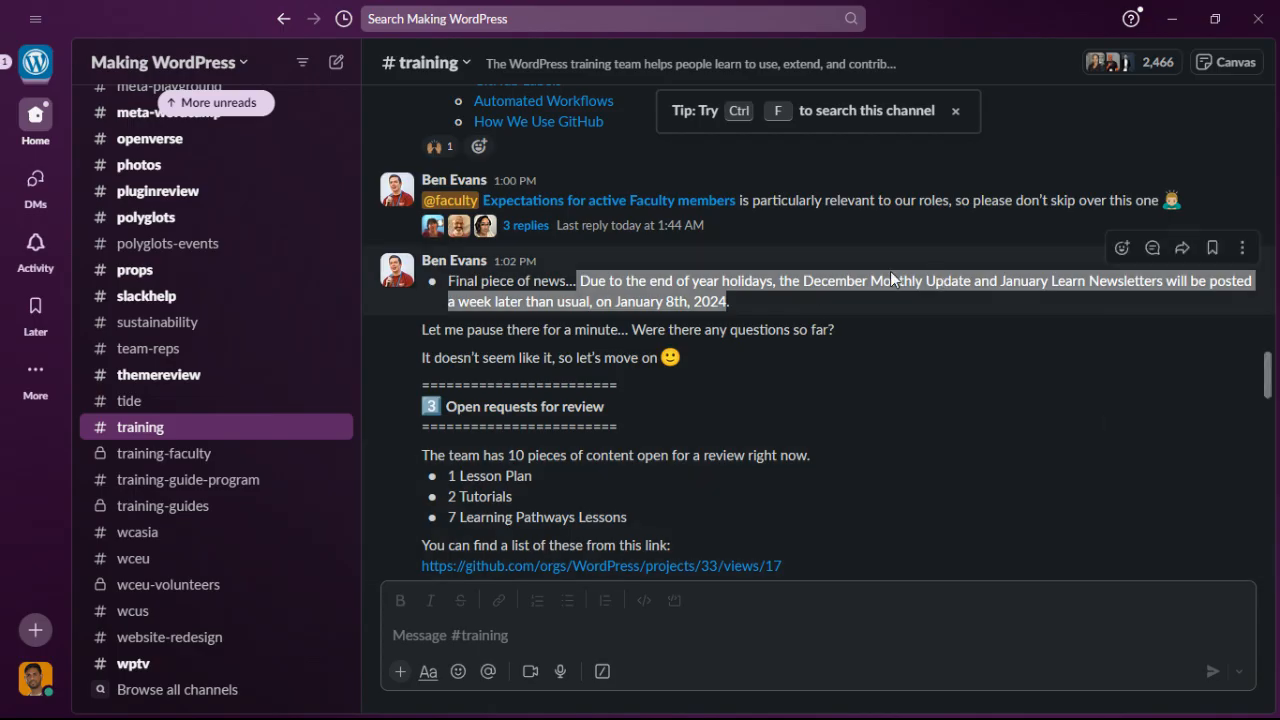
scroll(down, 3)
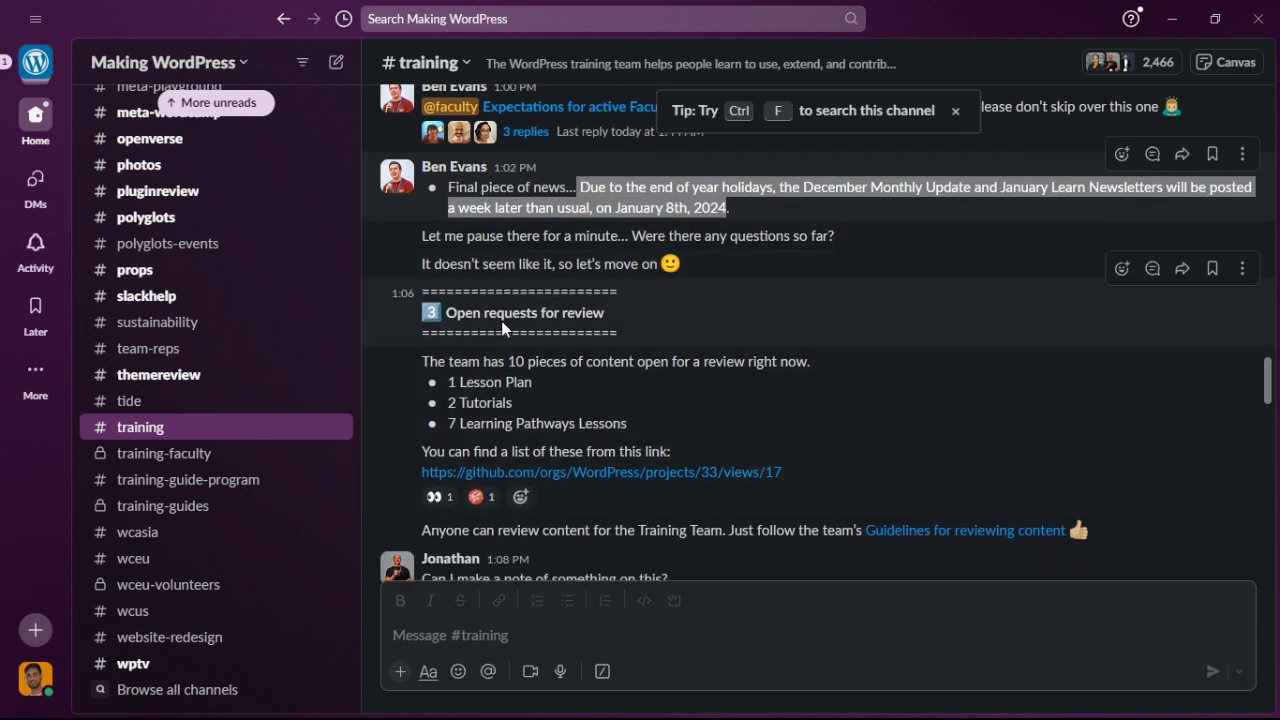
mouse_move(420, 363)
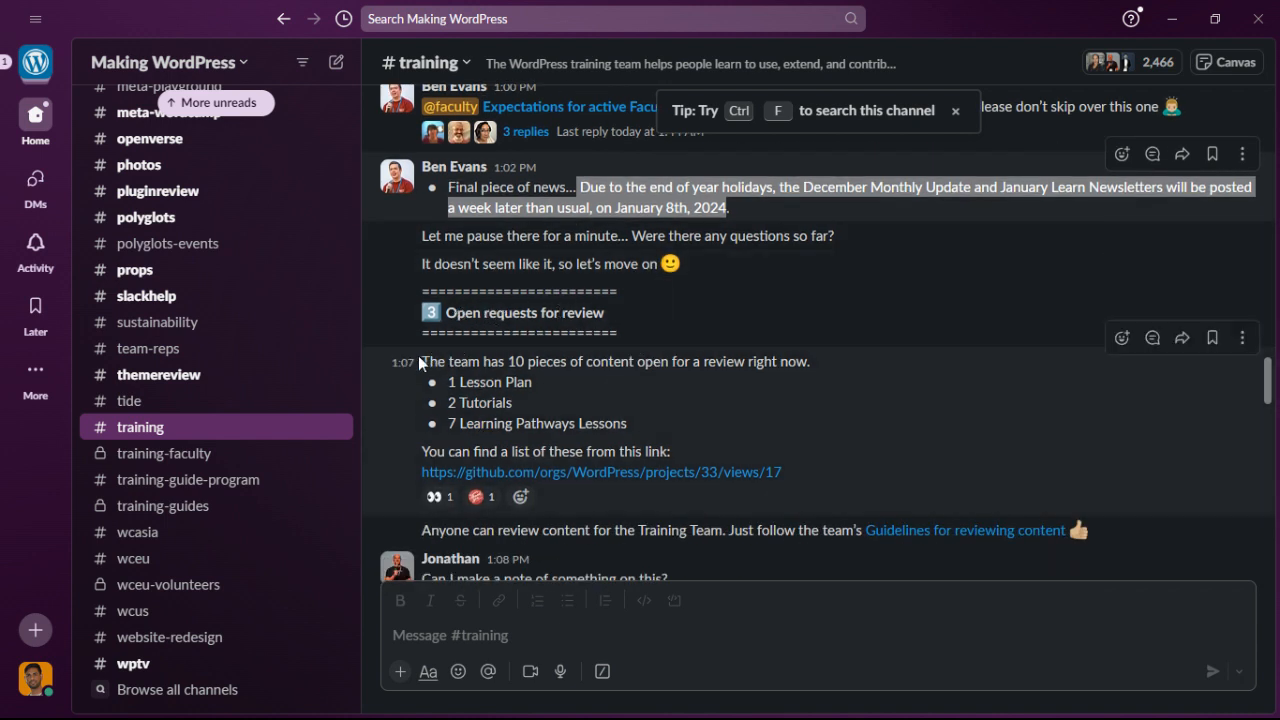
drag(421, 361, 783, 472)
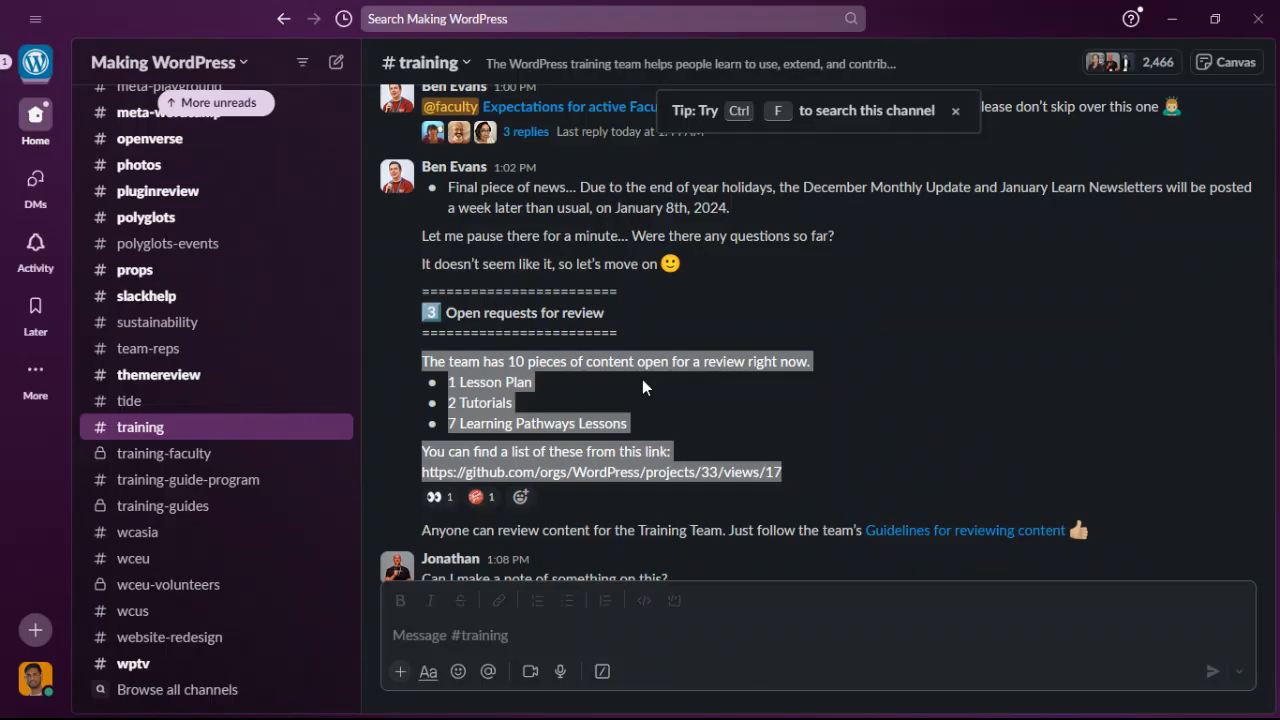
scroll(down, 3)
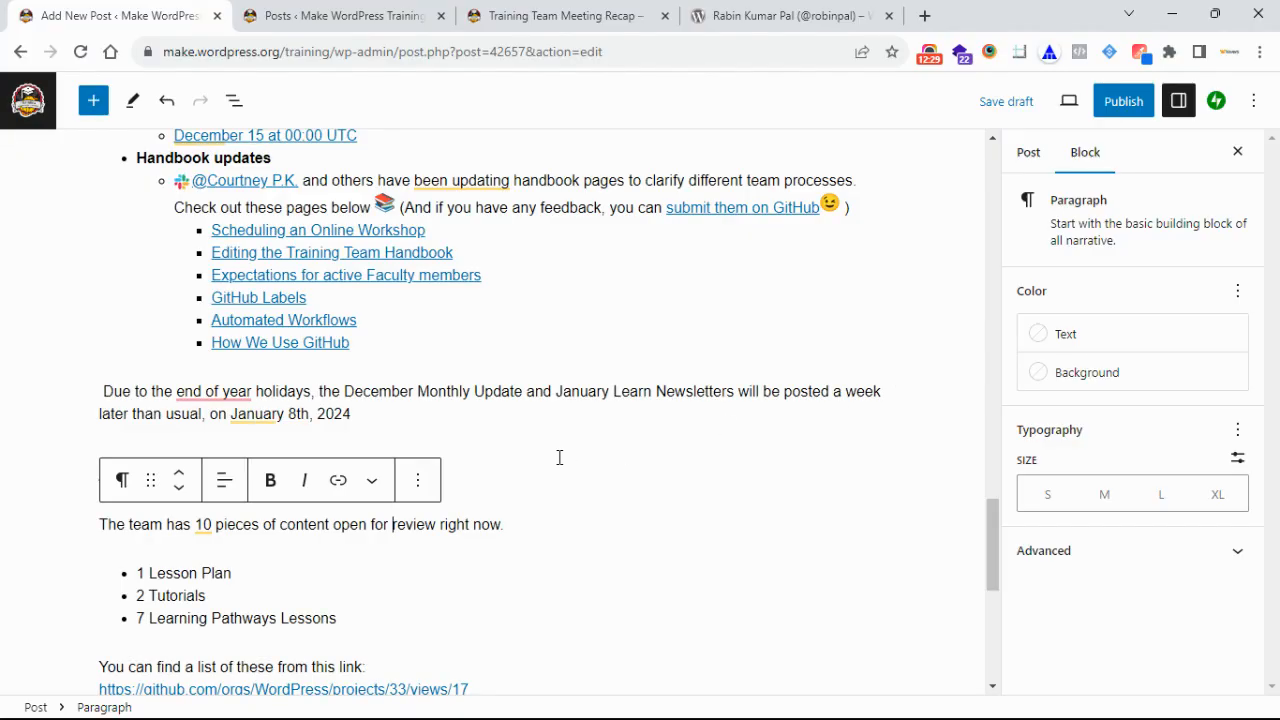
scroll(down, 3)
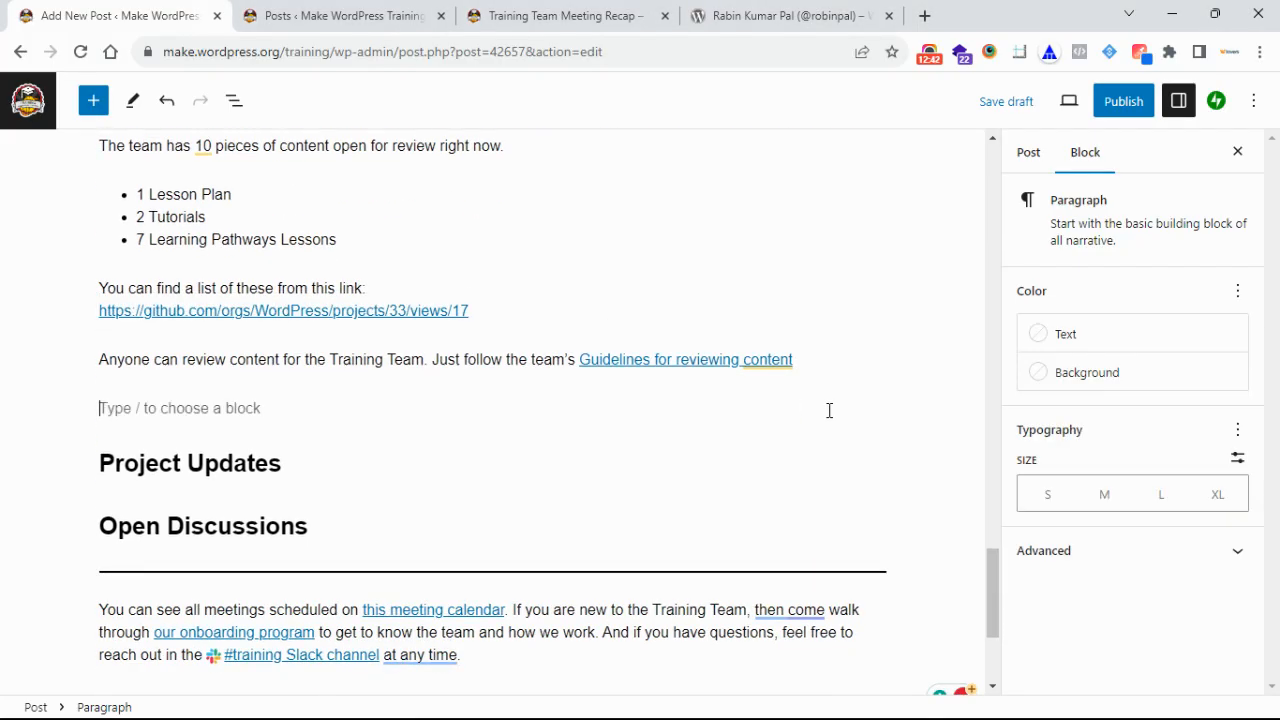
text(@jo)
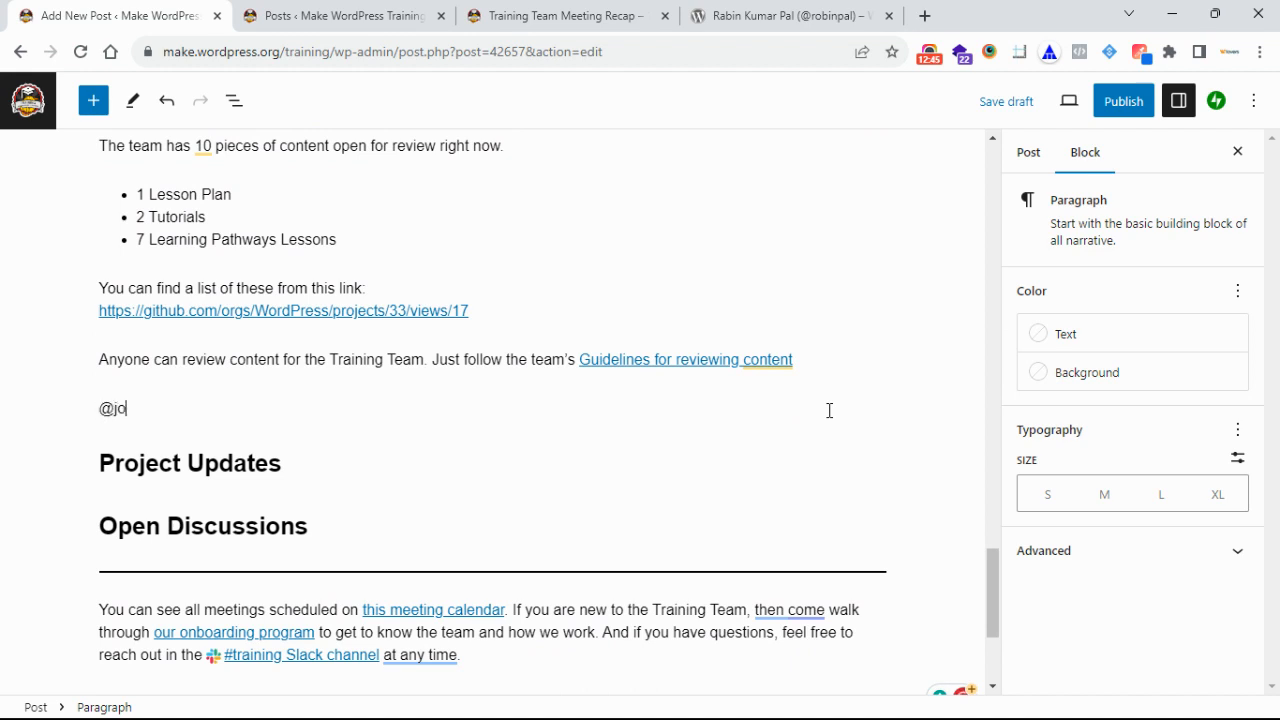
text(rdan)
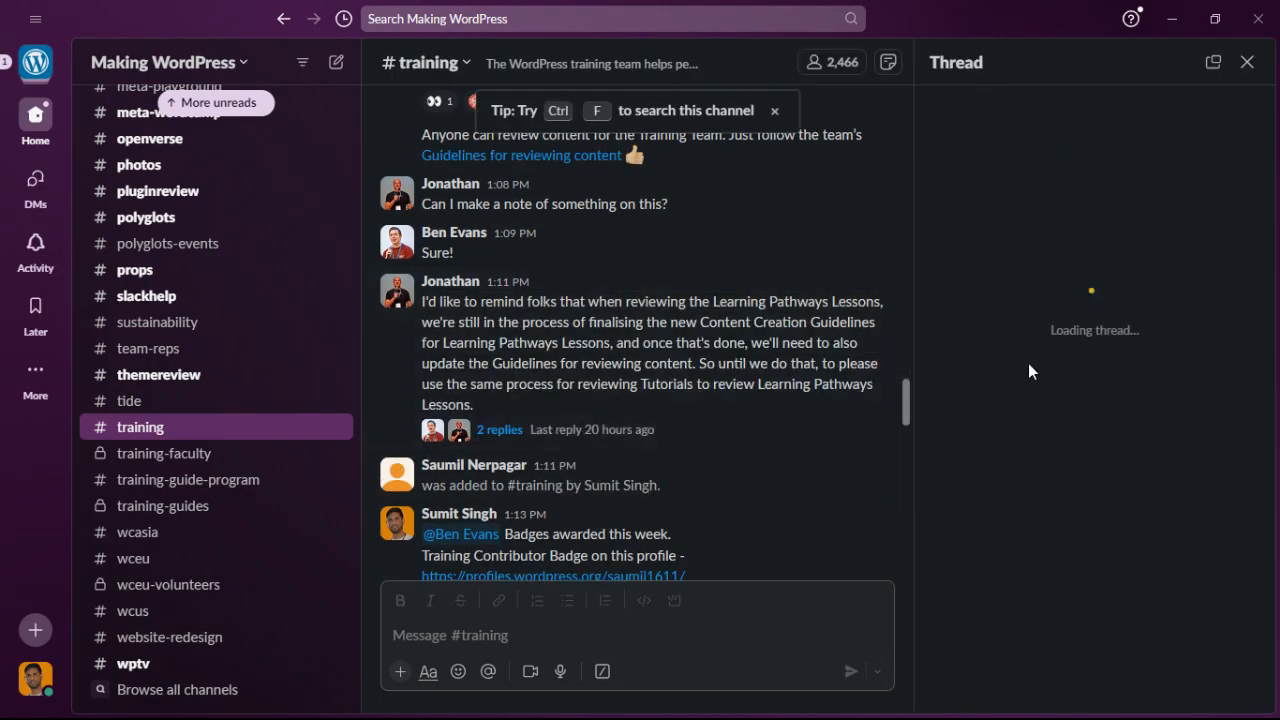
Step: Open the Learning Pathways reminder's replies and select the team badge encouragement message
click(499, 429)
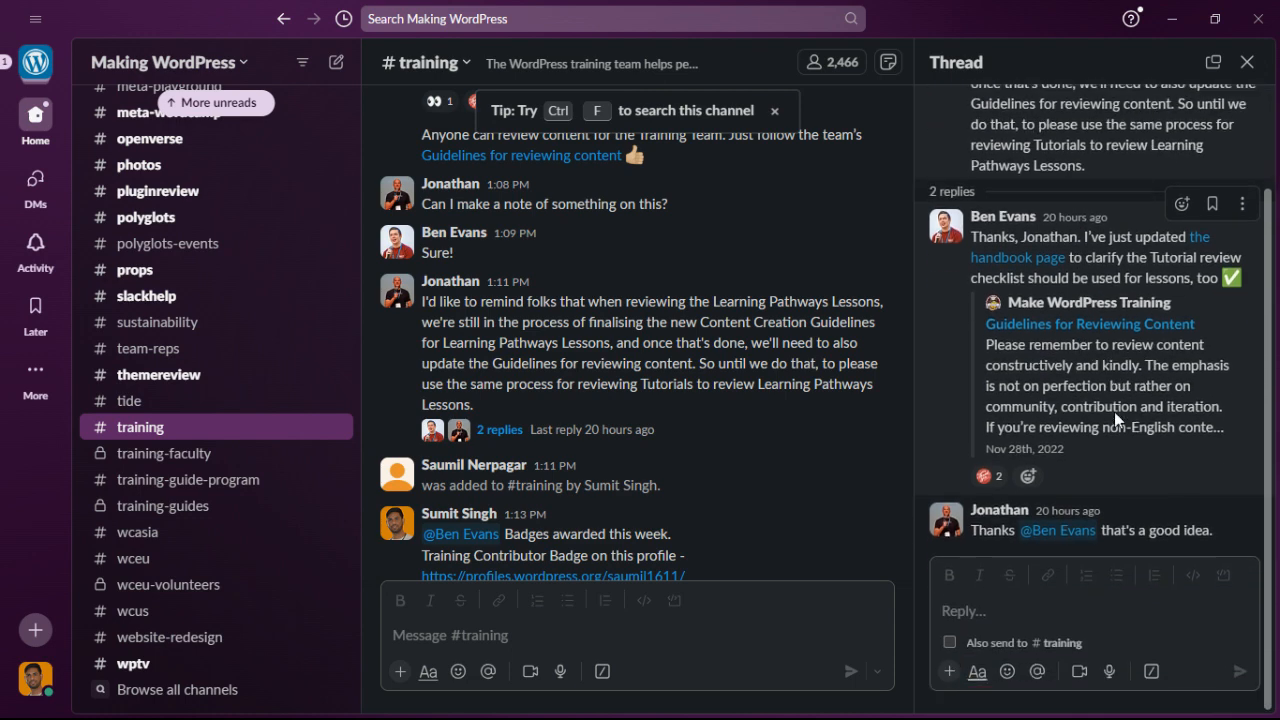
scroll(down, 3)
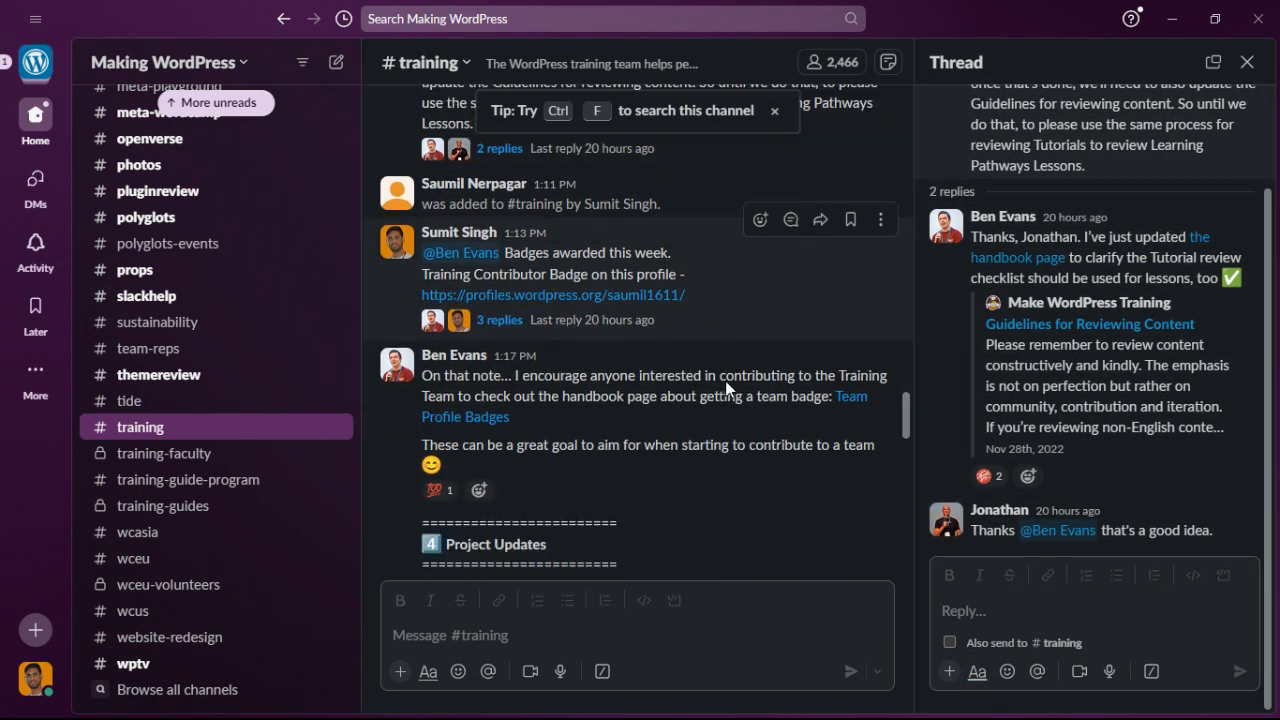
mouse_move(645, 378)
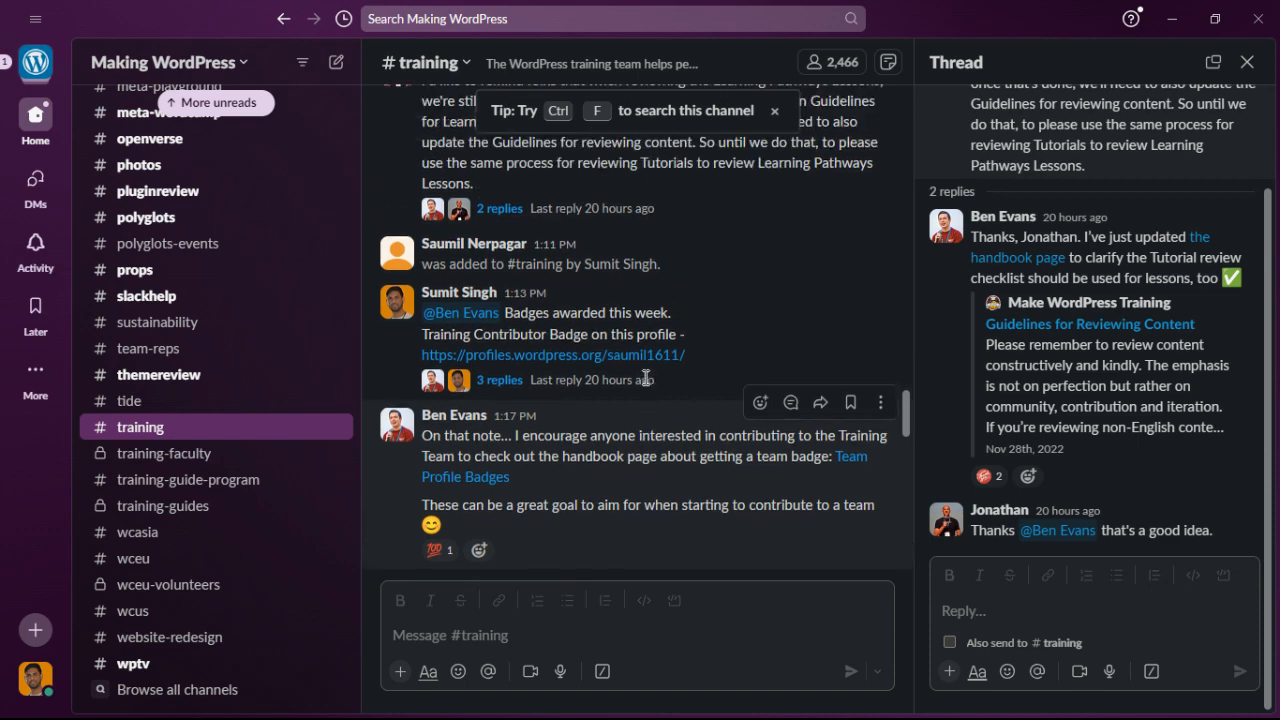
scroll(down, 3)
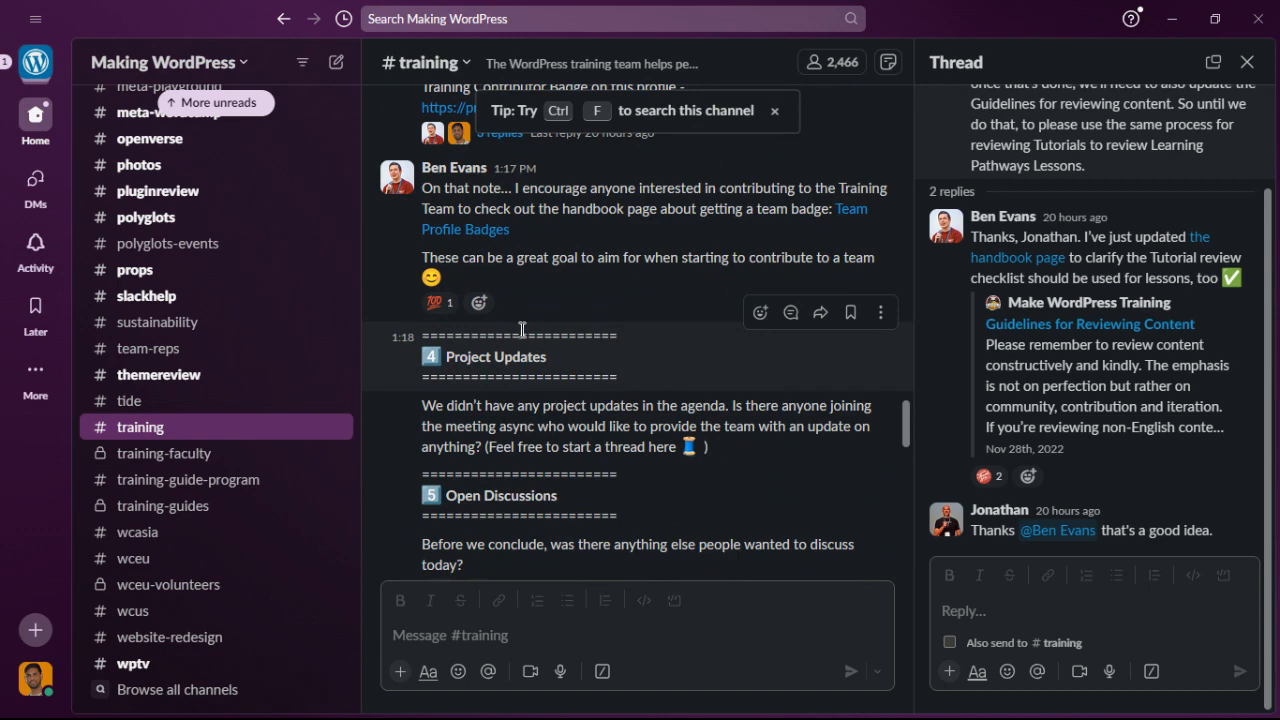
mouse_move(610, 238)
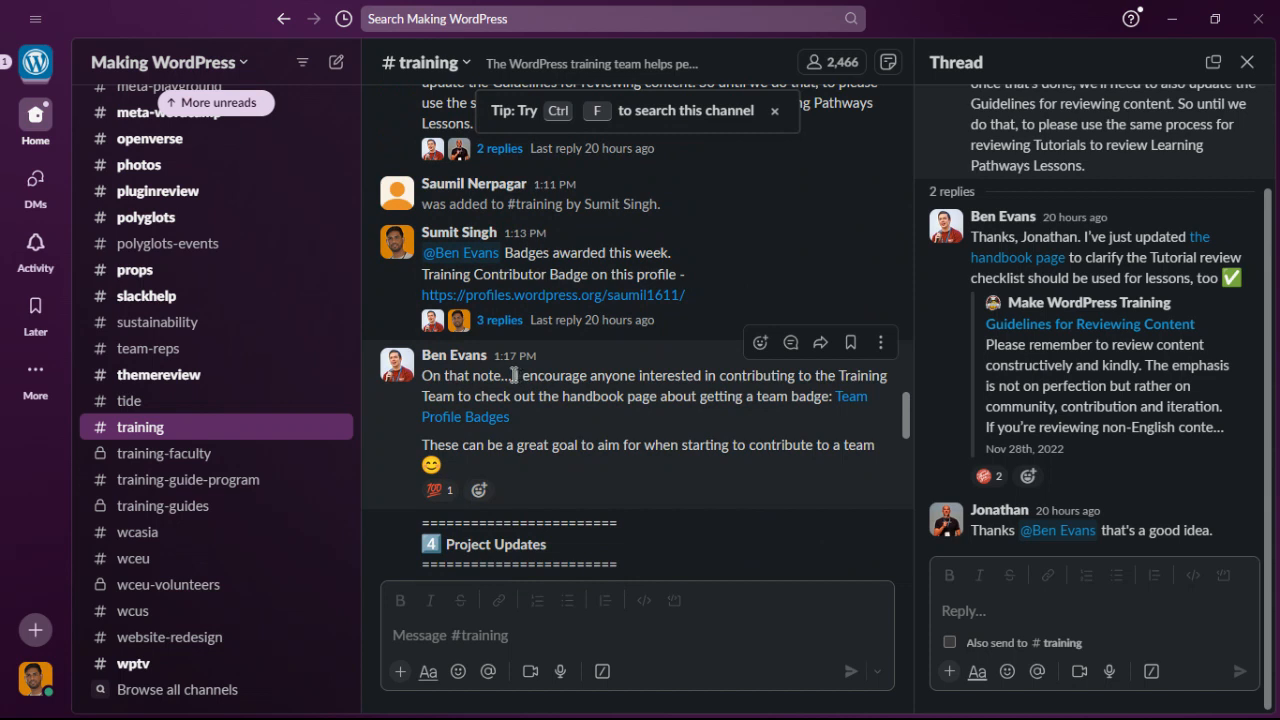
drag(513, 375, 857, 444)
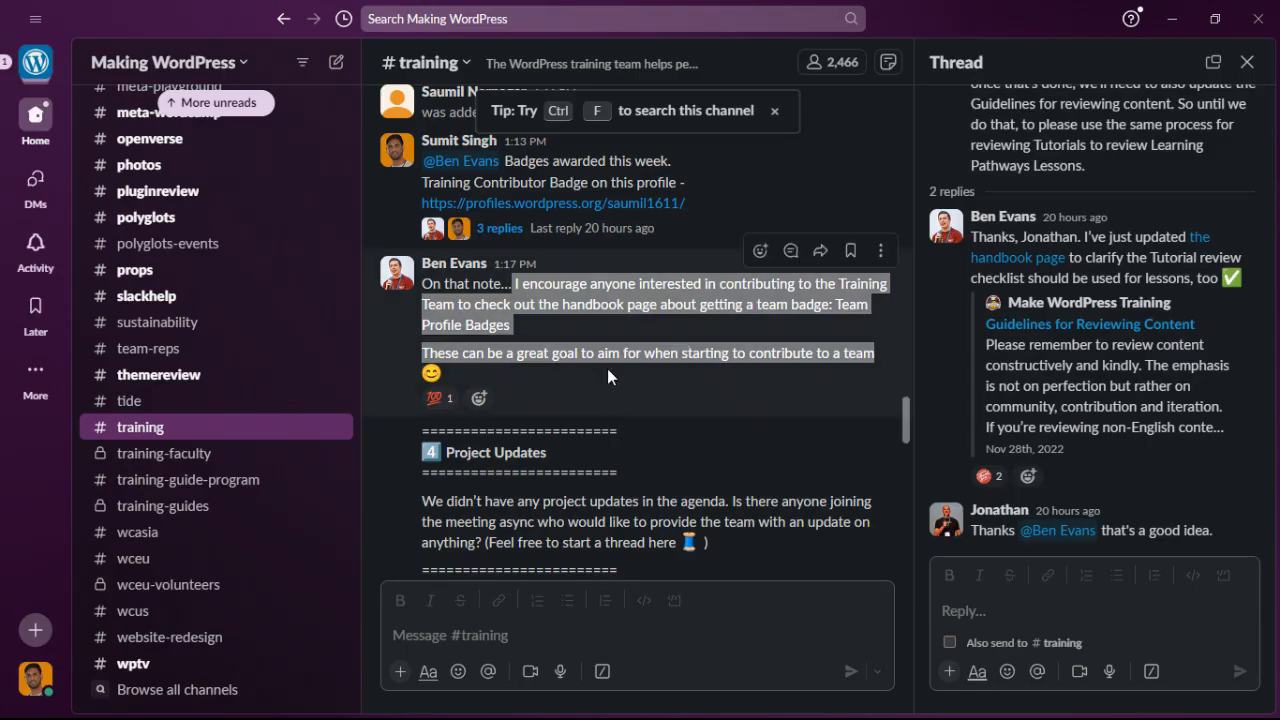
Step: Scroll through the Project Updates and Open Discussions messages to the meeting's close
scroll(down, 3)
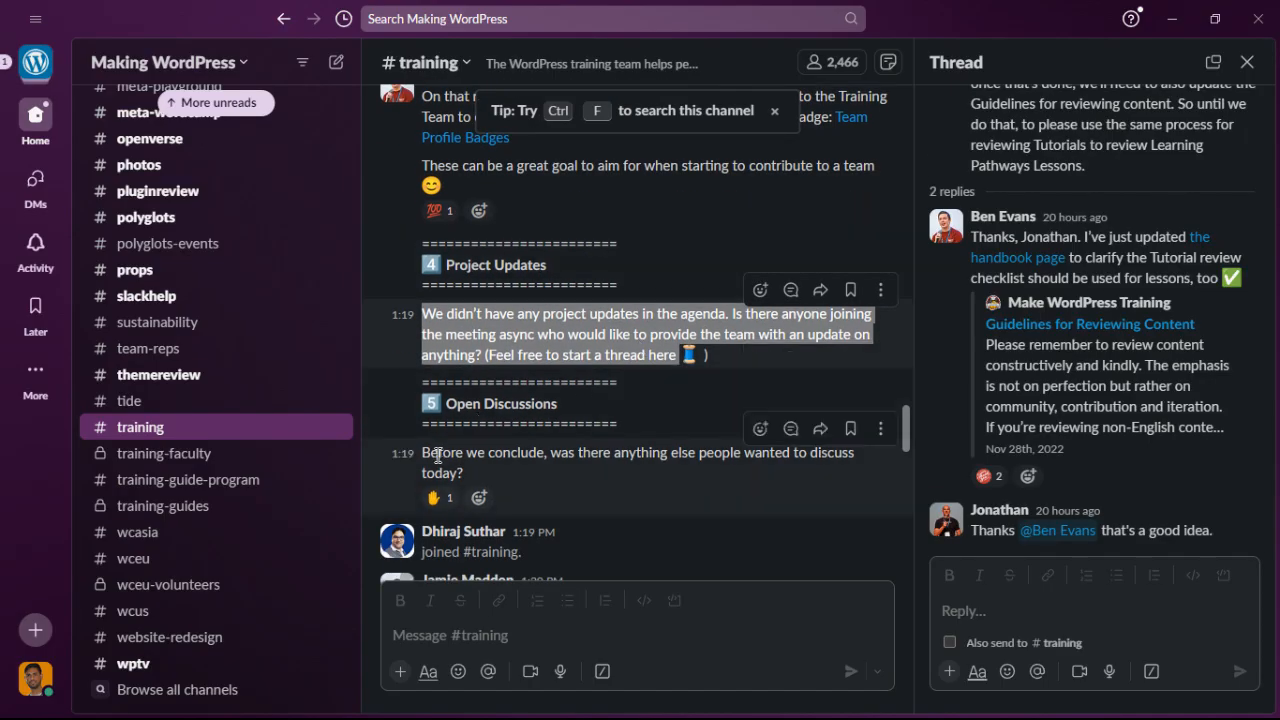
scroll(down, 3)
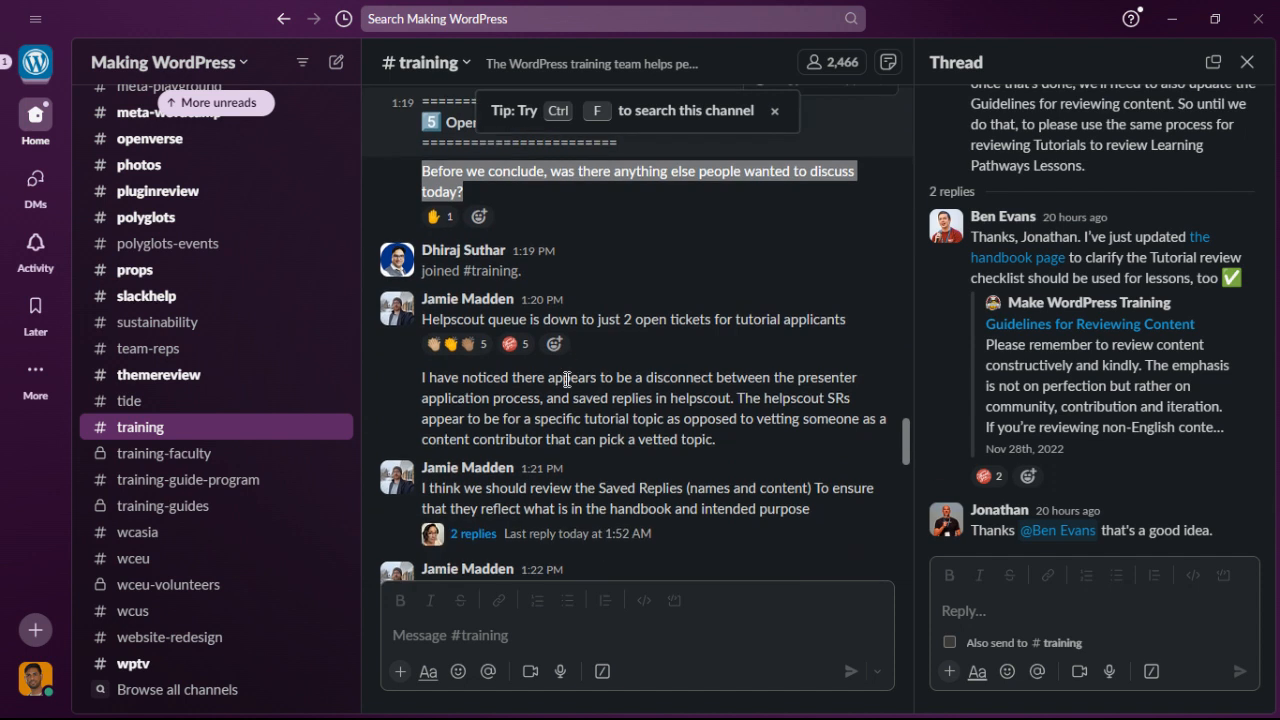
mouse_move(557, 363)
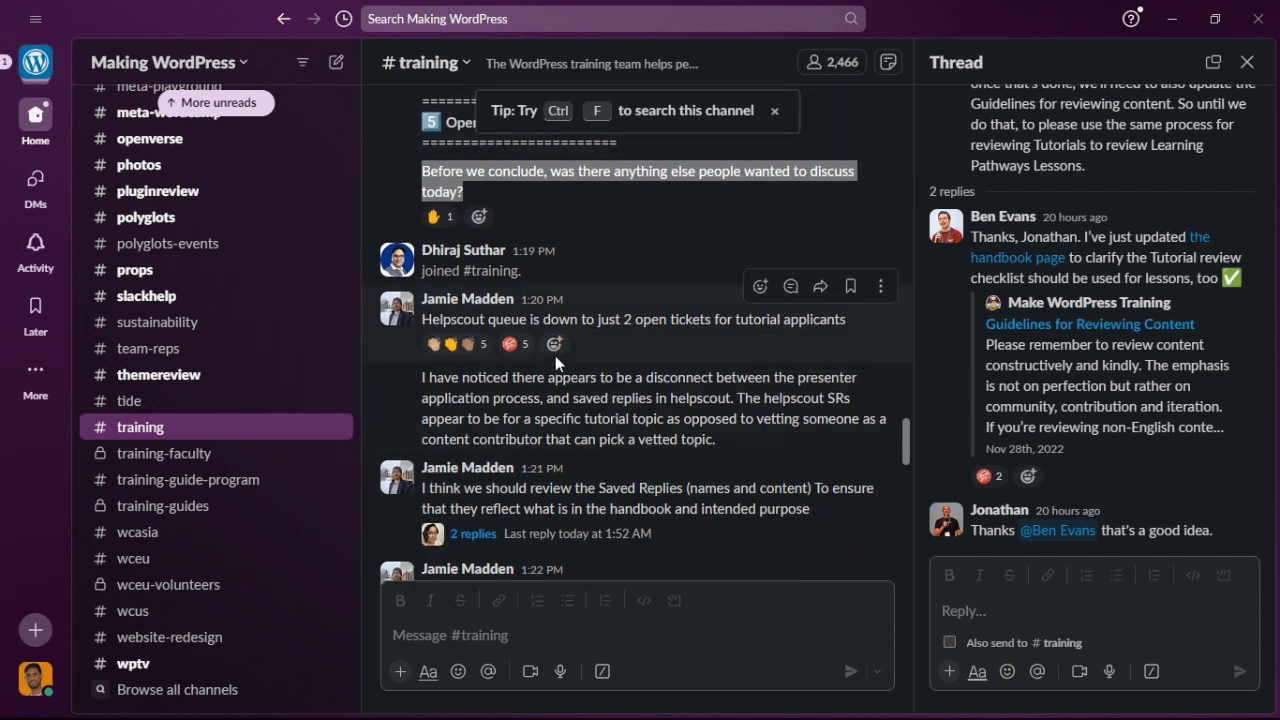
mouse_move(630, 337)
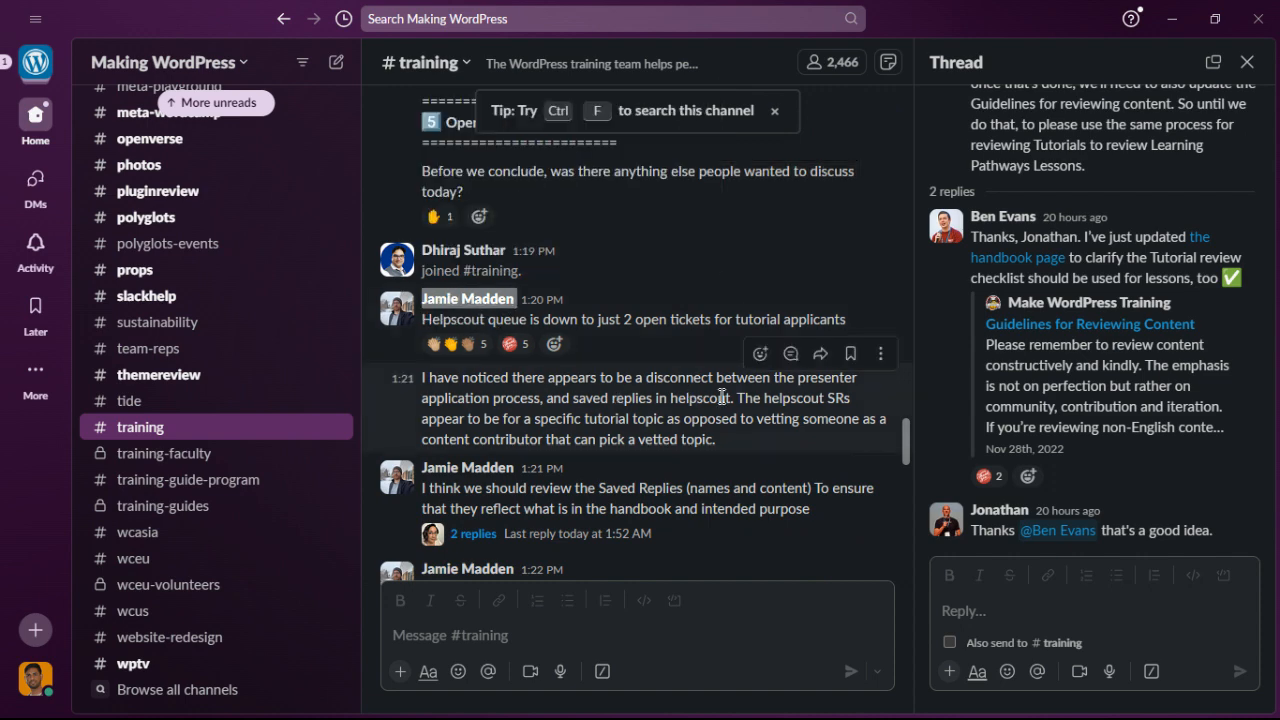
scroll(down, 3)
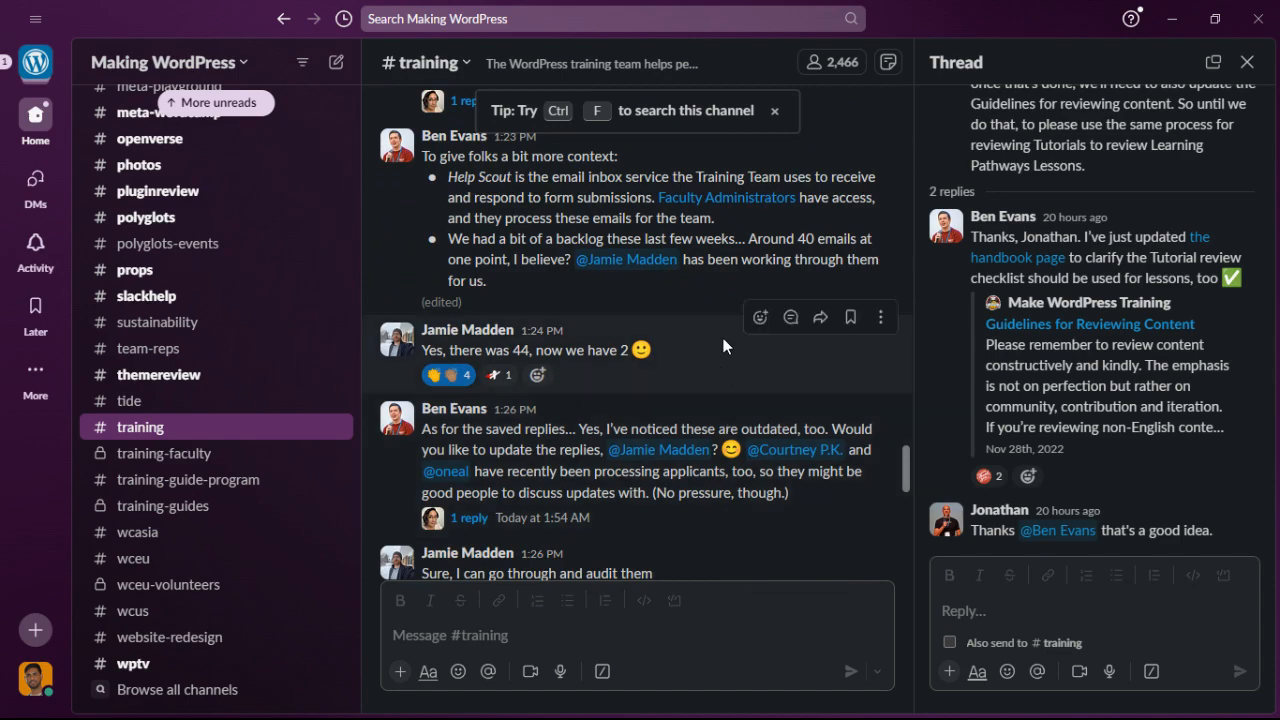
scroll(down, 3)
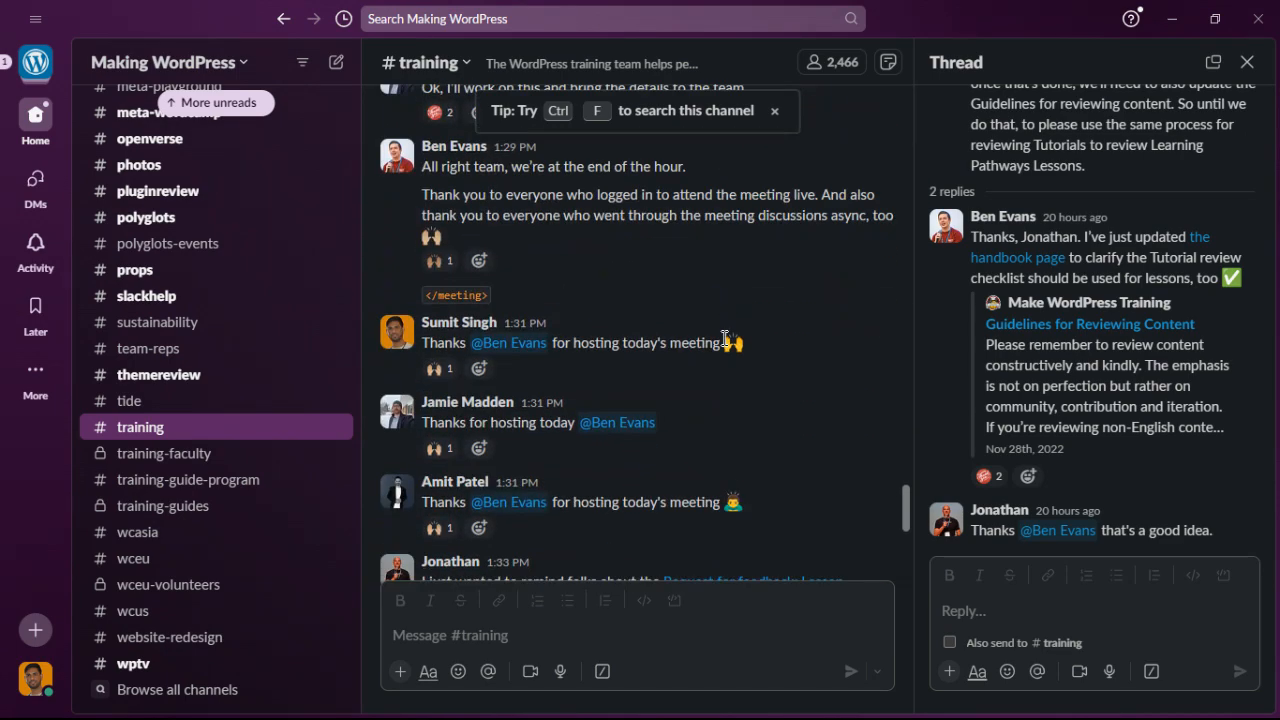
scroll(up, 3)
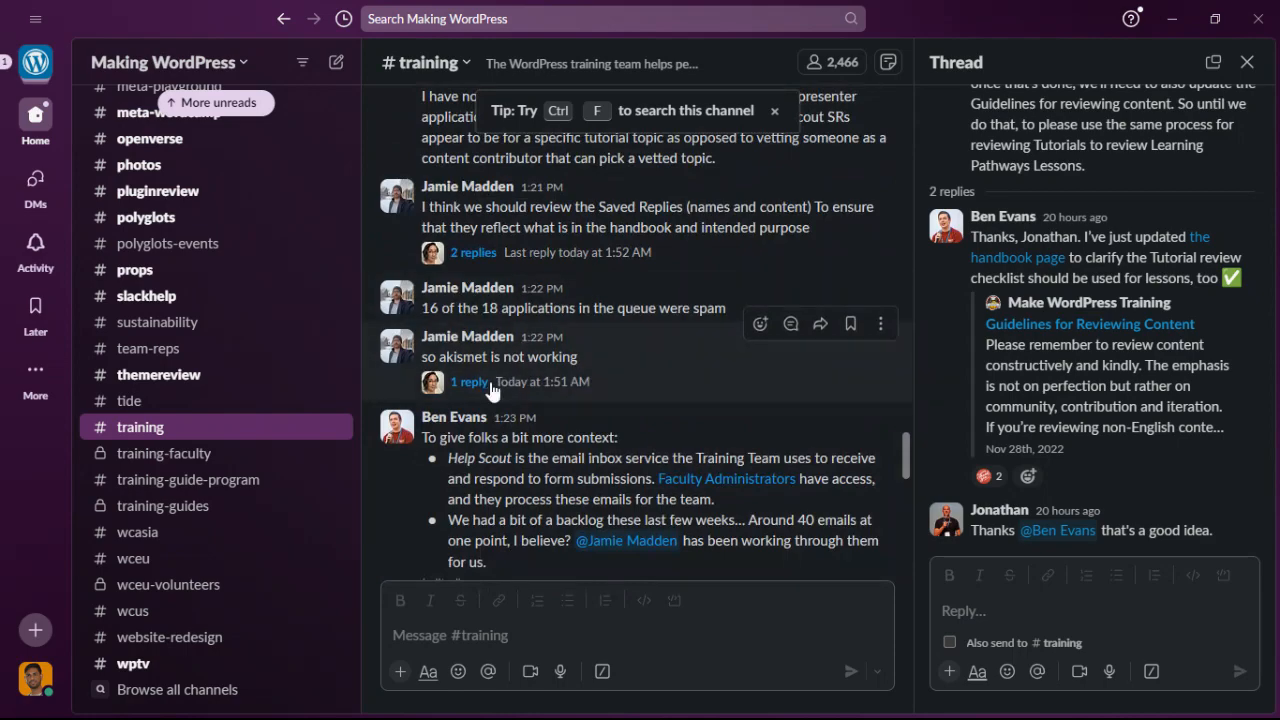
mouse_move(589, 346)
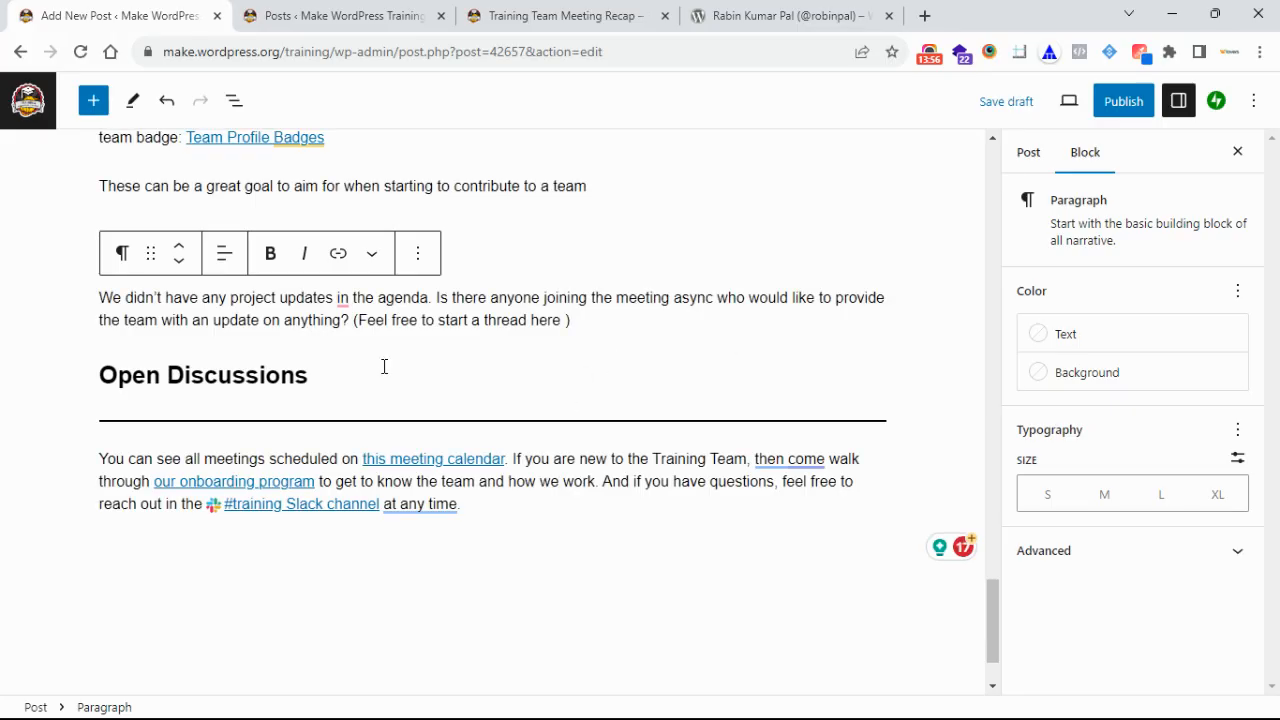
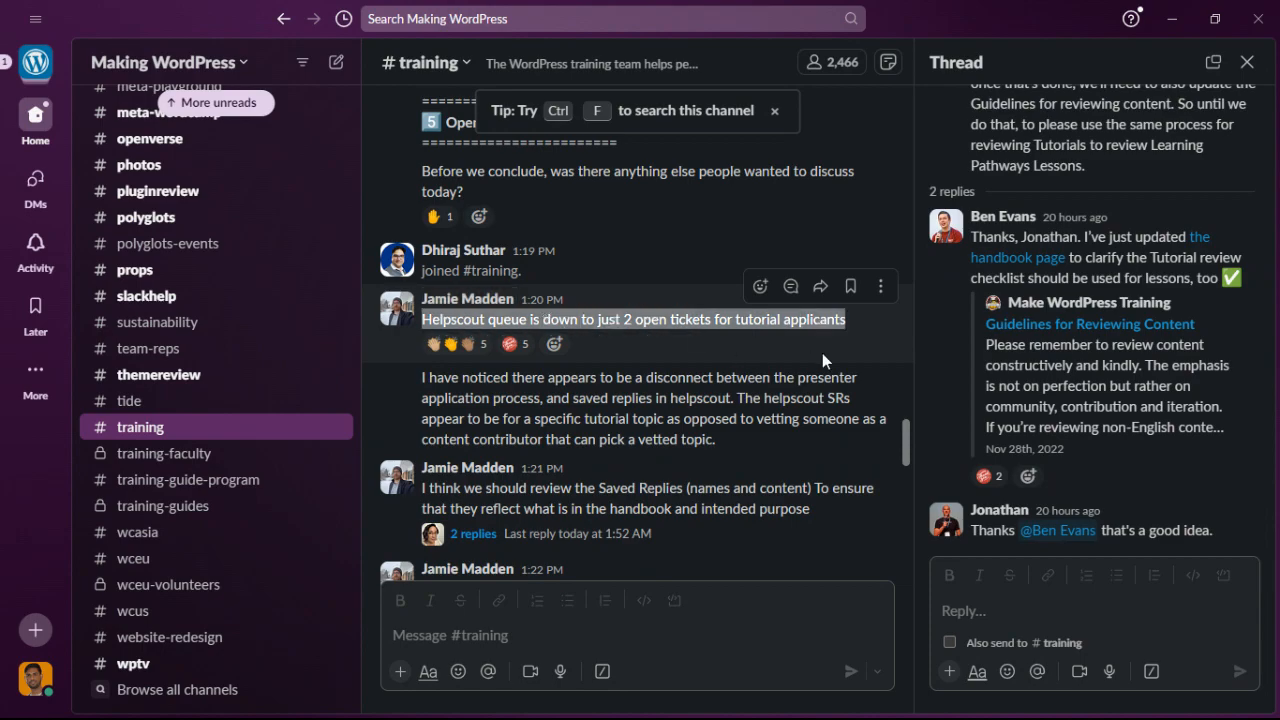
mouse_move(530, 384)
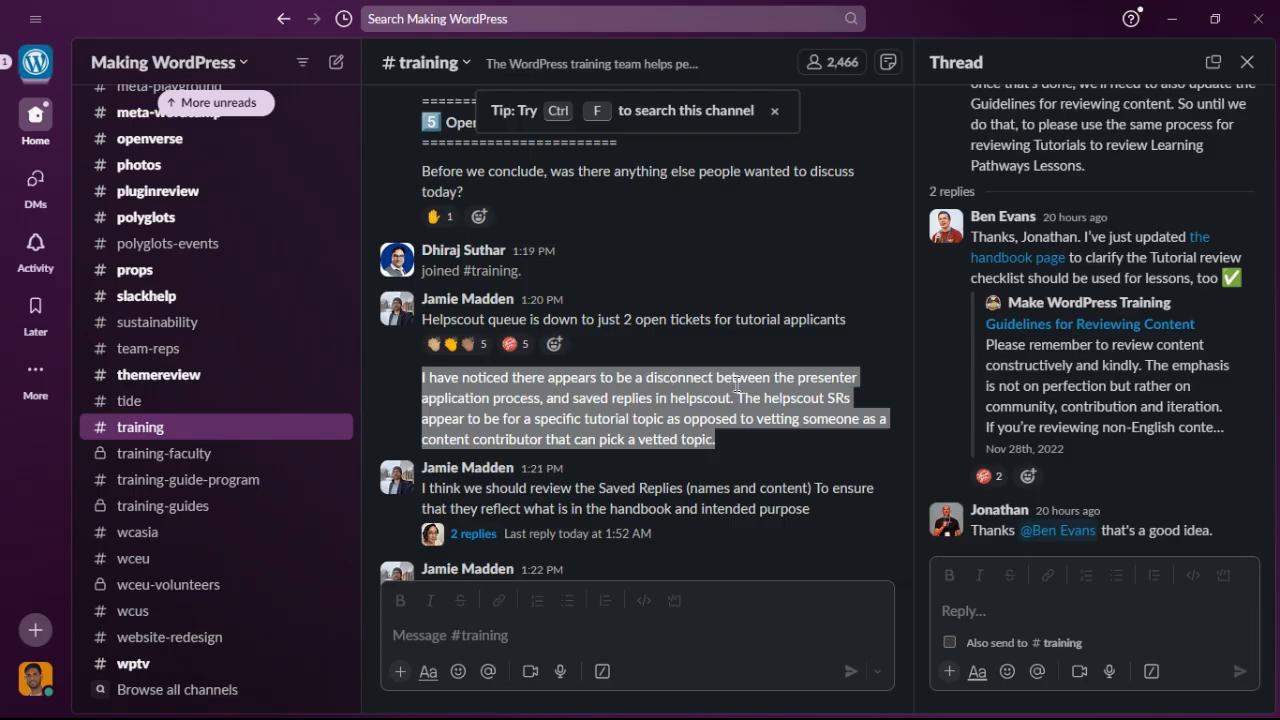
Step: Select the Helpscout queue context message and its bullet points in #training
scroll(down, 3)
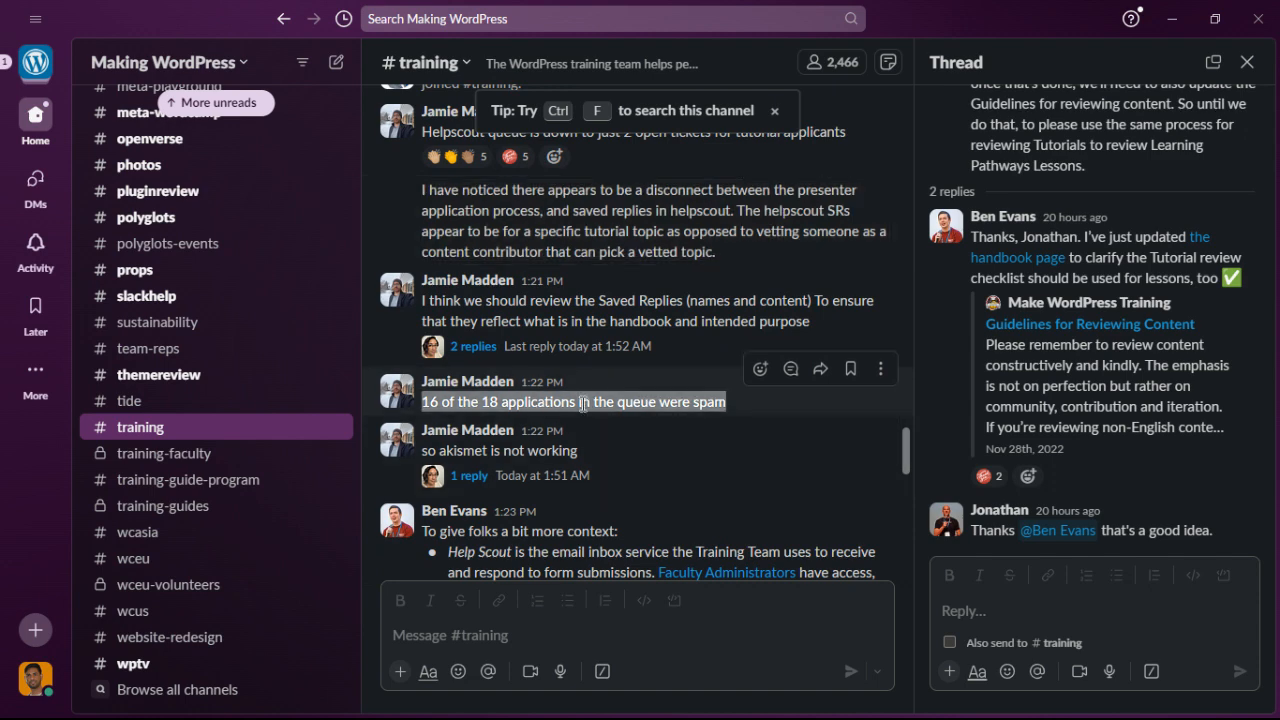
scroll(down, 3)
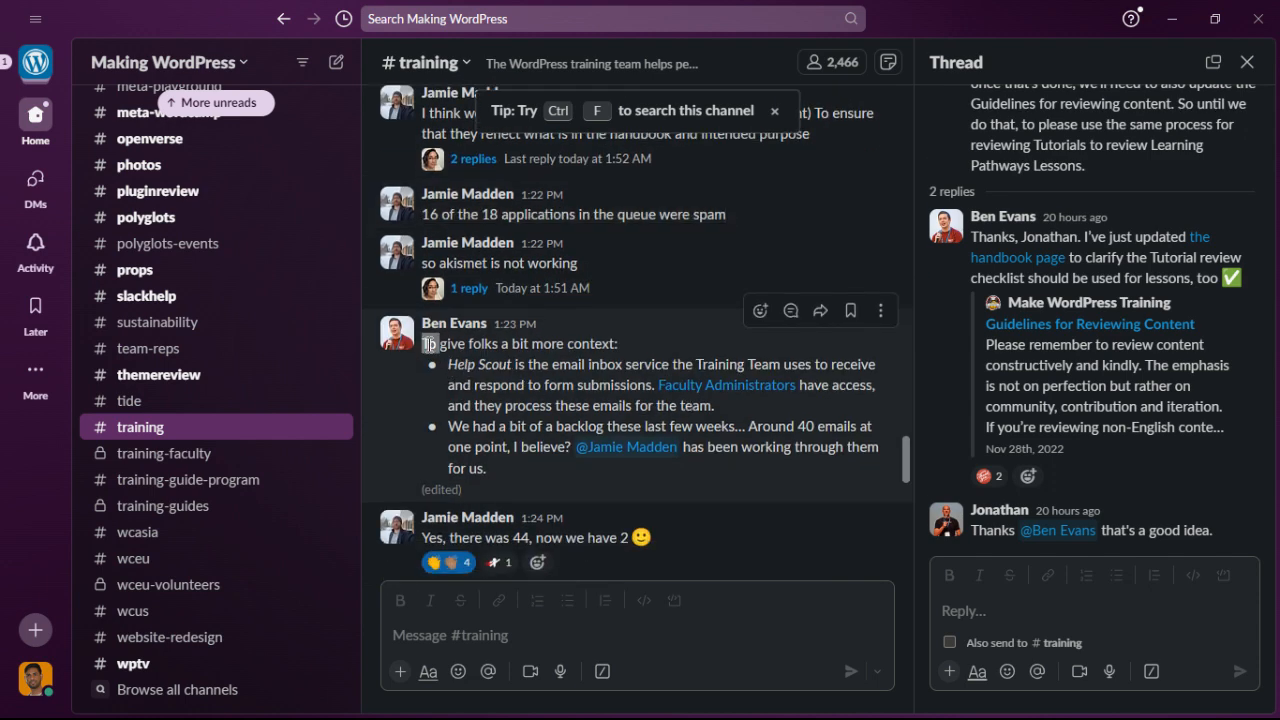
drag(424, 343, 485, 468)
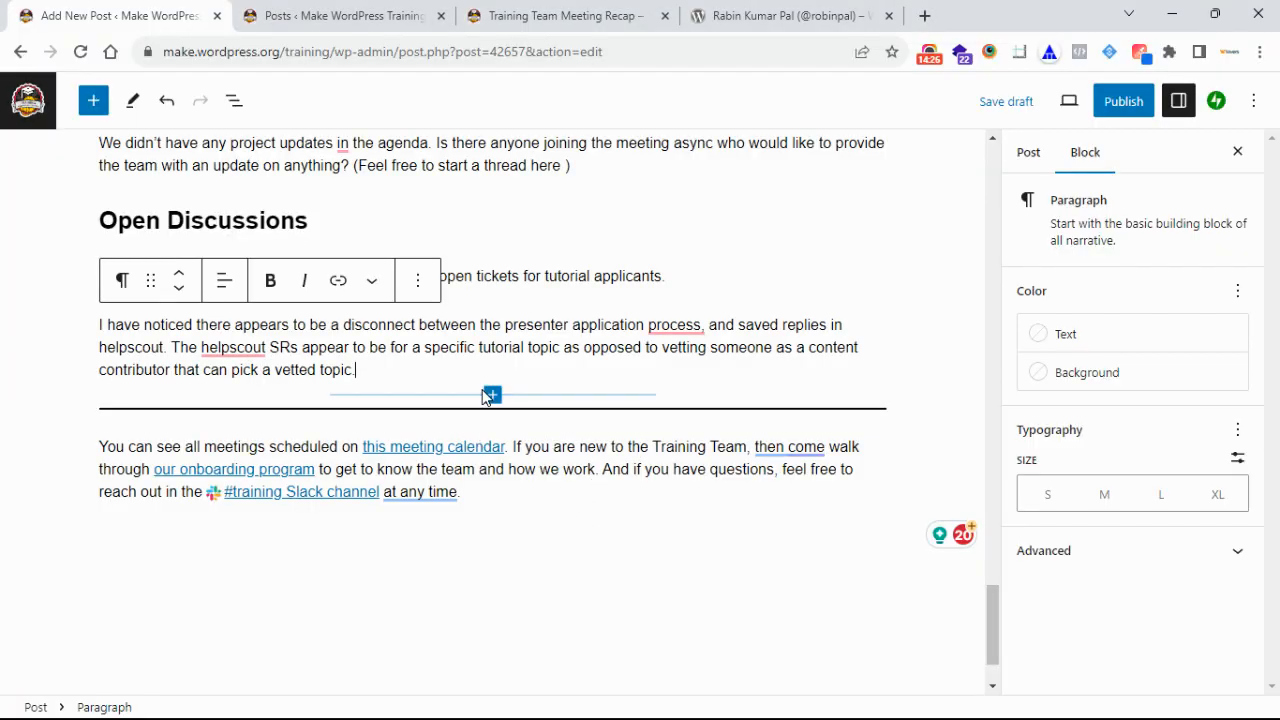
Step: Paste the Helpscout discussion and email-inbox bullets into the Open Discussions paragraph
click(491, 394)
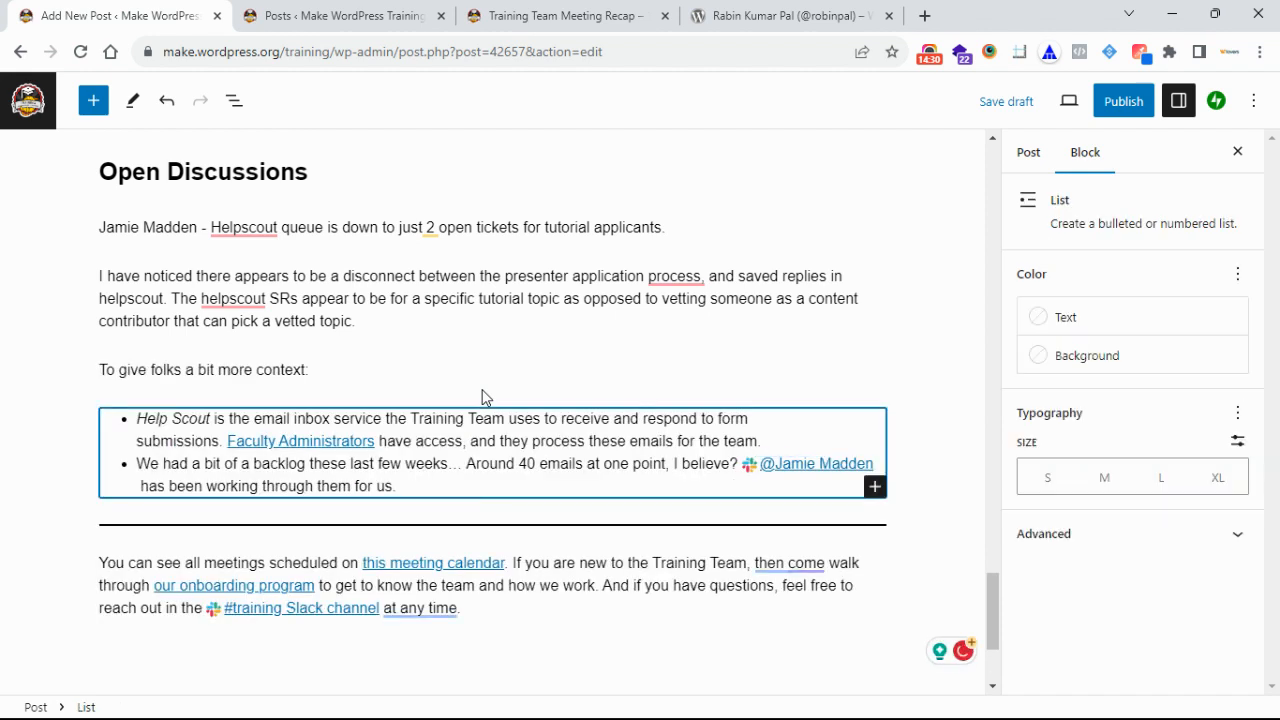
click(204, 369)
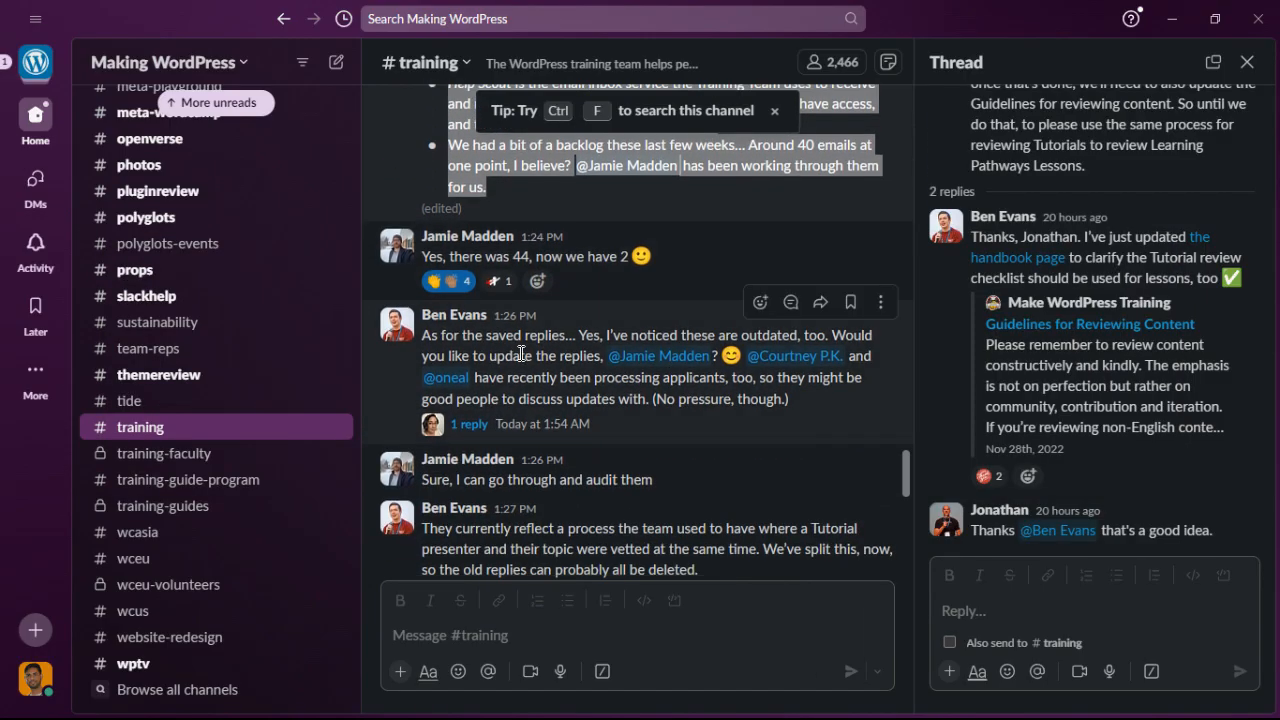
Step: Scroll #training past the meeting to Jonathan's Lesson Handbook feedback reminder
scroll(down, 3)
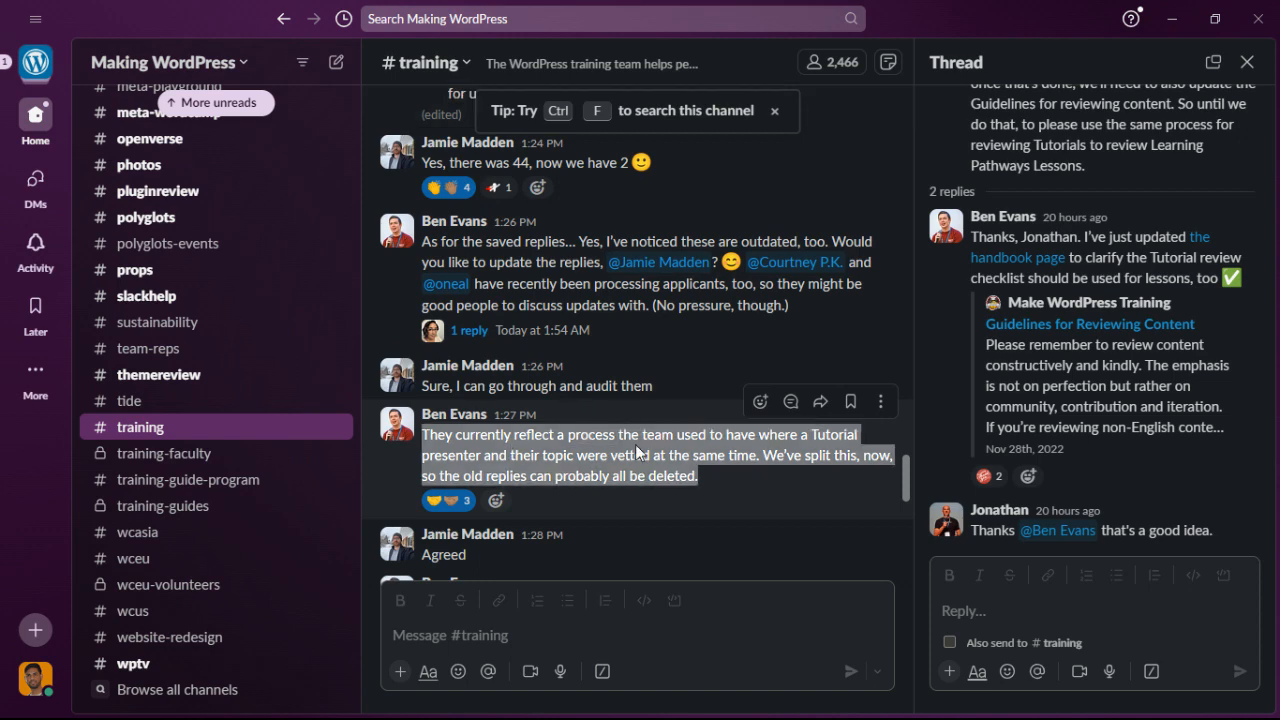
scroll(down, 3)
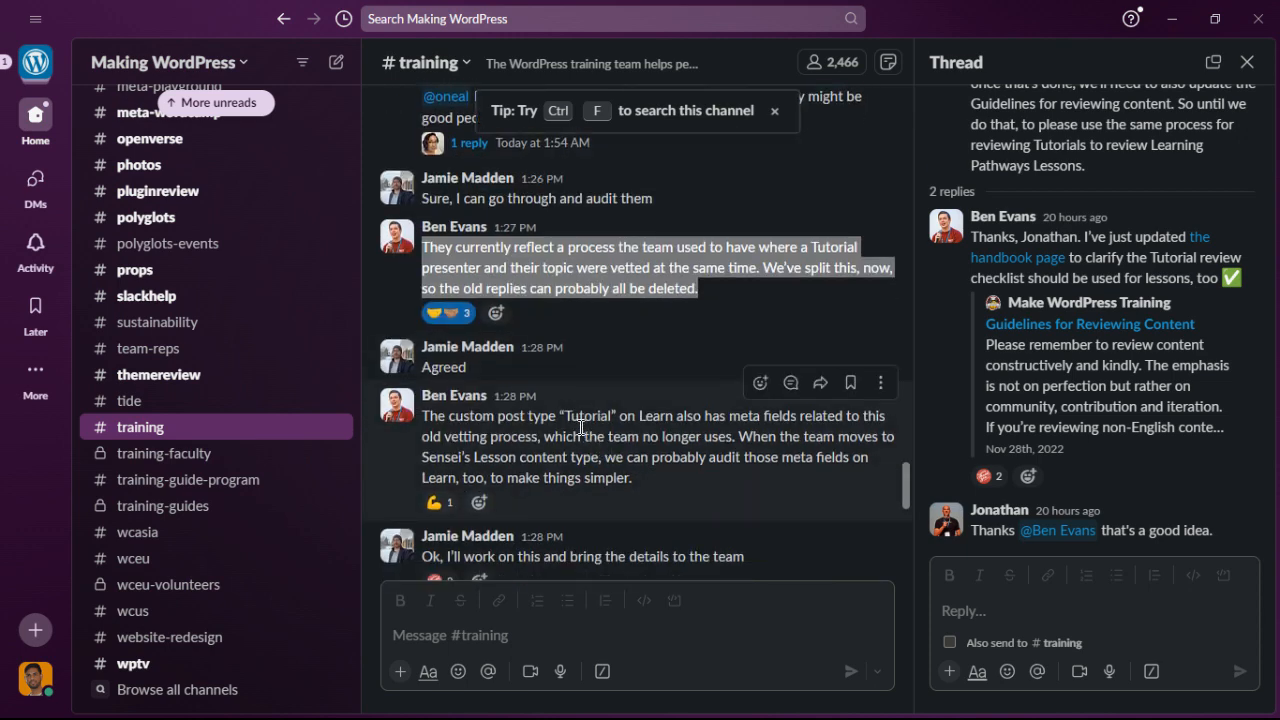
scroll(down, 3)
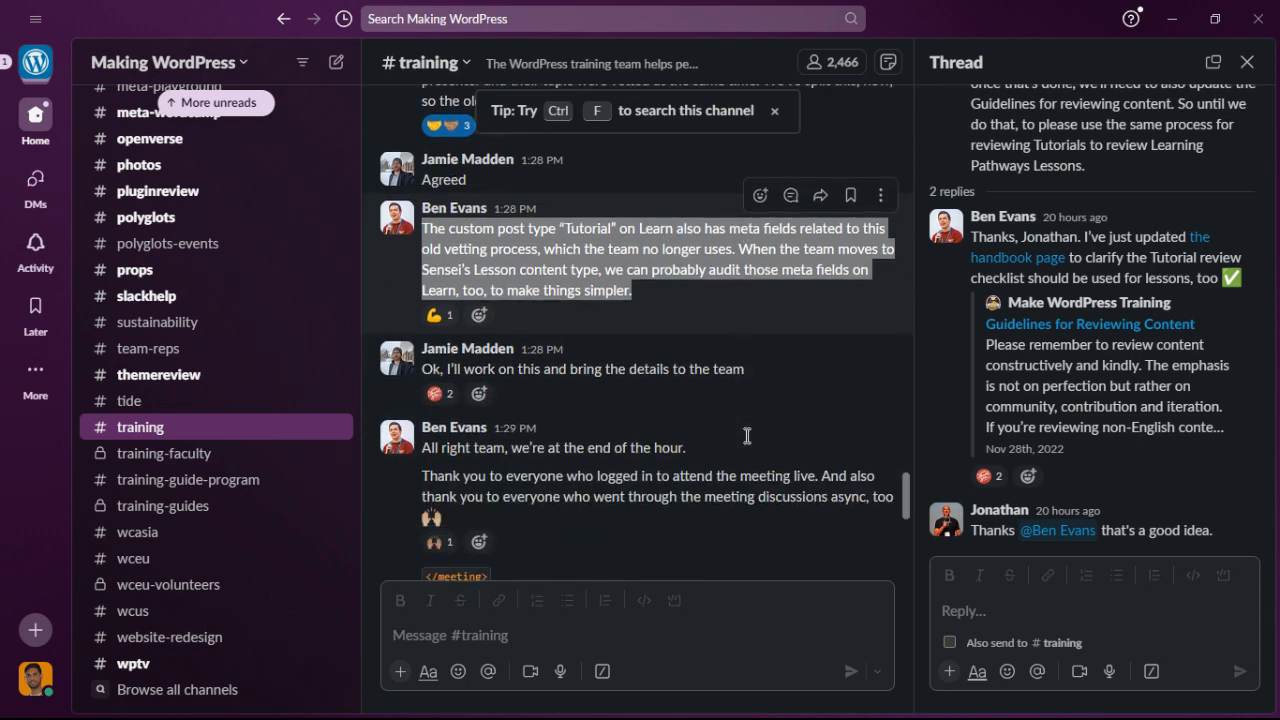
scroll(down, 3)
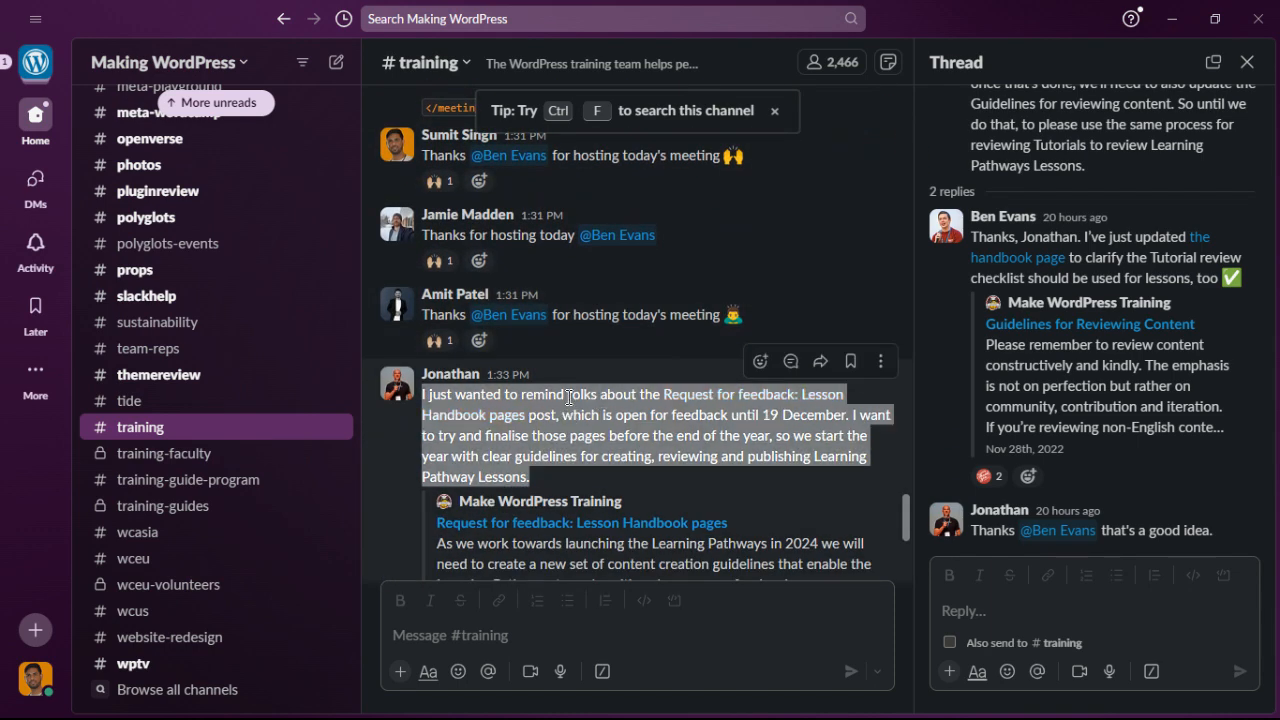
mouse_move(708, 433)
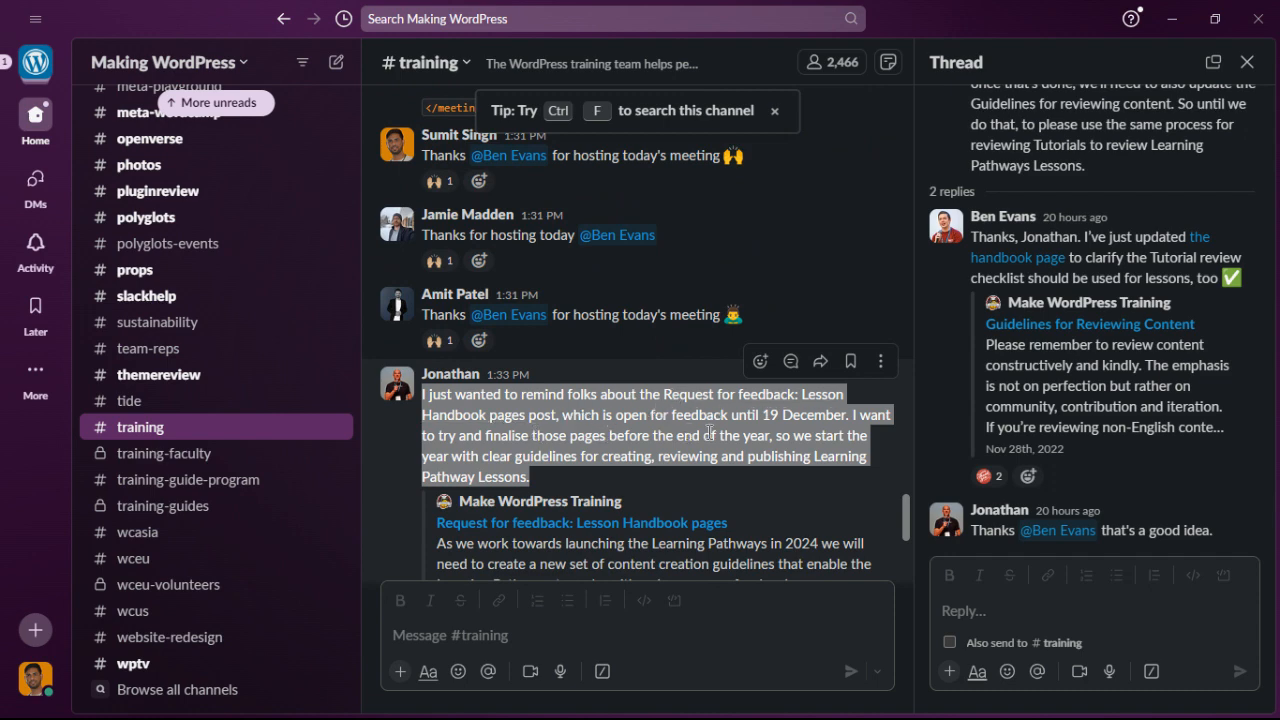
scroll(down, 3)
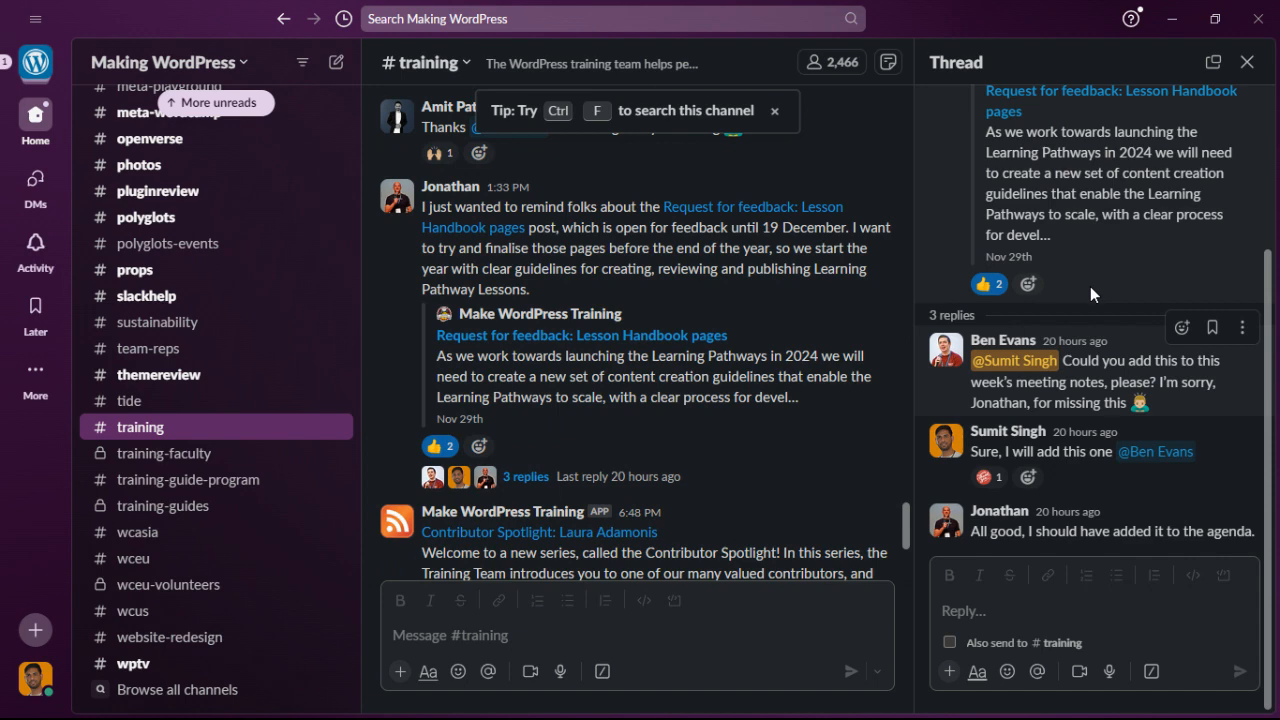
mouse_move(1062, 428)
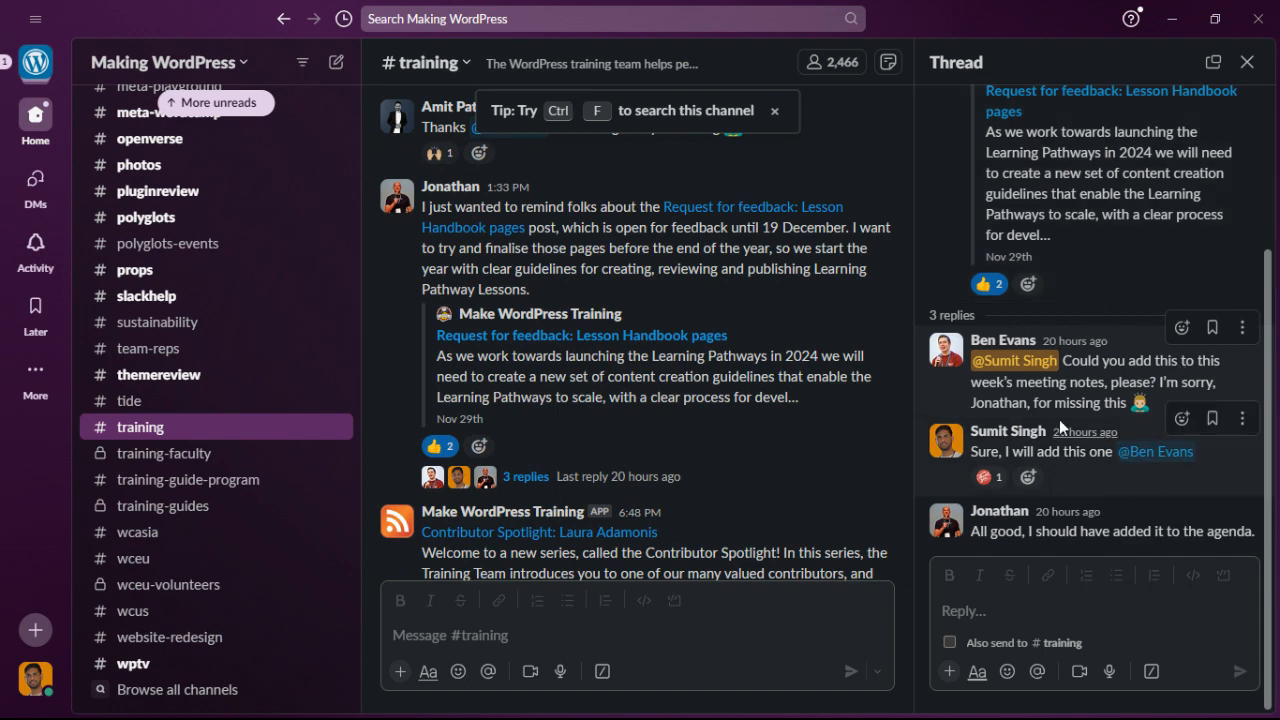
mouse_move(1092, 420)
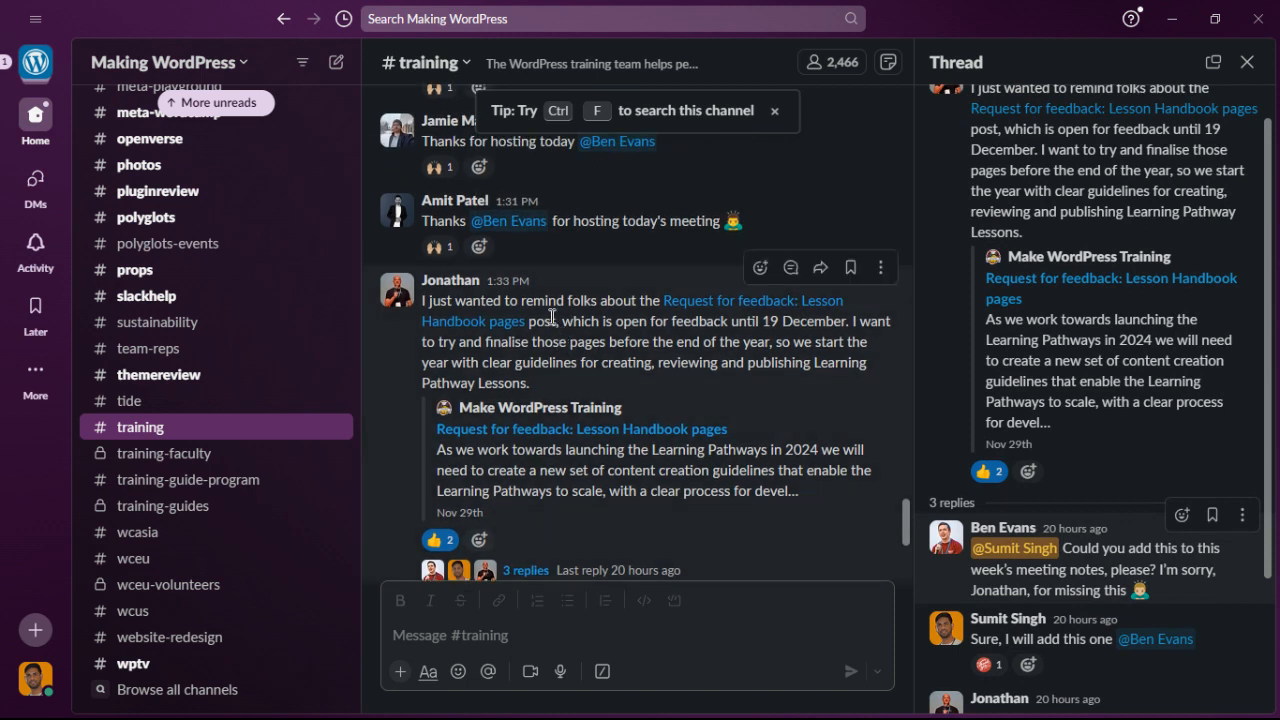
mouse_move(651, 327)
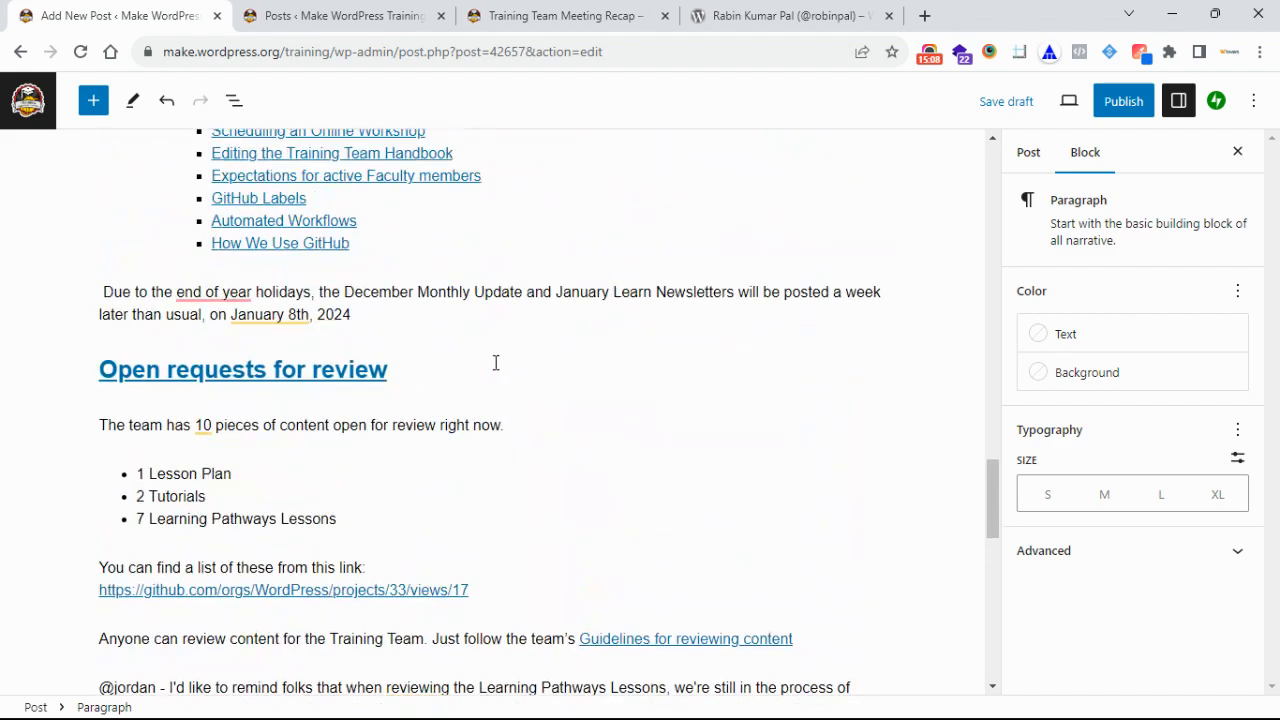
Step: Start a new paragraph after the team badge note, just above Project Updates
scroll(up, 3)
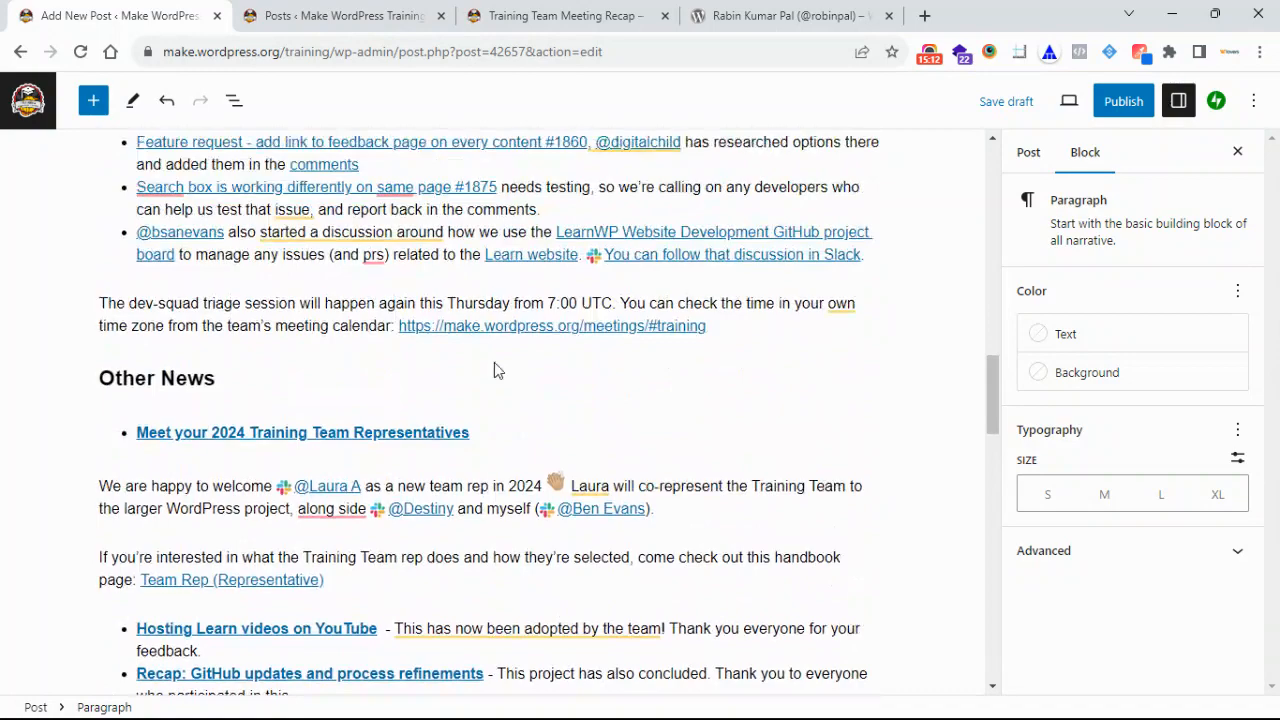
scroll(up, 3)
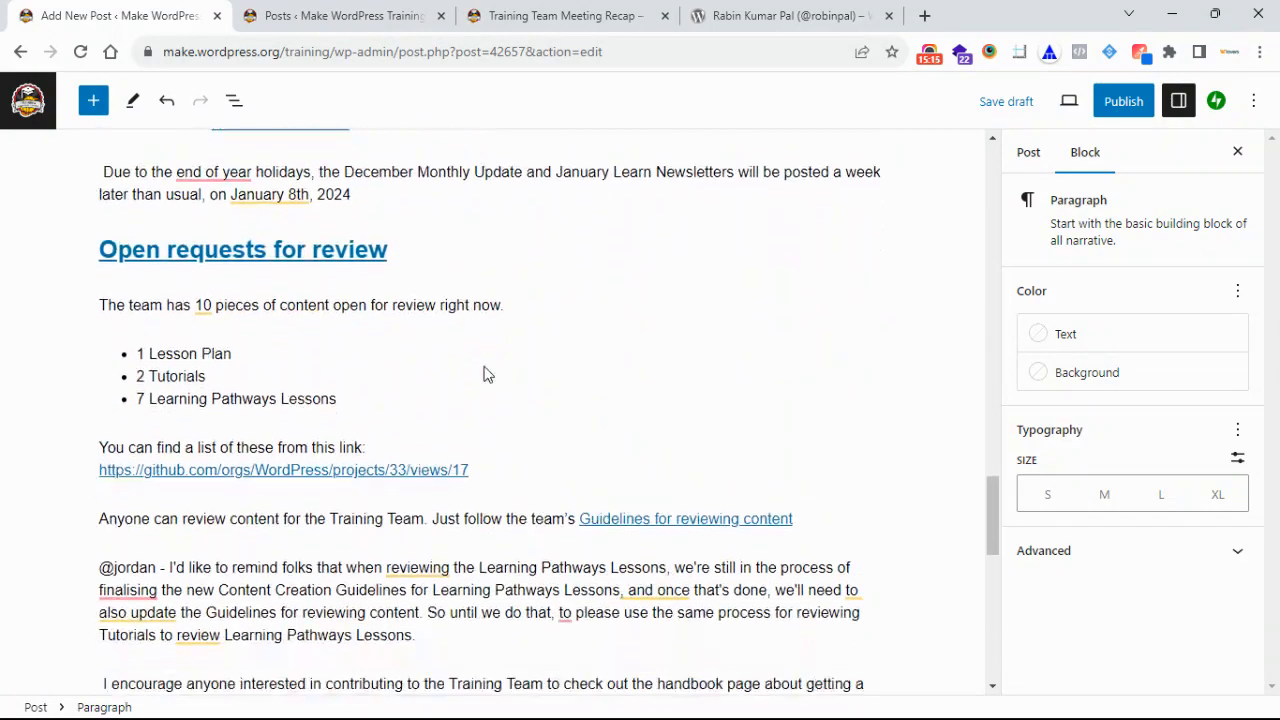
scroll(down, 3)
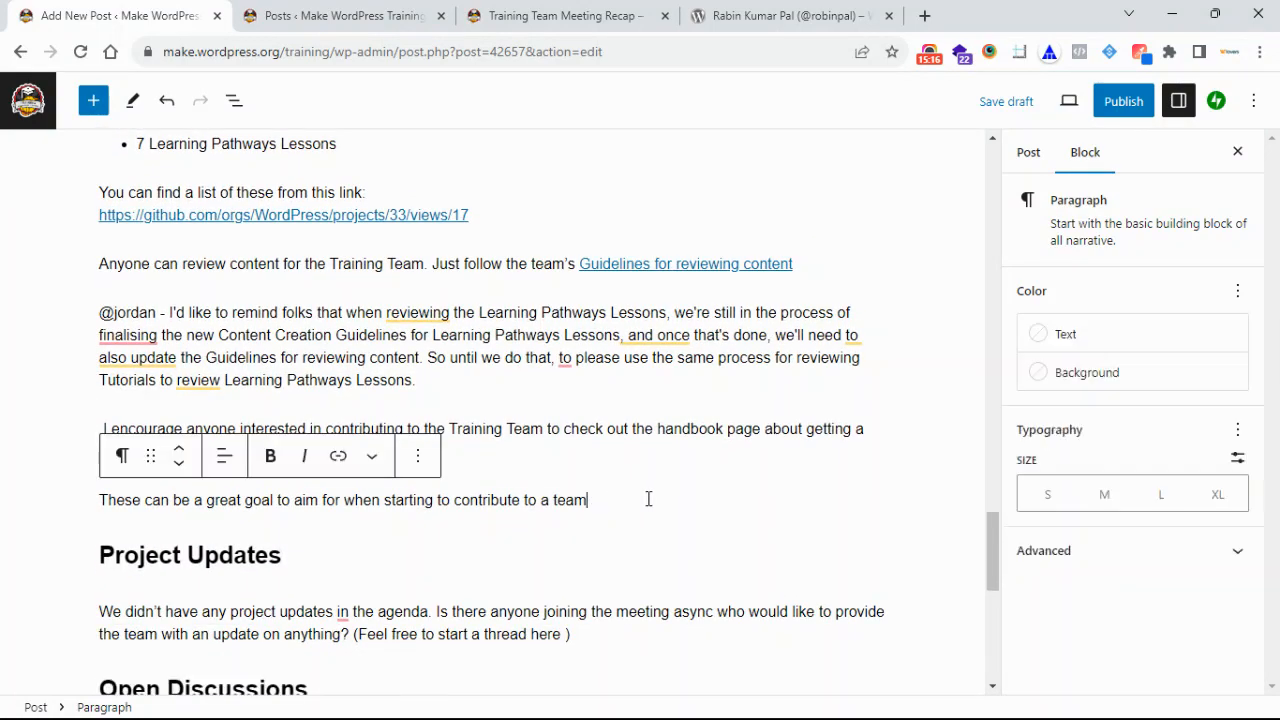
key(Return)
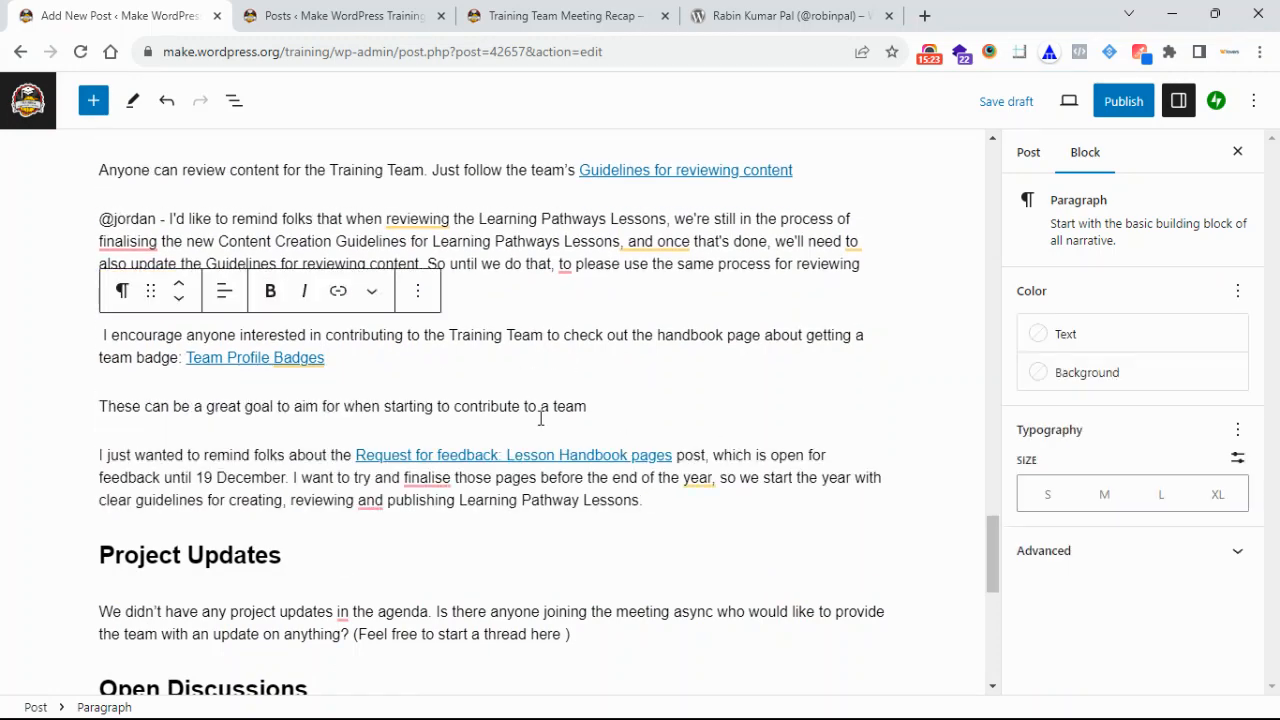
mouse_move(460, 387)
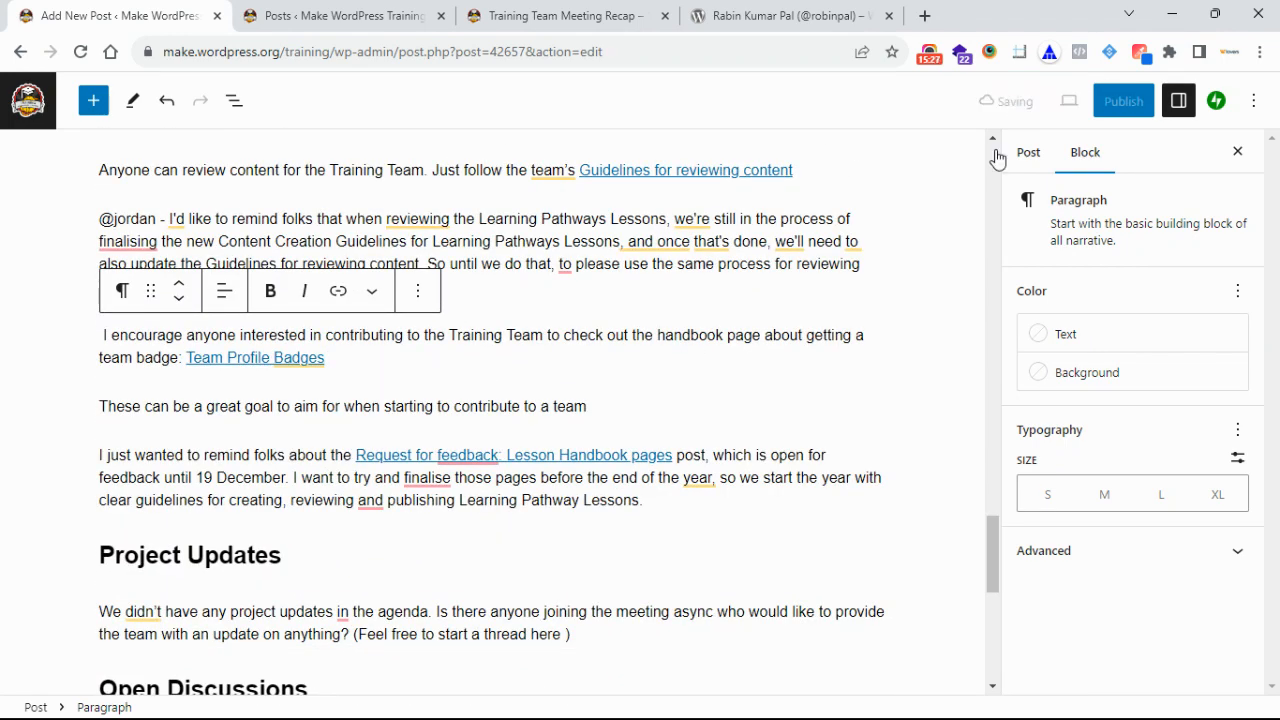
Step: Save the recap draft and scroll through the Categories list in the Post sidebar
scroll(down, 3)
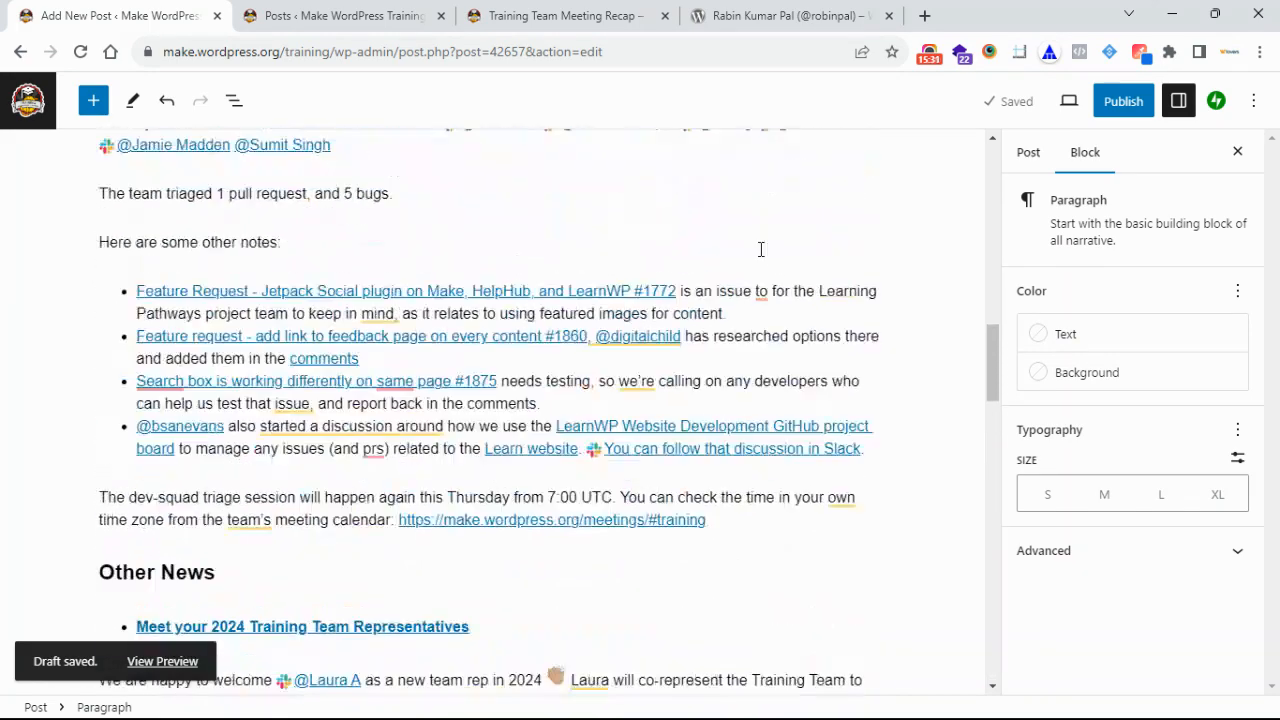
scroll(up, 3)
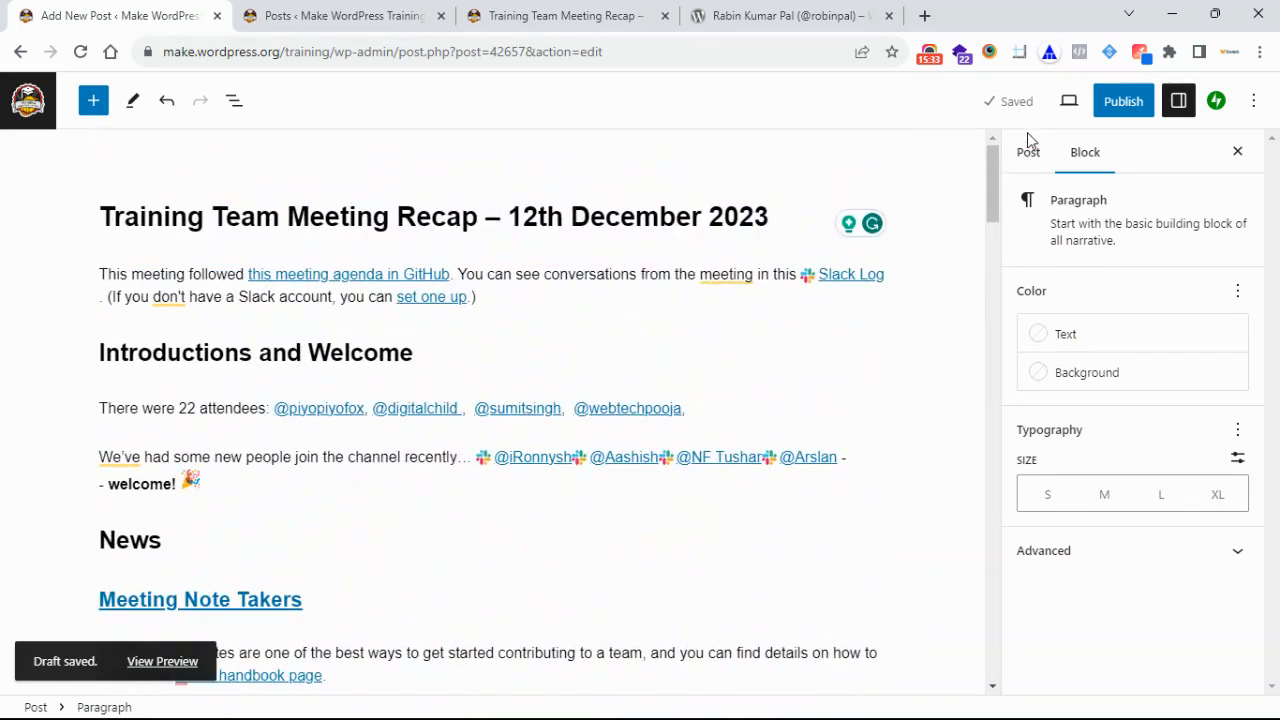
click(1028, 151)
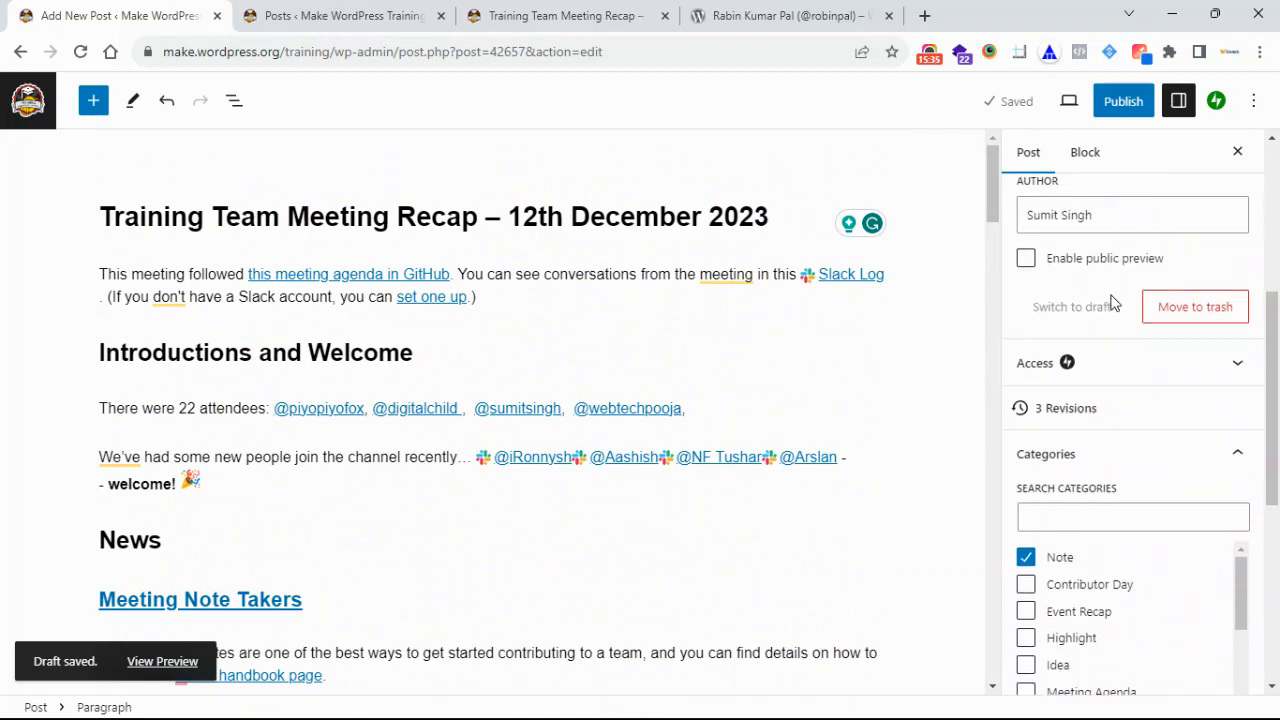
scroll(down, 3)
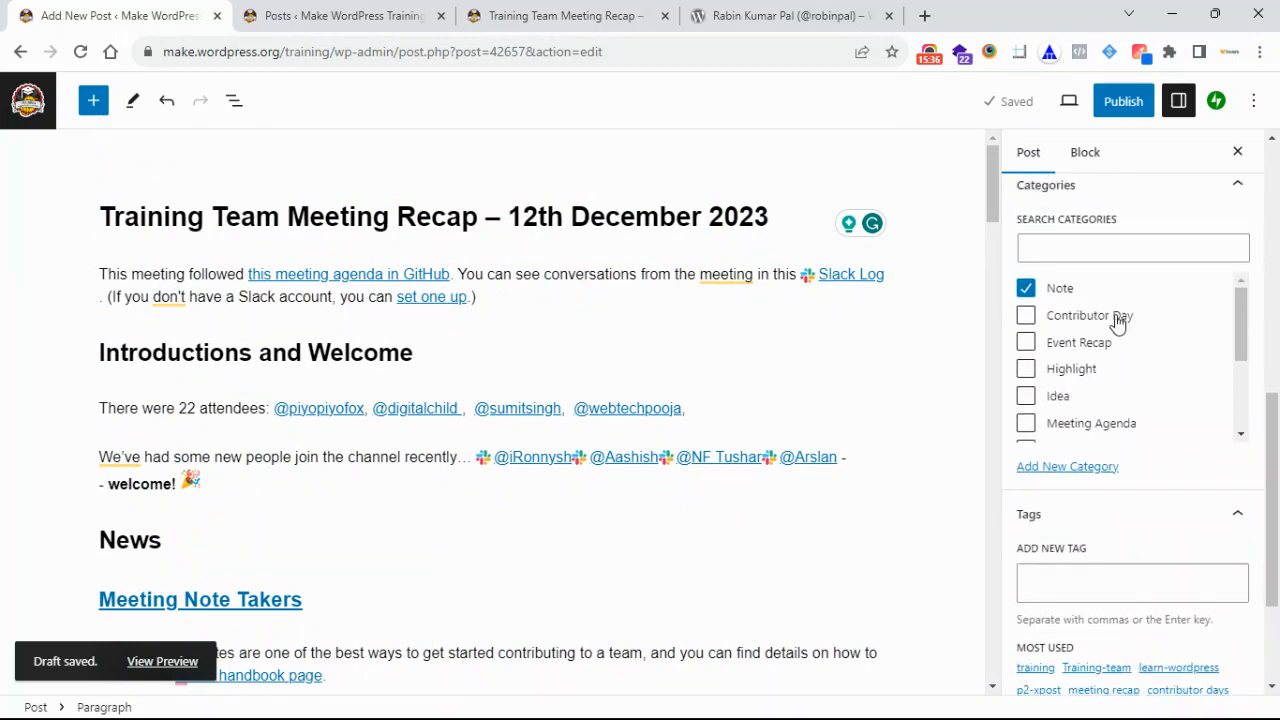
scroll(down, 3)
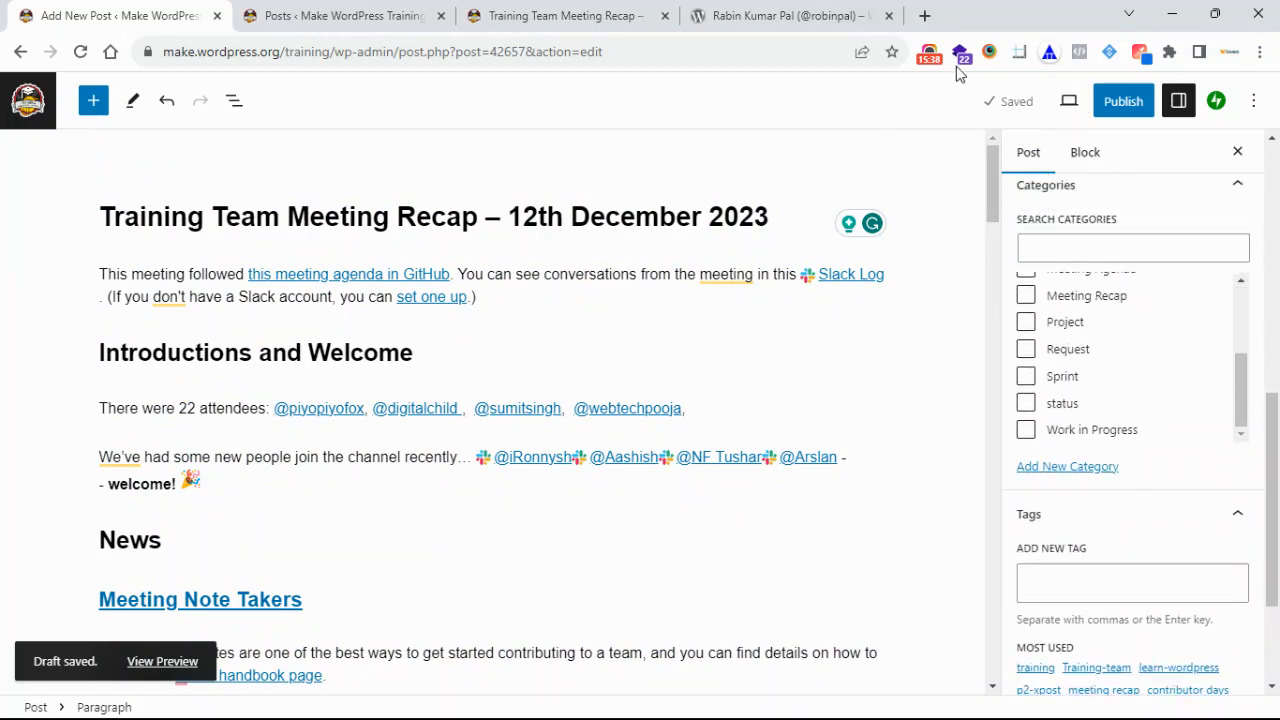
mouse_move(929, 52)
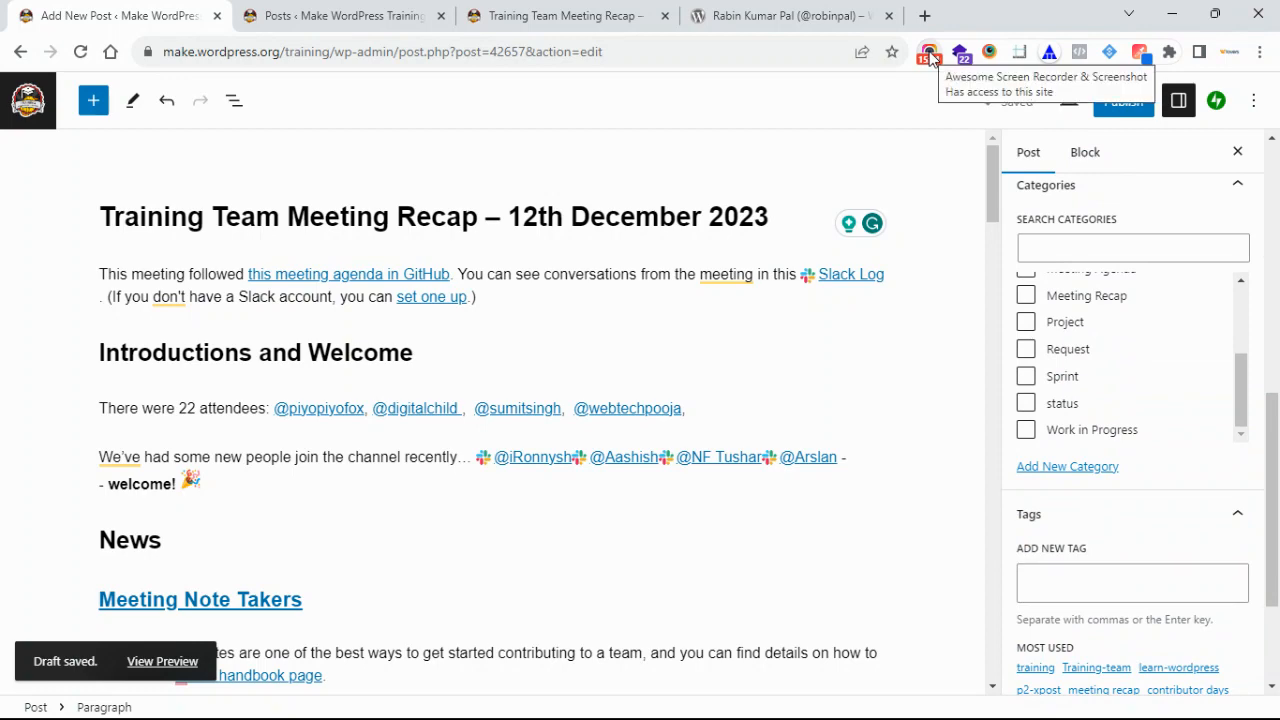